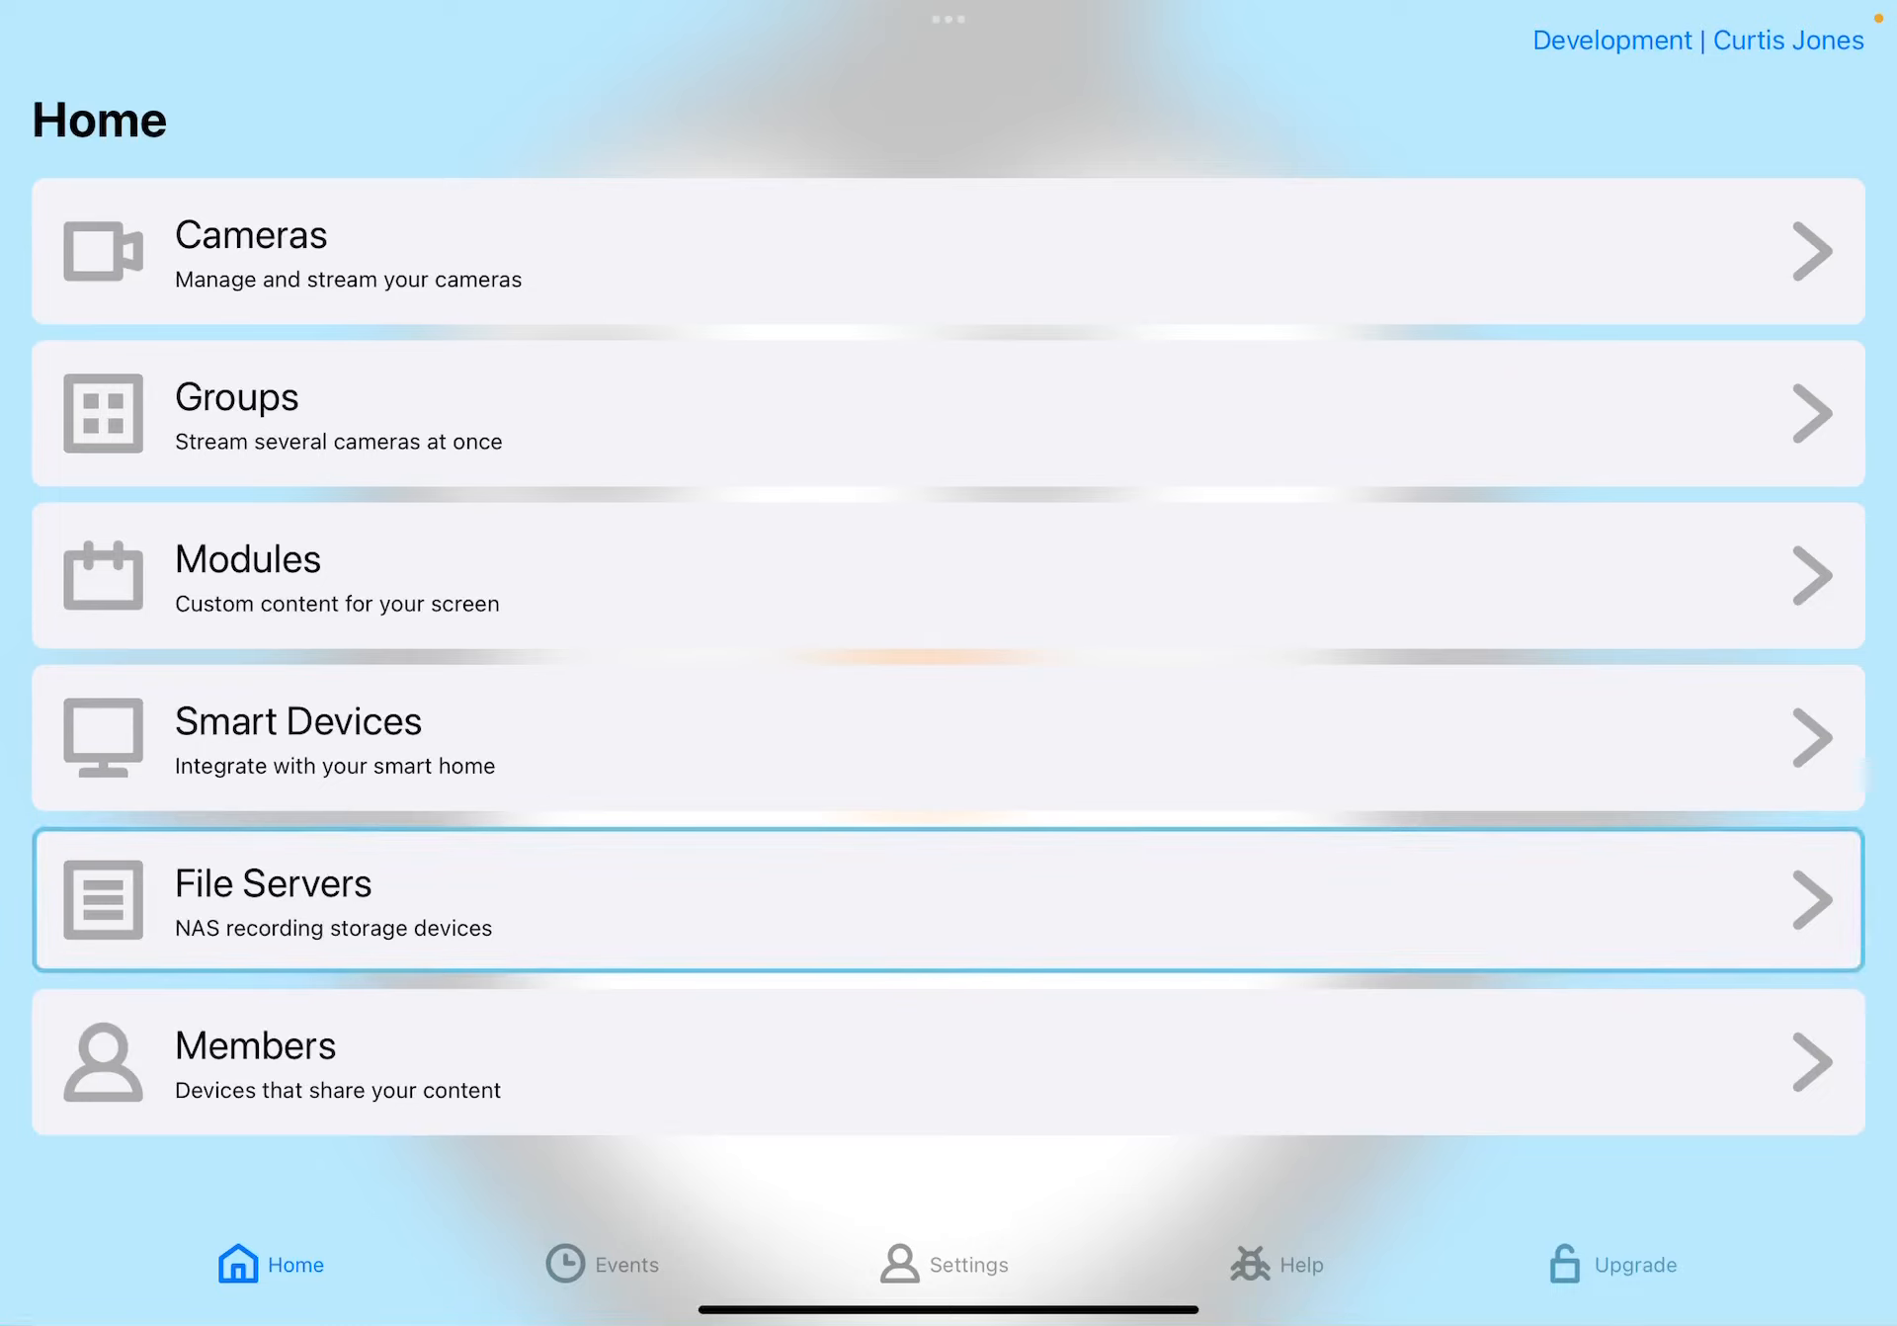
- Show the empty File Servers list with its choices for adding a server
click(944, 899)
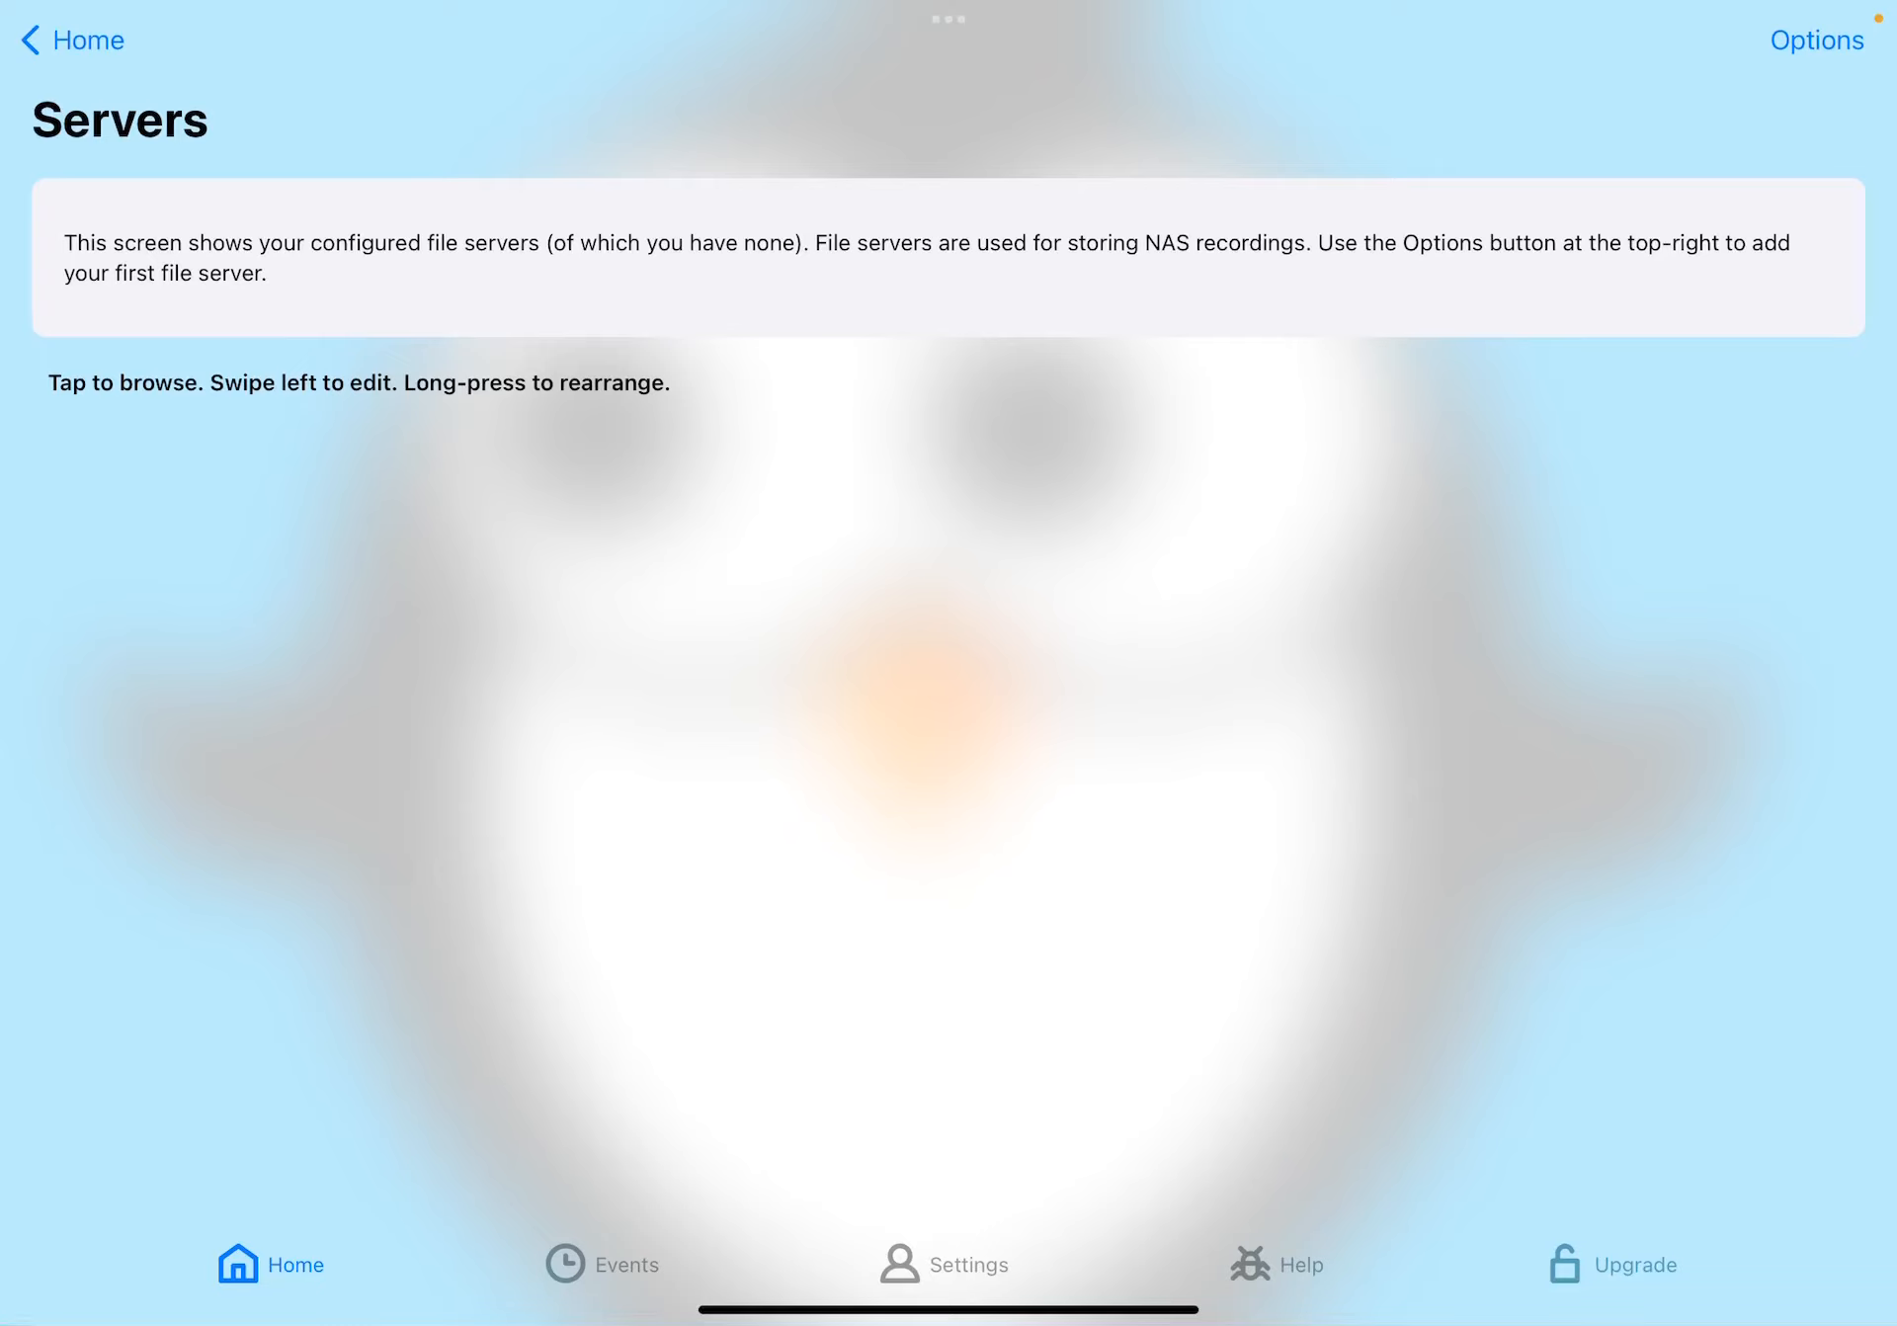
click(1816, 39)
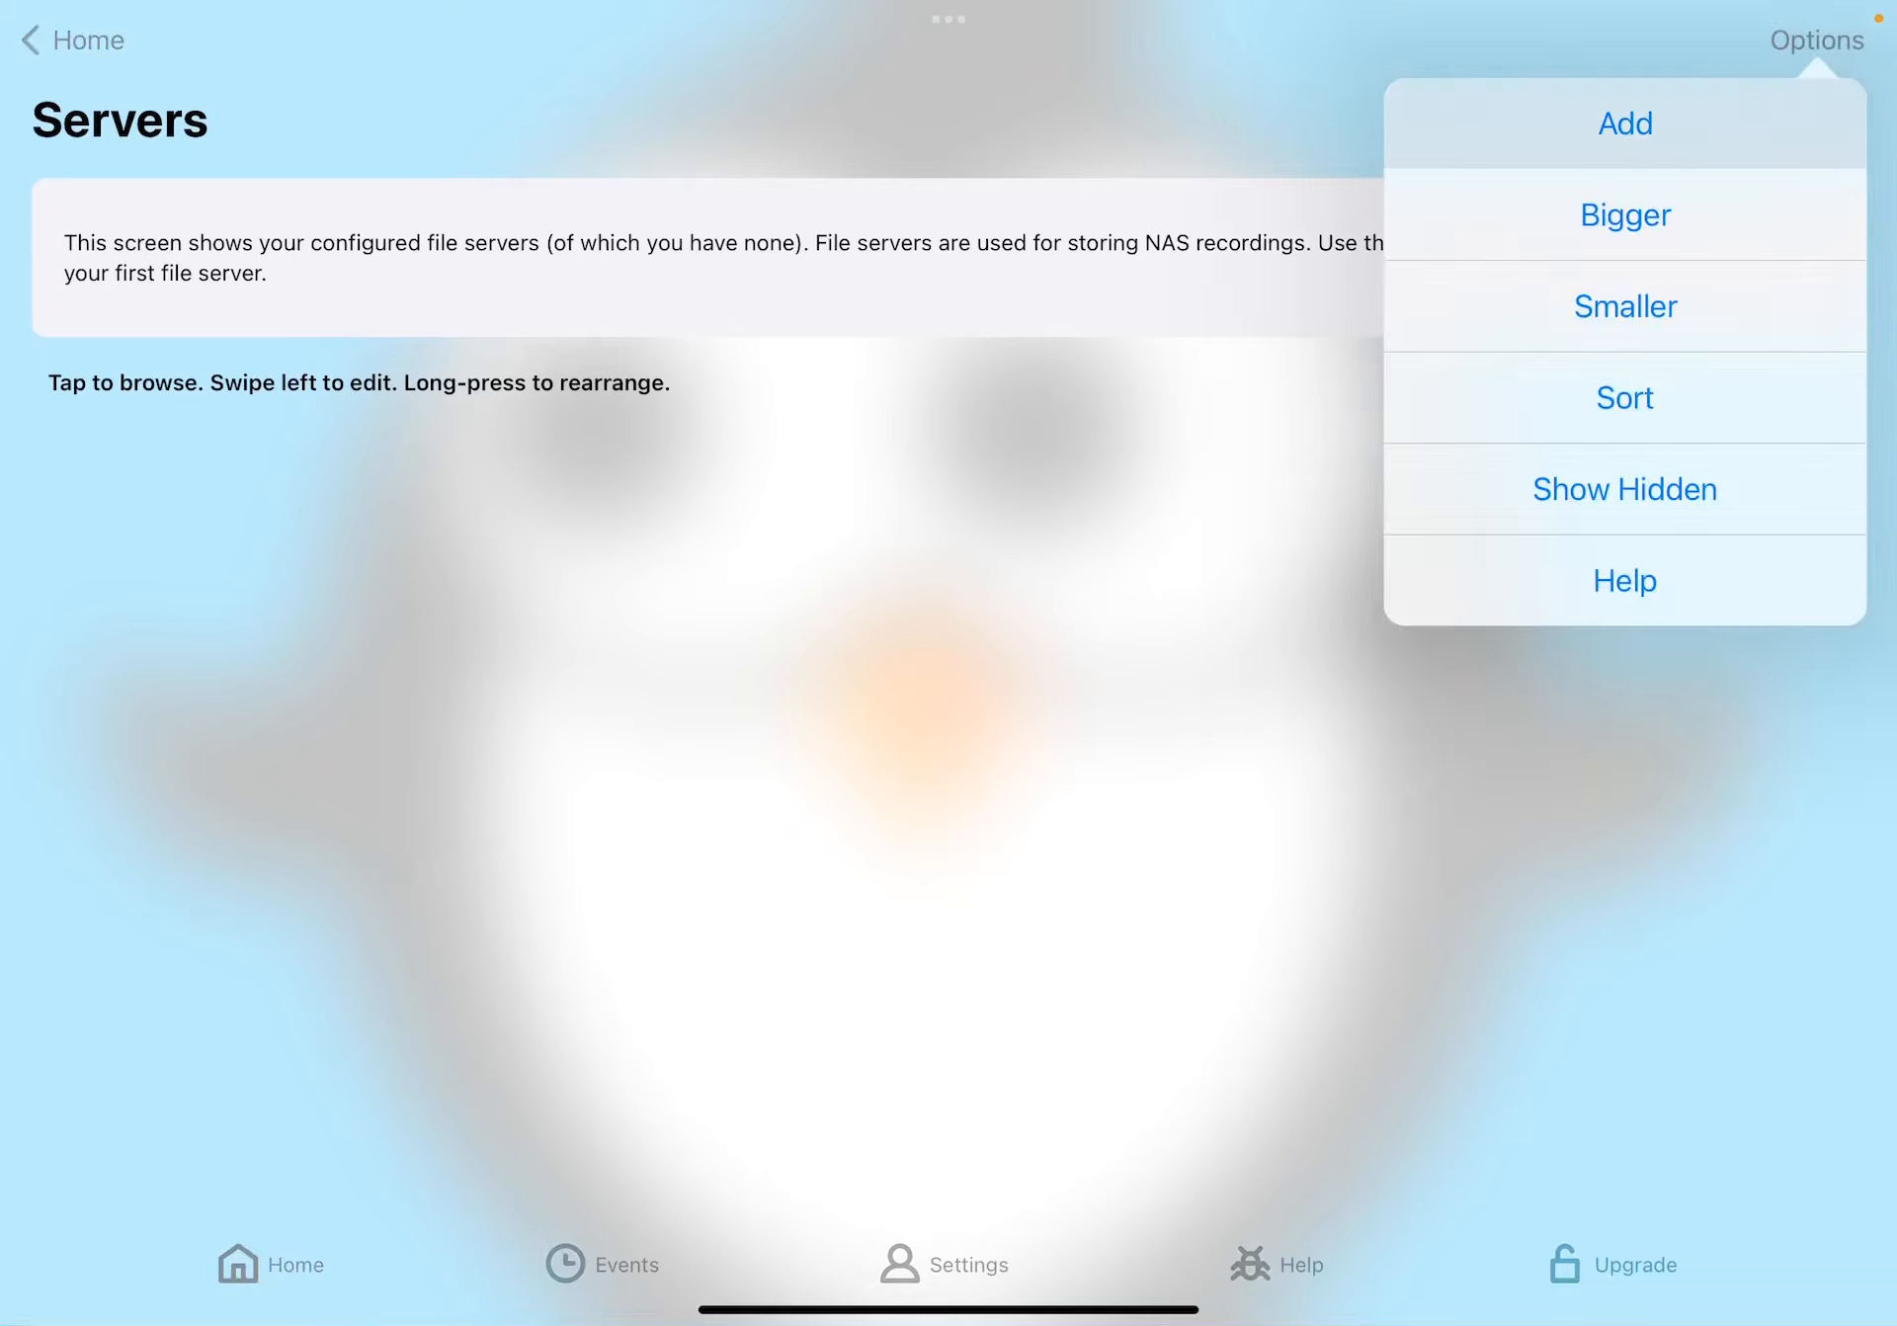
- Add a server and load Slartibartfast's SMB details: Slartibartfast.local on port 445
click(1816, 39)
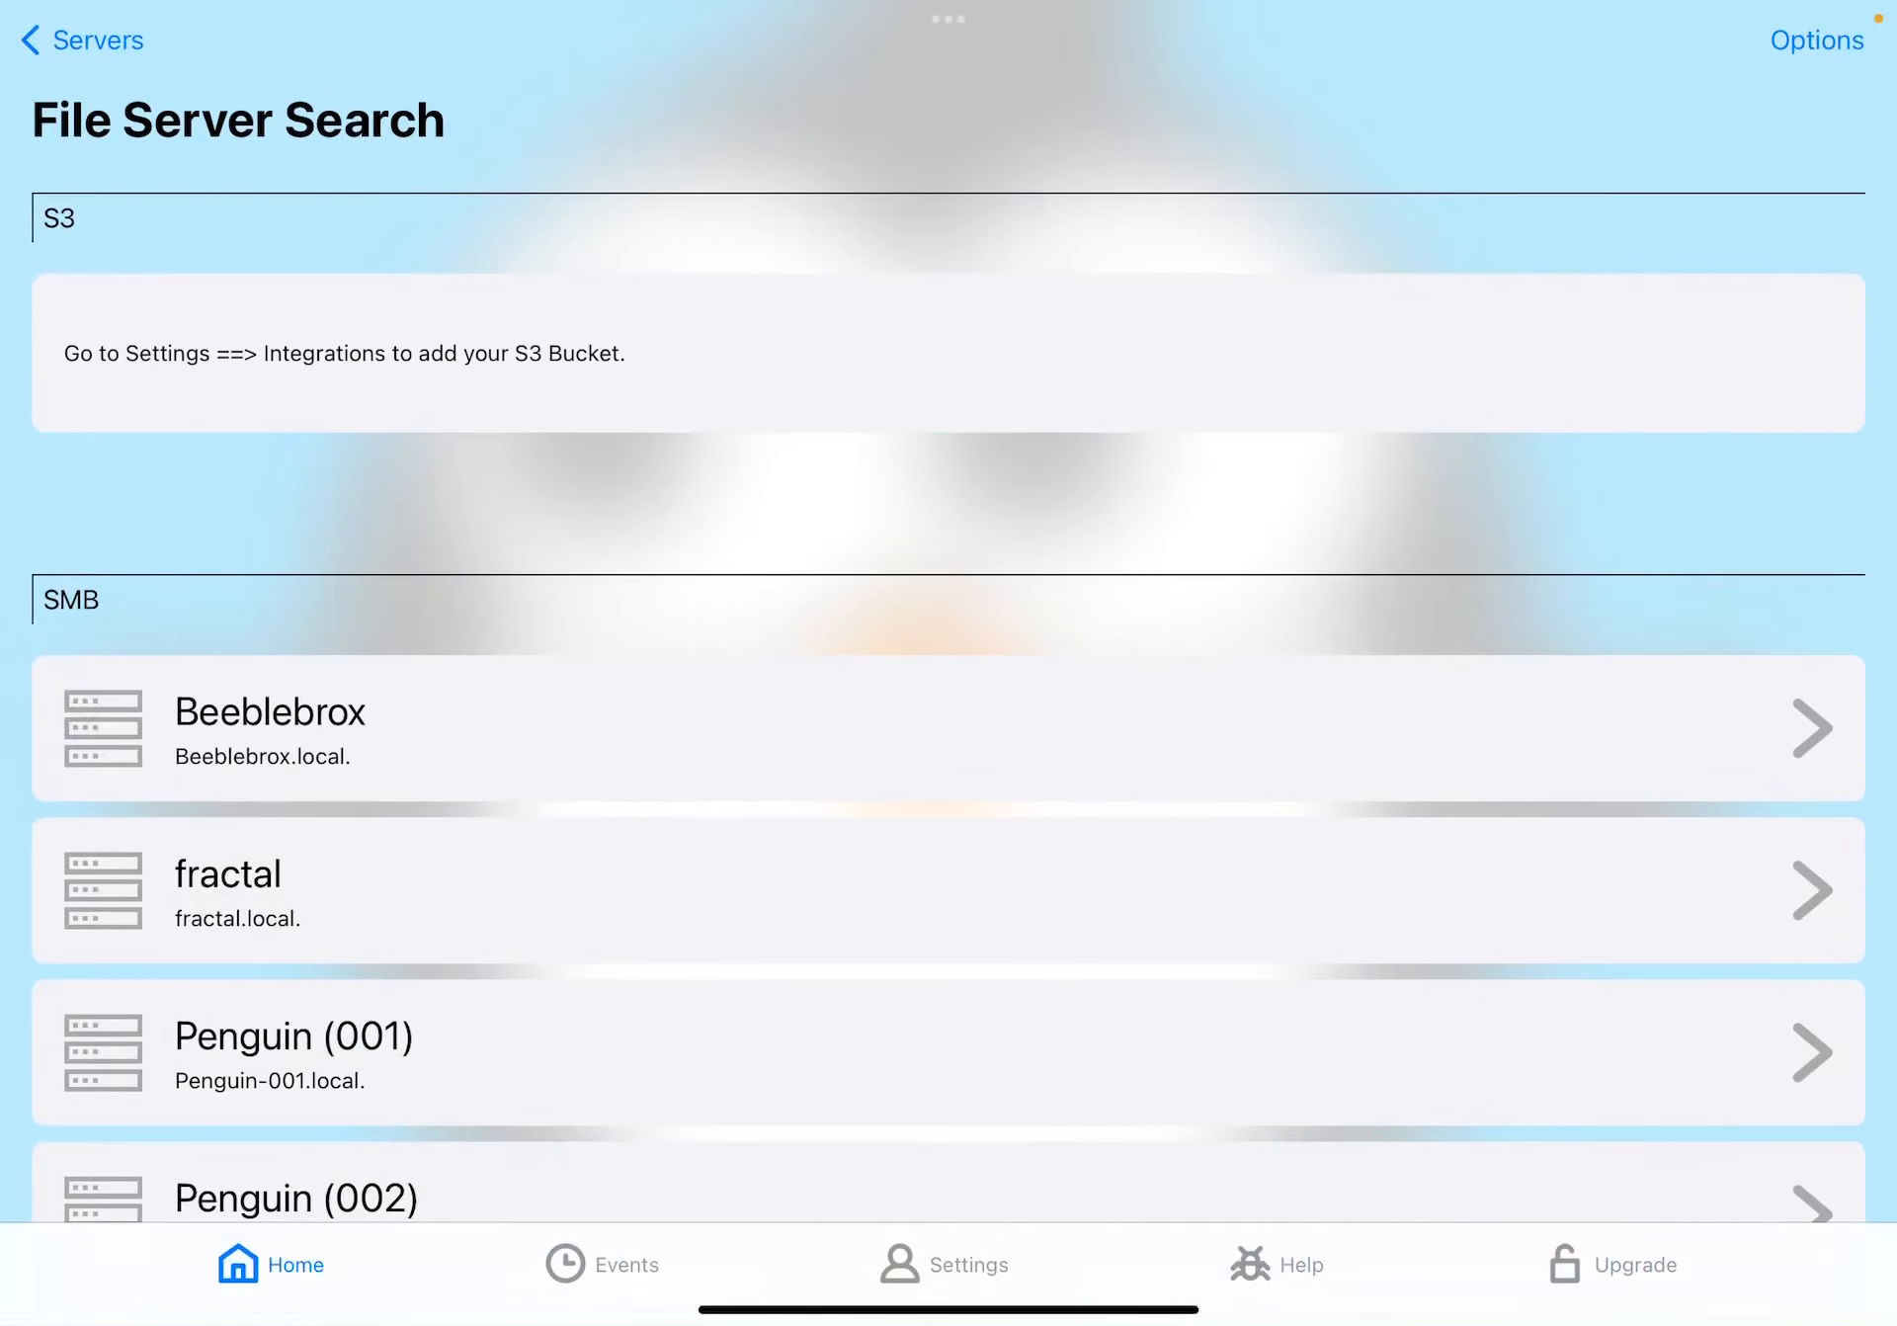
scroll(down, 3)
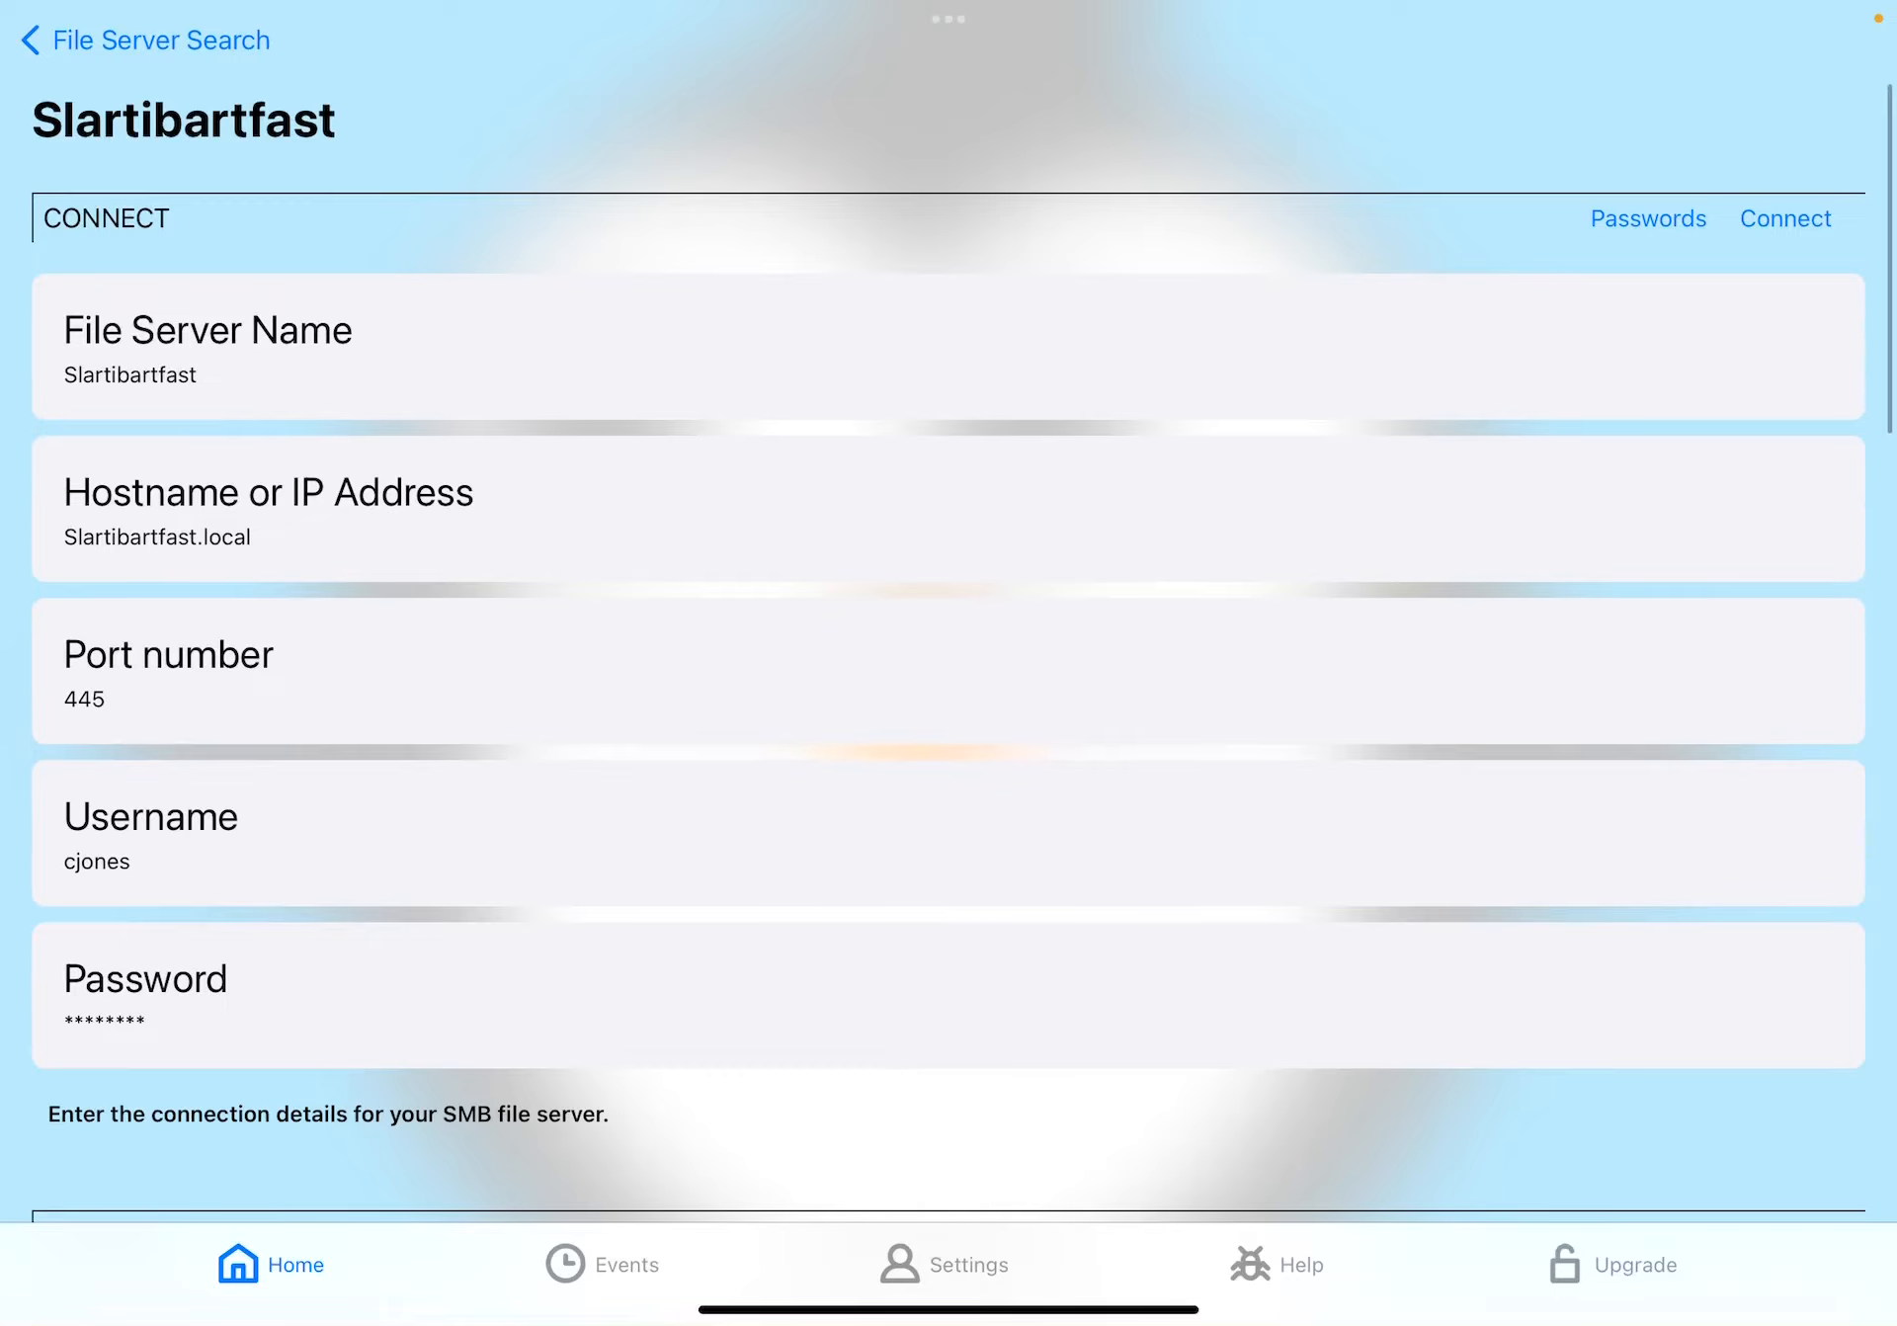
scroll(down, 3)
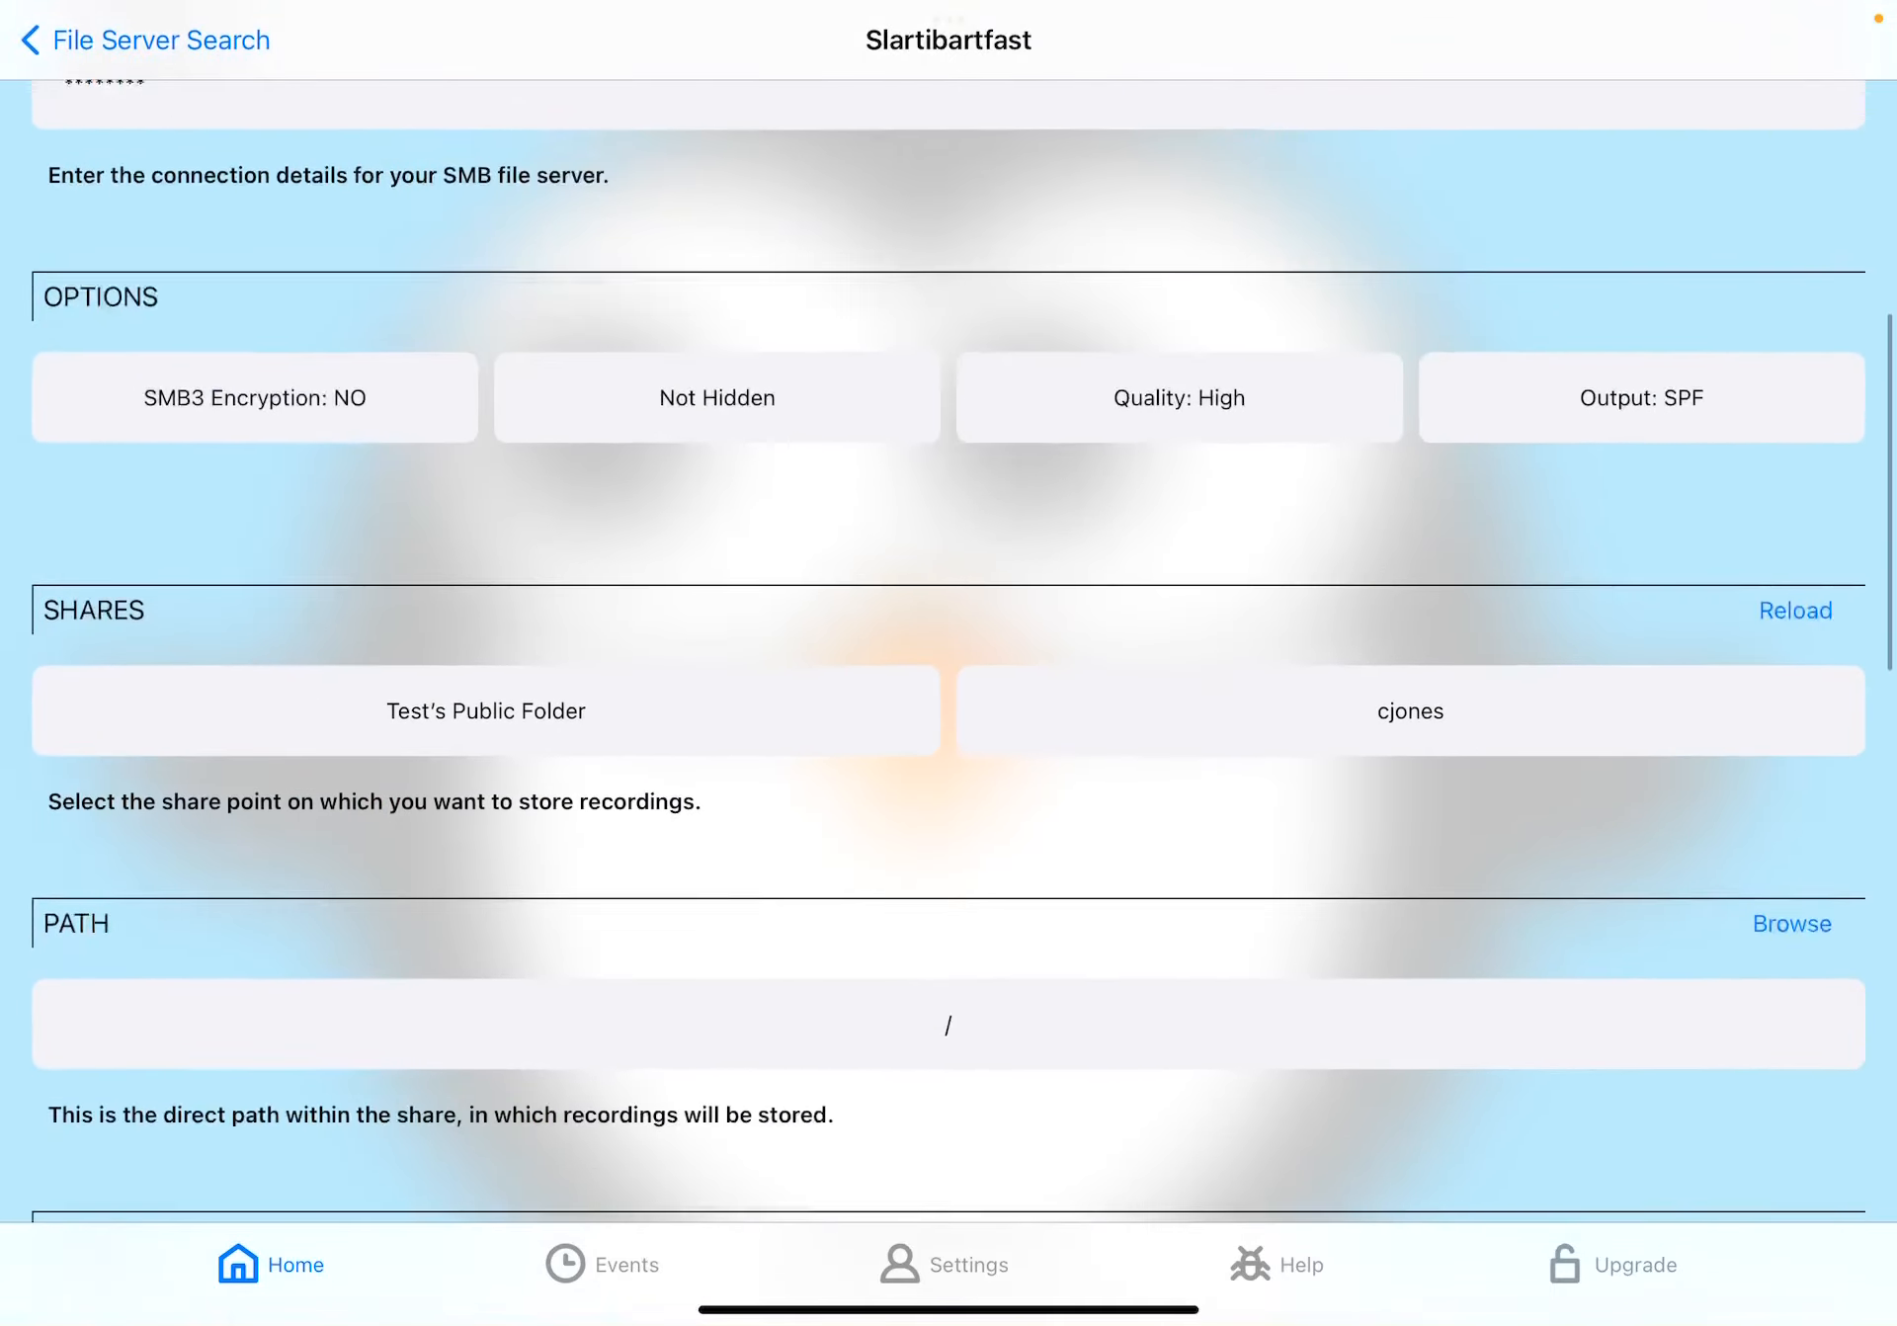
click(1407, 710)
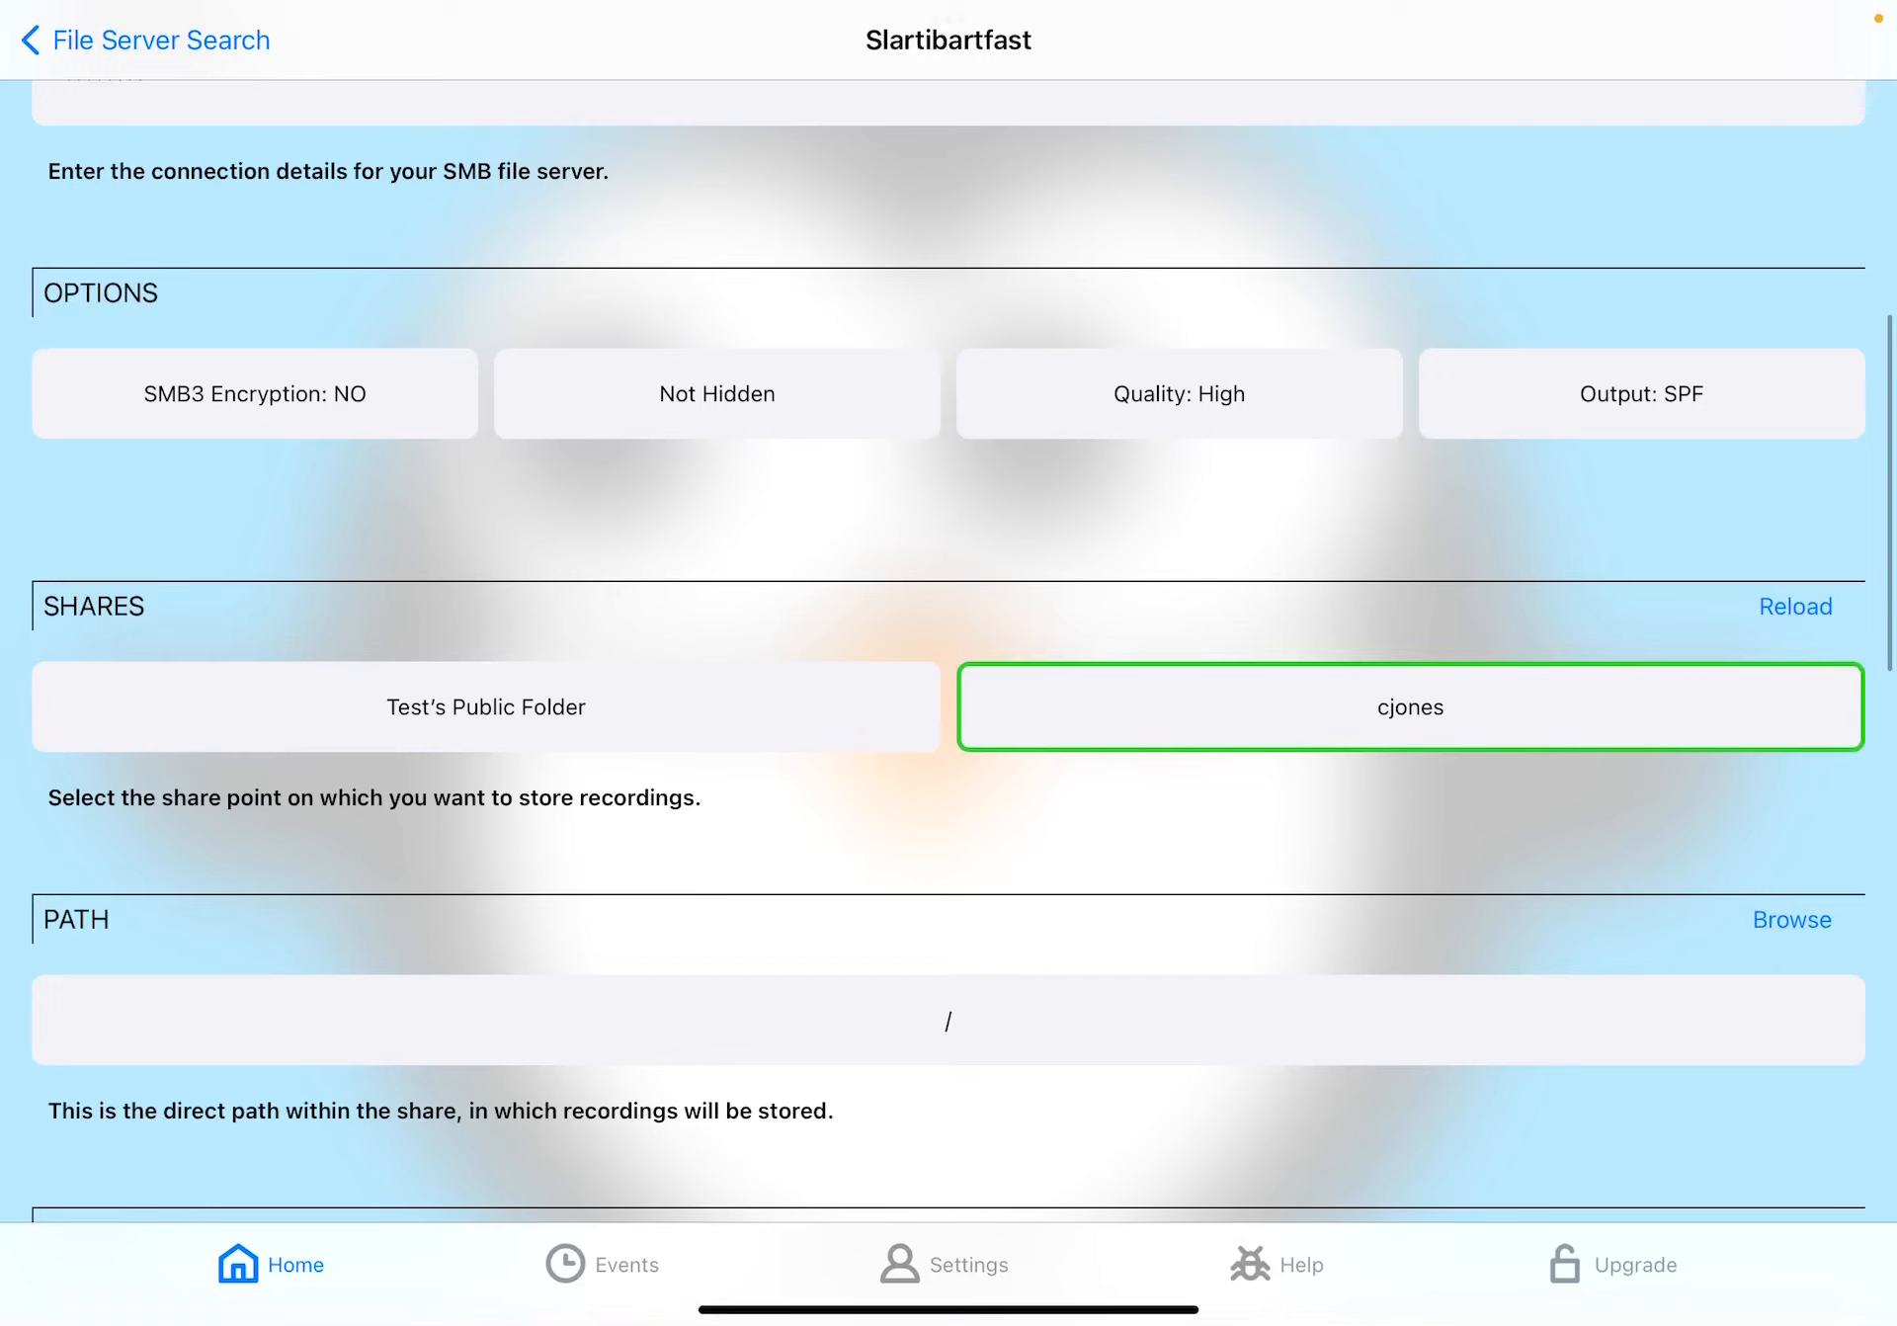
scroll(down, 3)
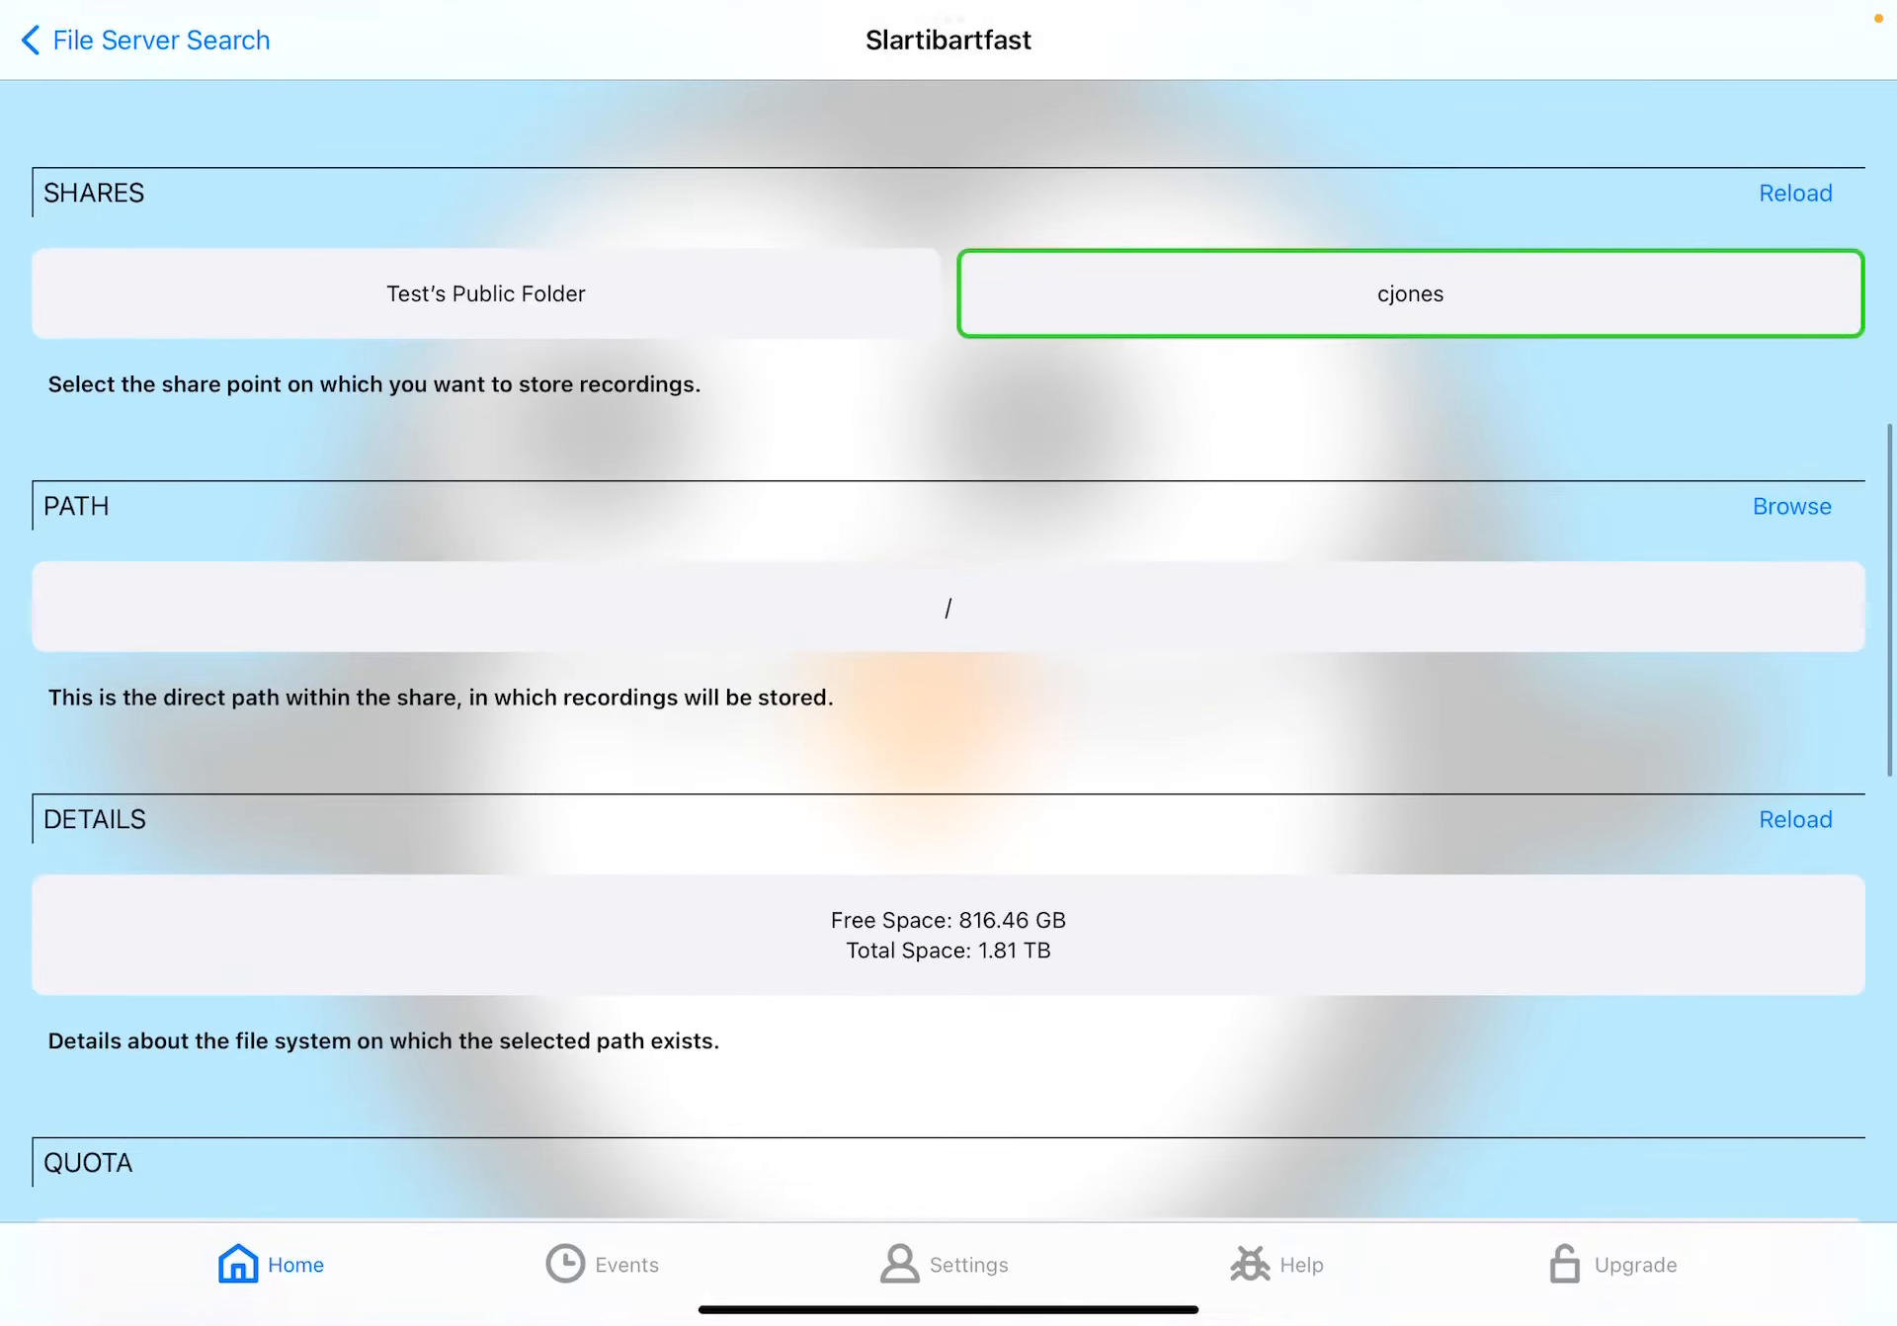
click(1791, 506)
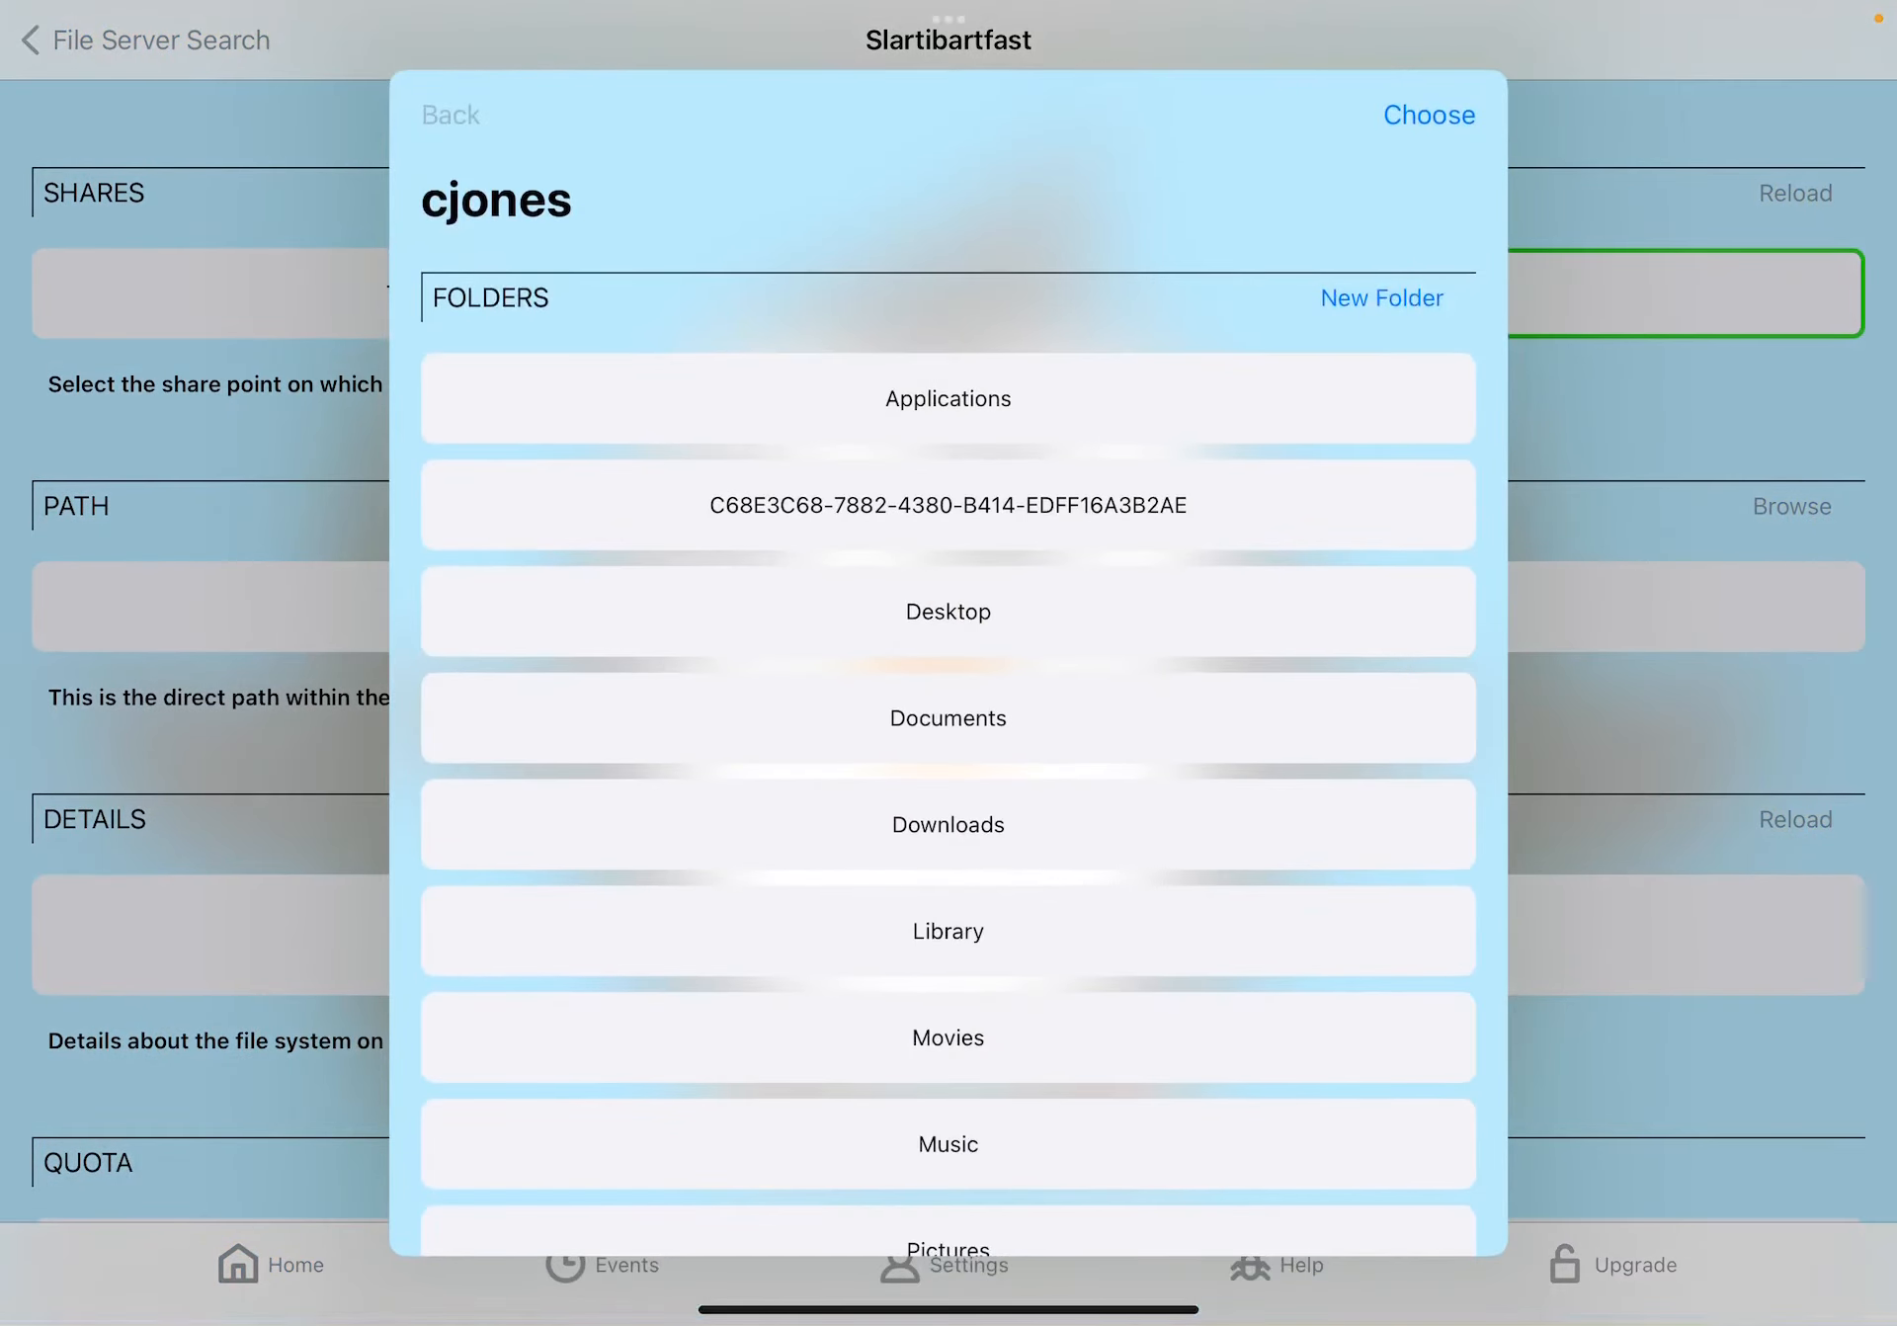
click(948, 1036)
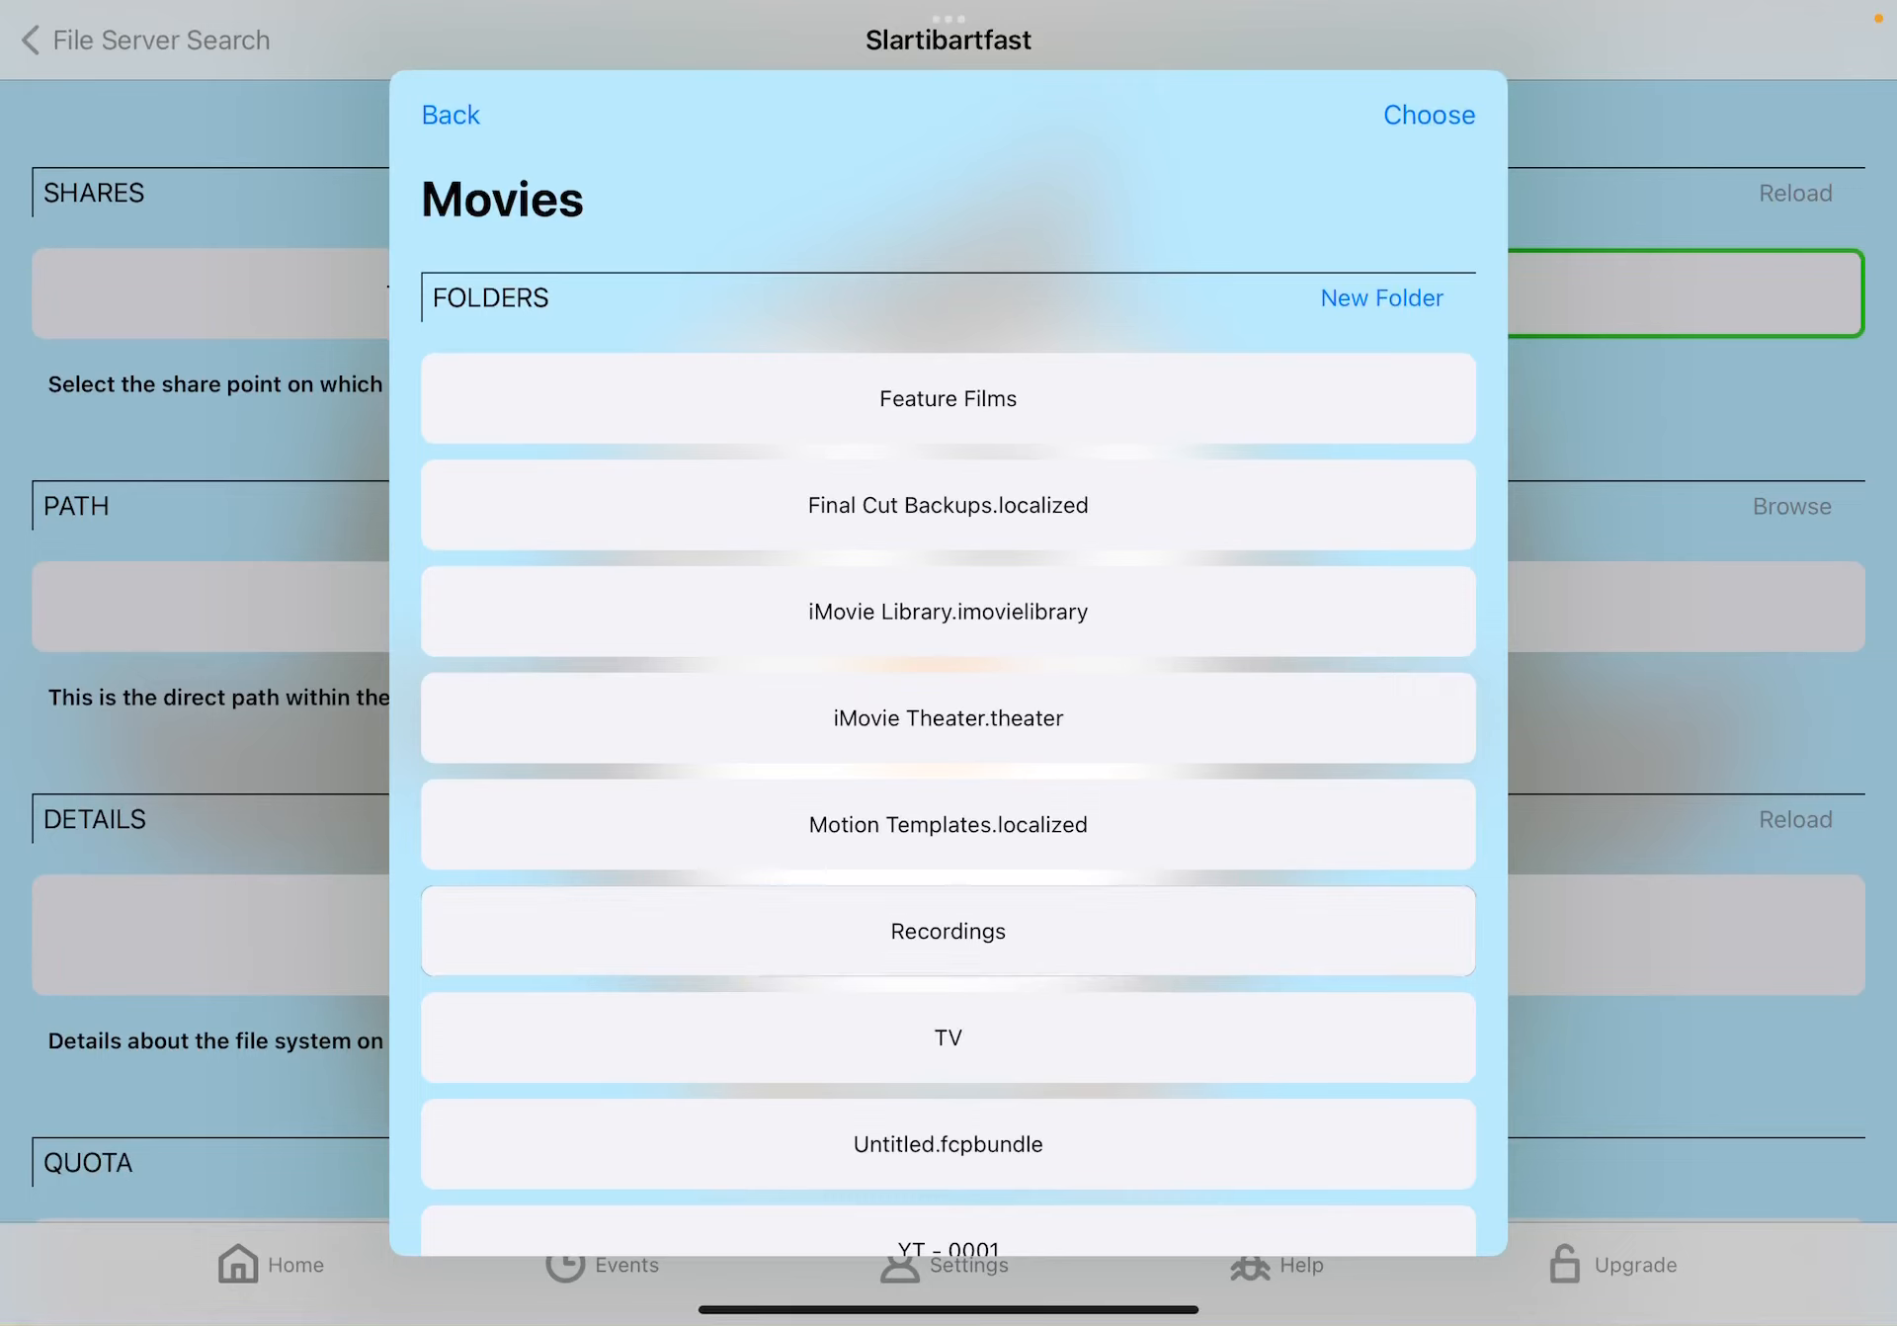
click(947, 930)
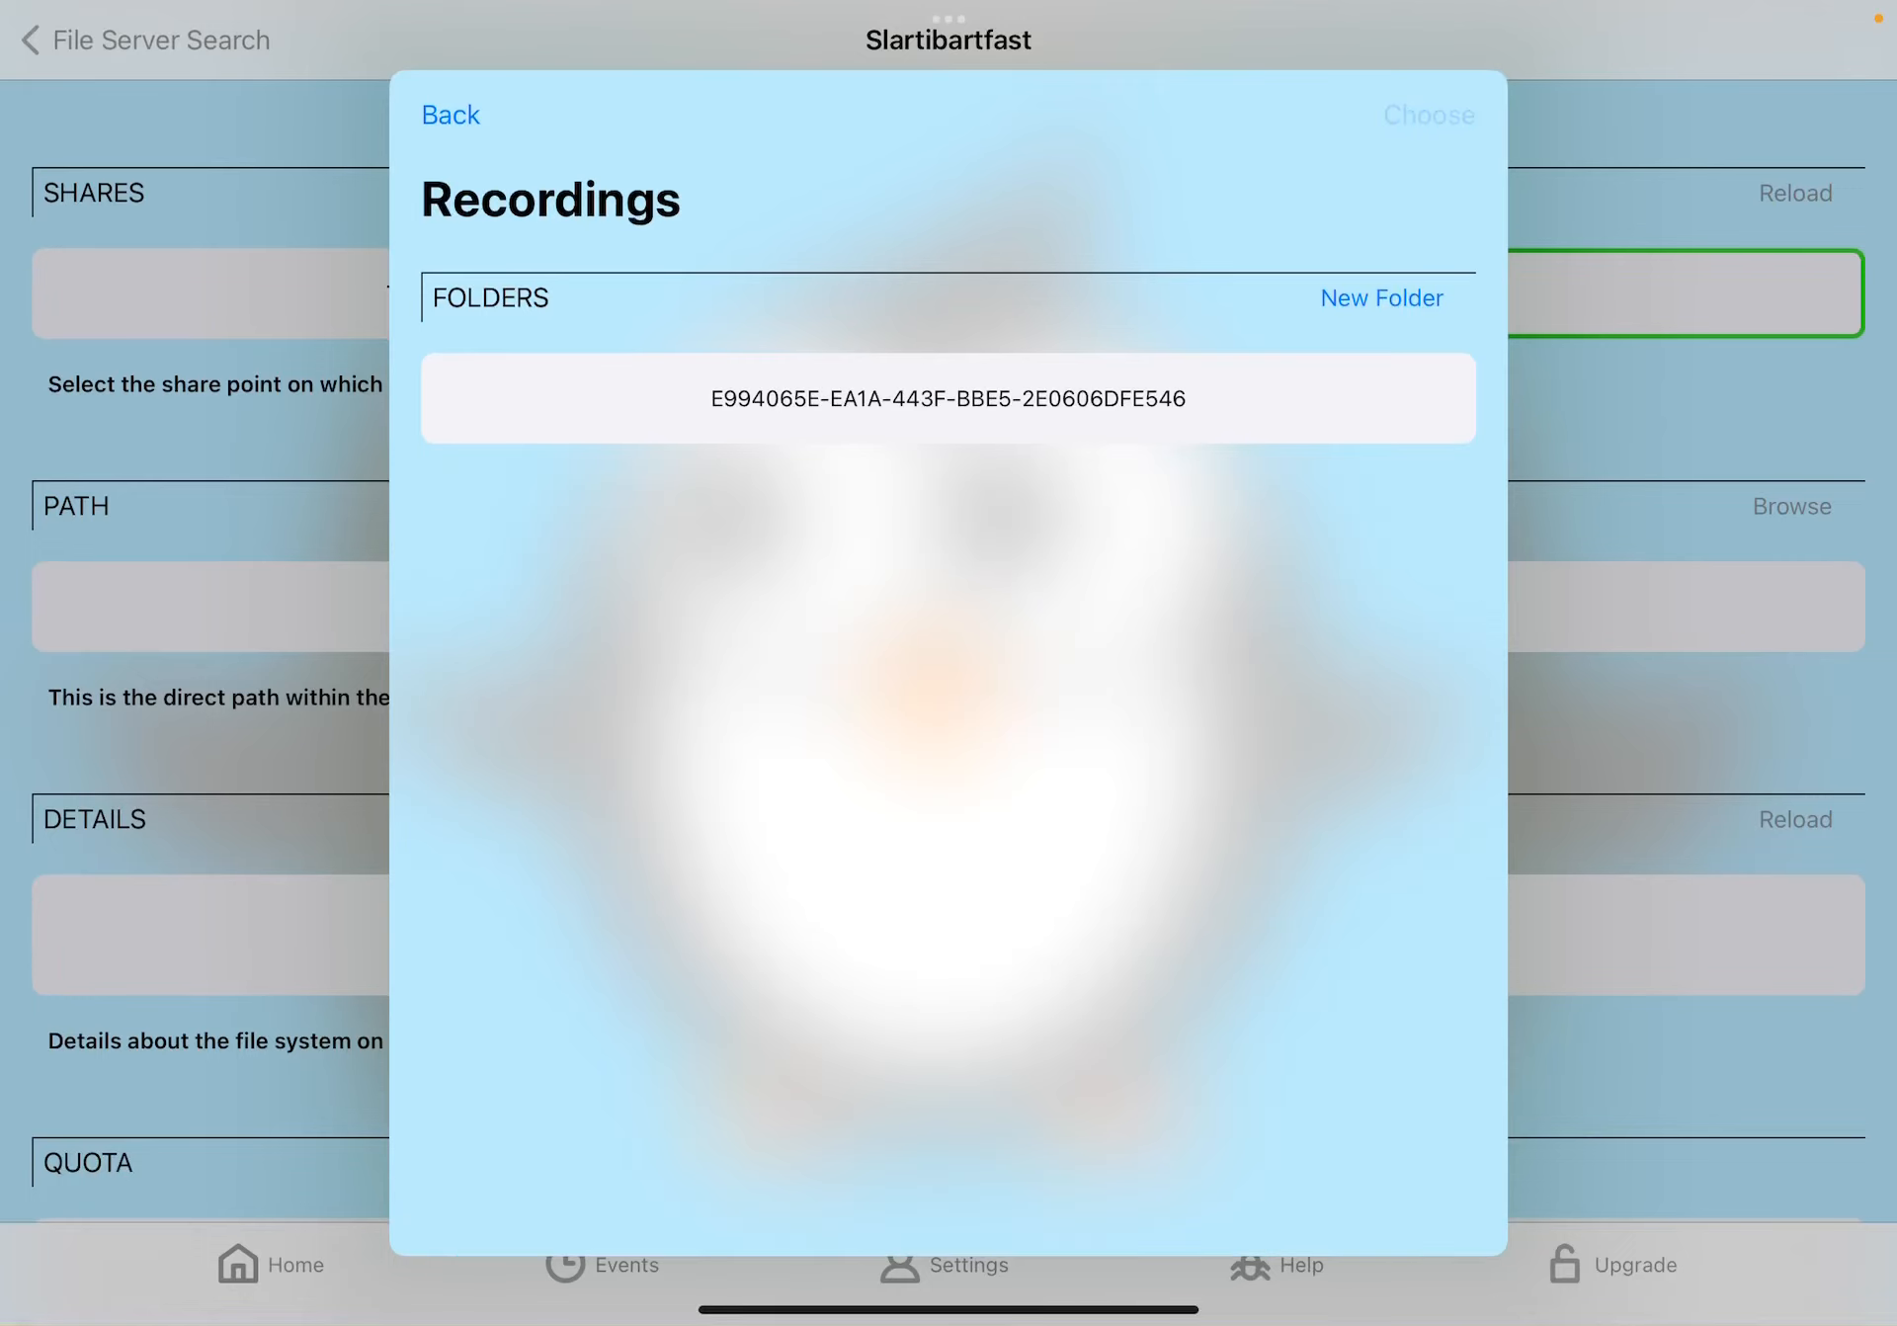
click(448, 114)
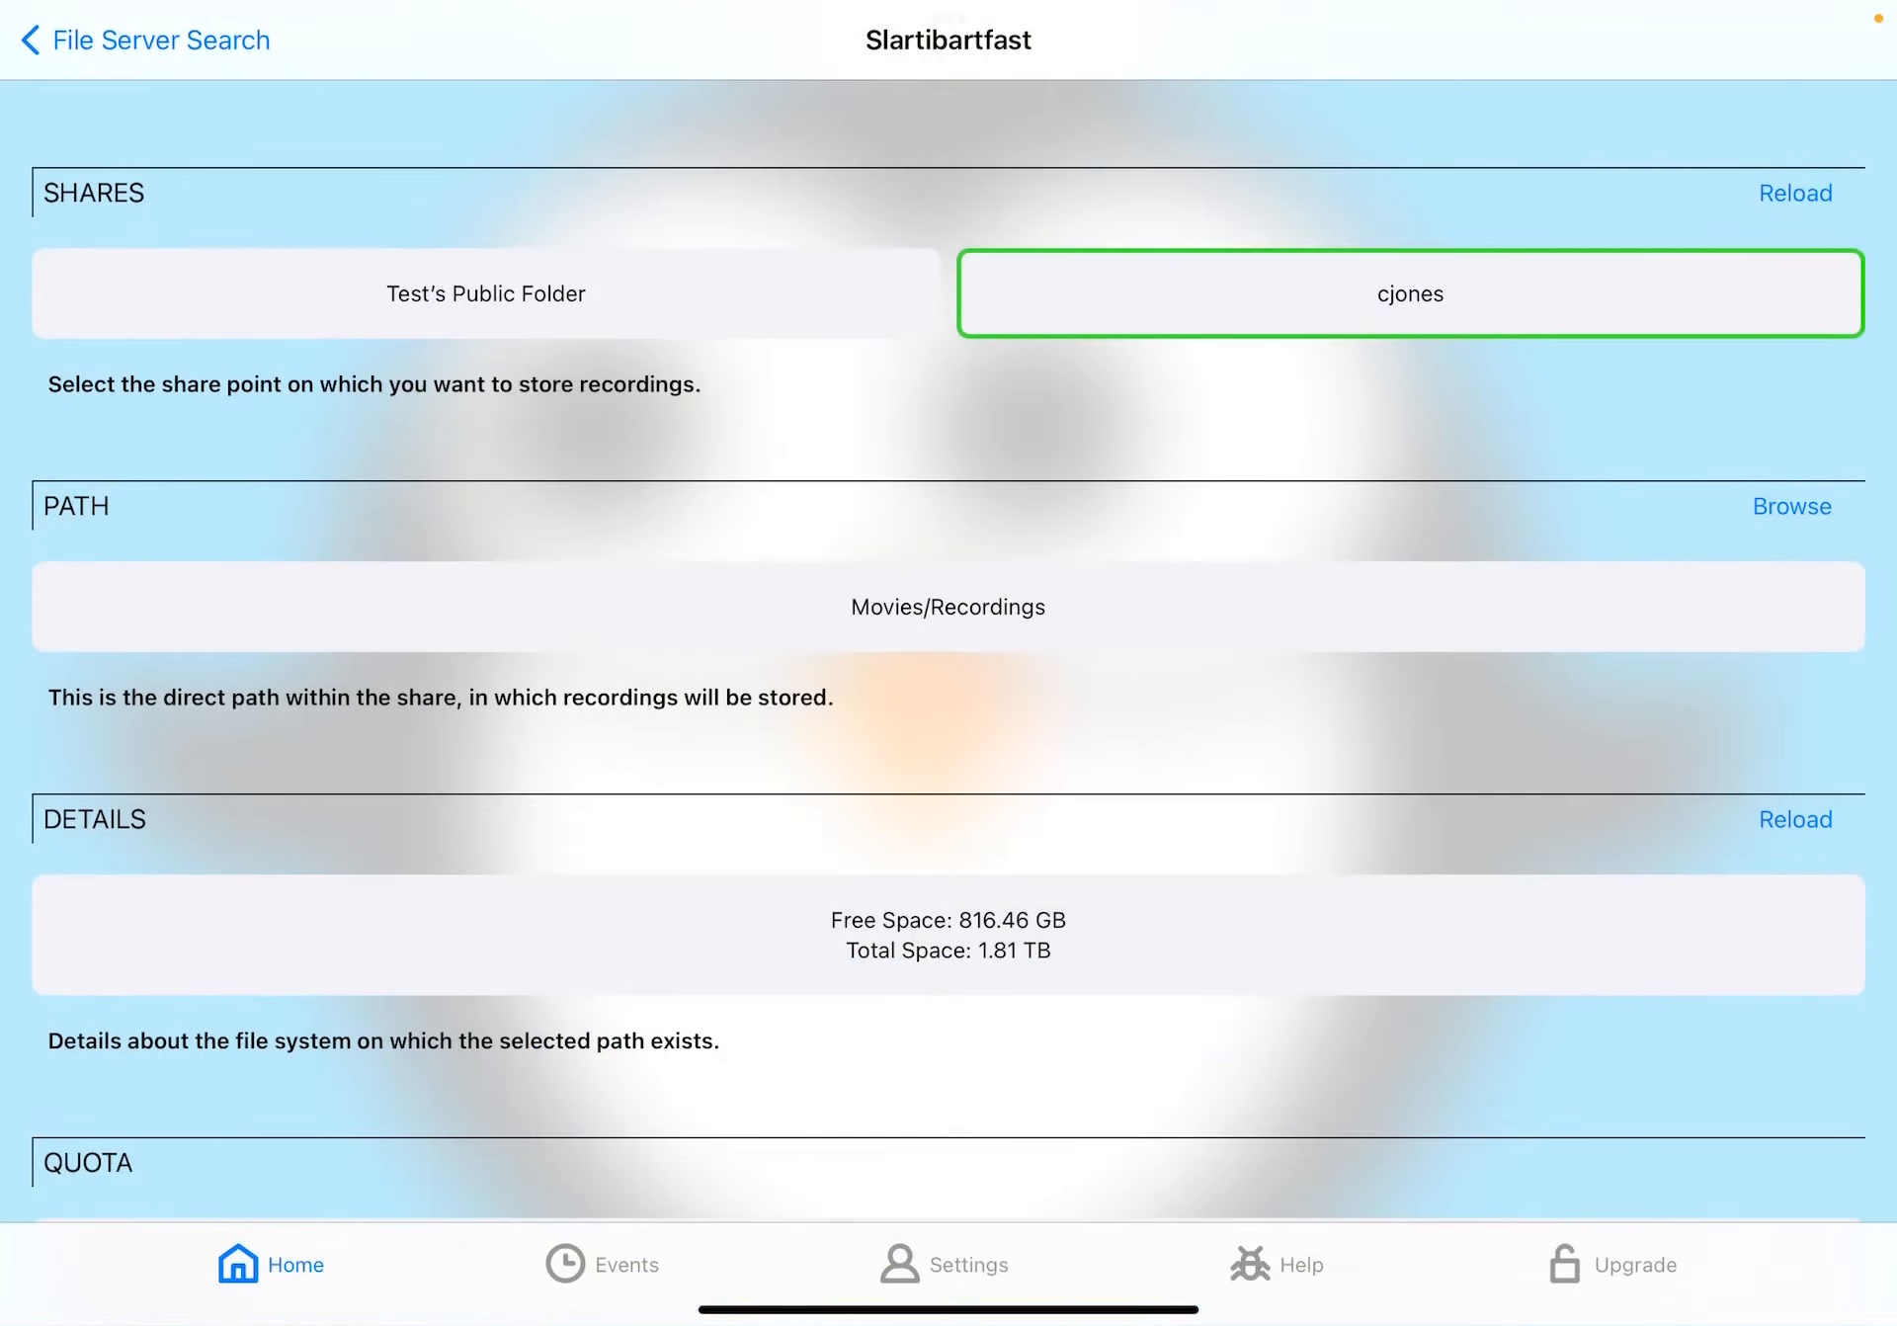
- Set the quota maximum days to 1 and save the Slartibartfast file server
scroll(down, 3)
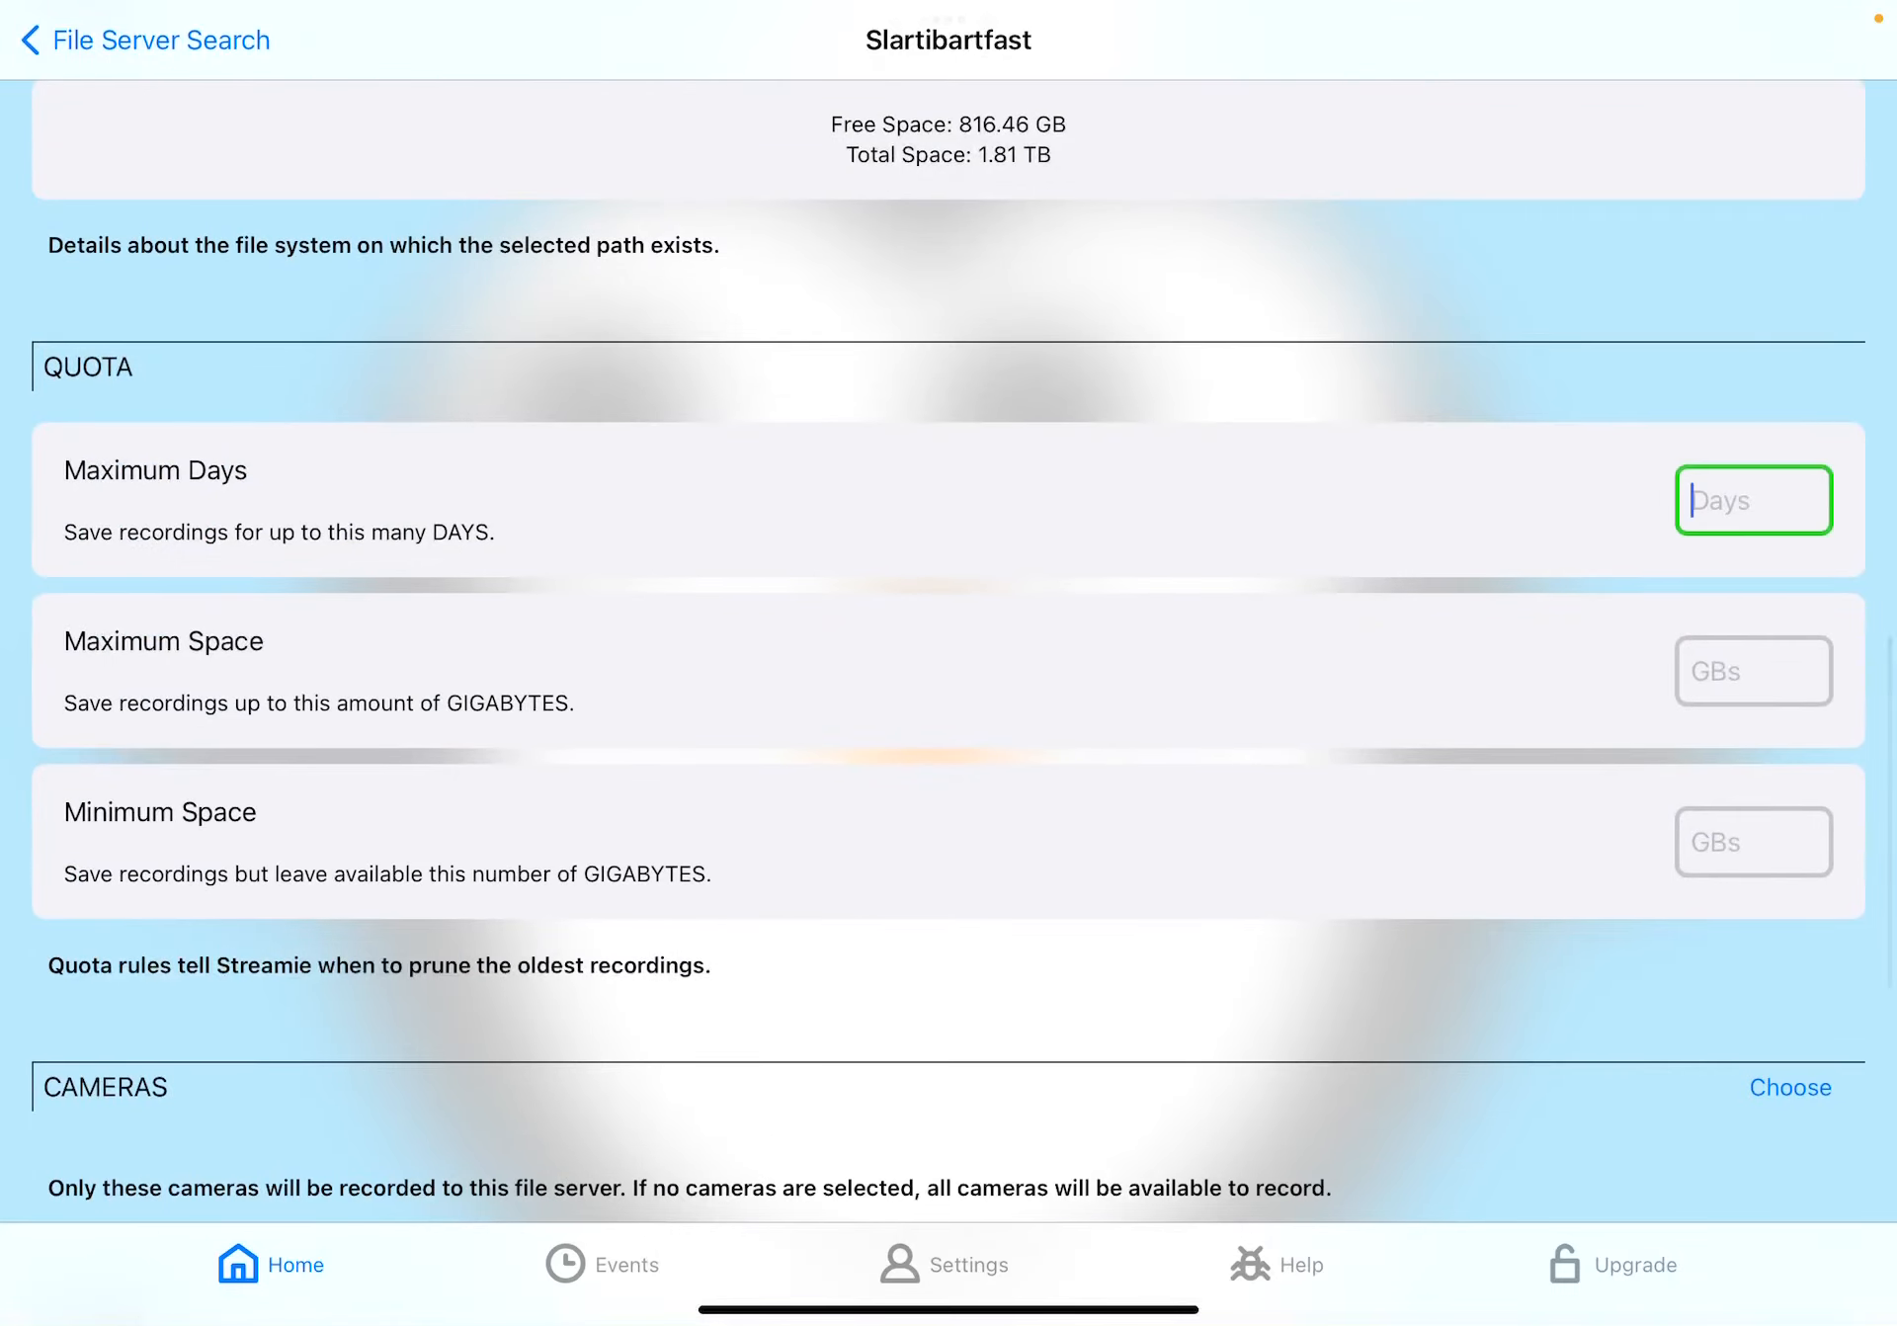
text(1)
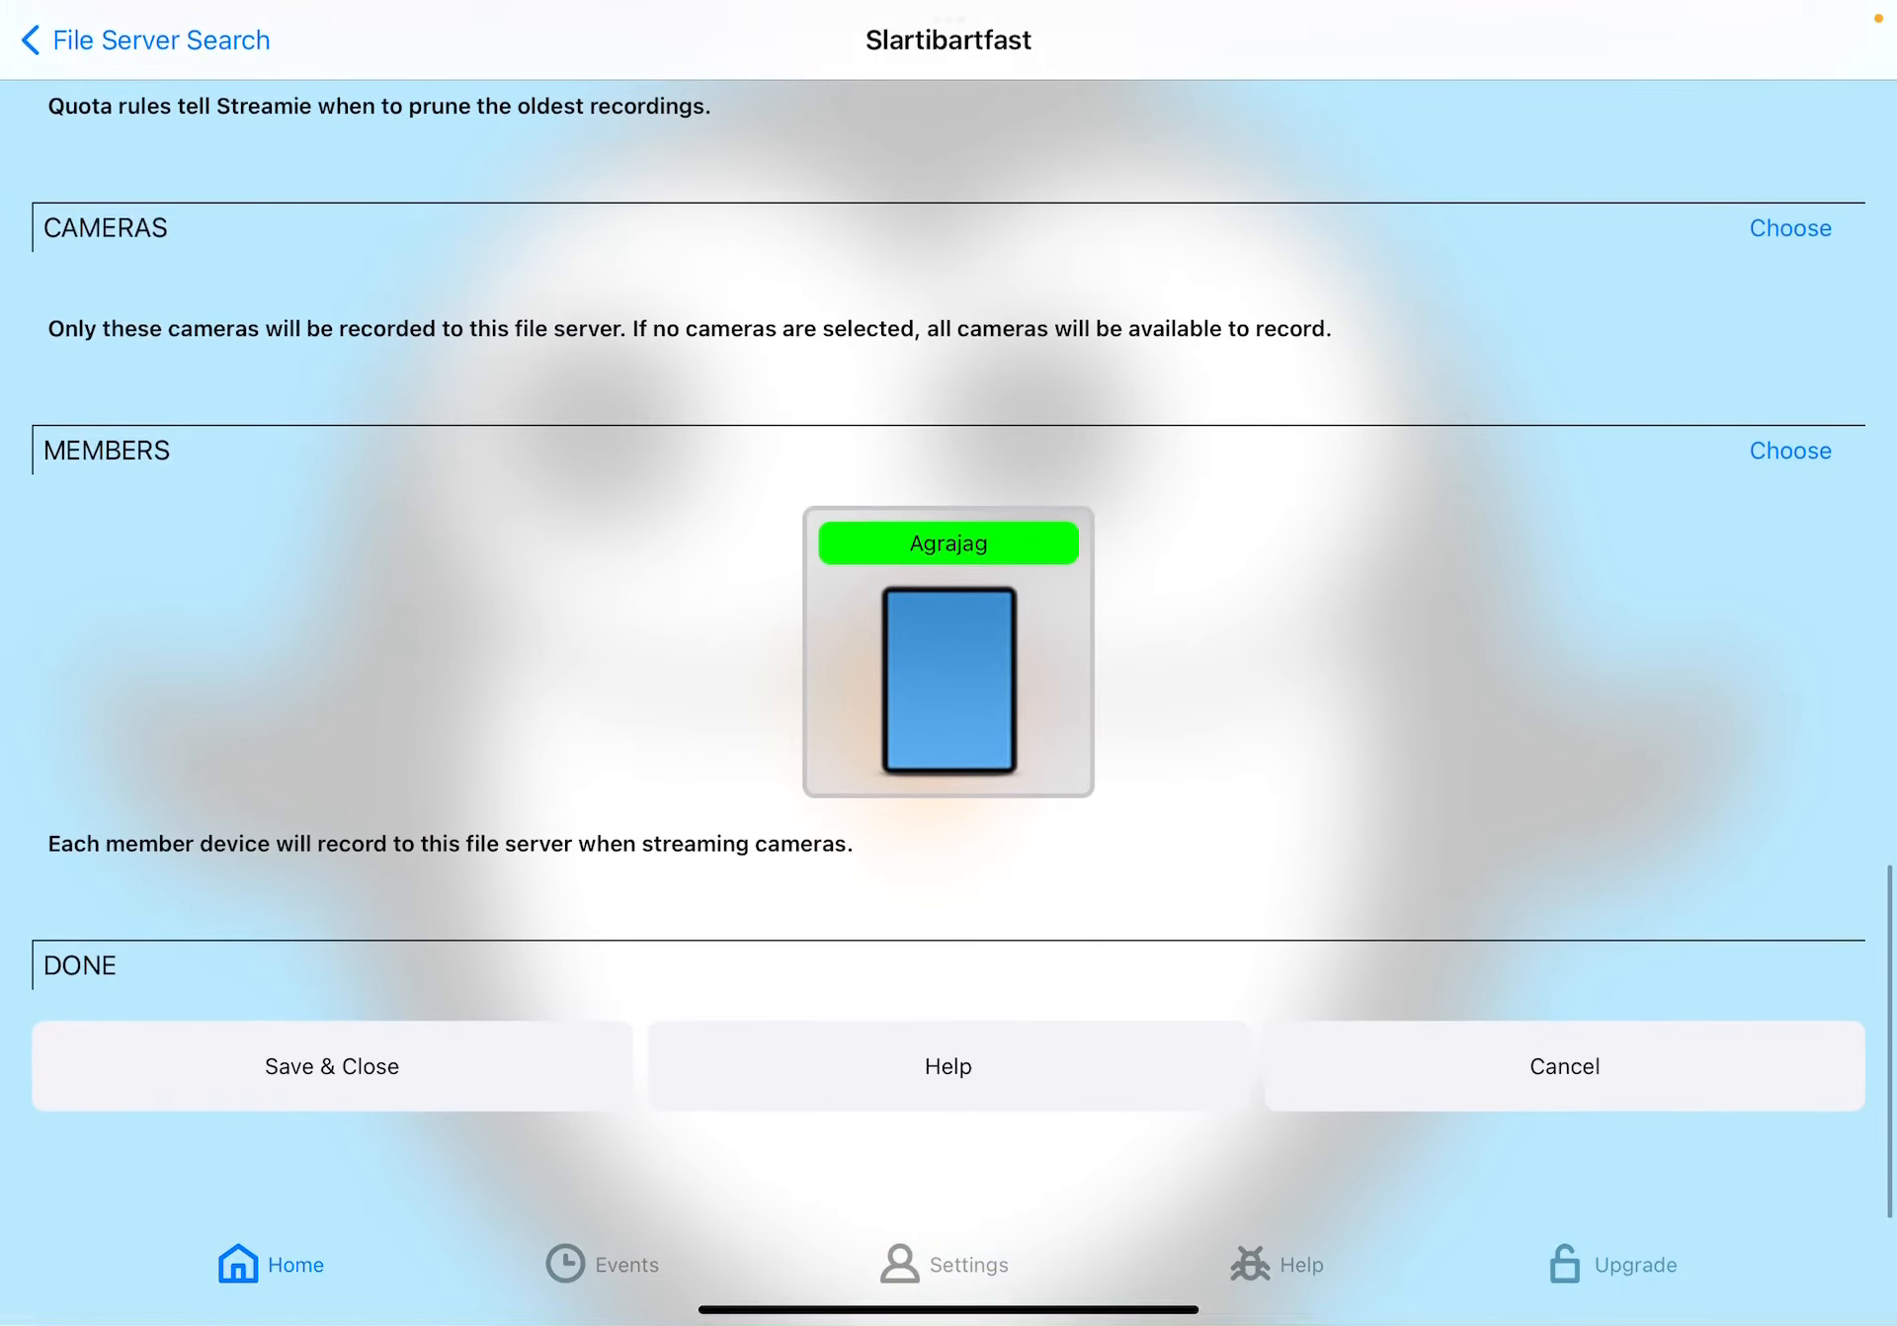
click(330, 1066)
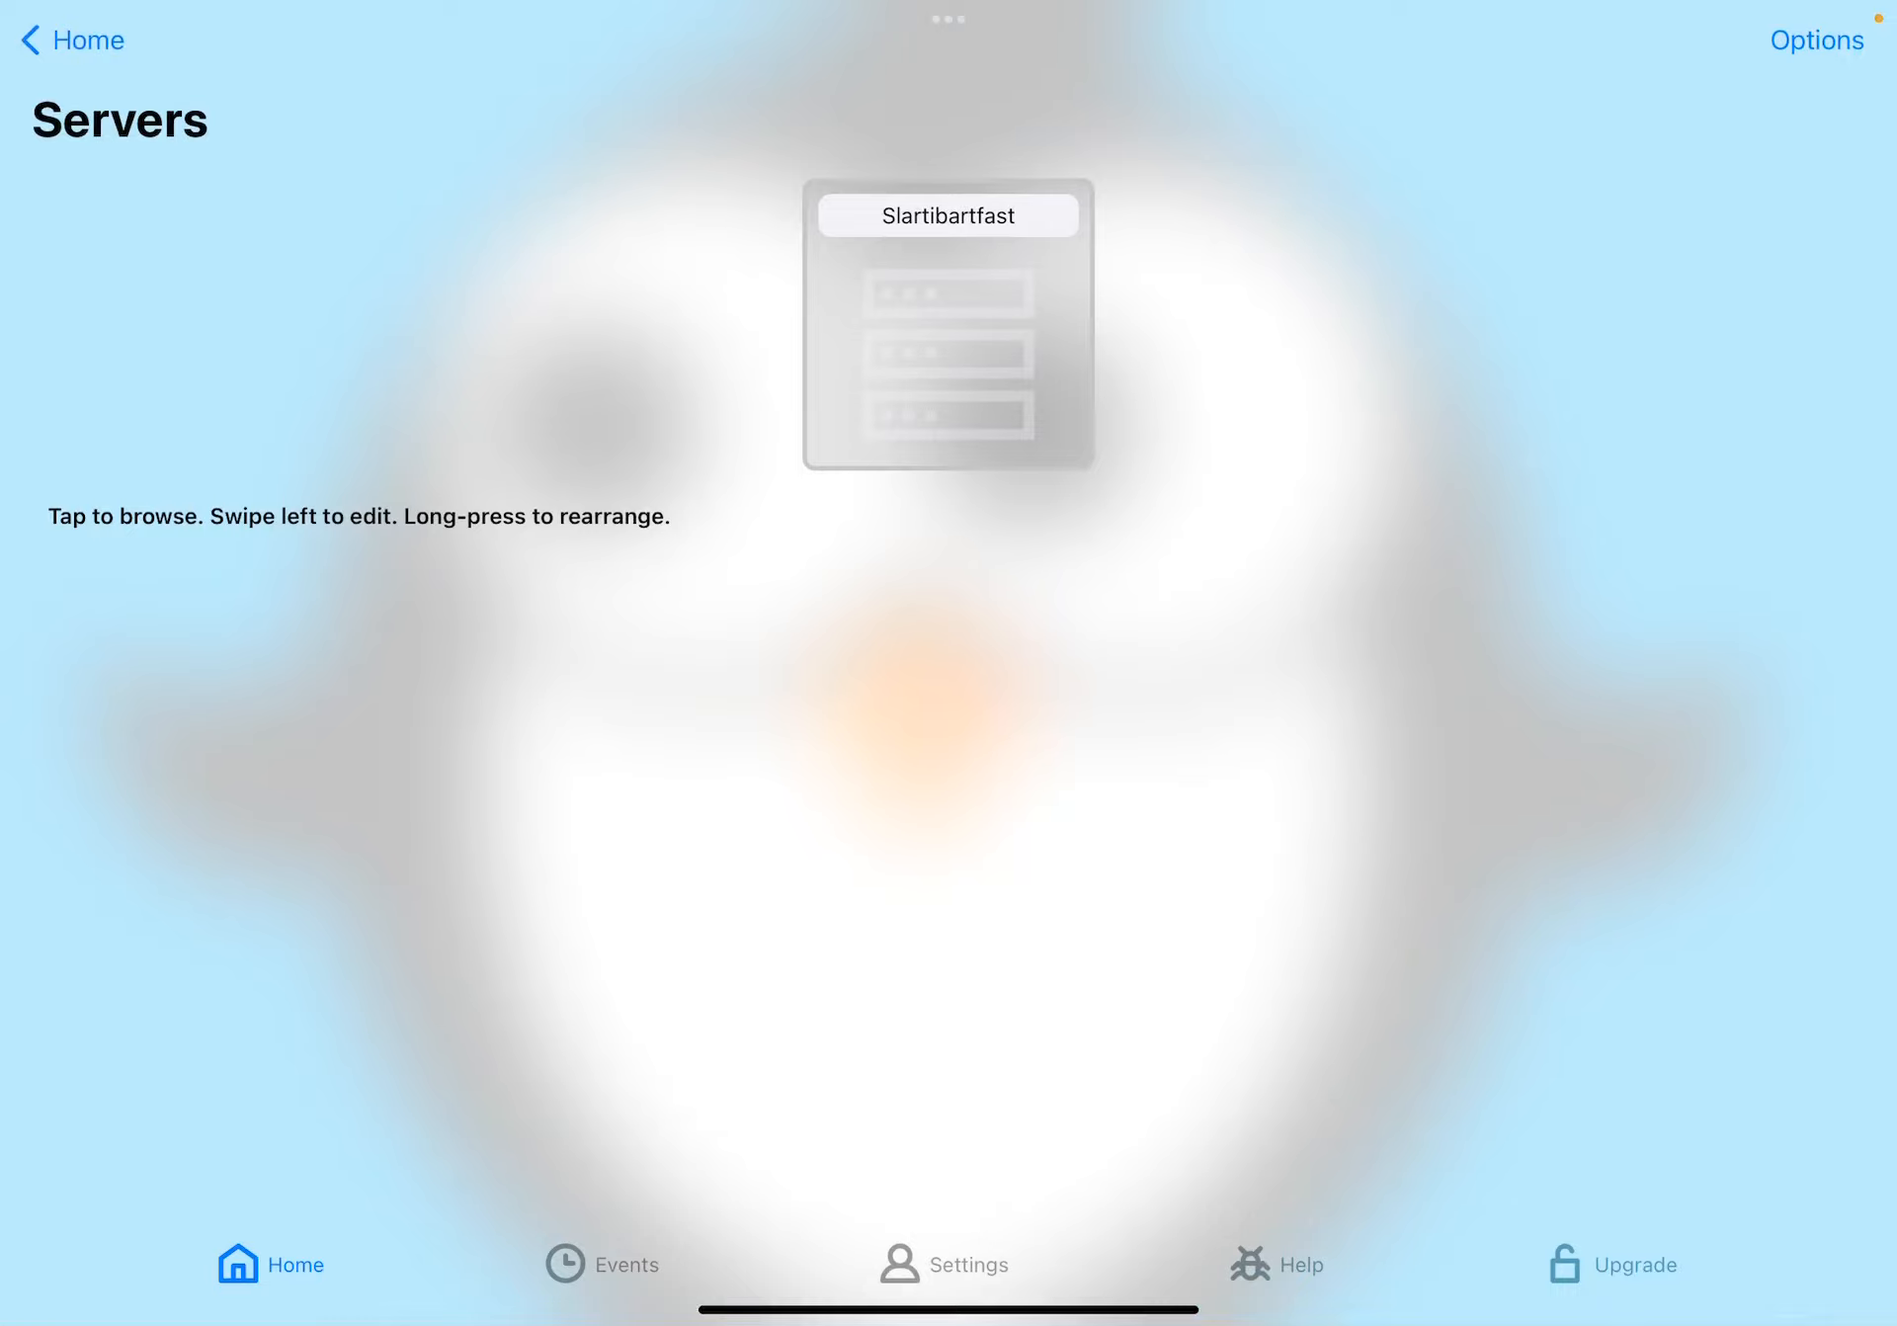
- From Home, reach the Add a Camera screen listing the iPad's cameras and a HomeKit hub
click(71, 39)
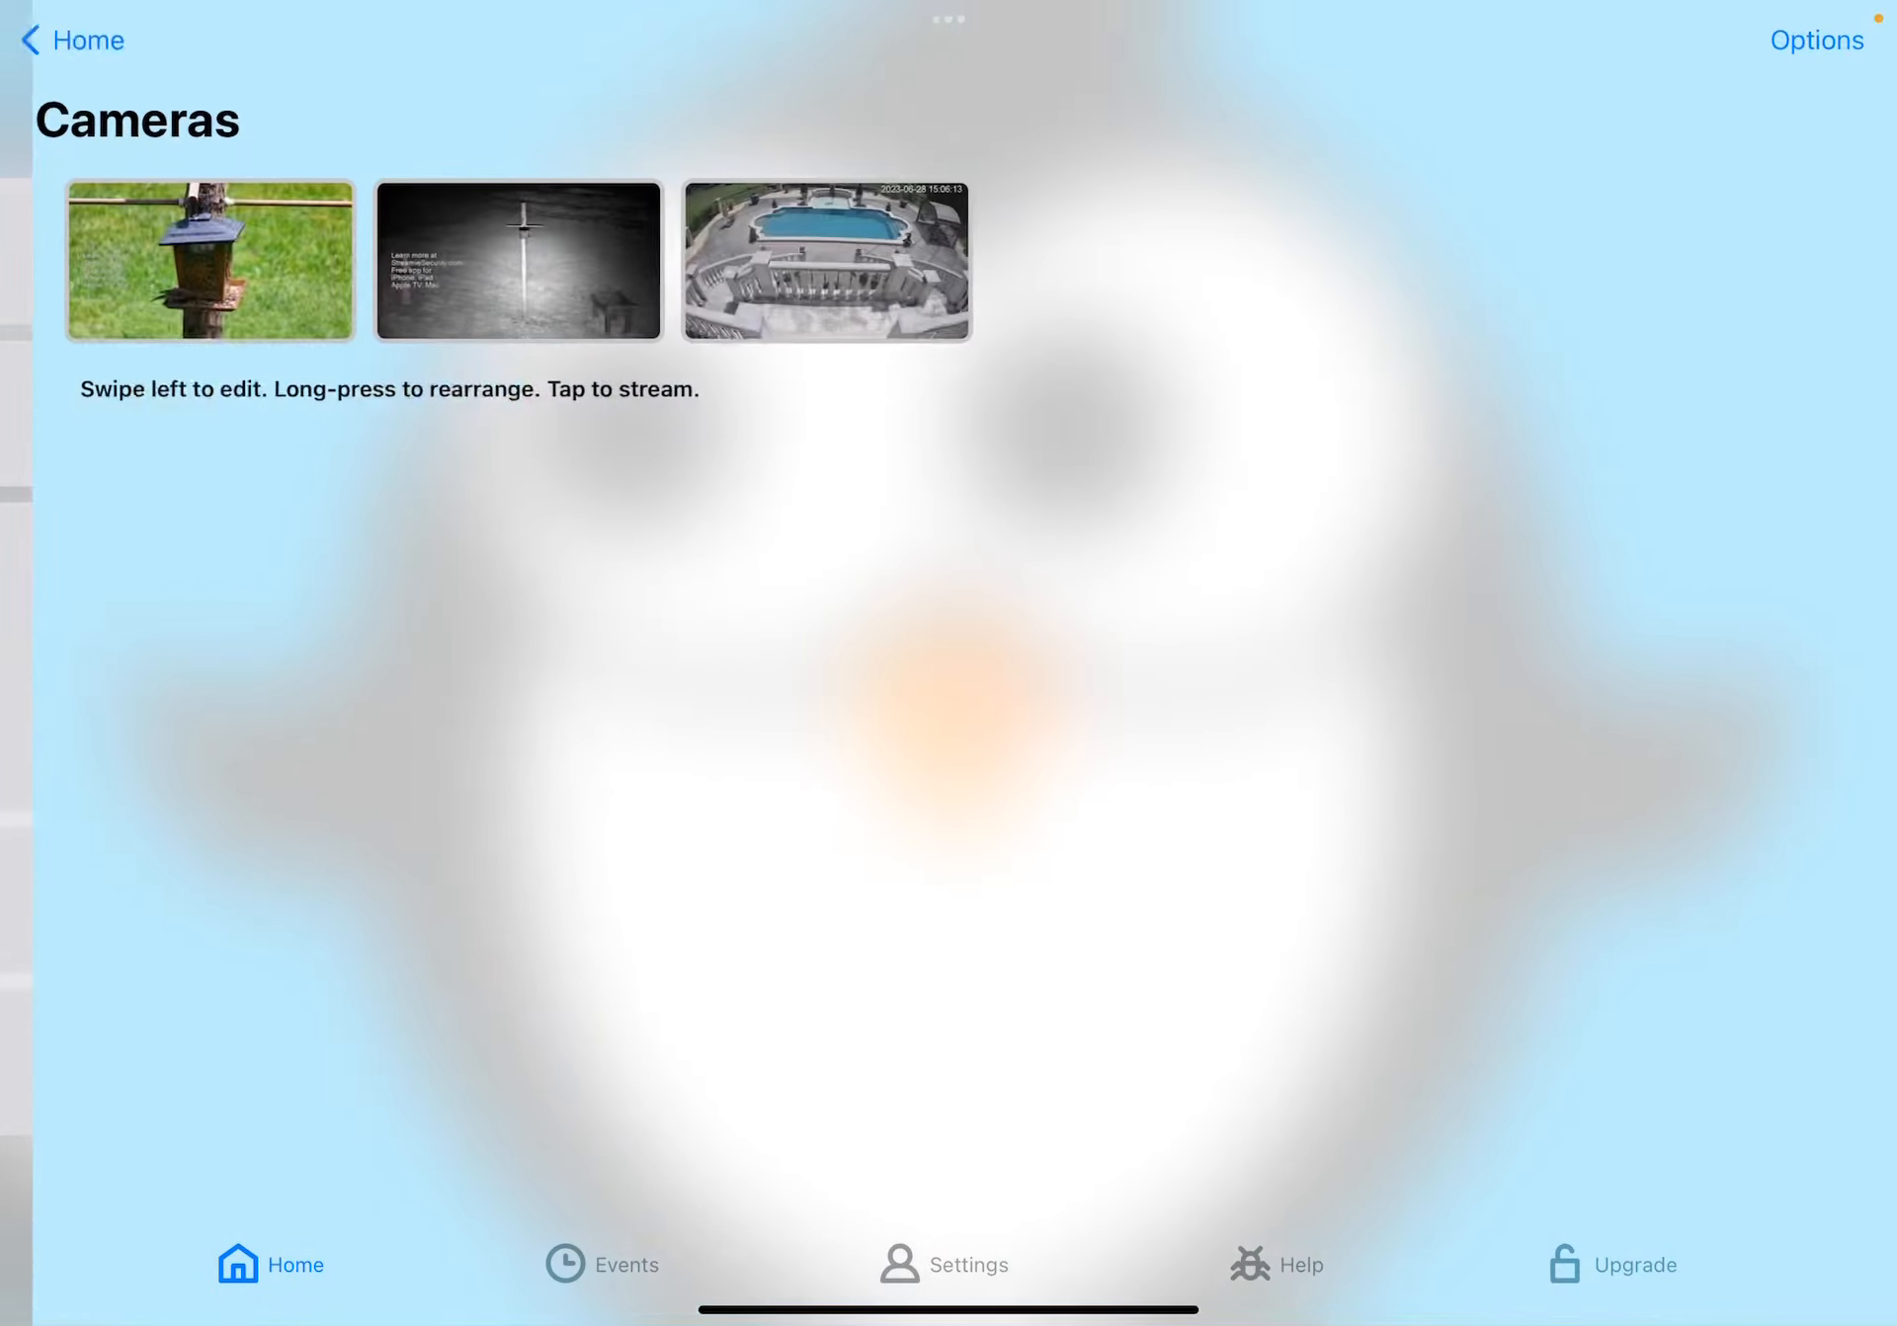
click(1816, 39)
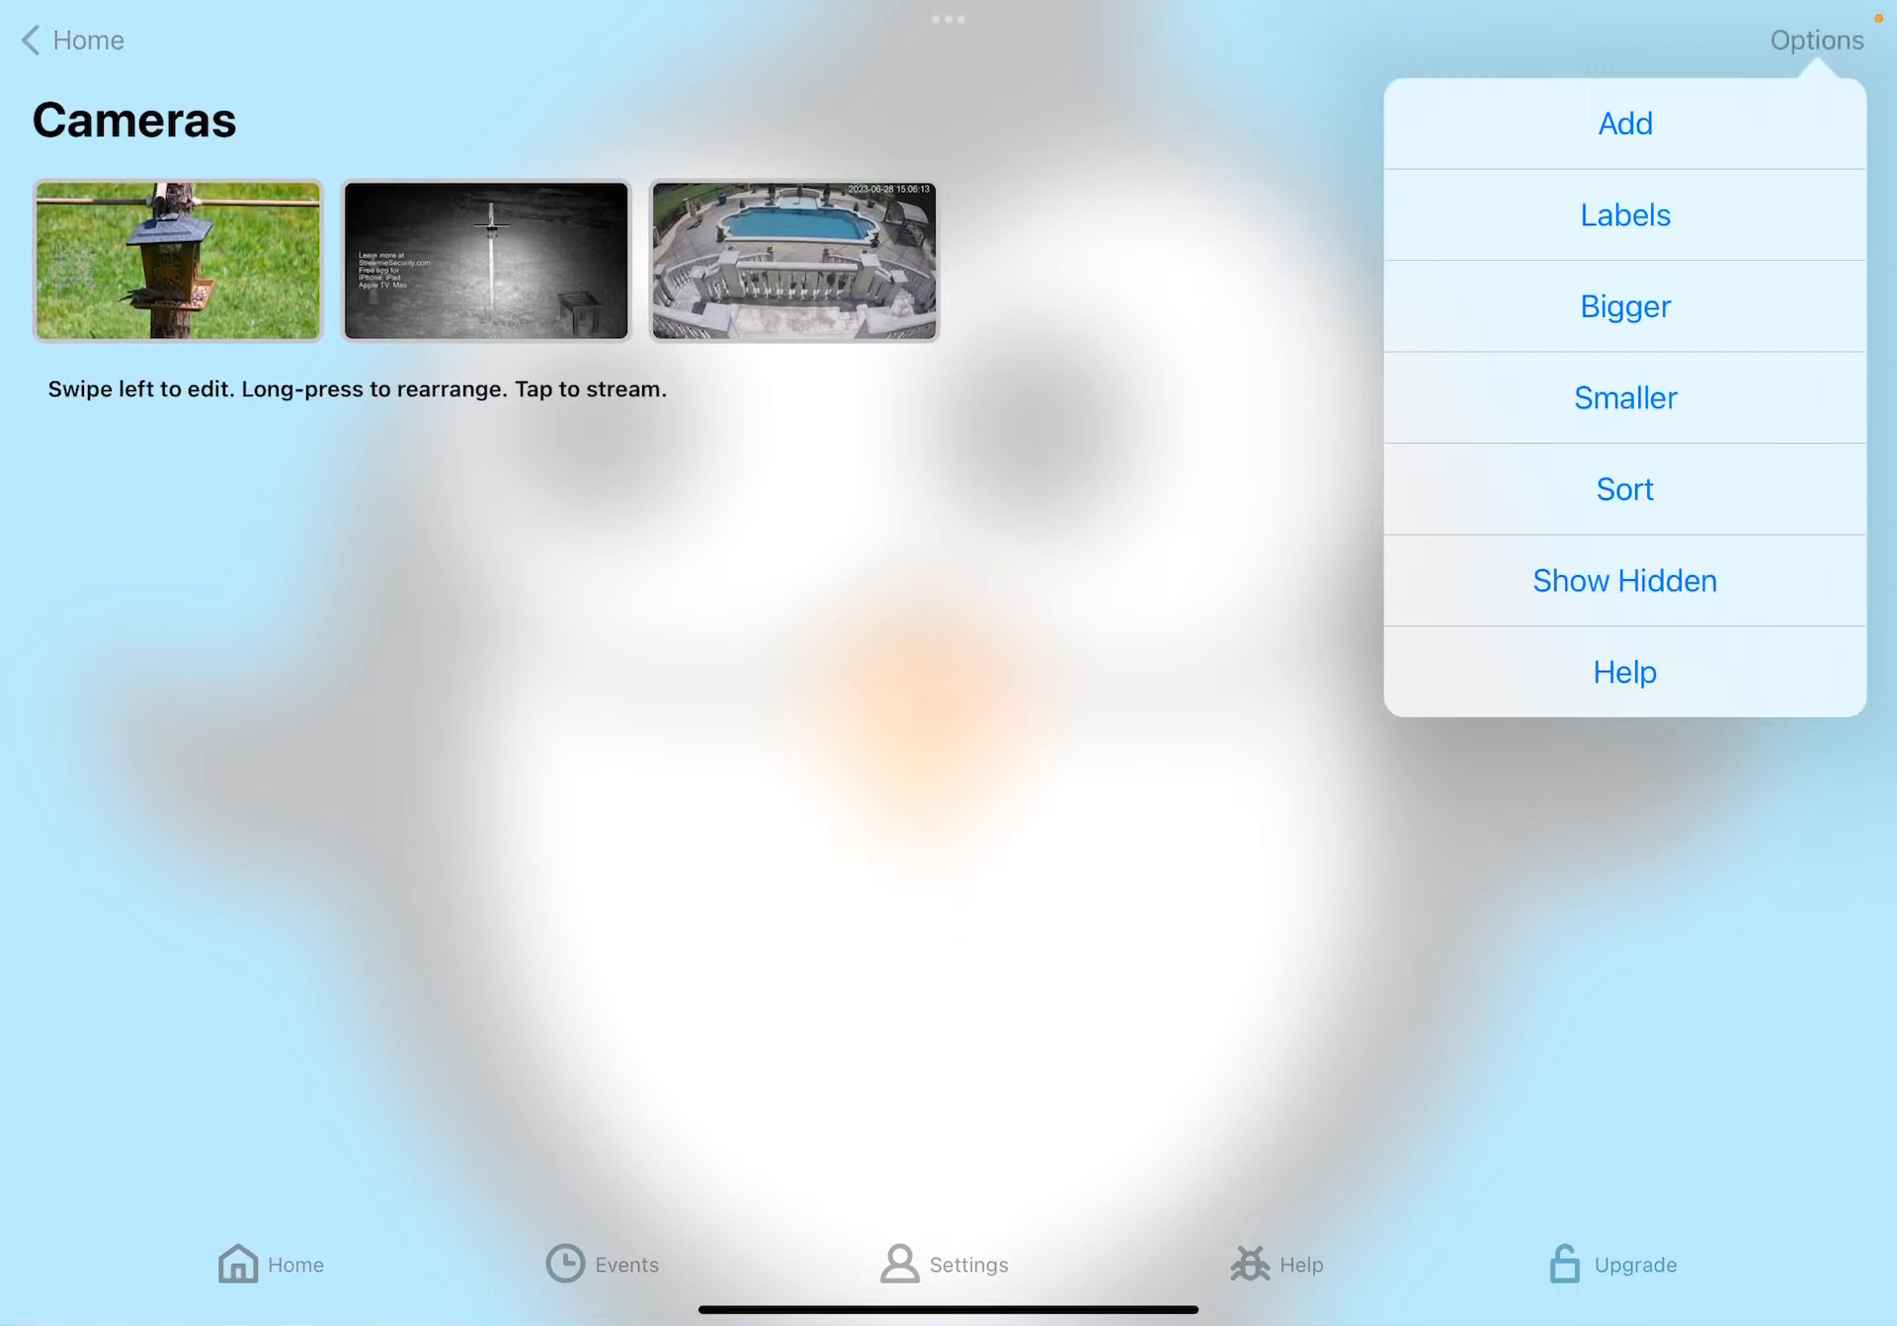
click(1623, 123)
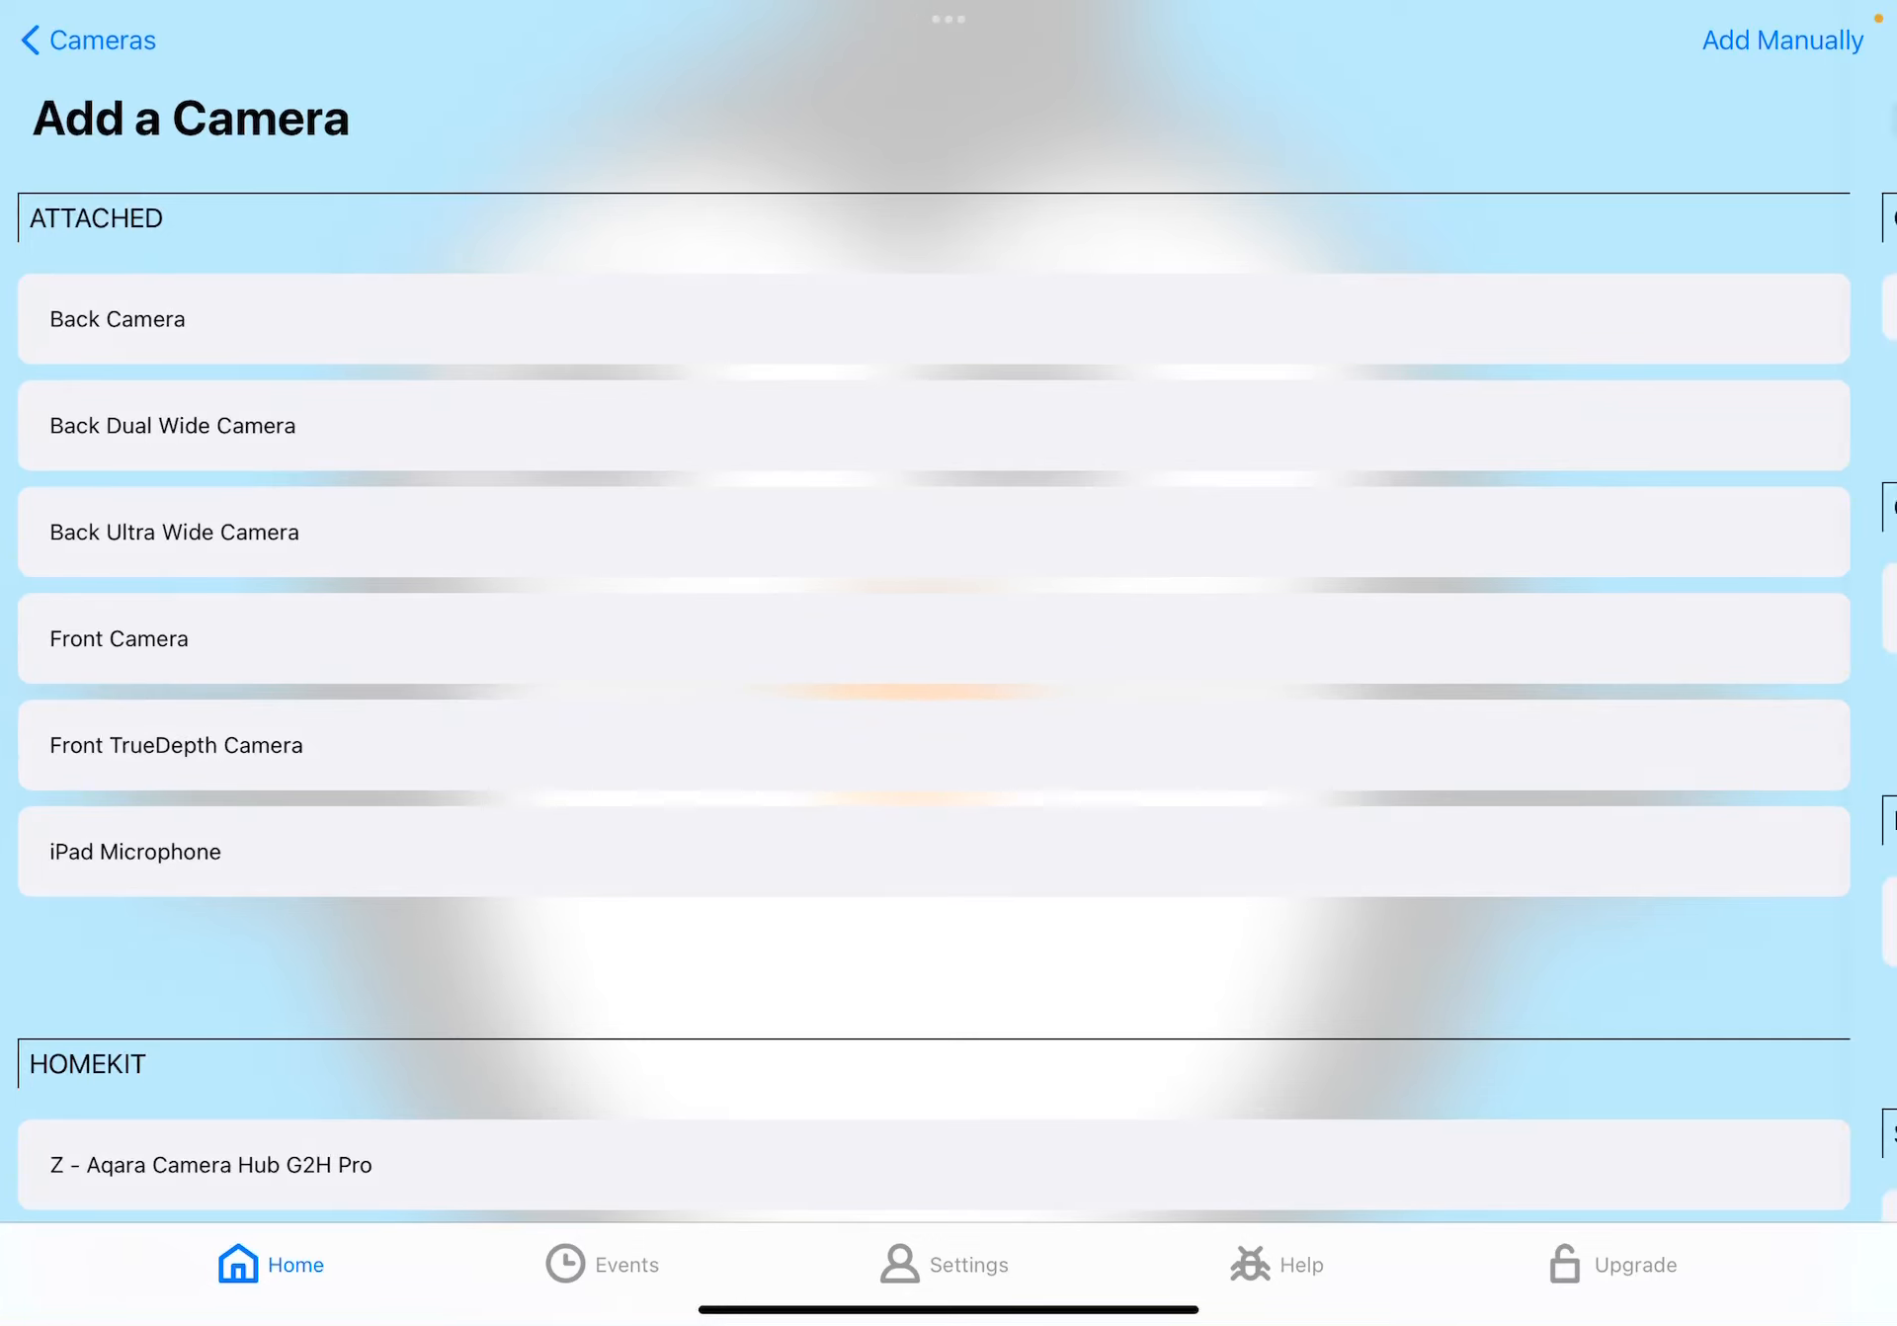
- Add the Front TrueDepth Camera with the 1280 x 720 stream at framerate 30
click(175, 744)
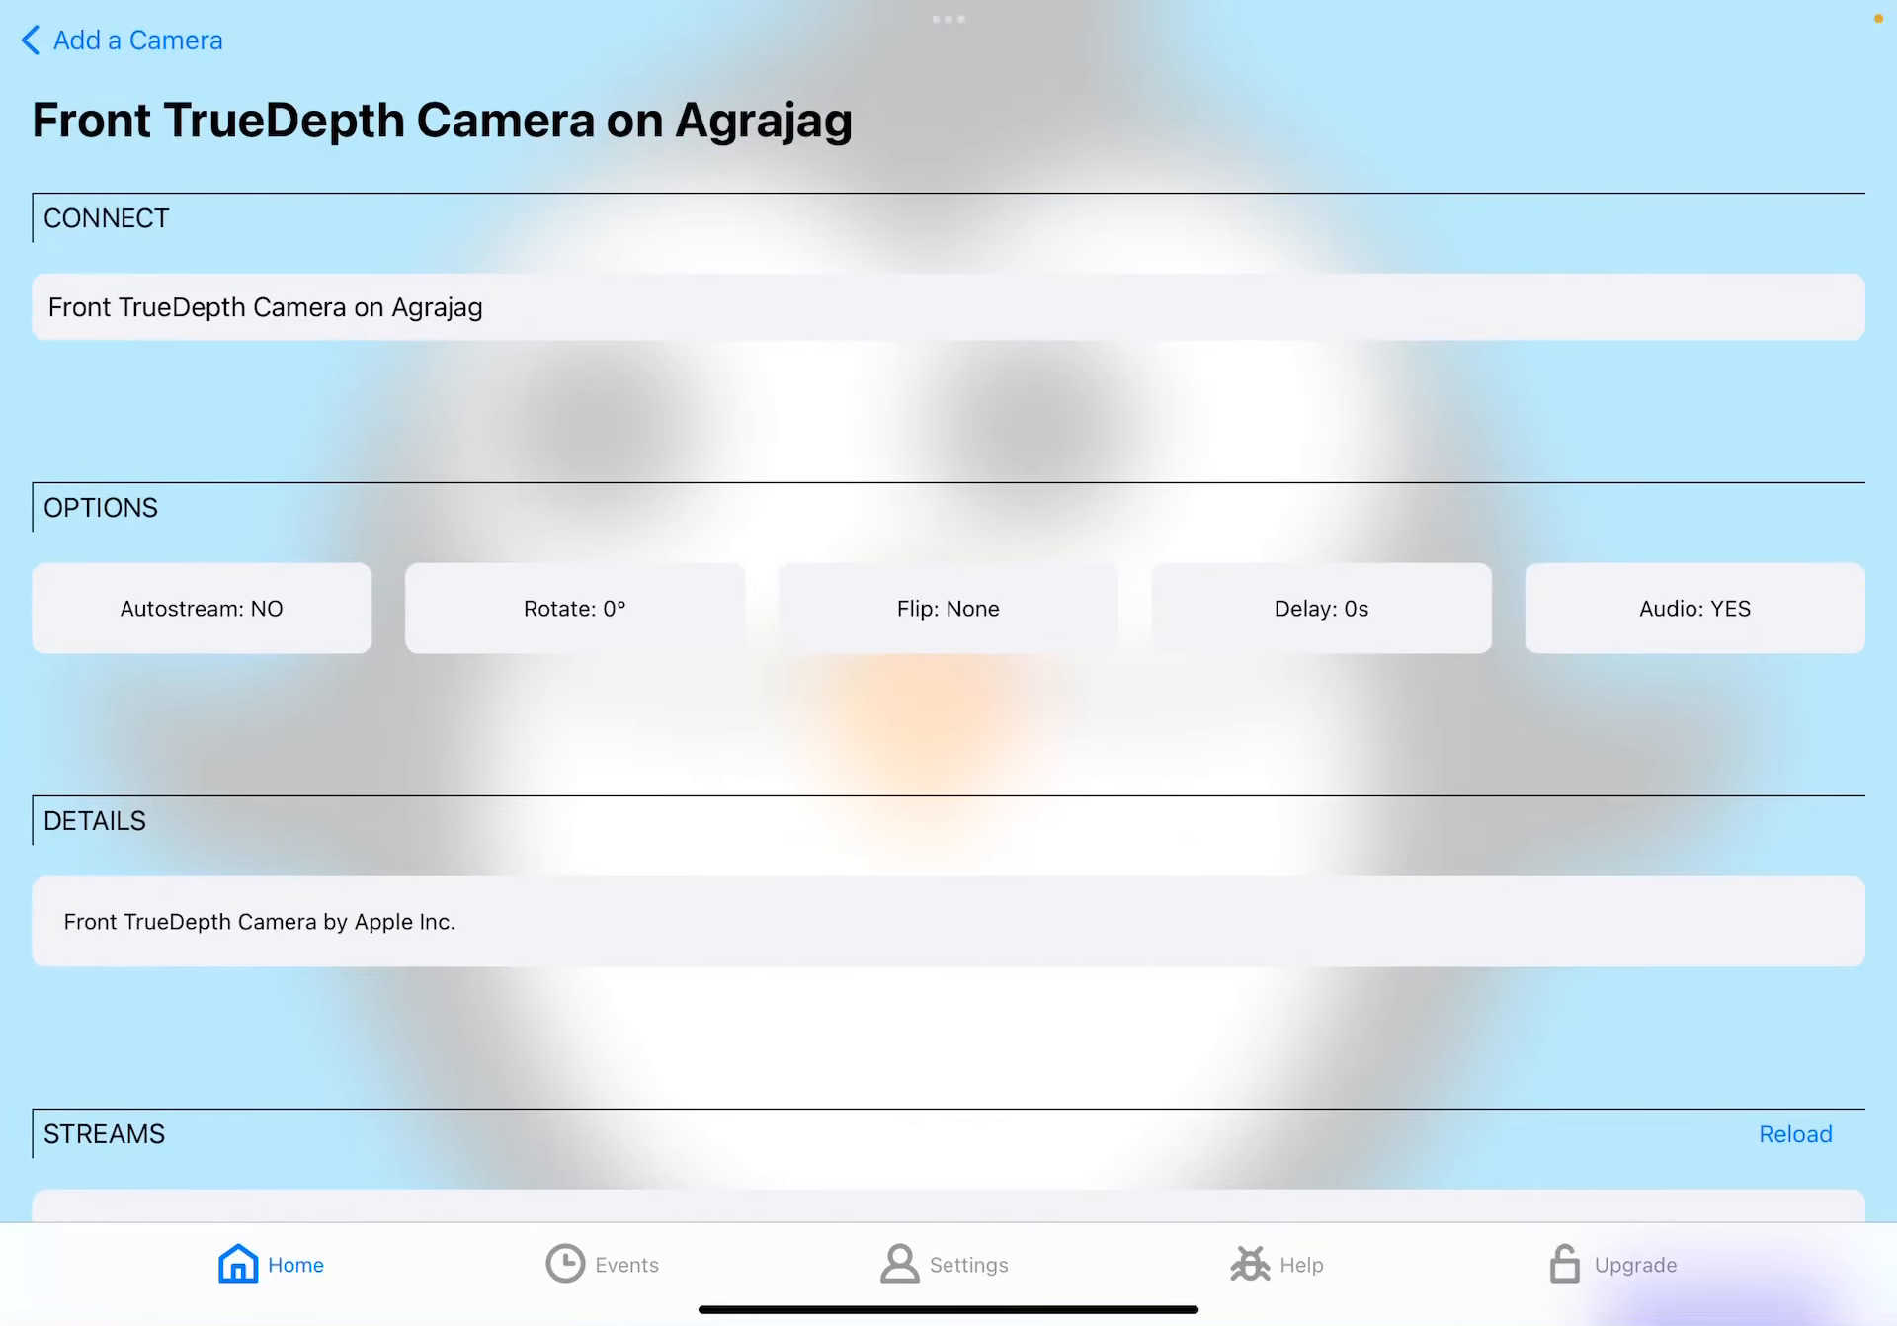
scroll(down, 3)
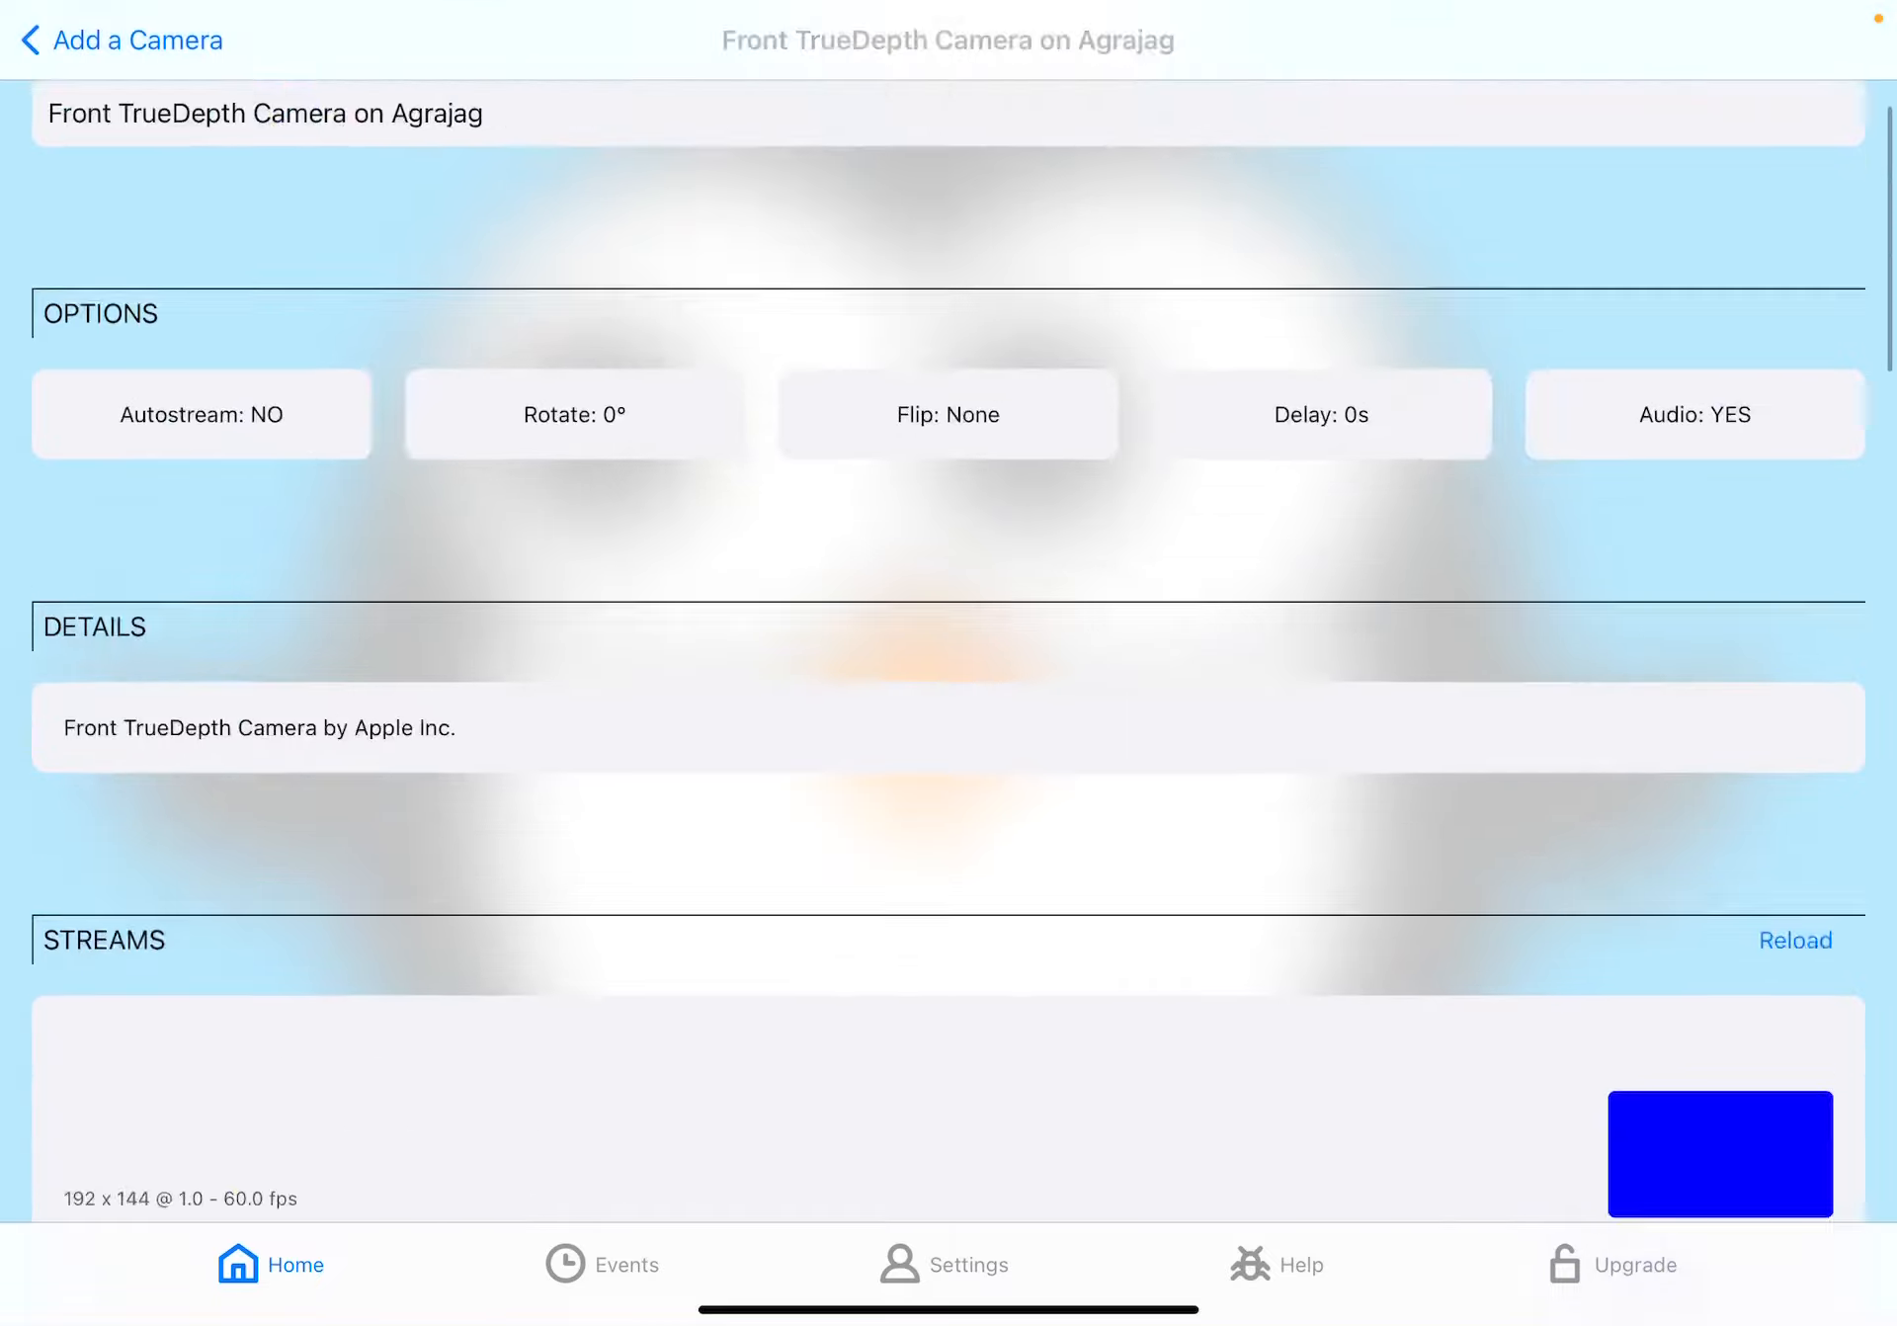
scroll(down, 3)
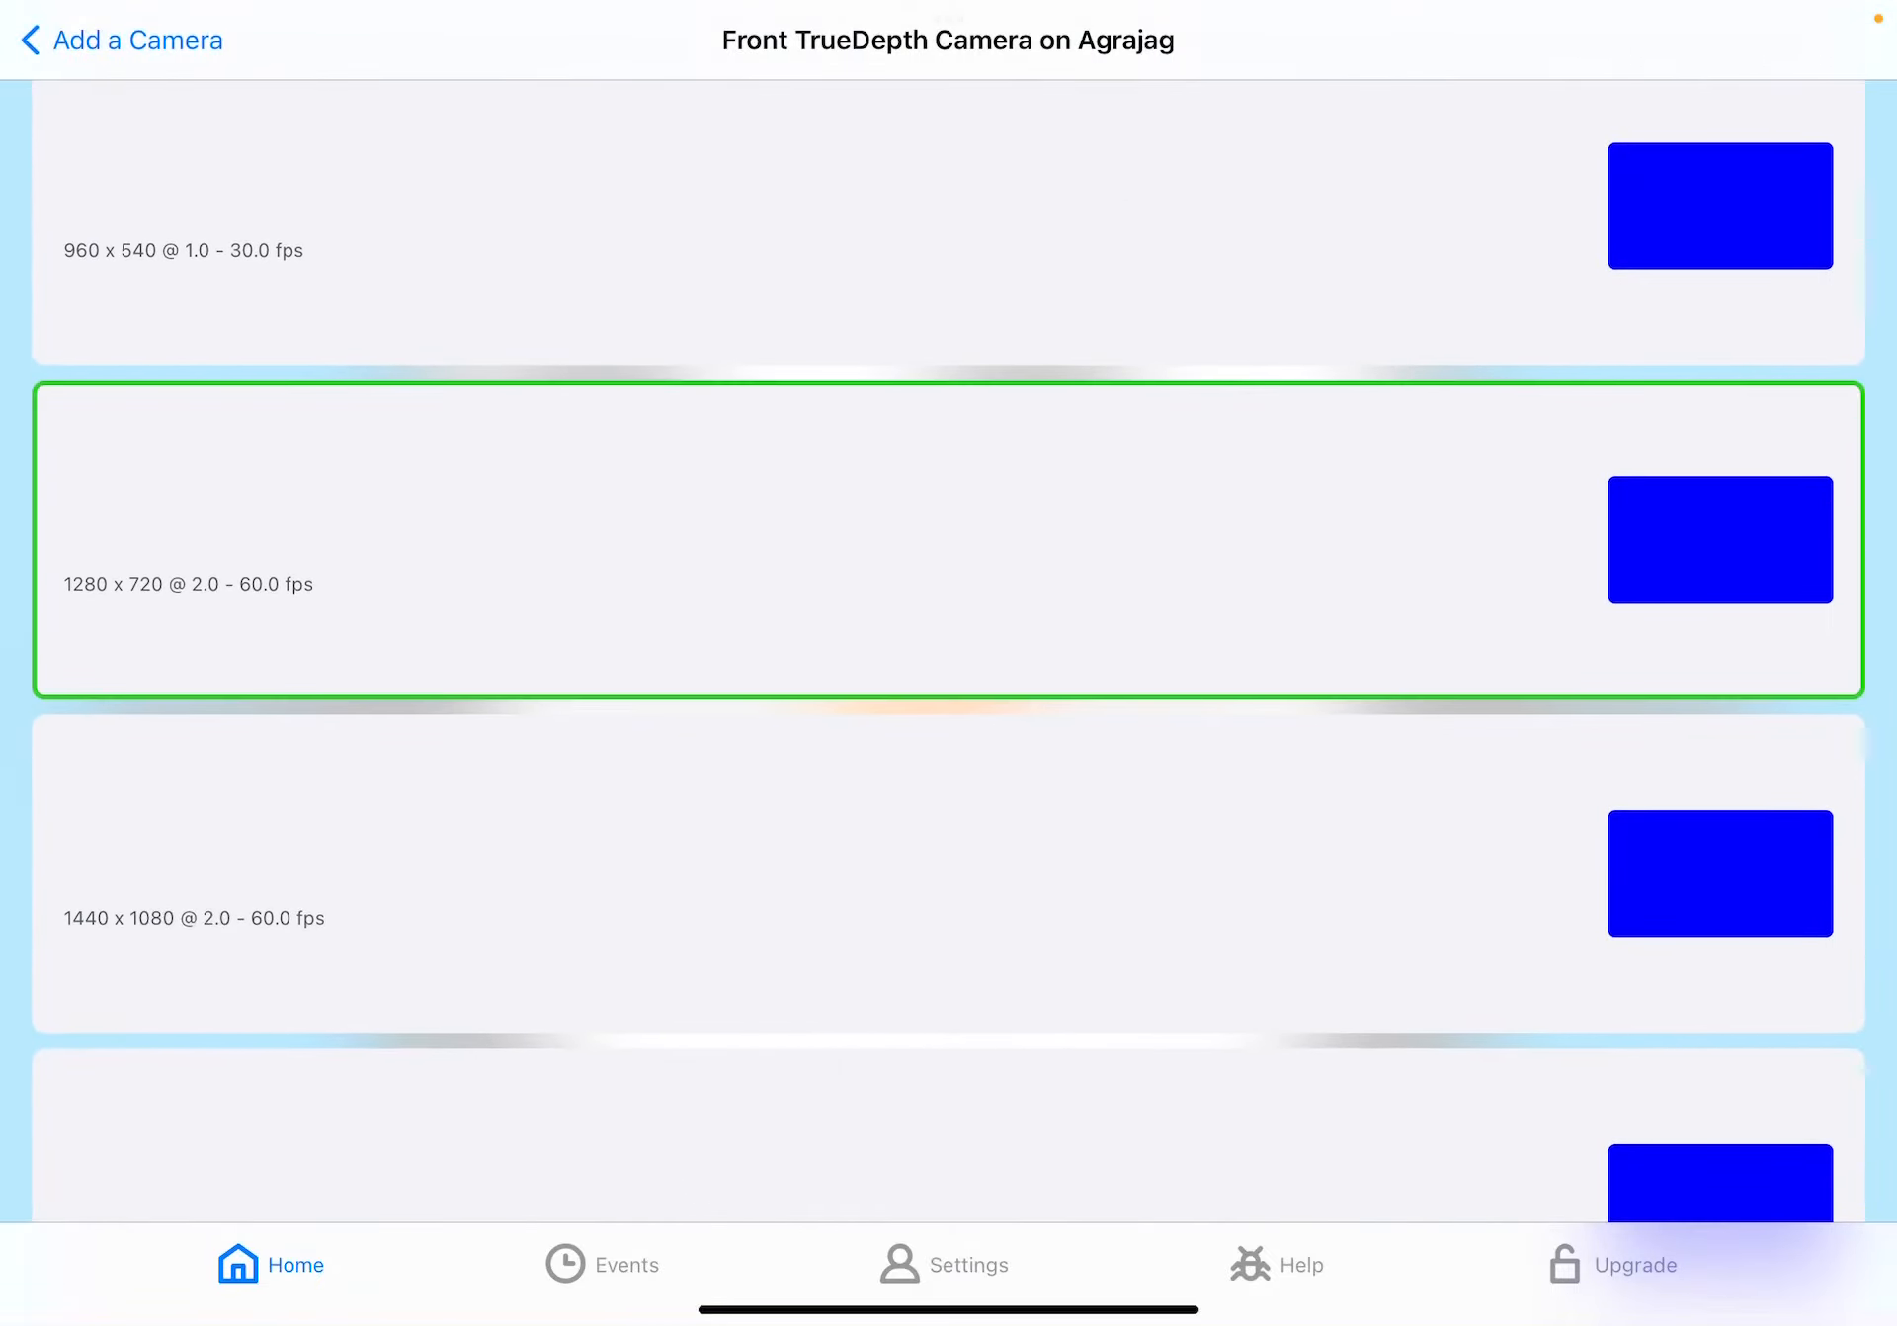
click(949, 540)
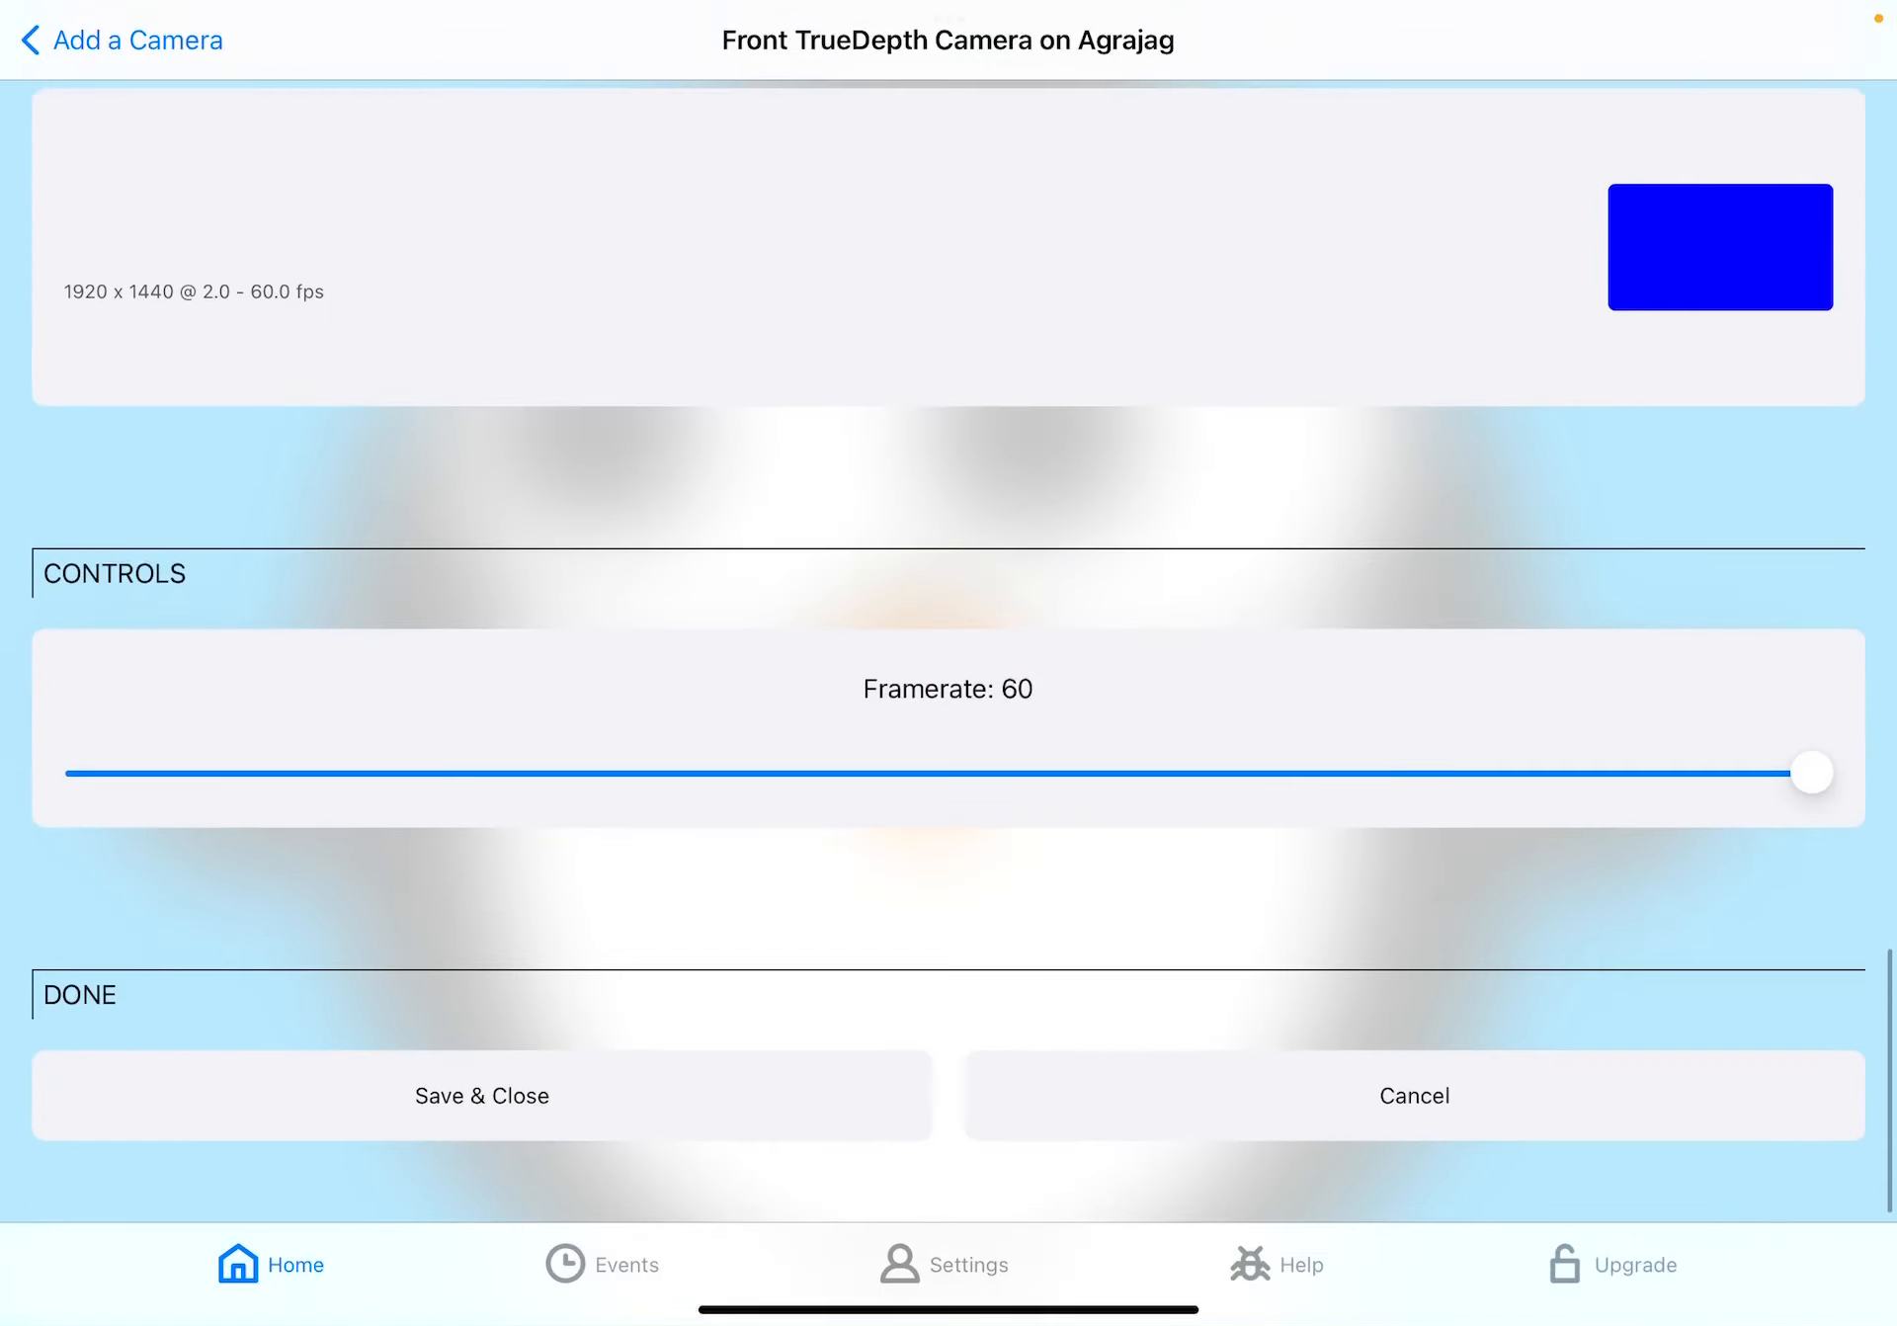
drag(1812, 772, 977, 772)
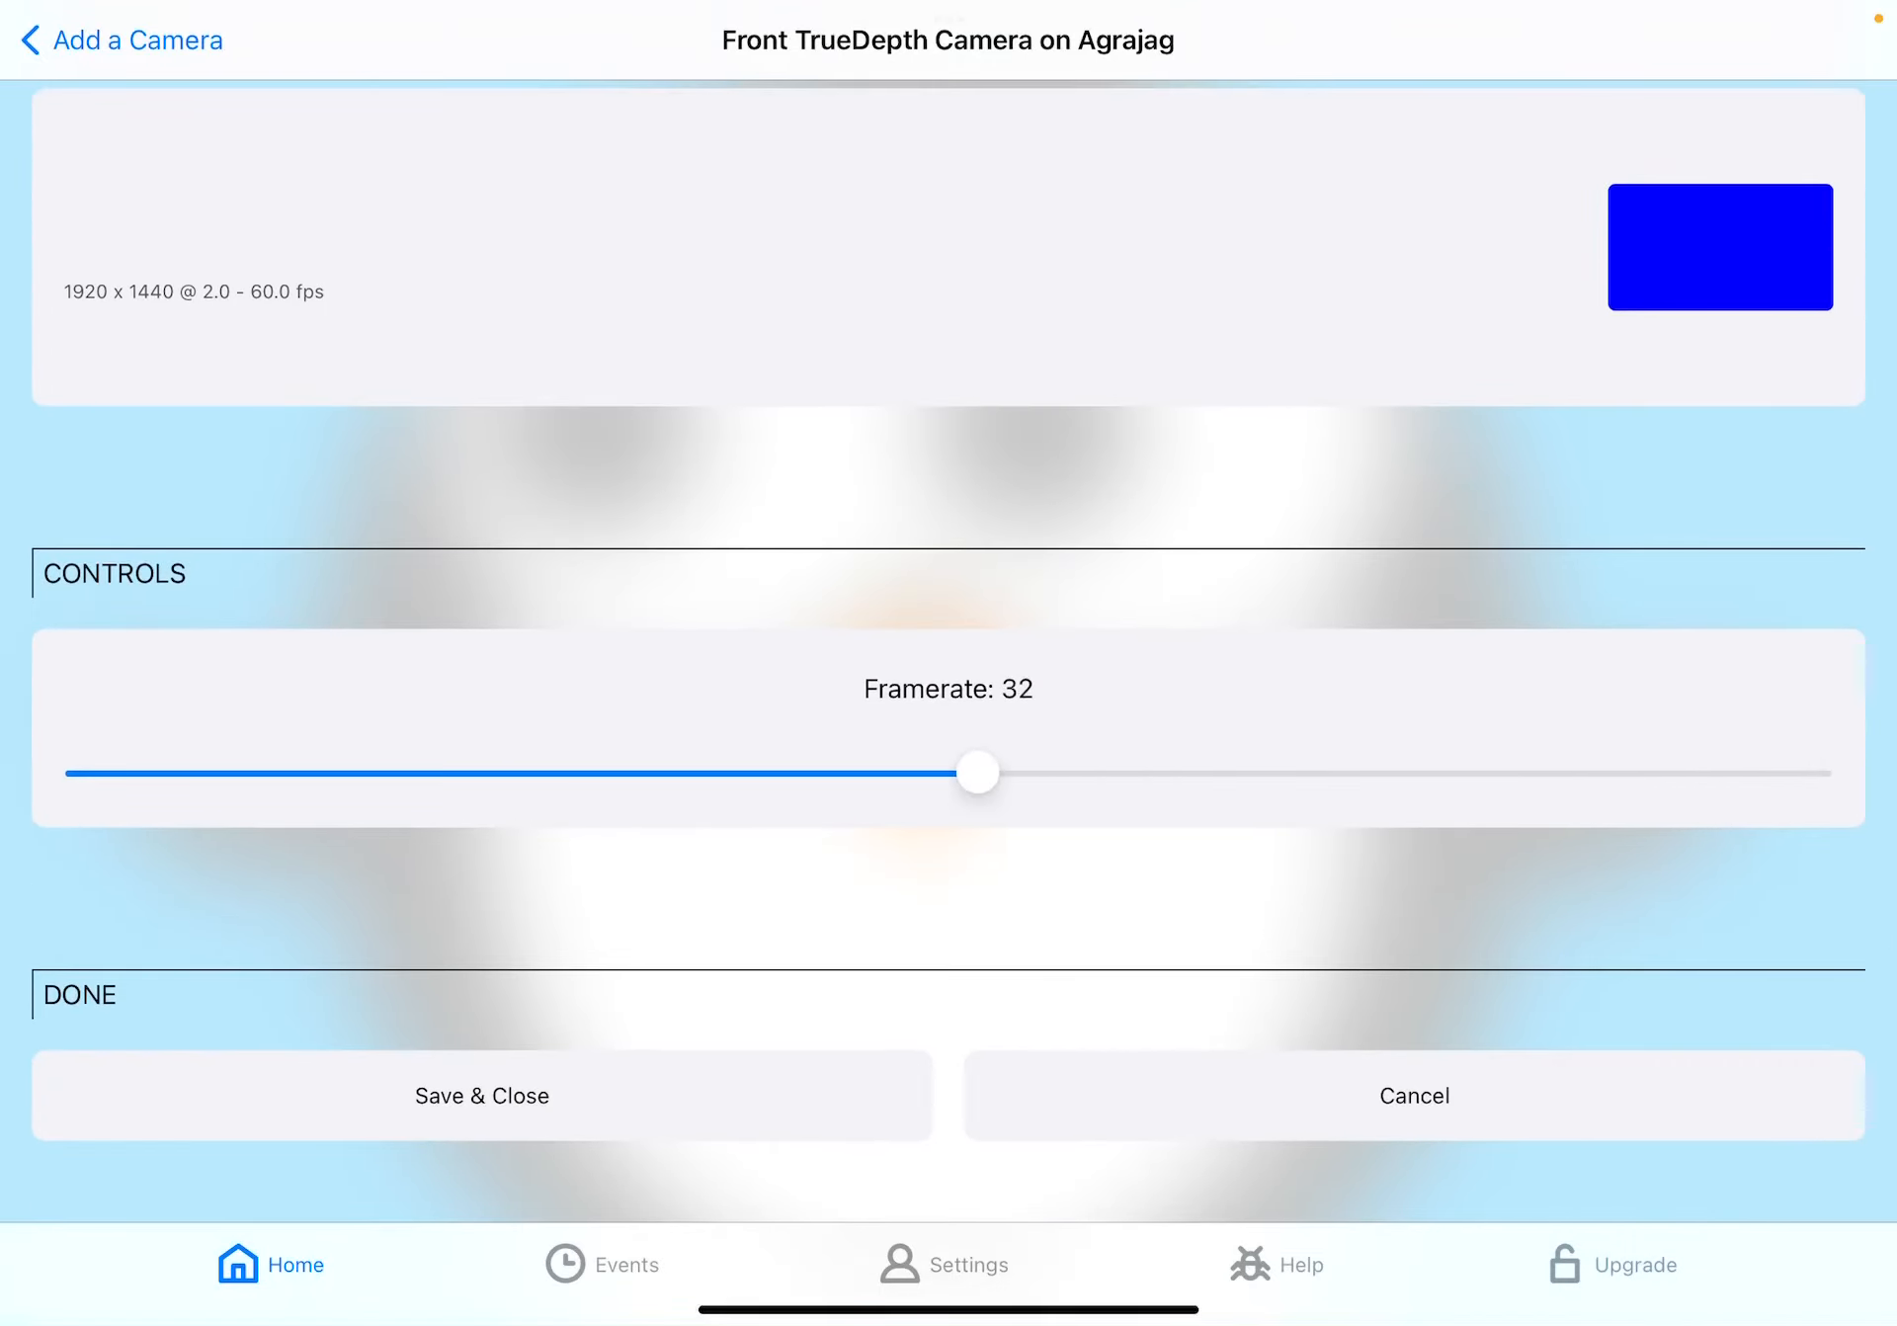
drag(977, 772, 925, 772)
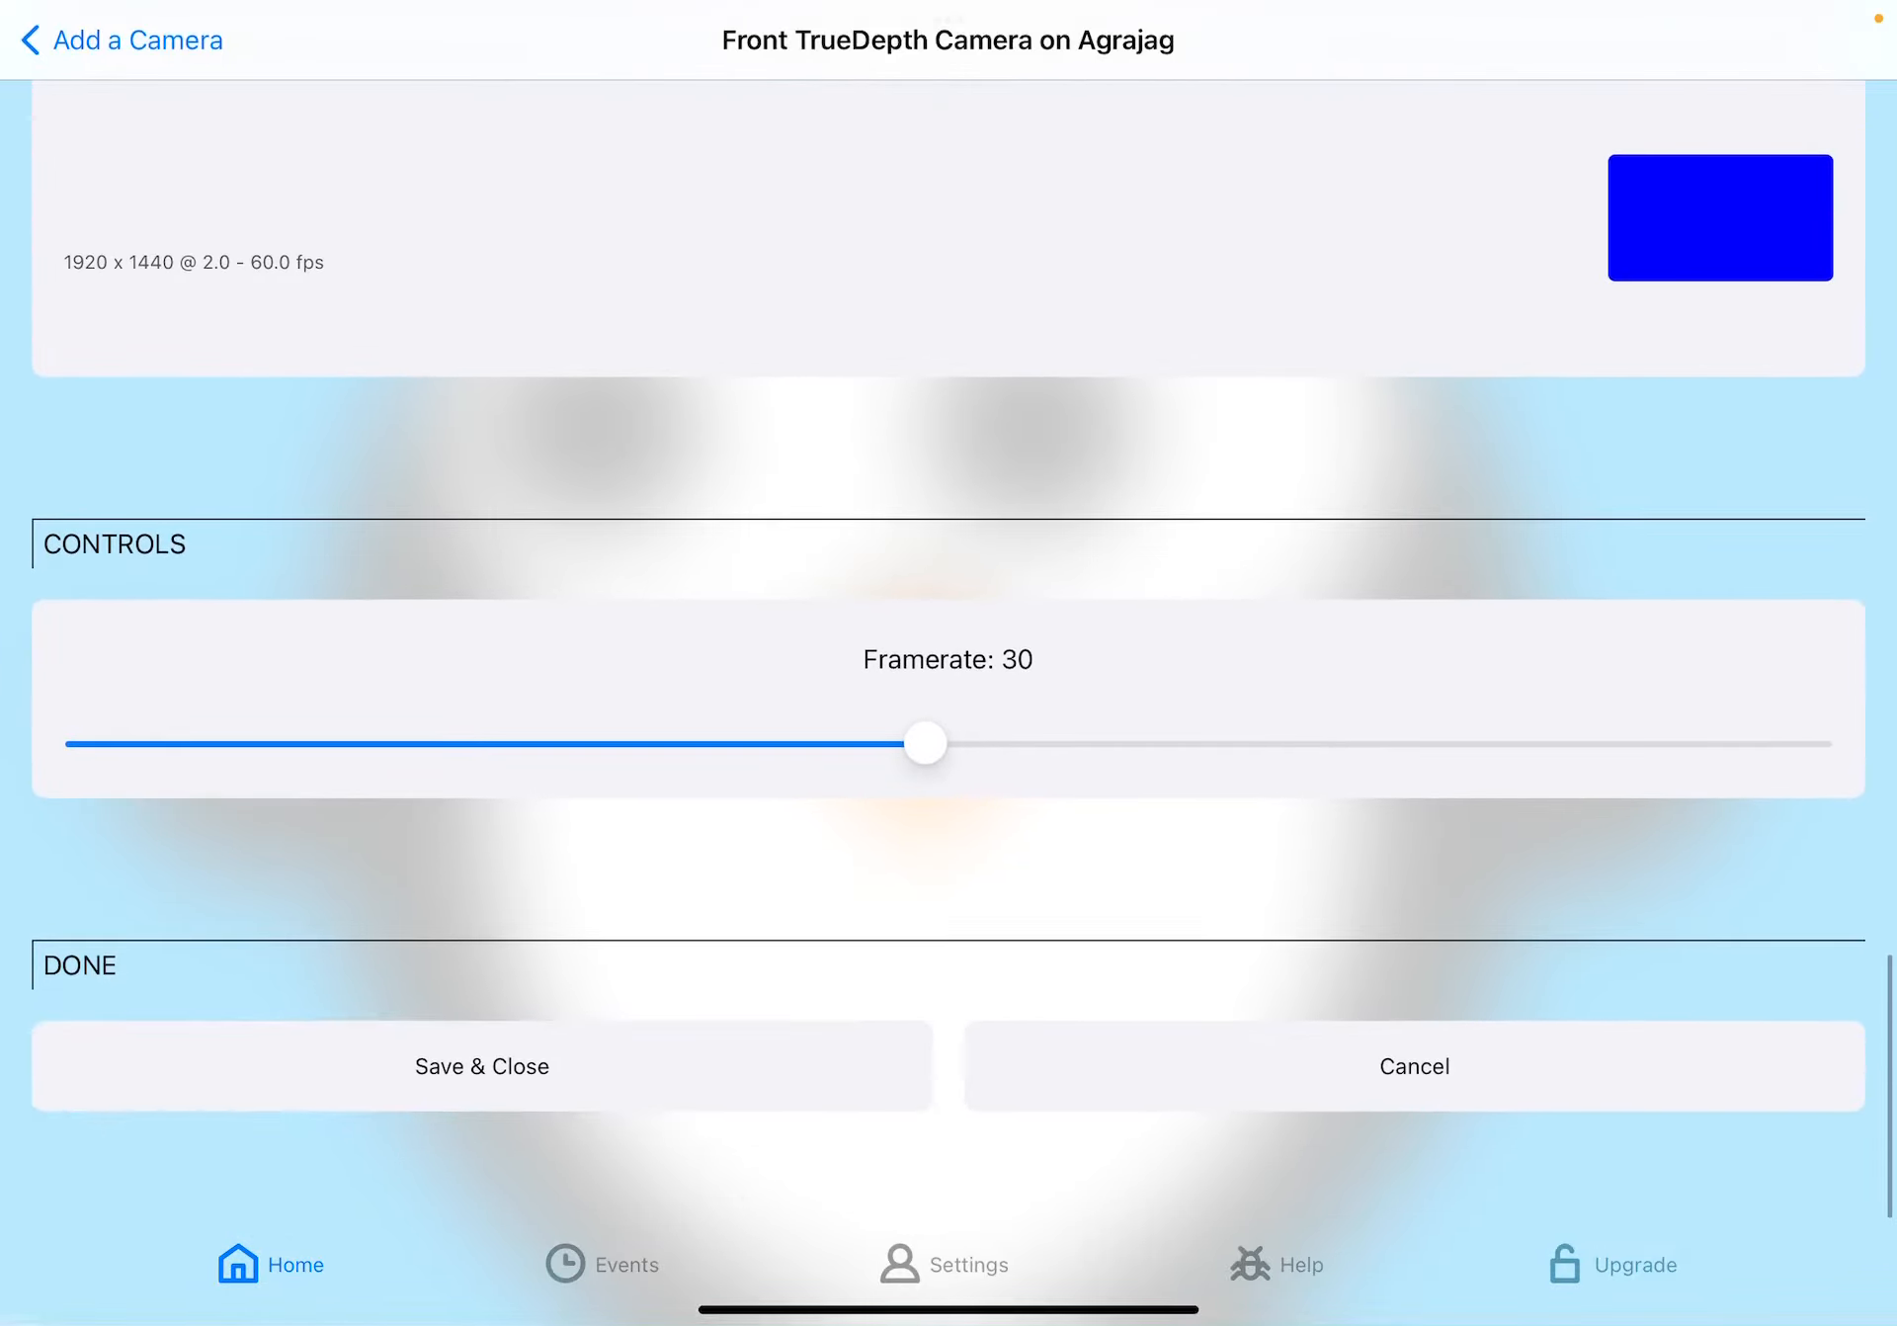
click(481, 1065)
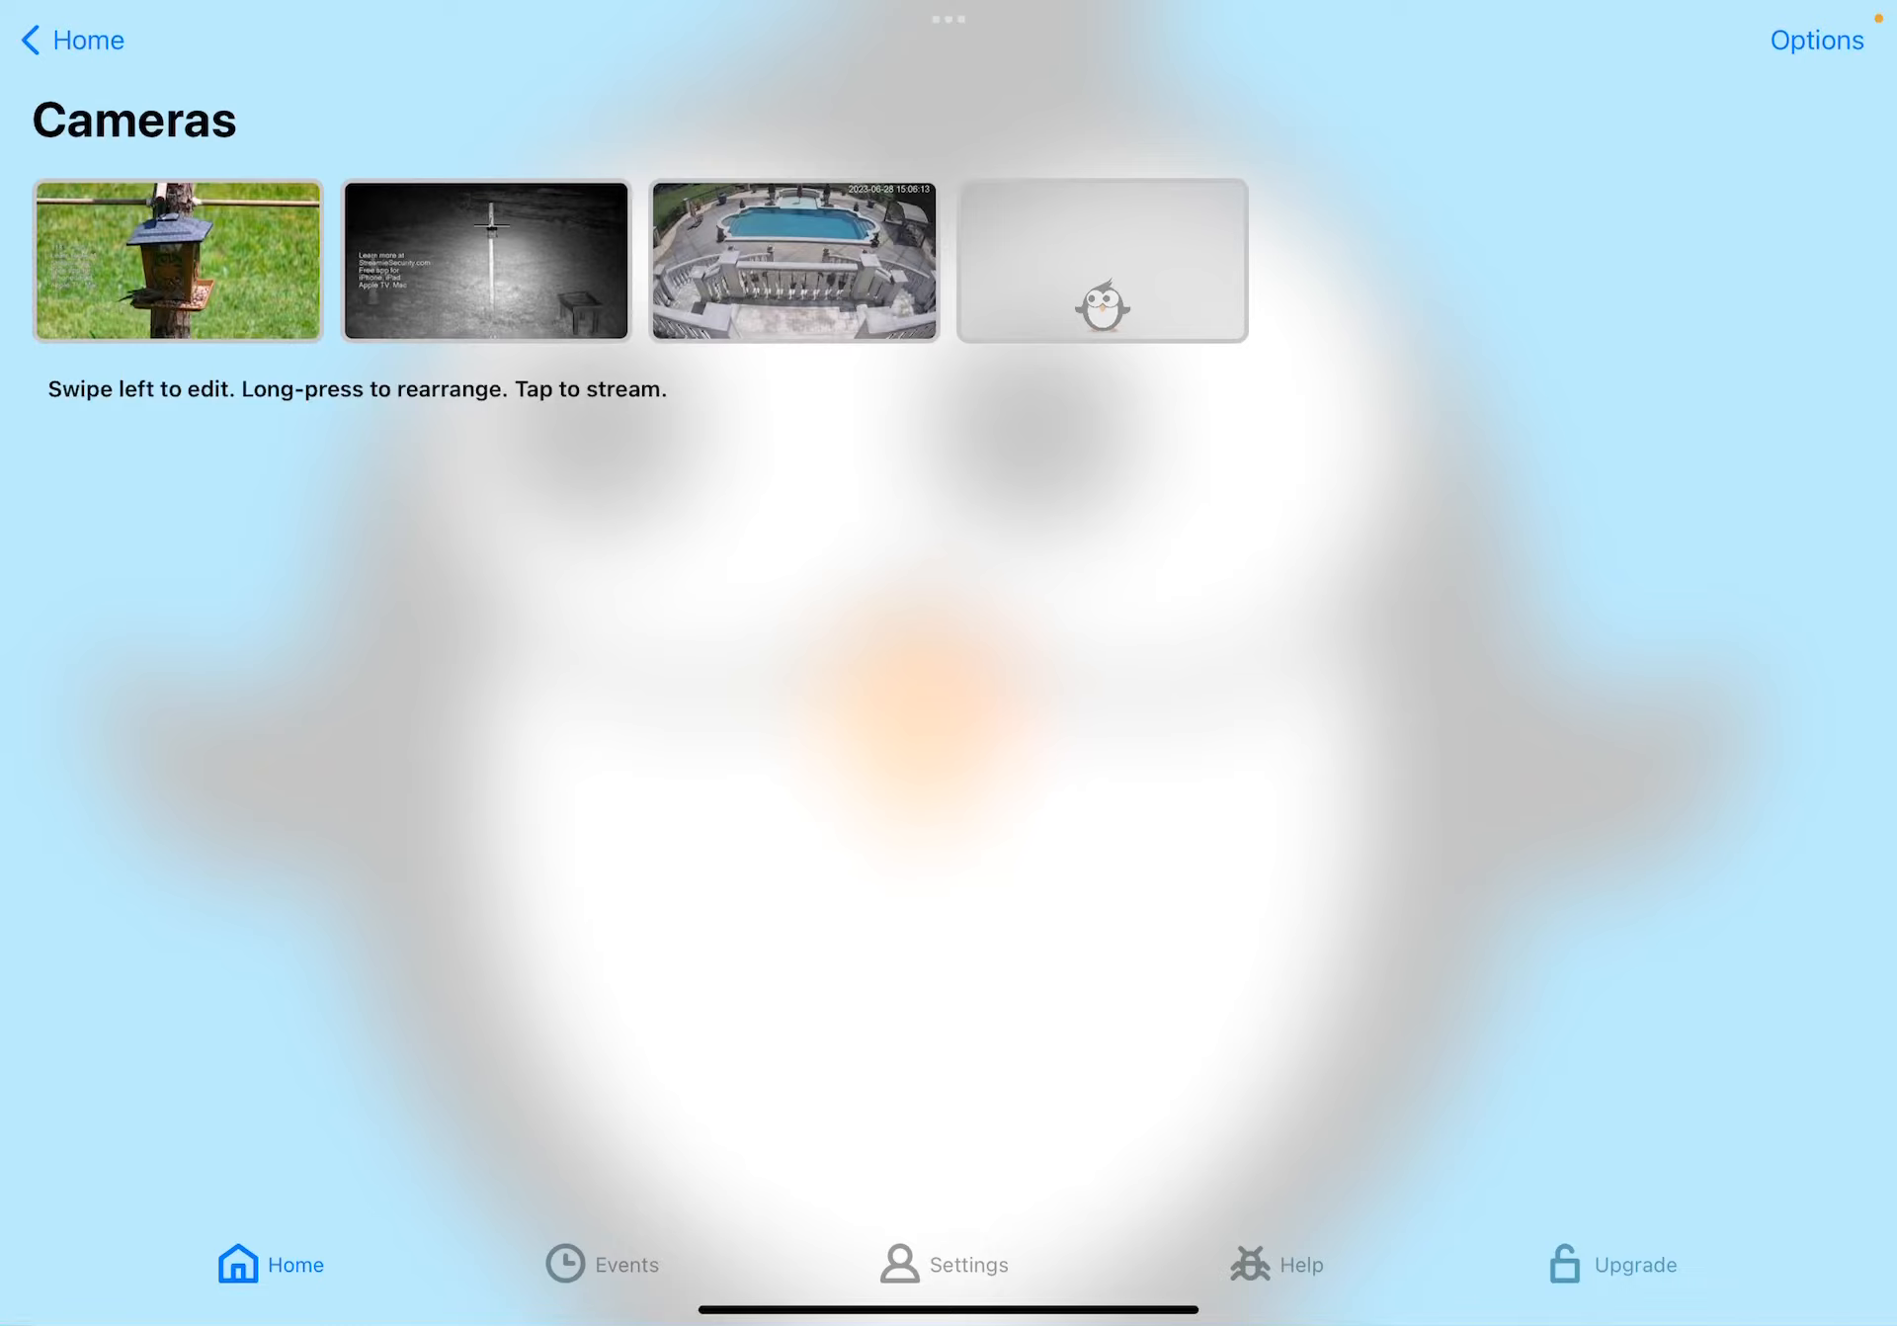
- Set Slartibartfast's recording output to MOV, save it and return to the Home screen
click(70, 40)
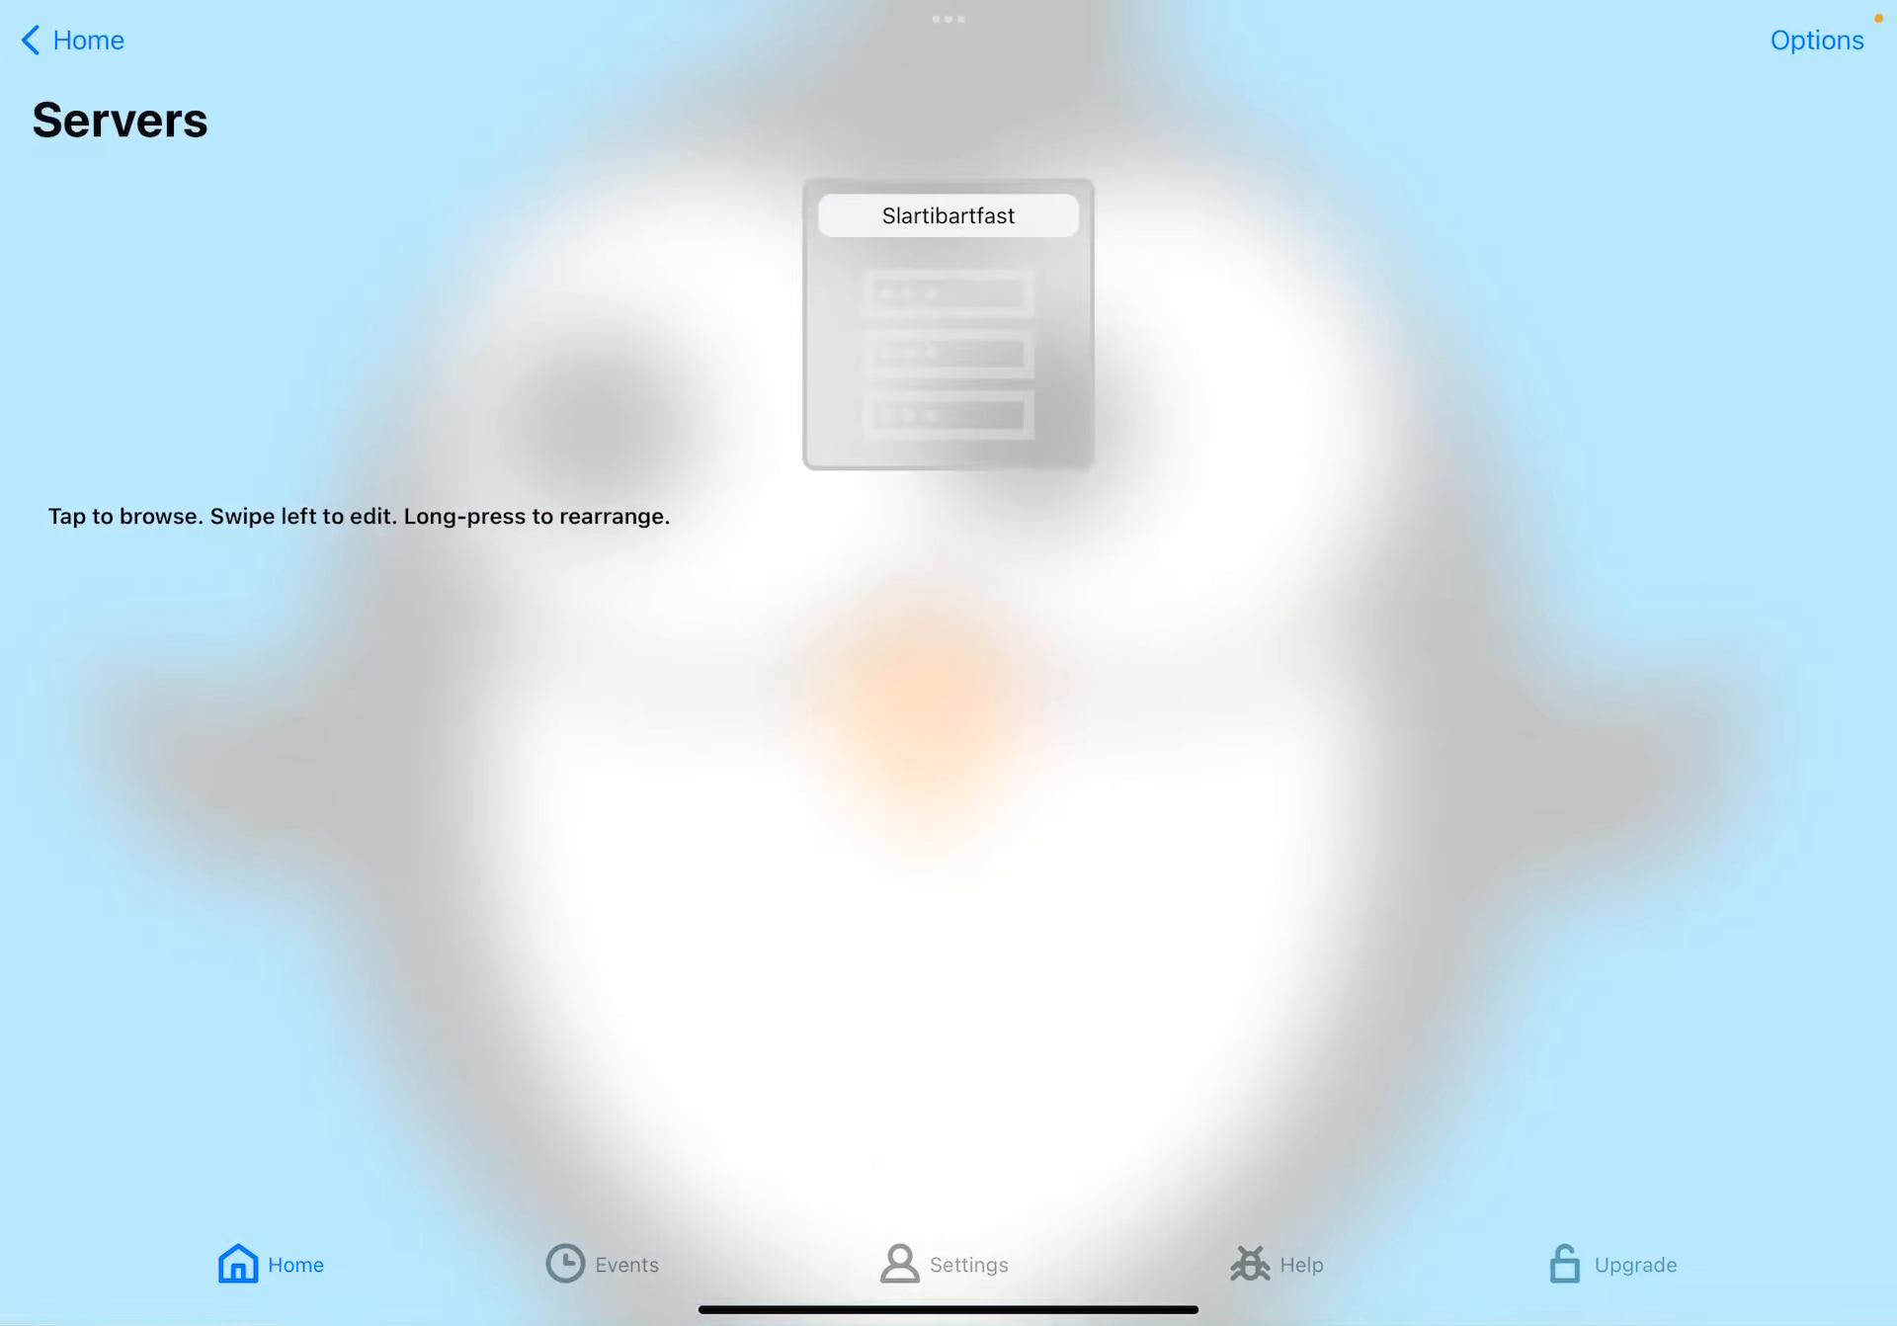
click(947, 216)
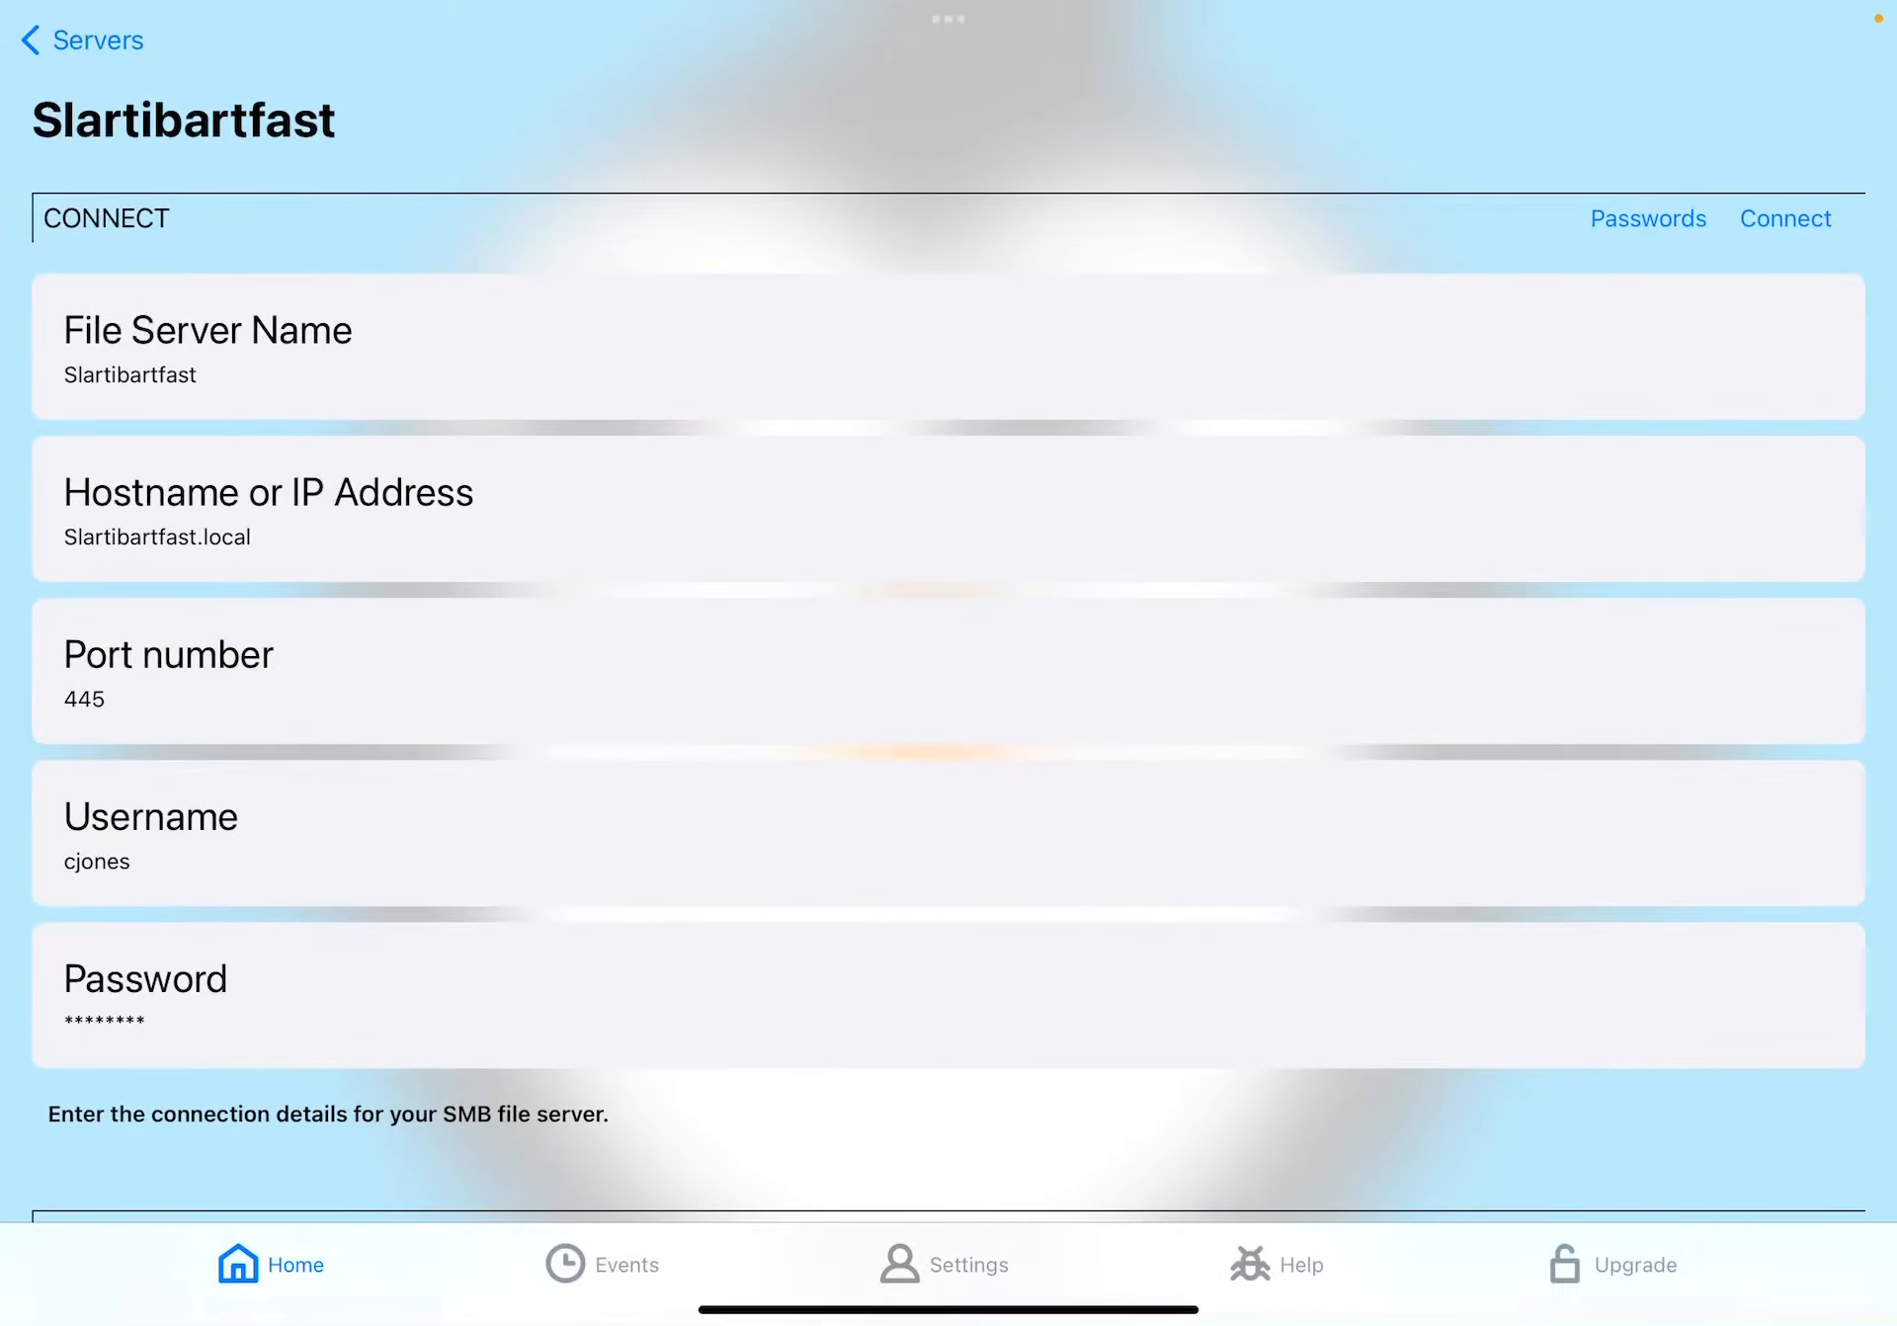
scroll(down, 3)
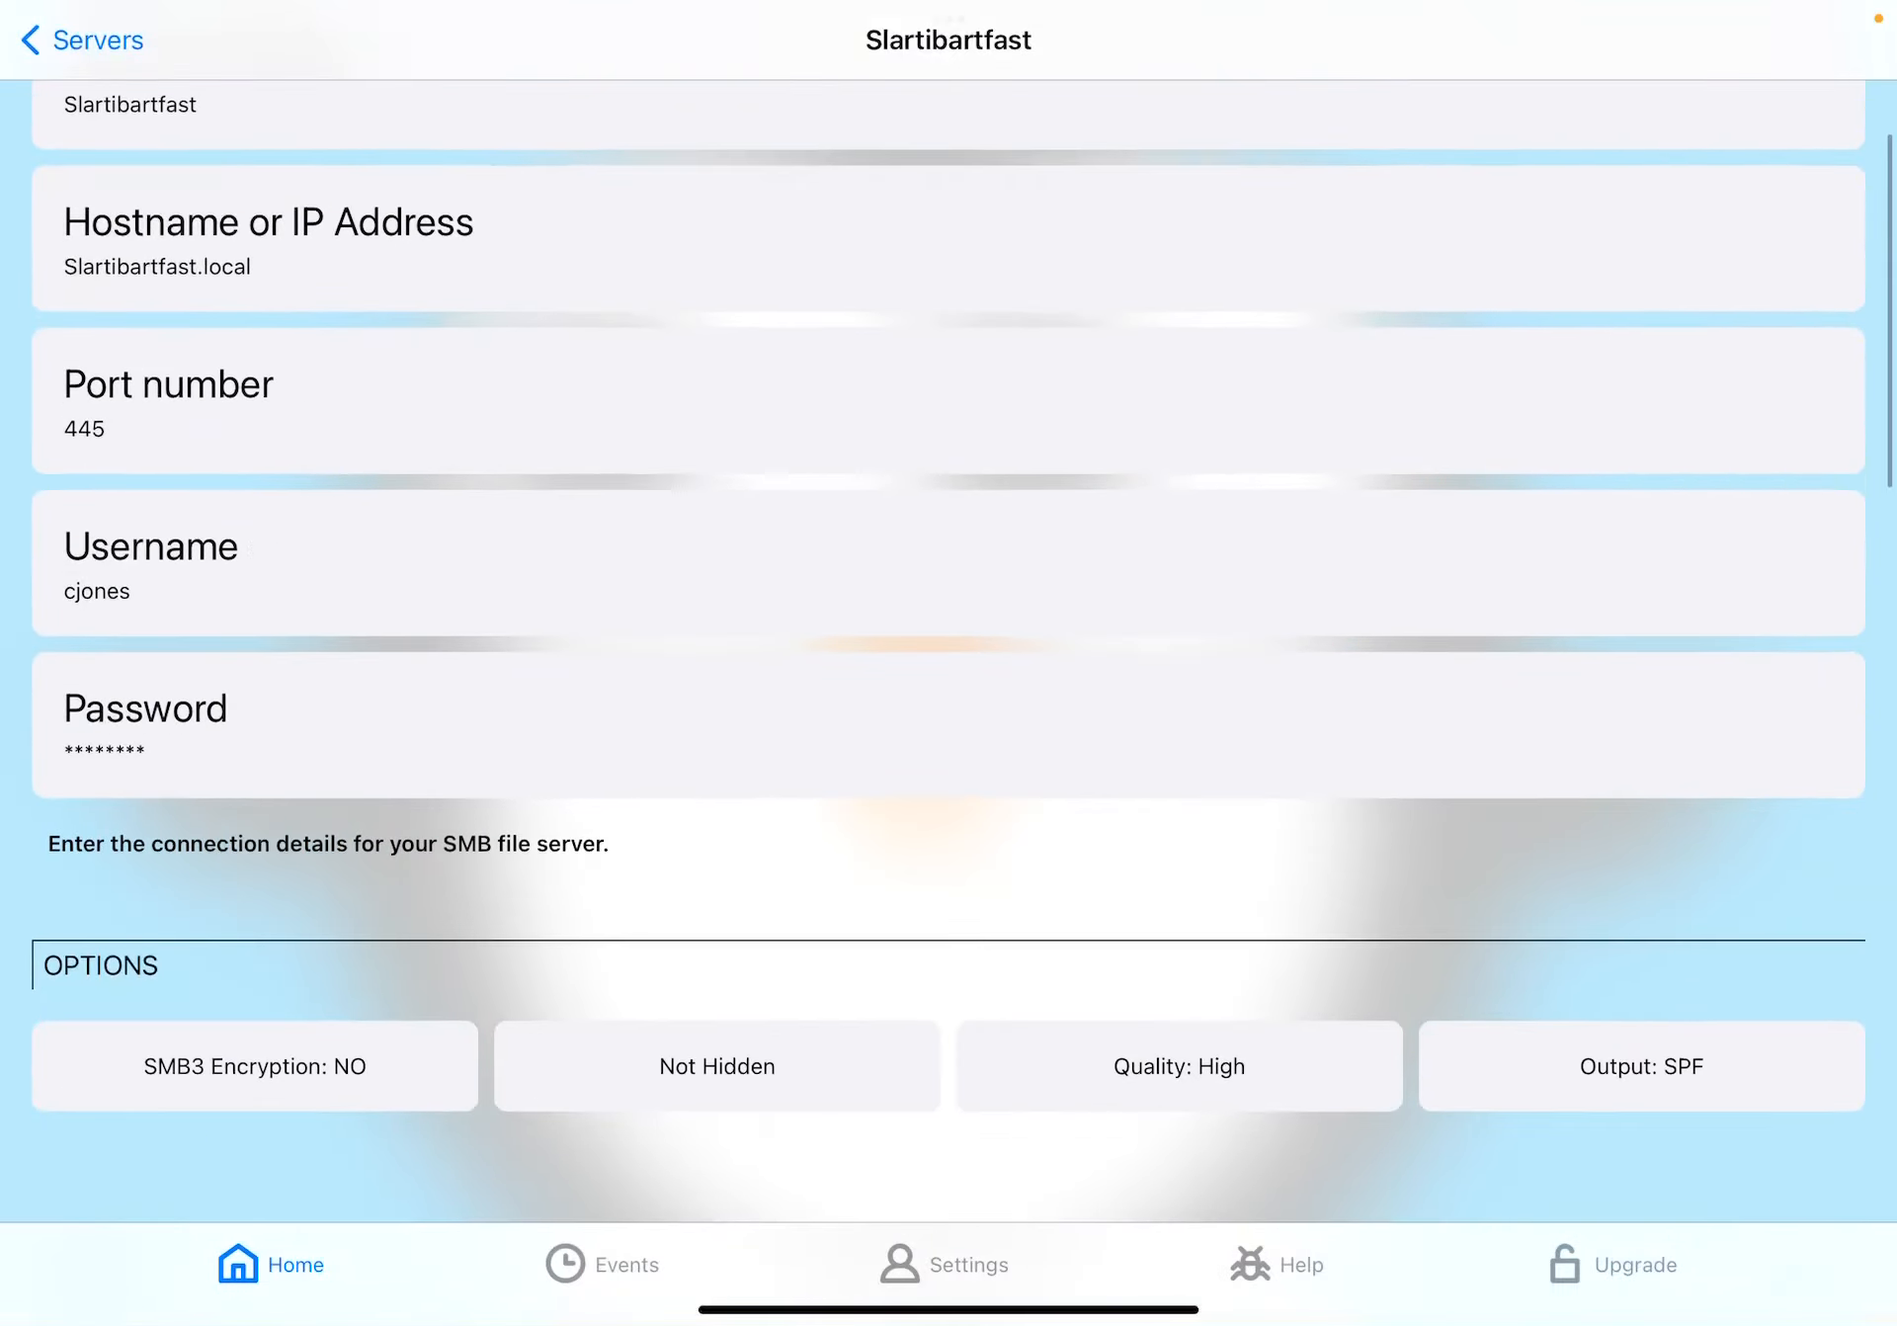
scroll(down, 3)
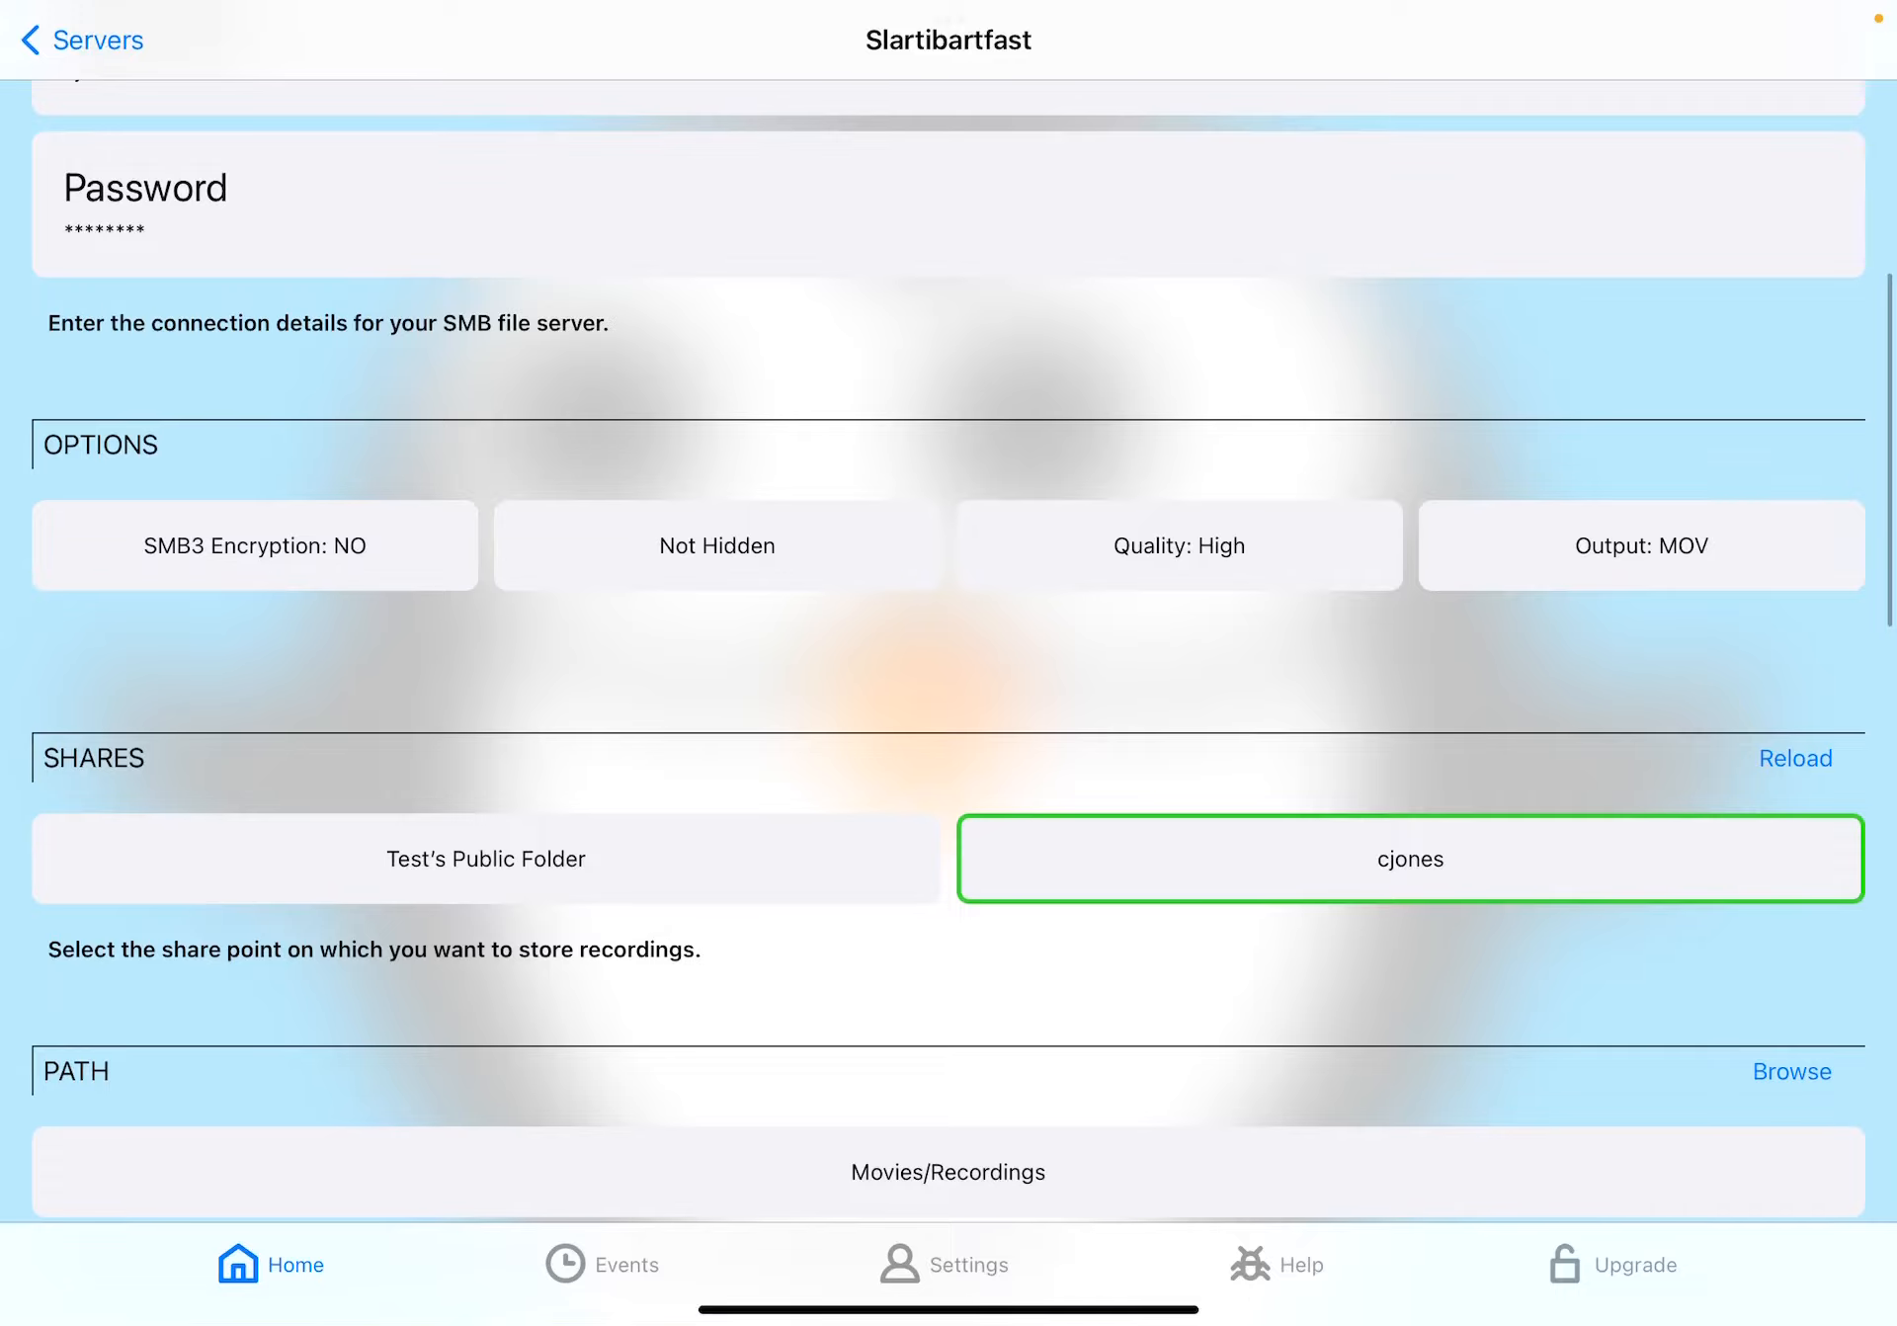
scroll(down, 3)
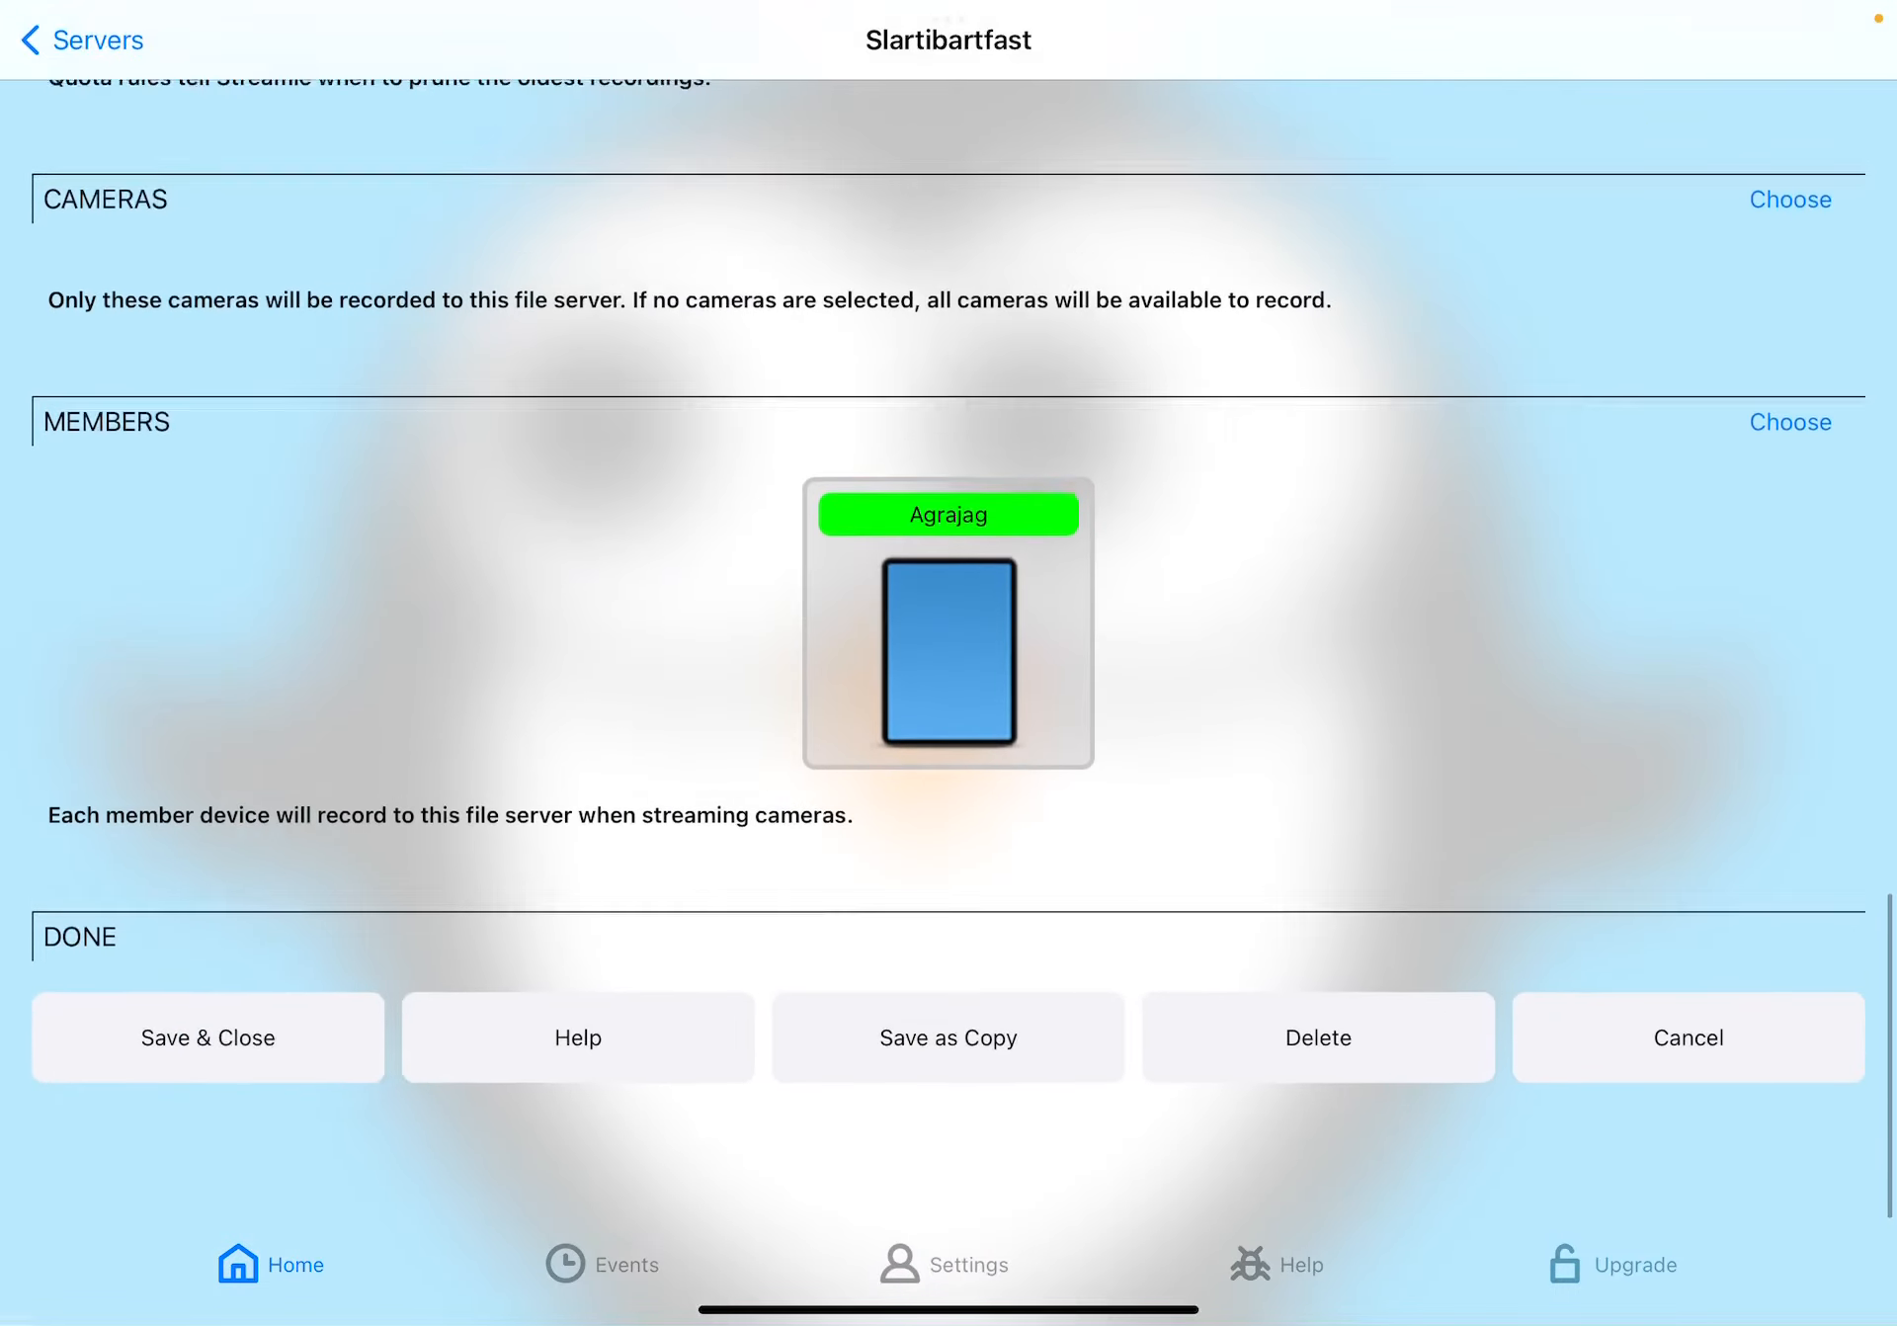
click(206, 1037)
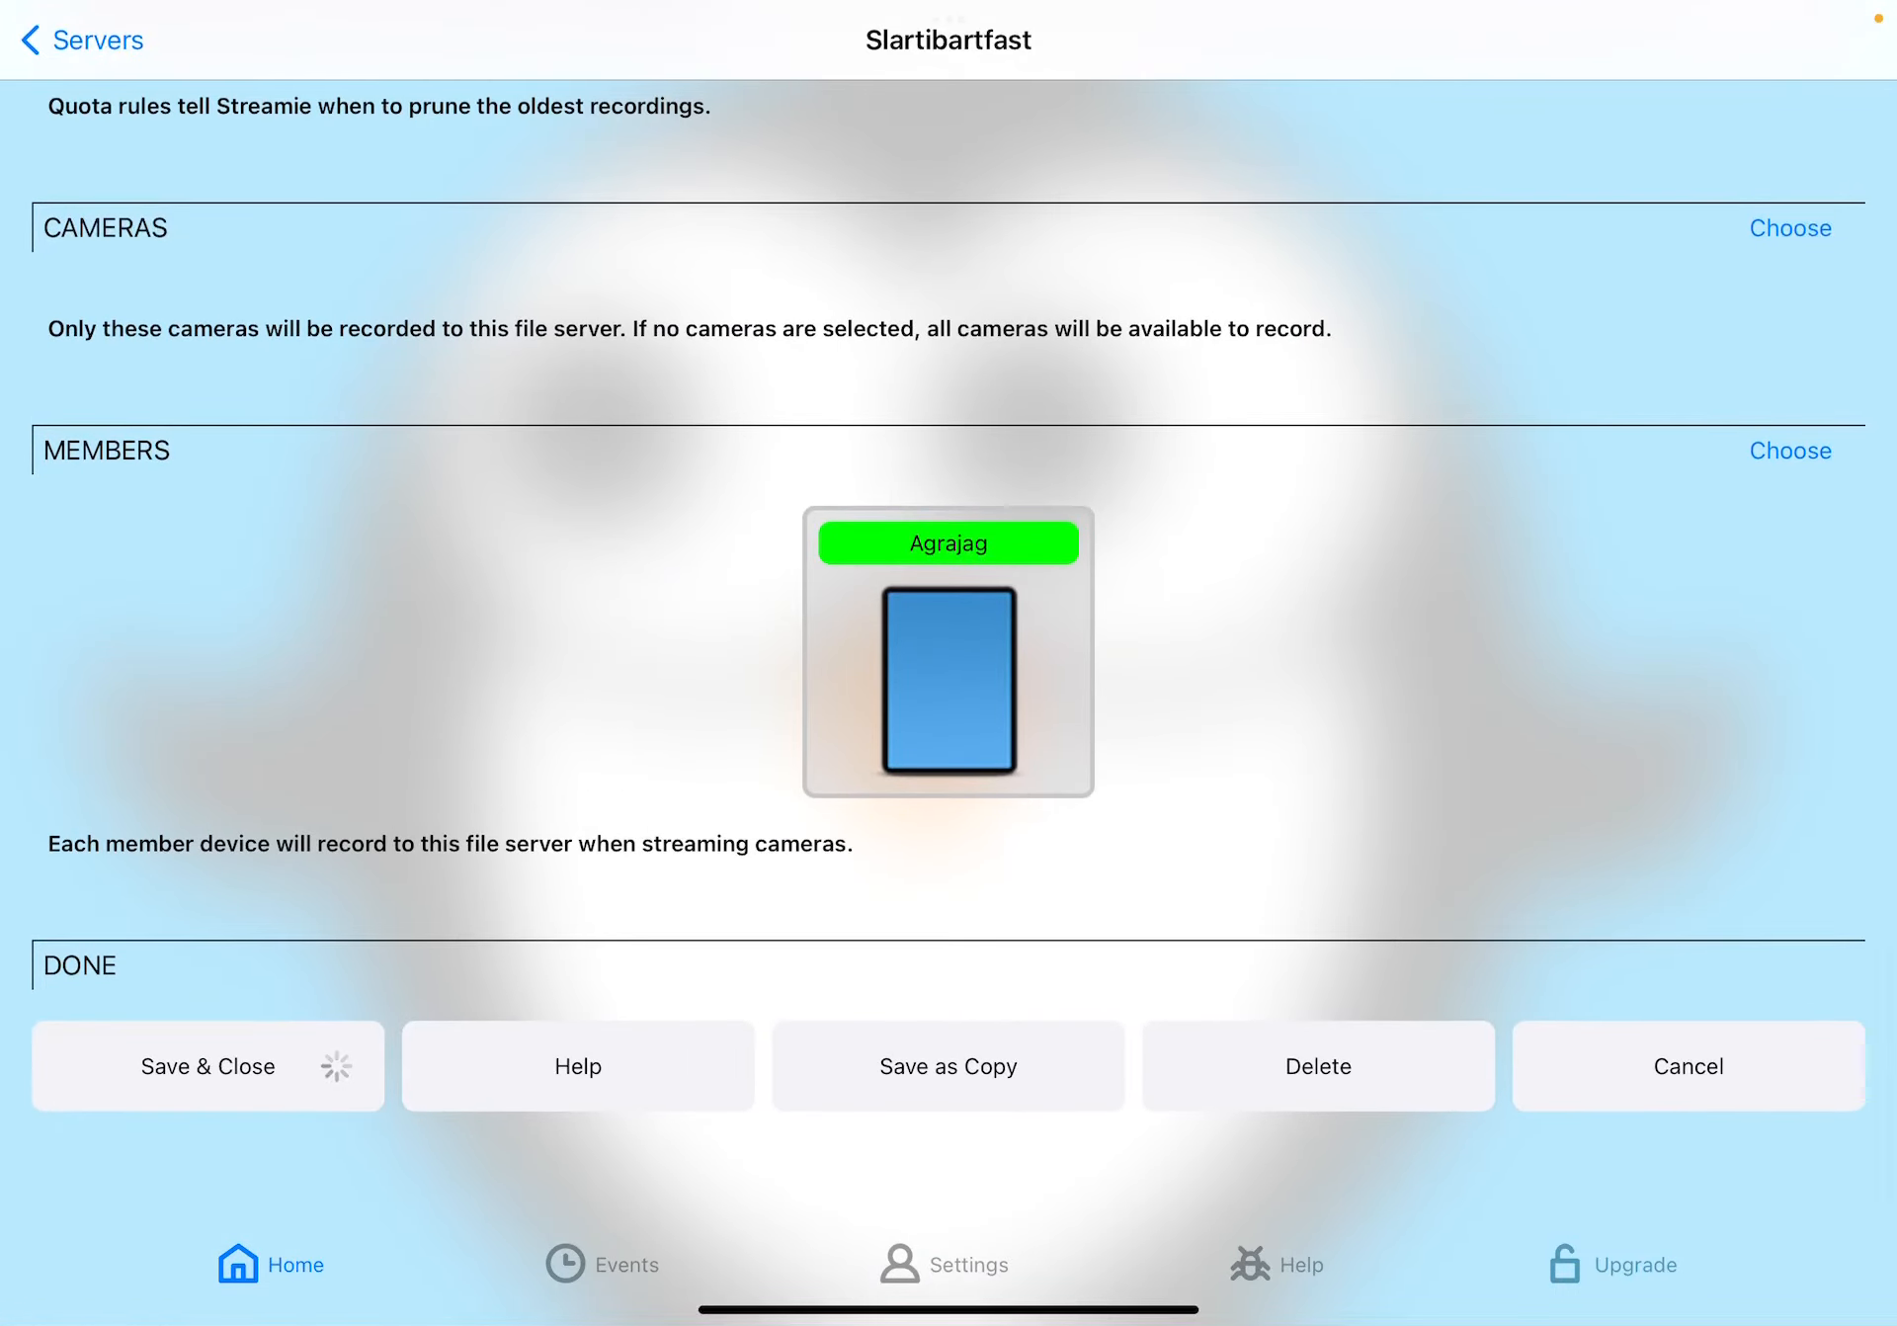
click(205, 1066)
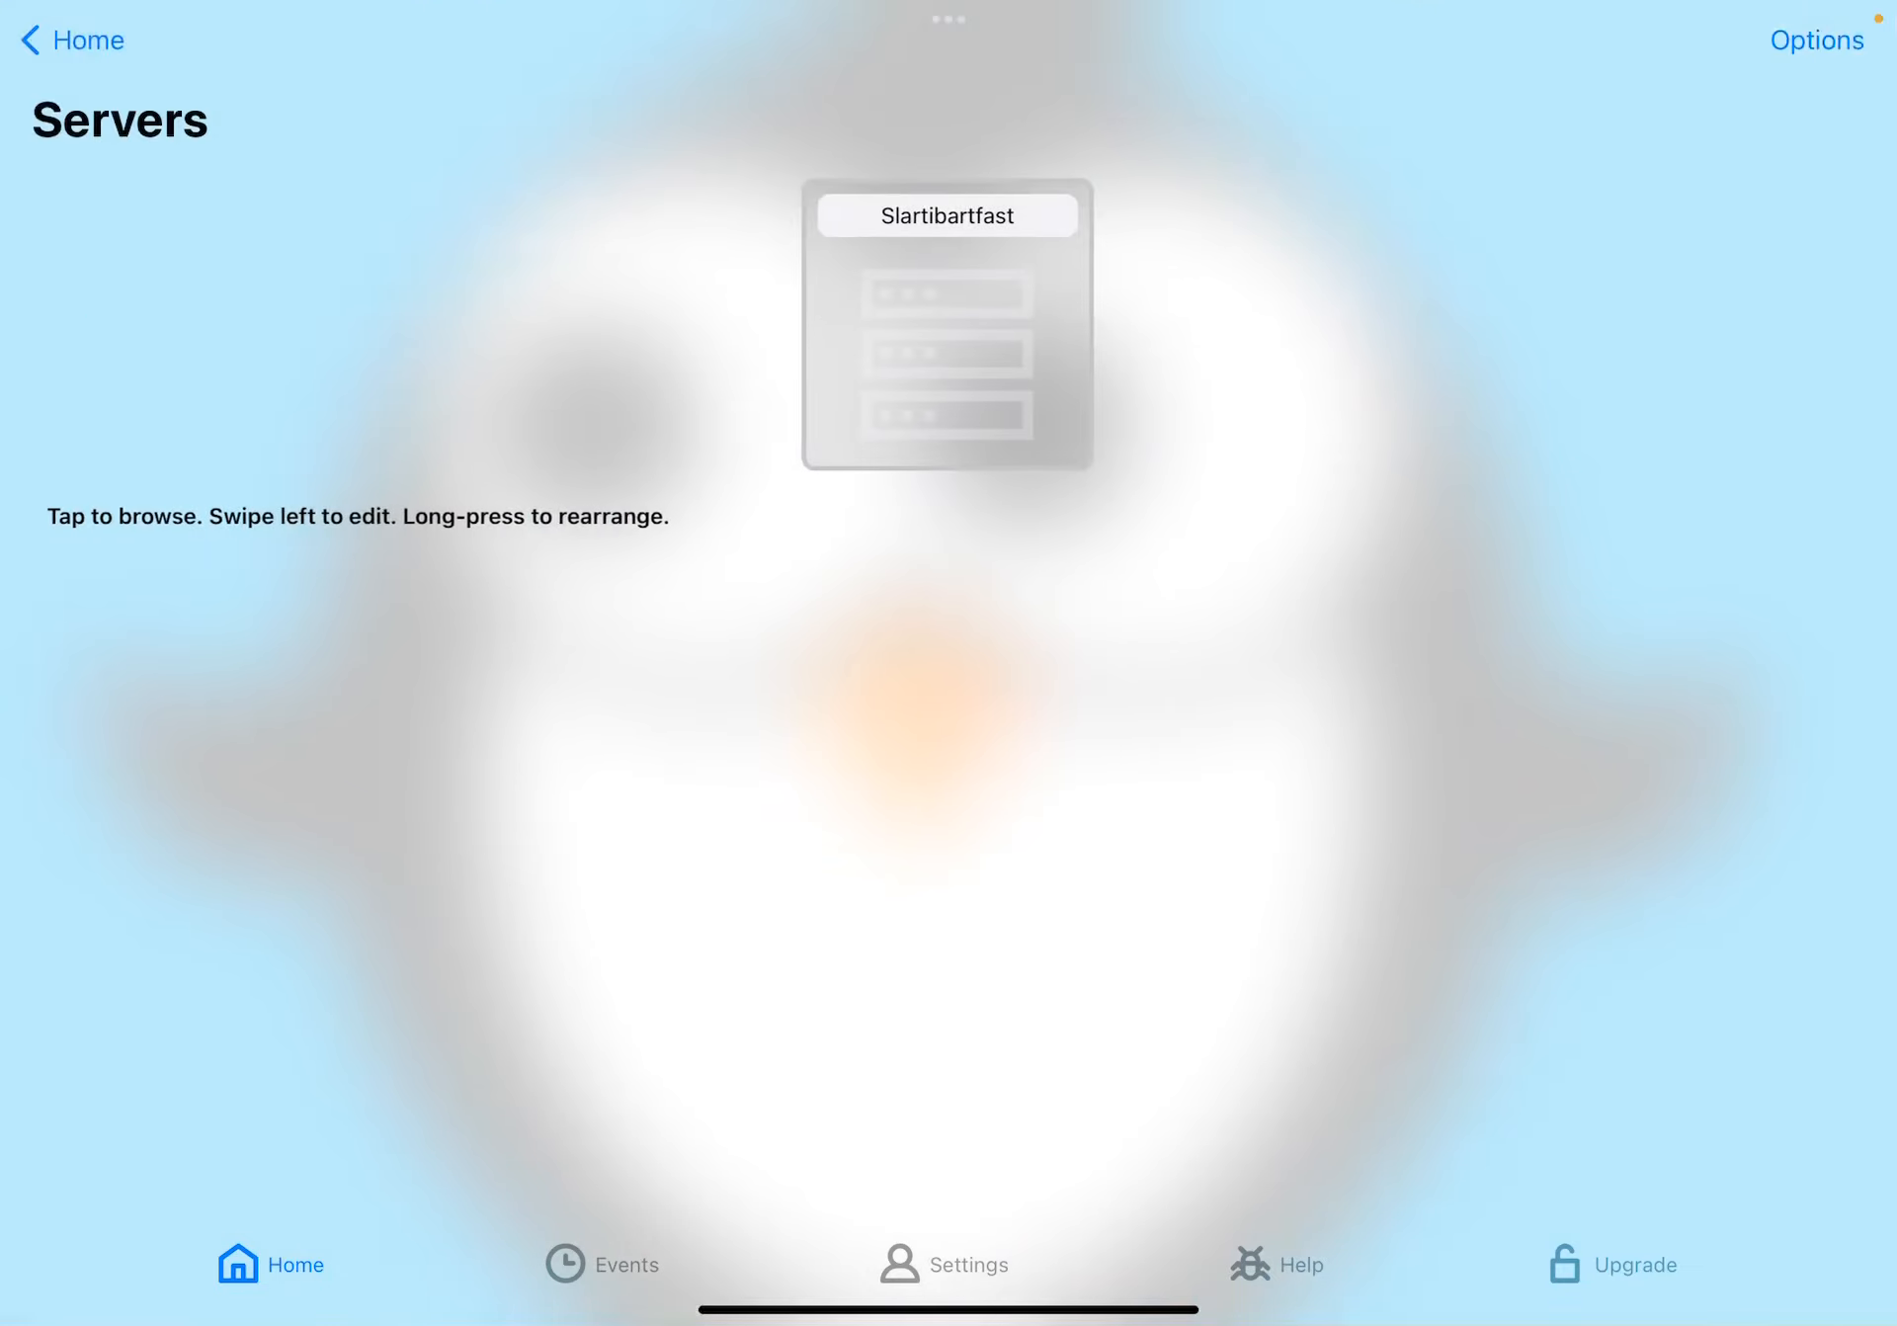
click(72, 39)
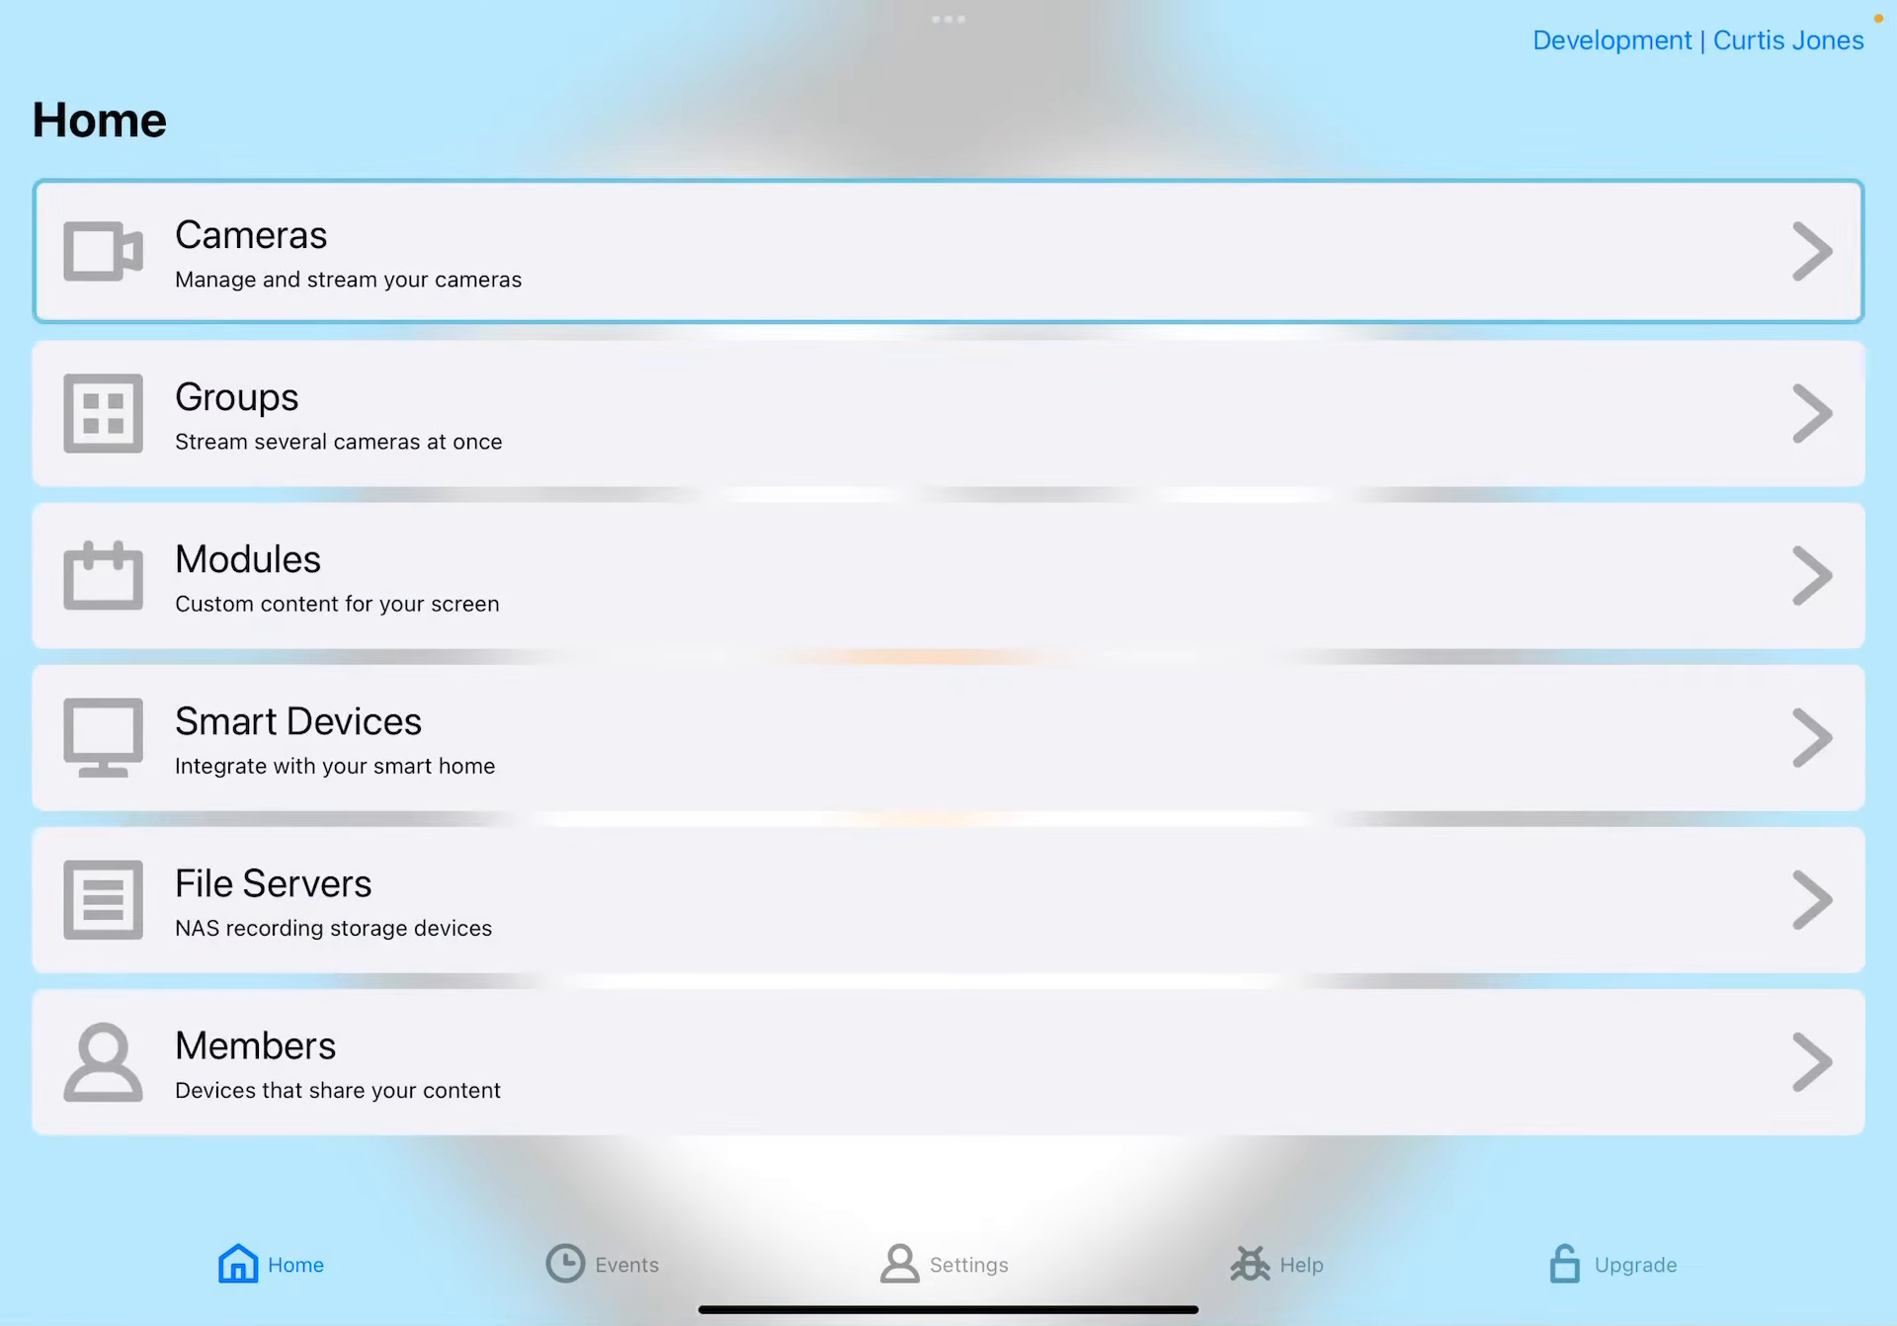
- Set the Agrajag Front TrueDepth Camera to flip horizontally and review its streams
click(944, 252)
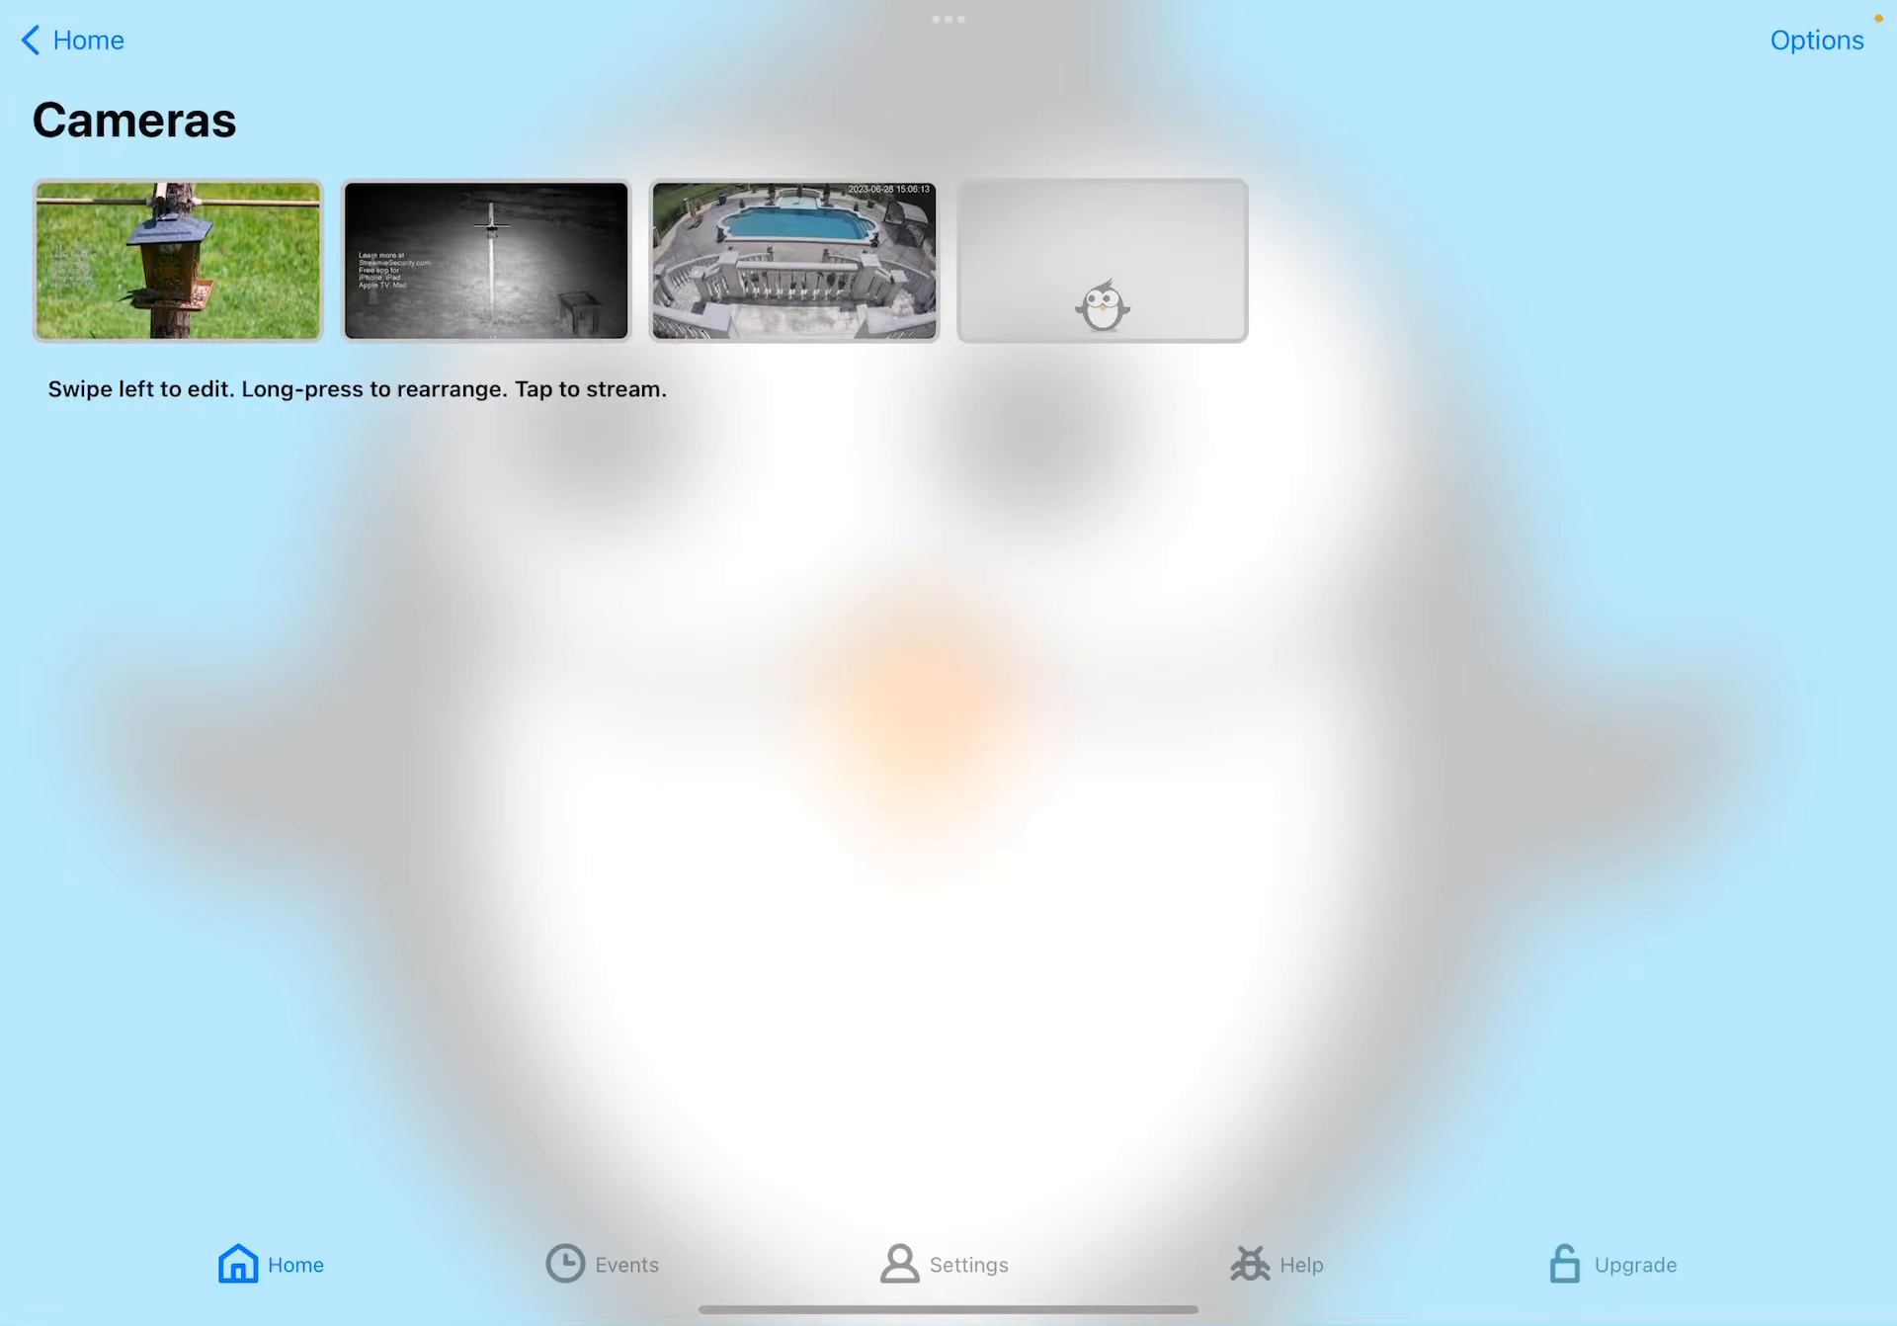
click(1101, 261)
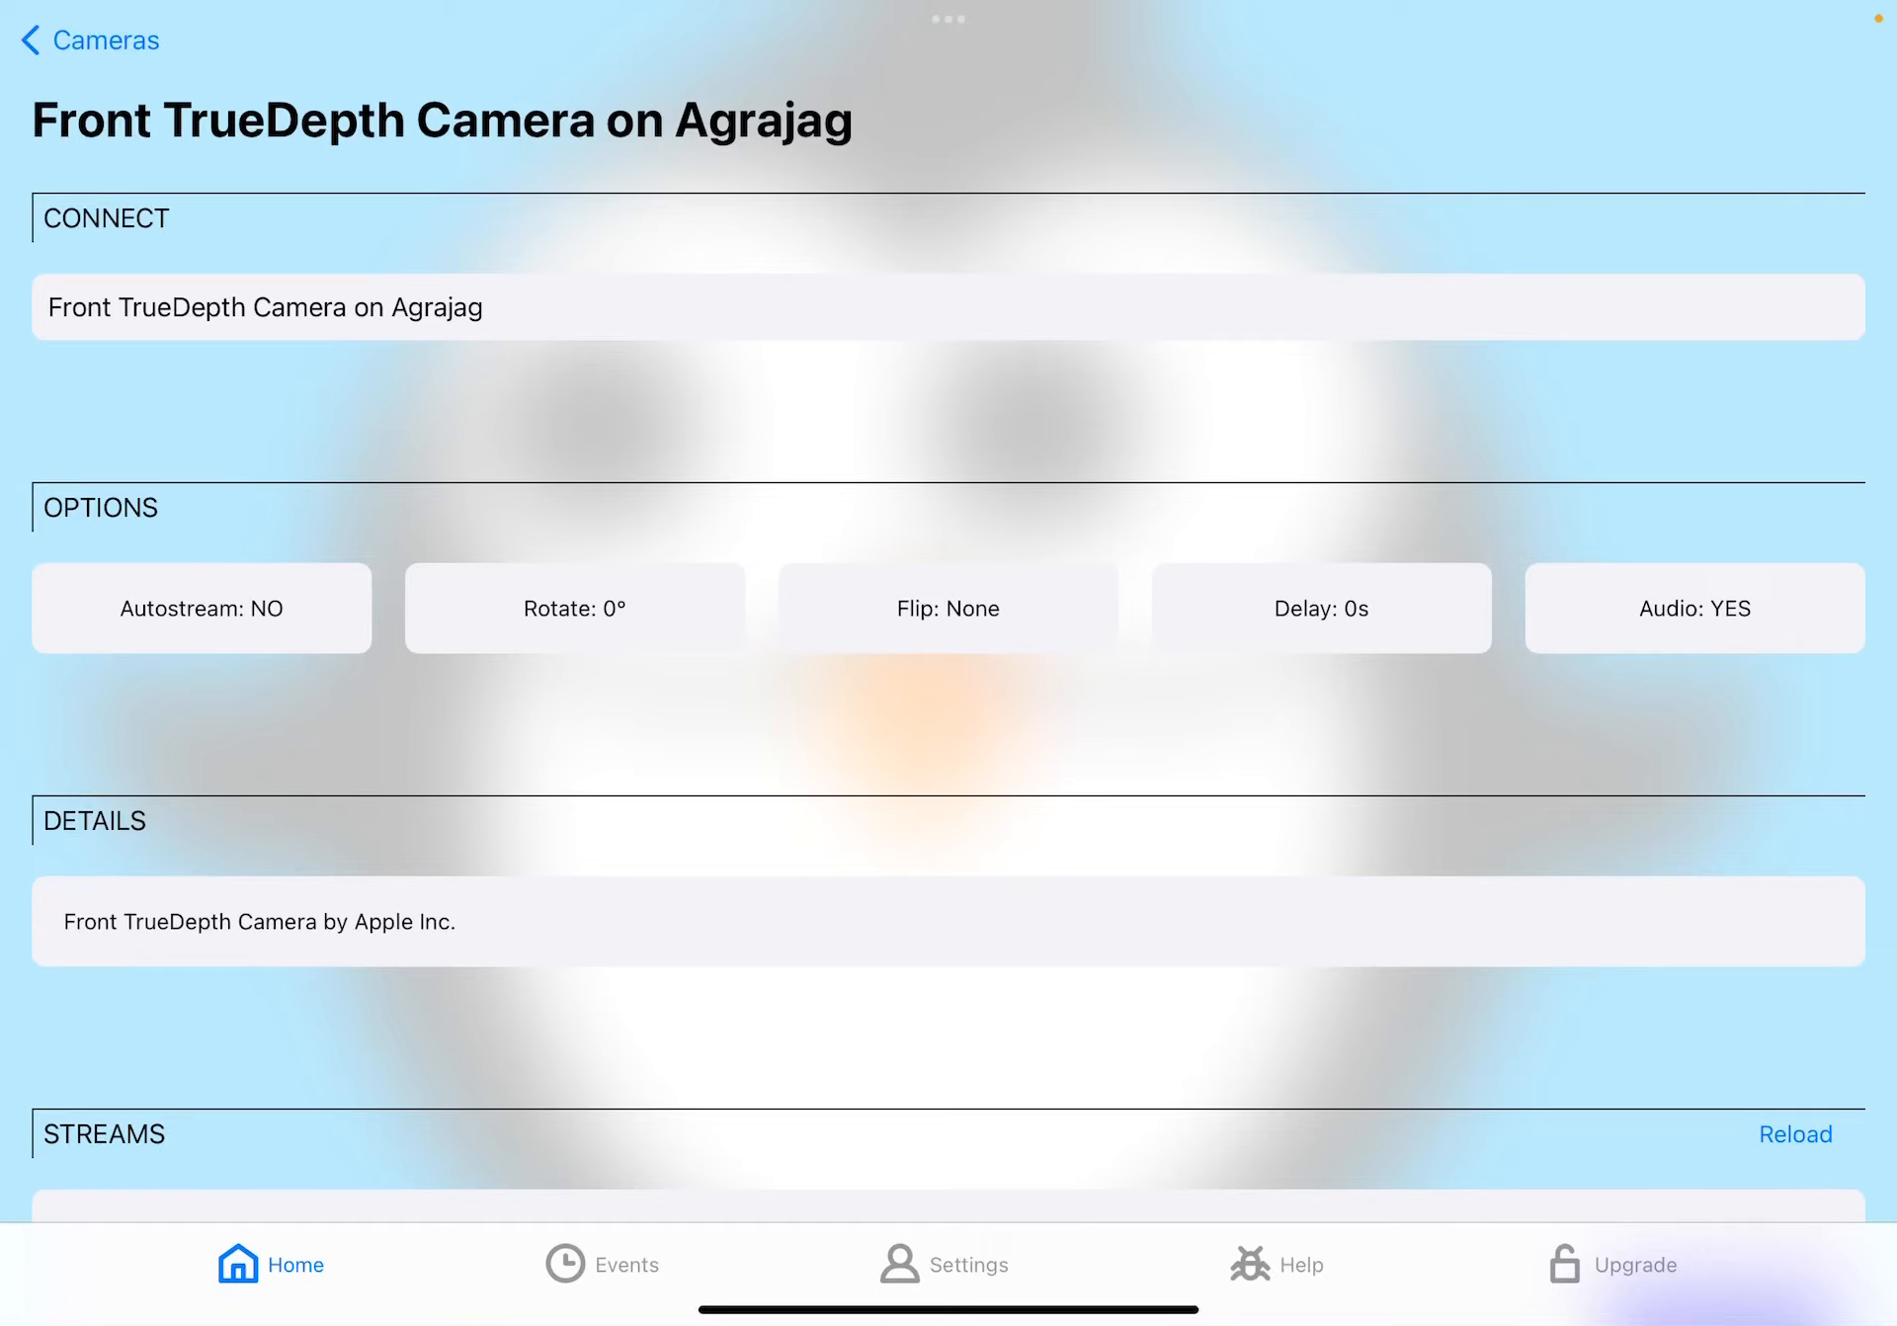
click(947, 607)
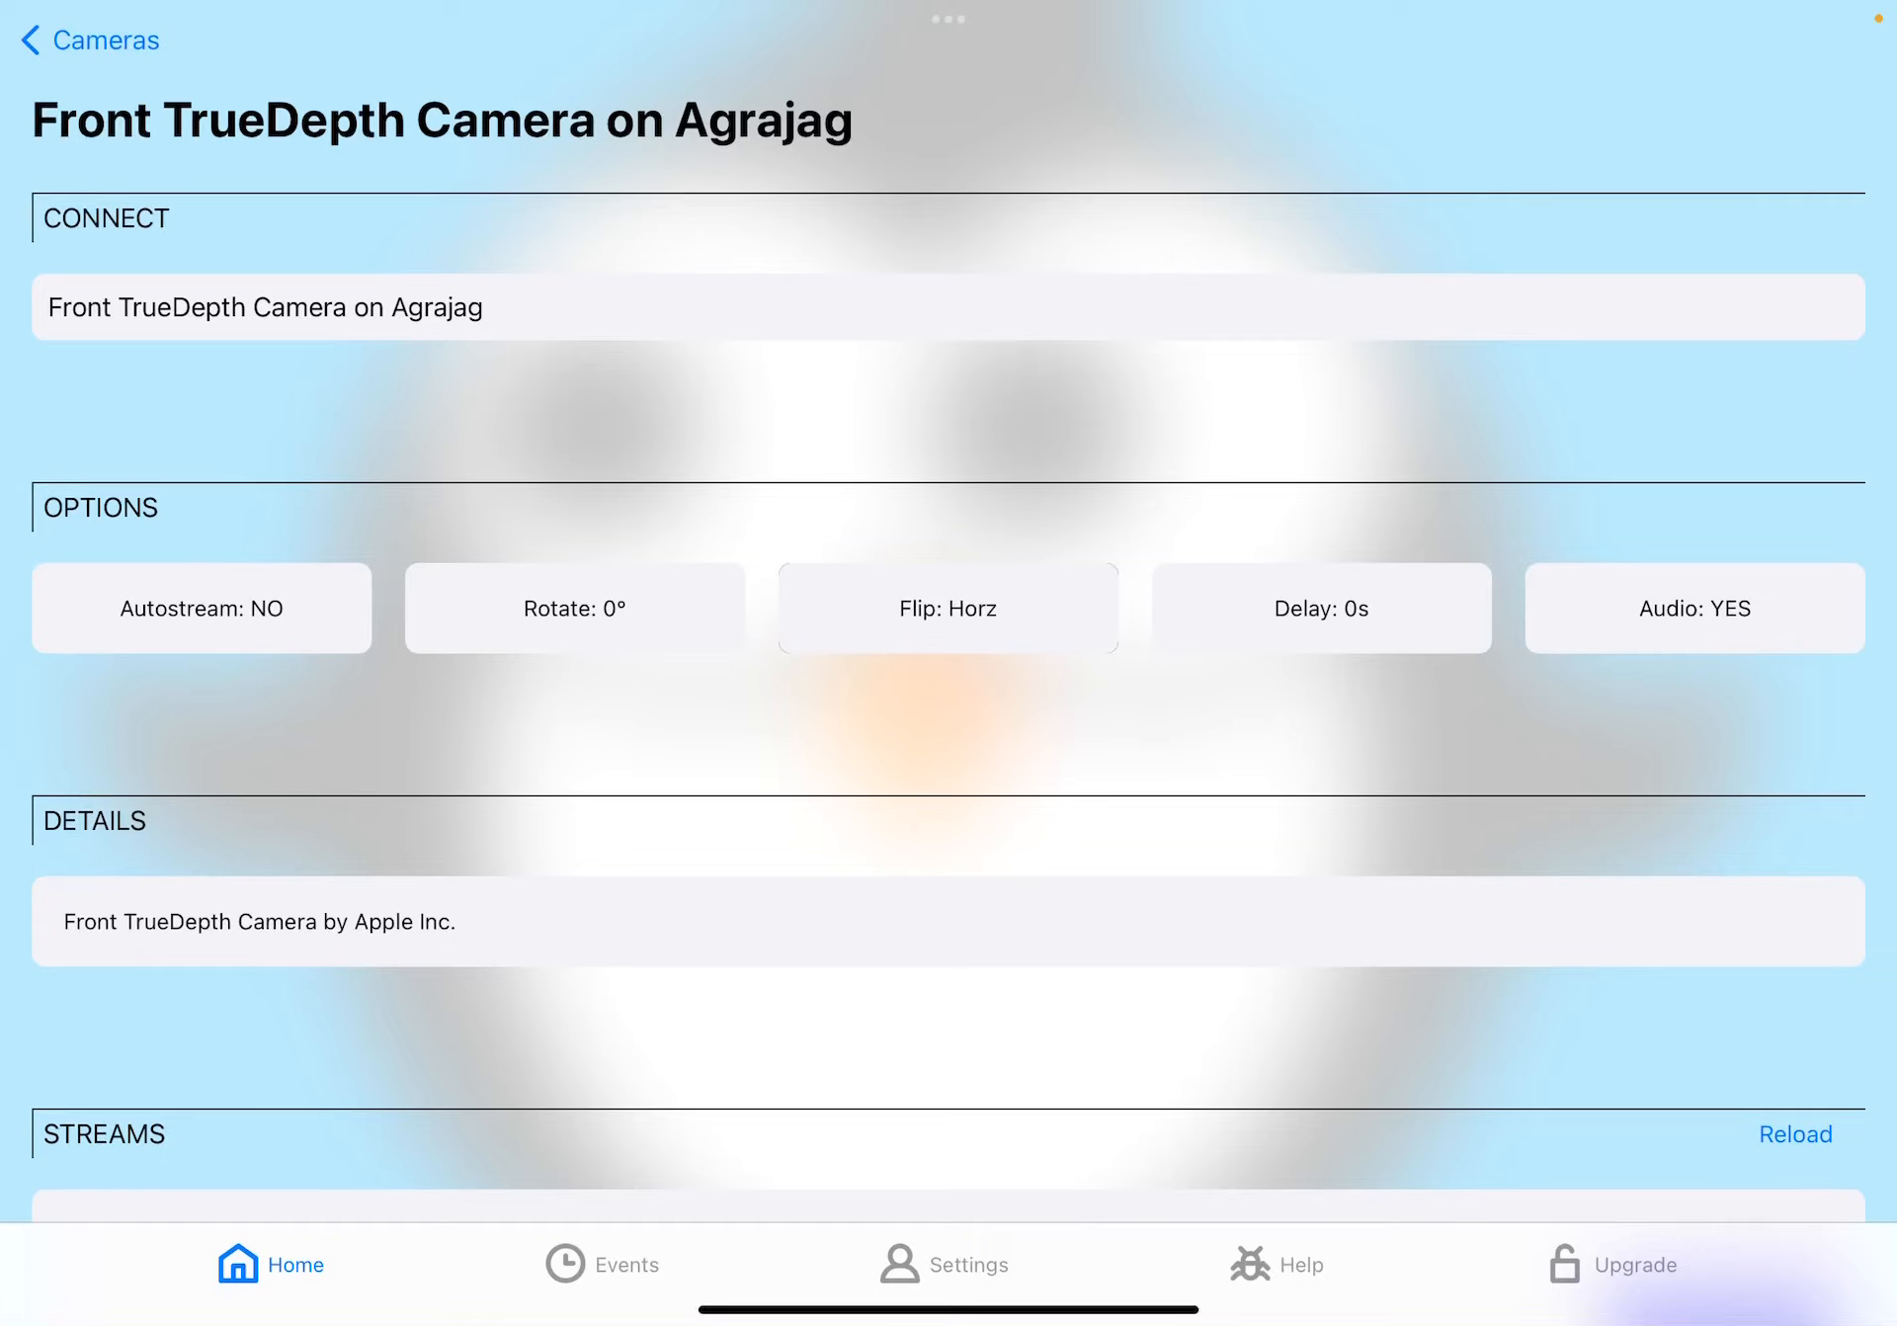
scroll(down, 3)
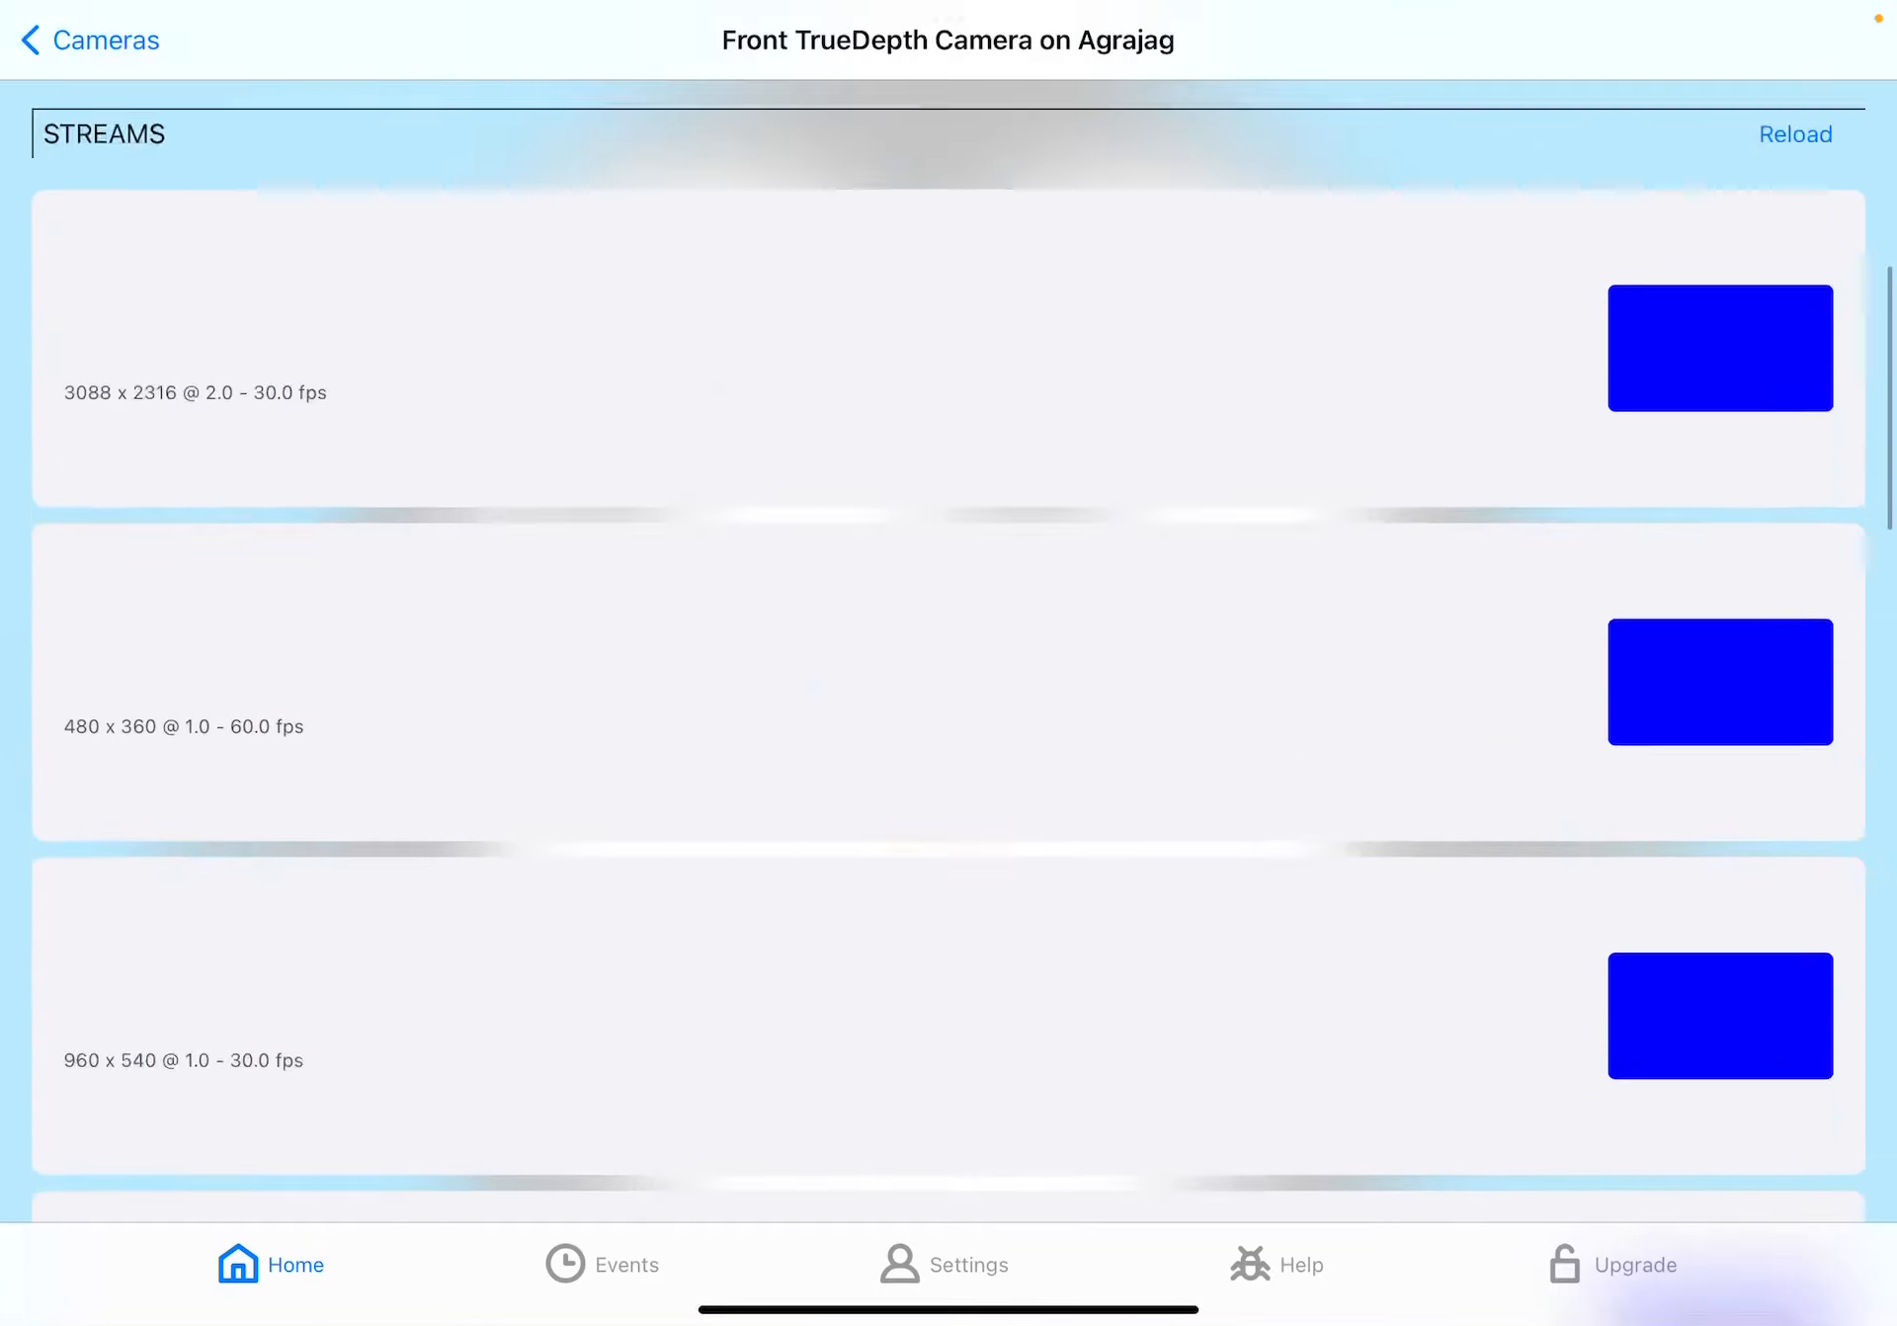
scroll(down, 3)
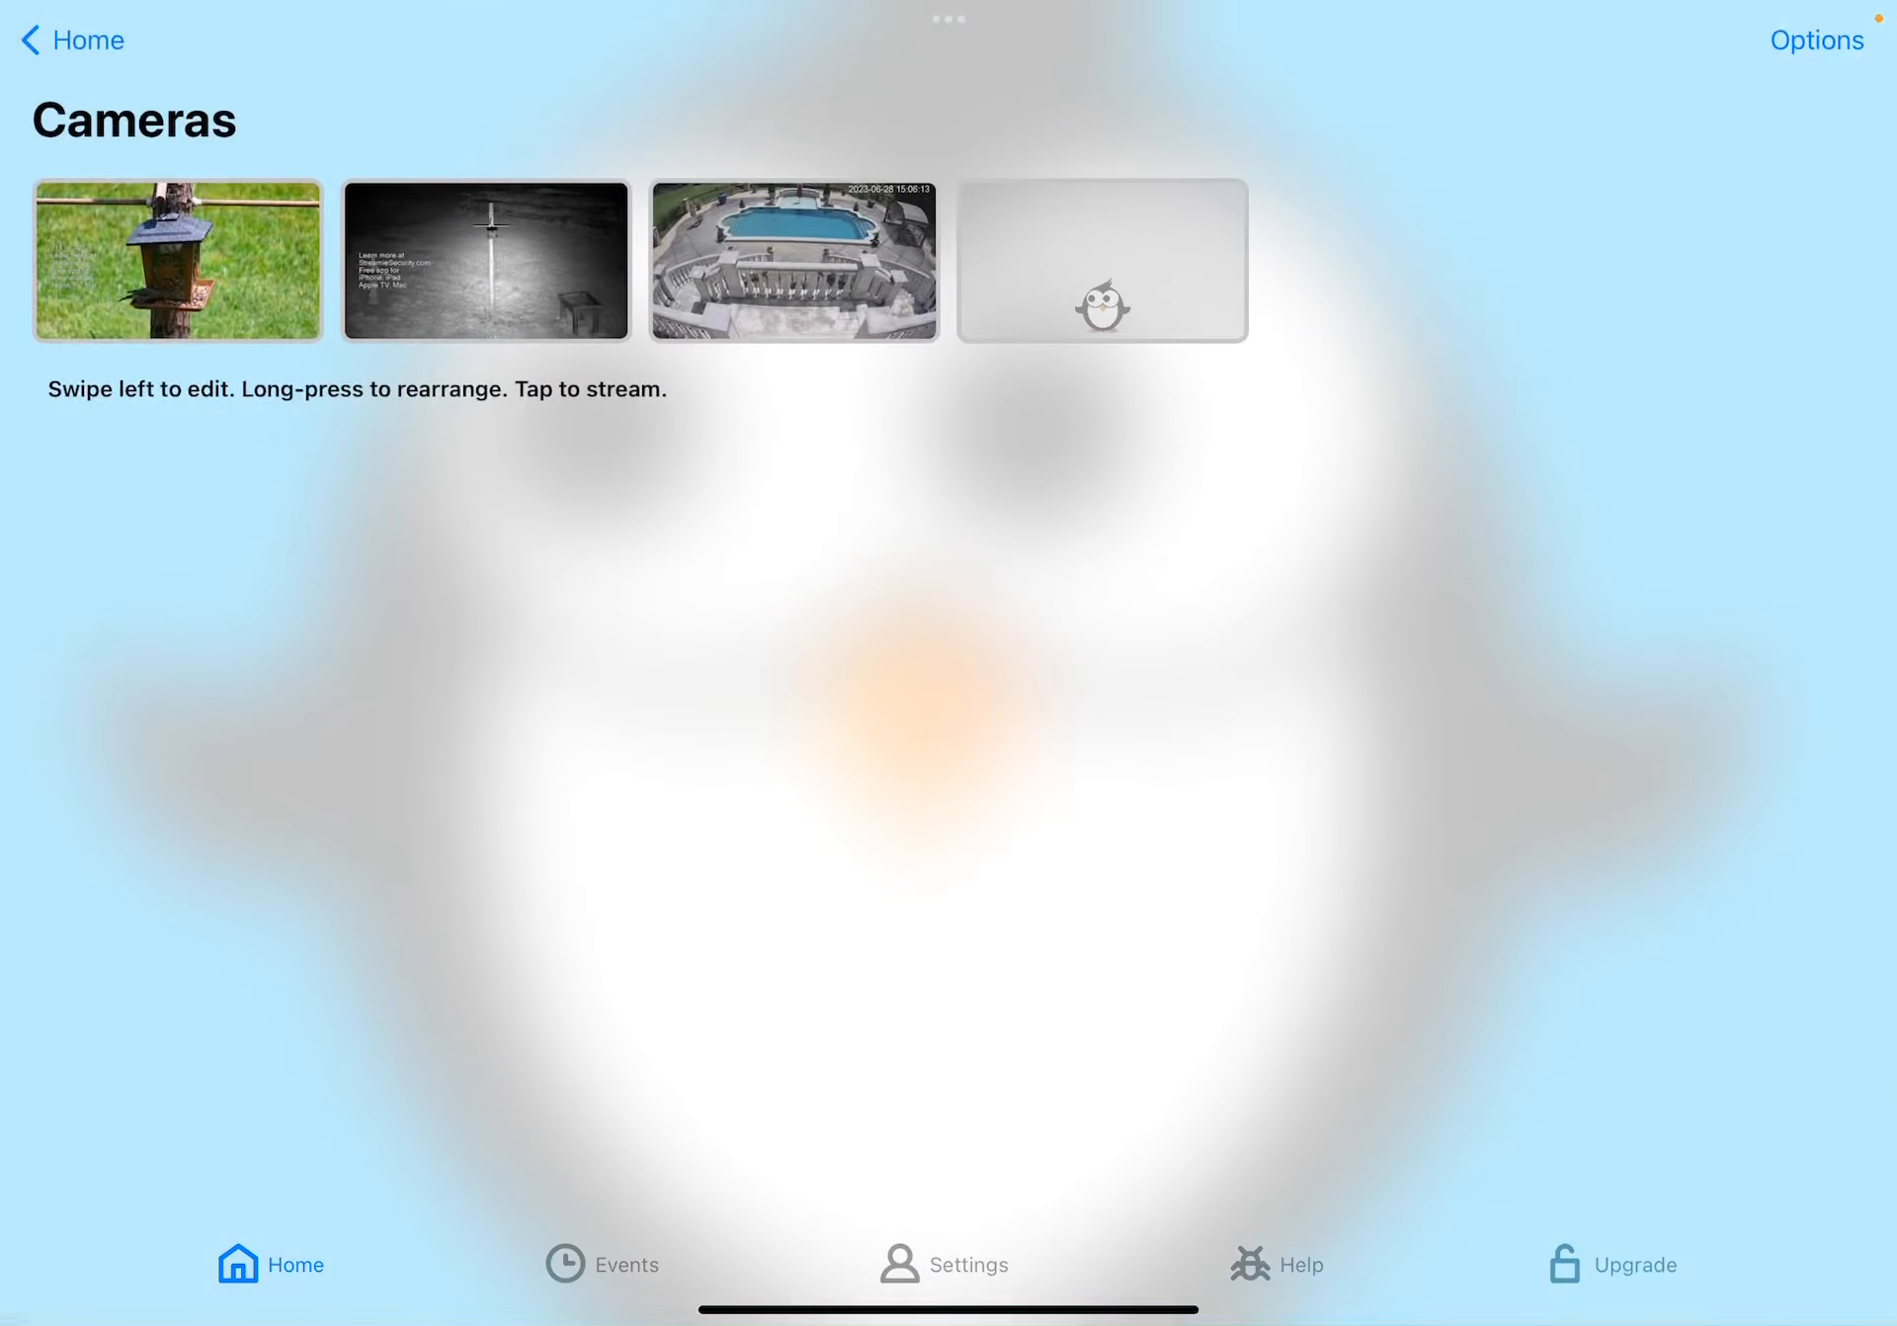
click(1101, 260)
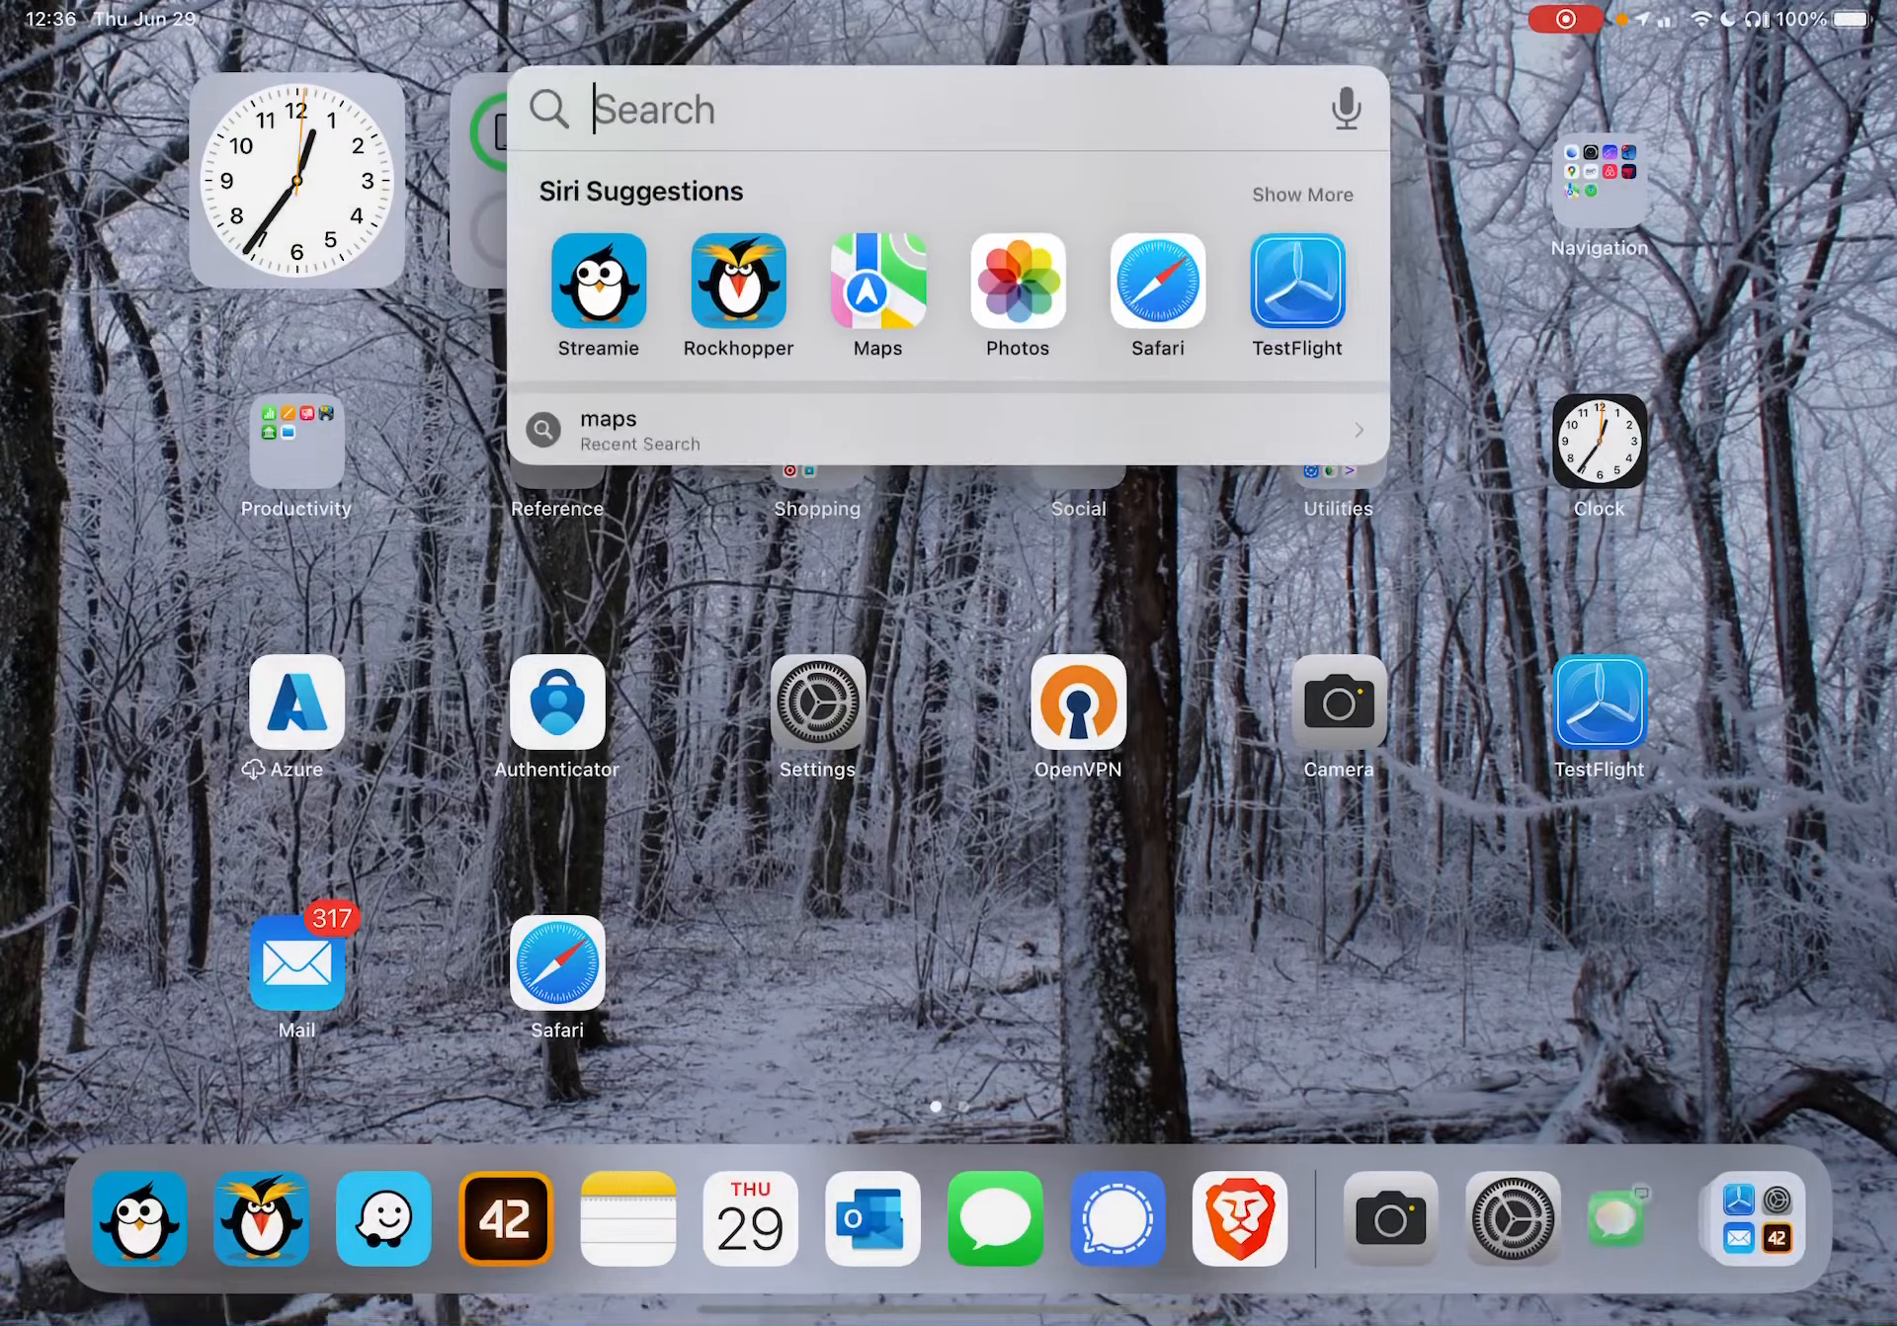
- Launch Files via search and bring up the Connect to Server form from the sidebar
text(files)
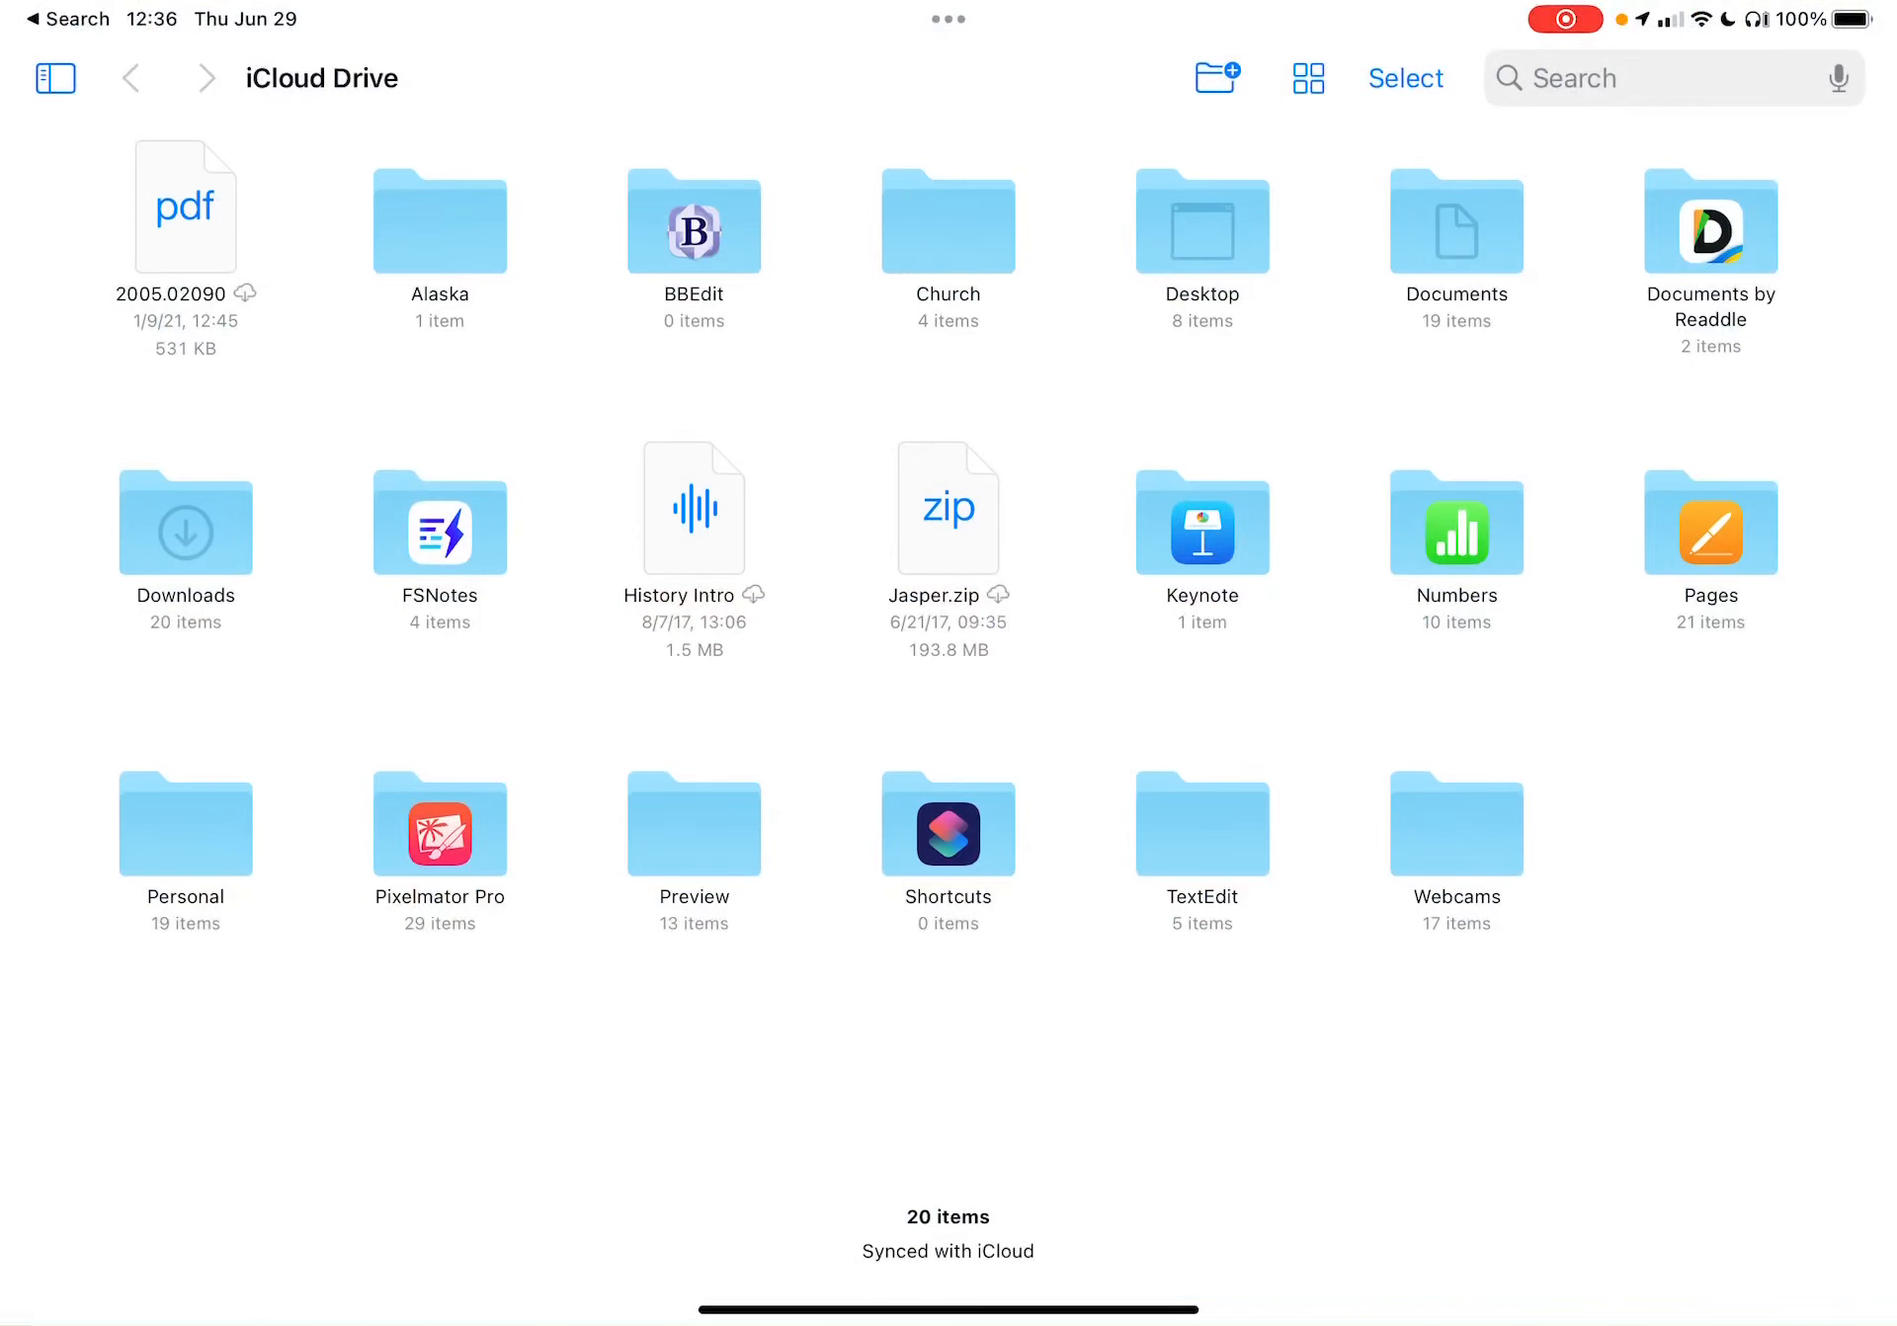
click(54, 77)
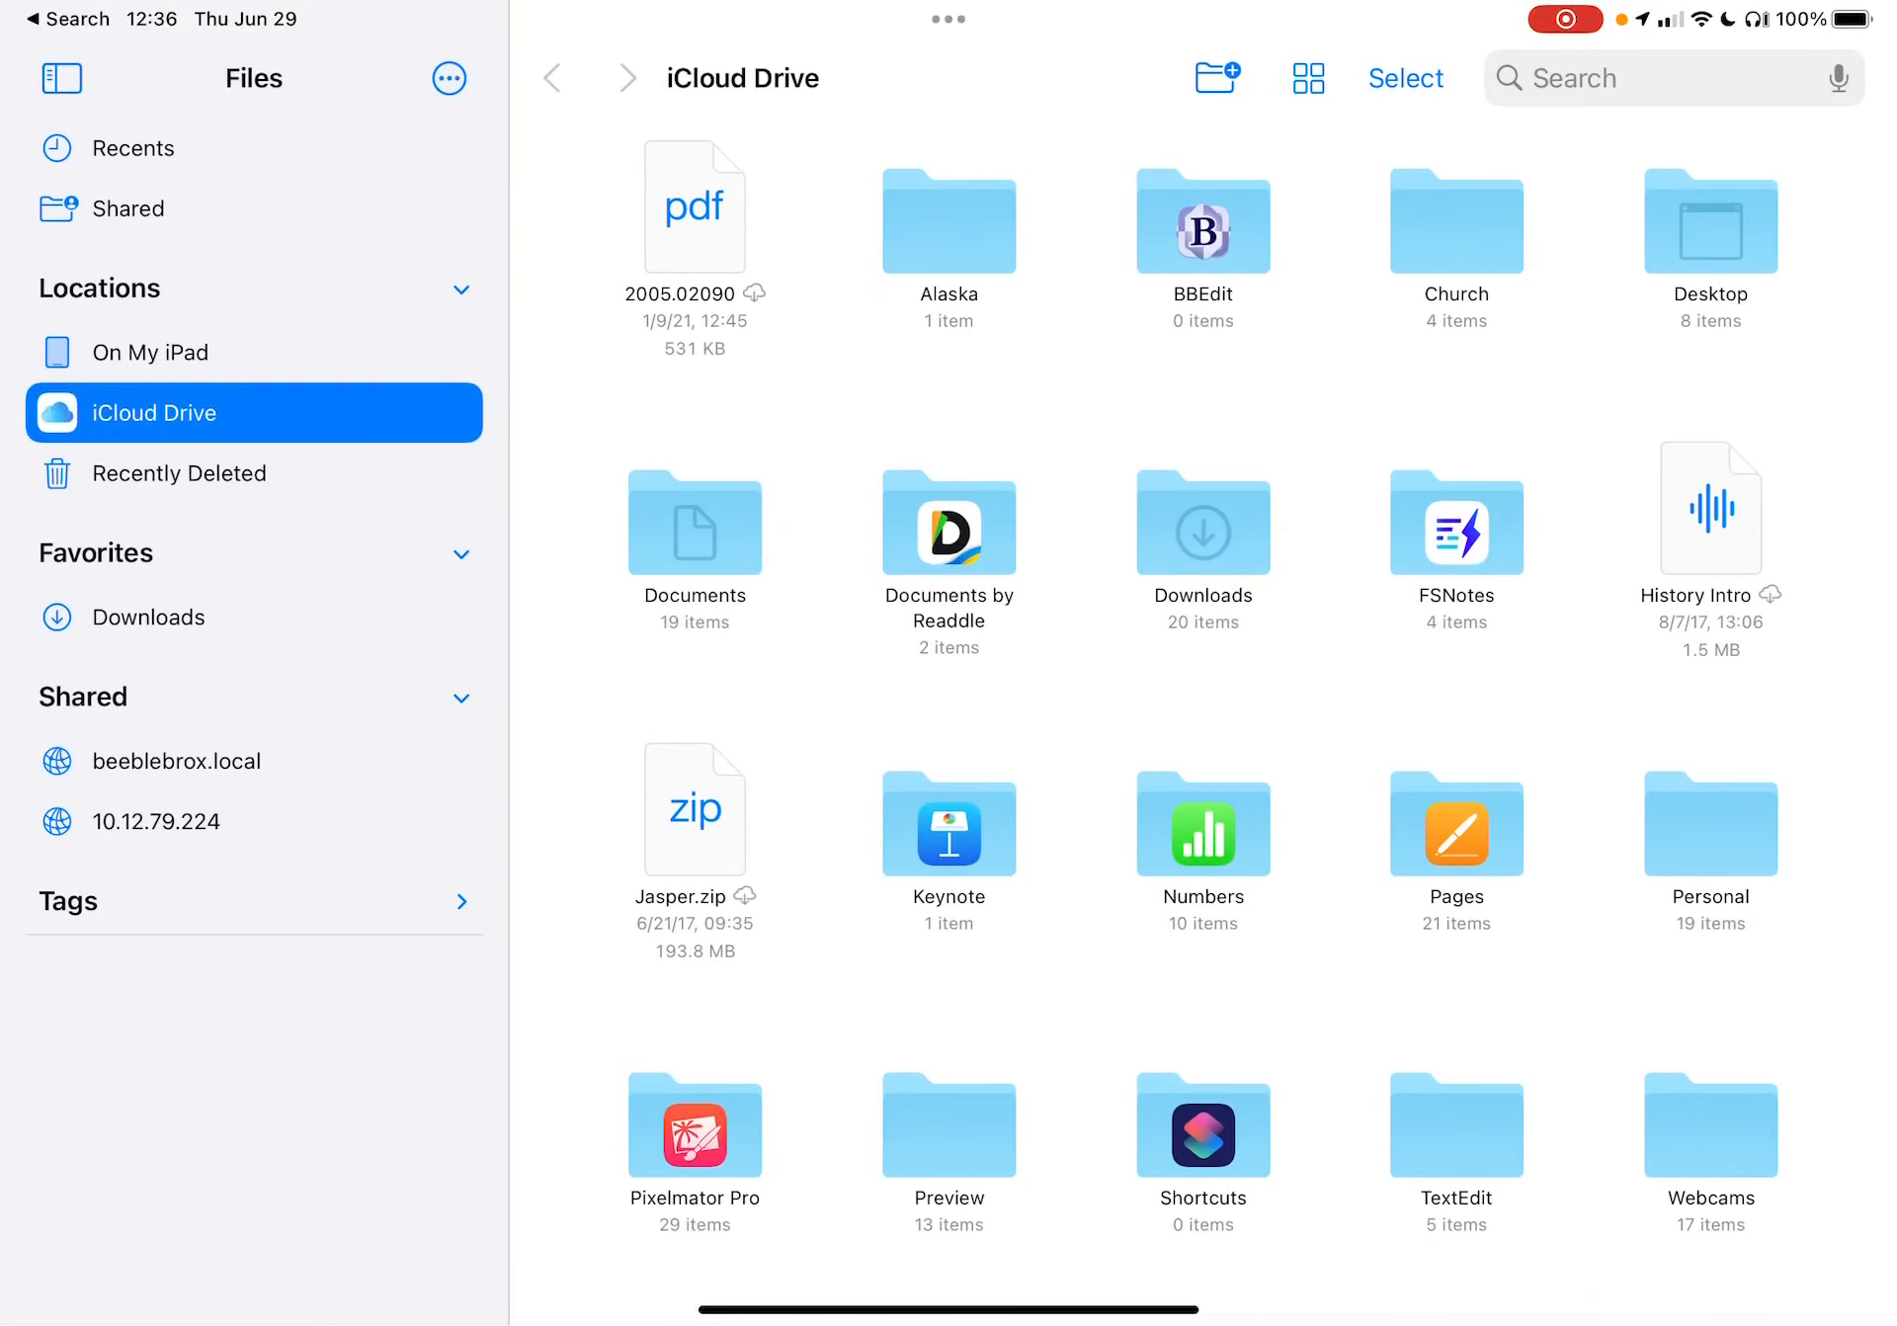
click(448, 79)
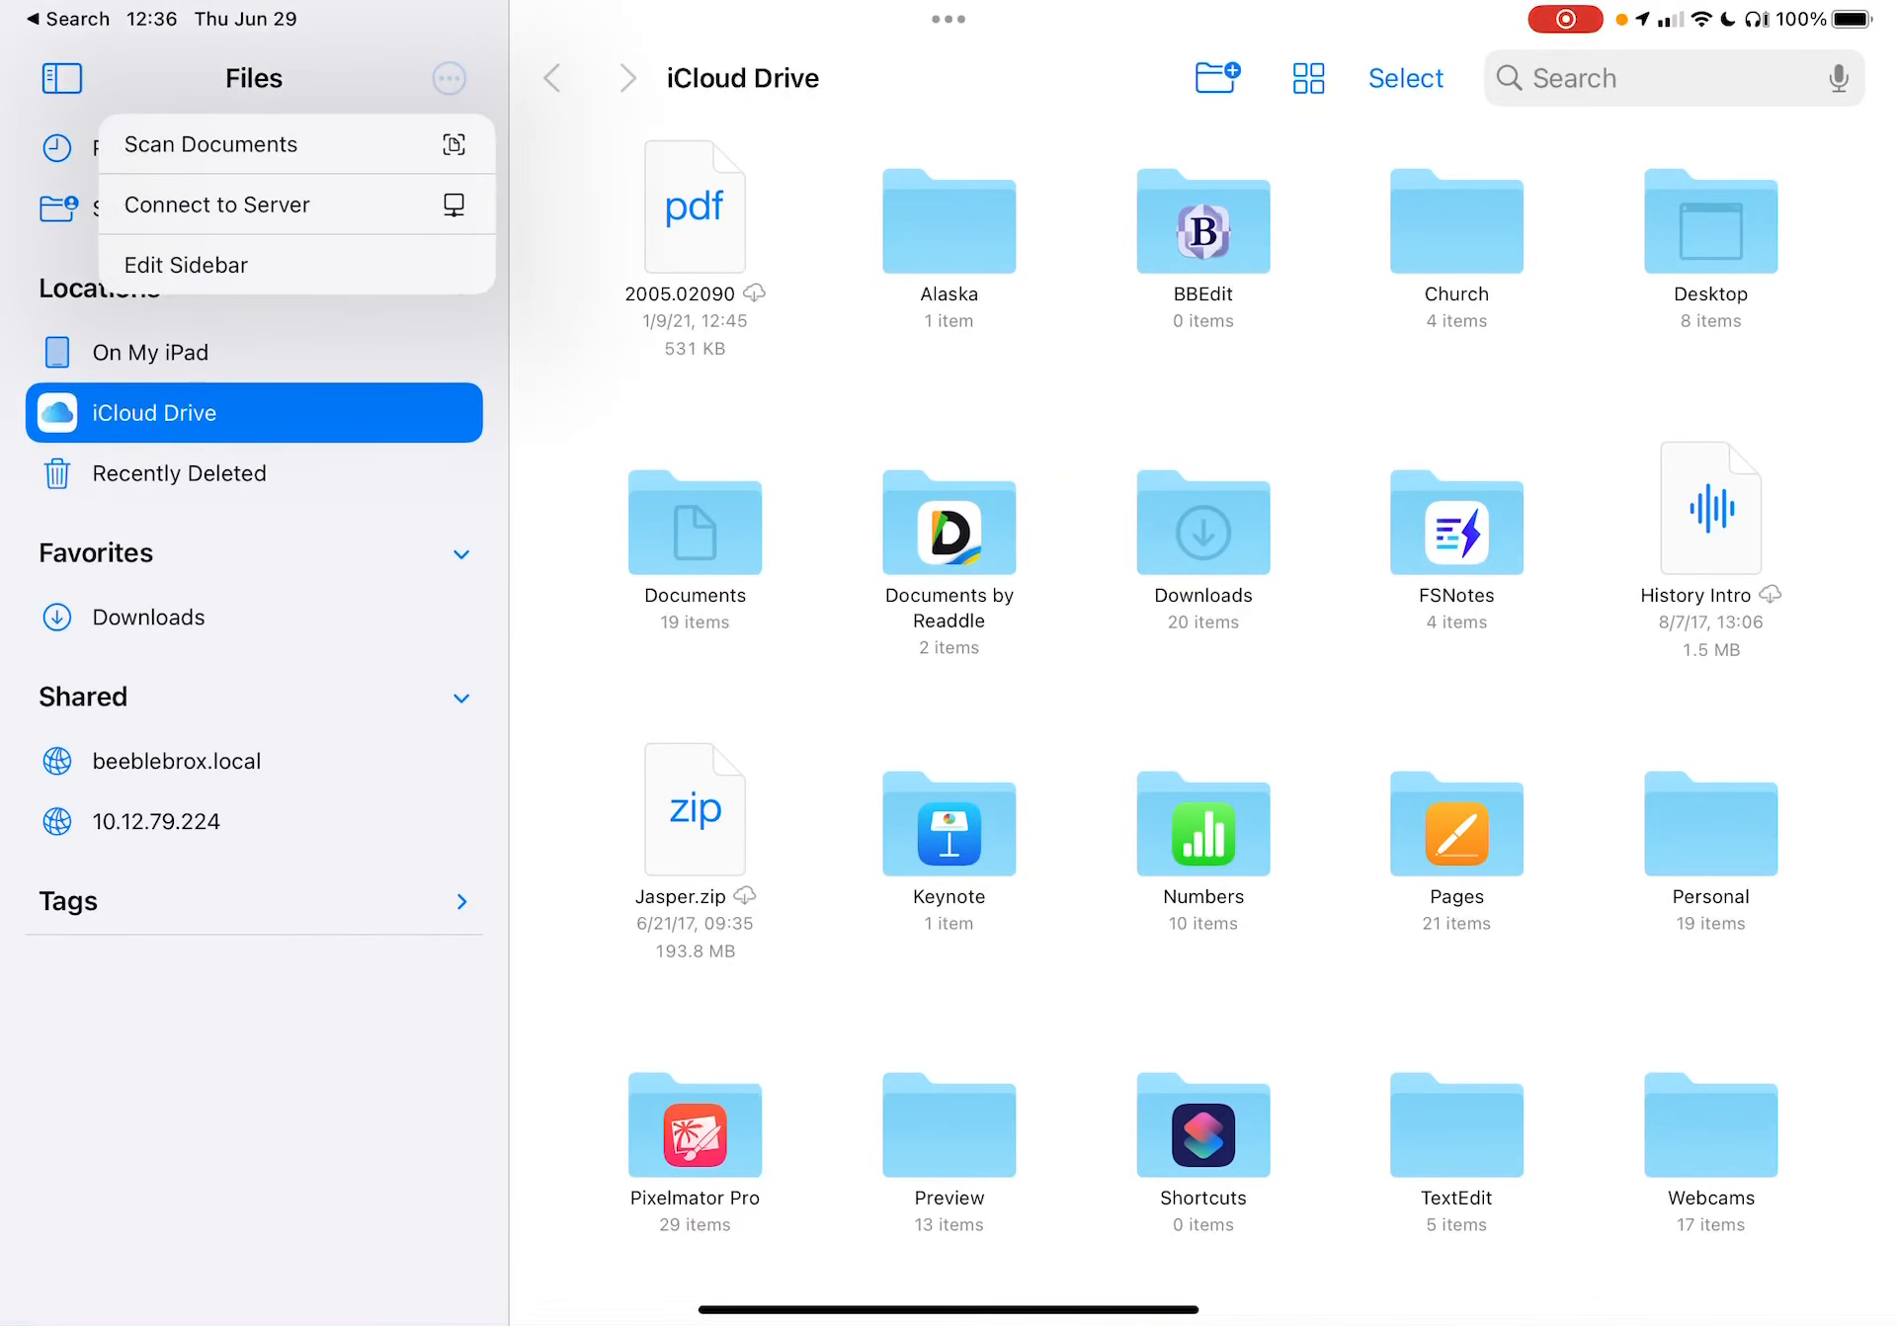
click(217, 203)
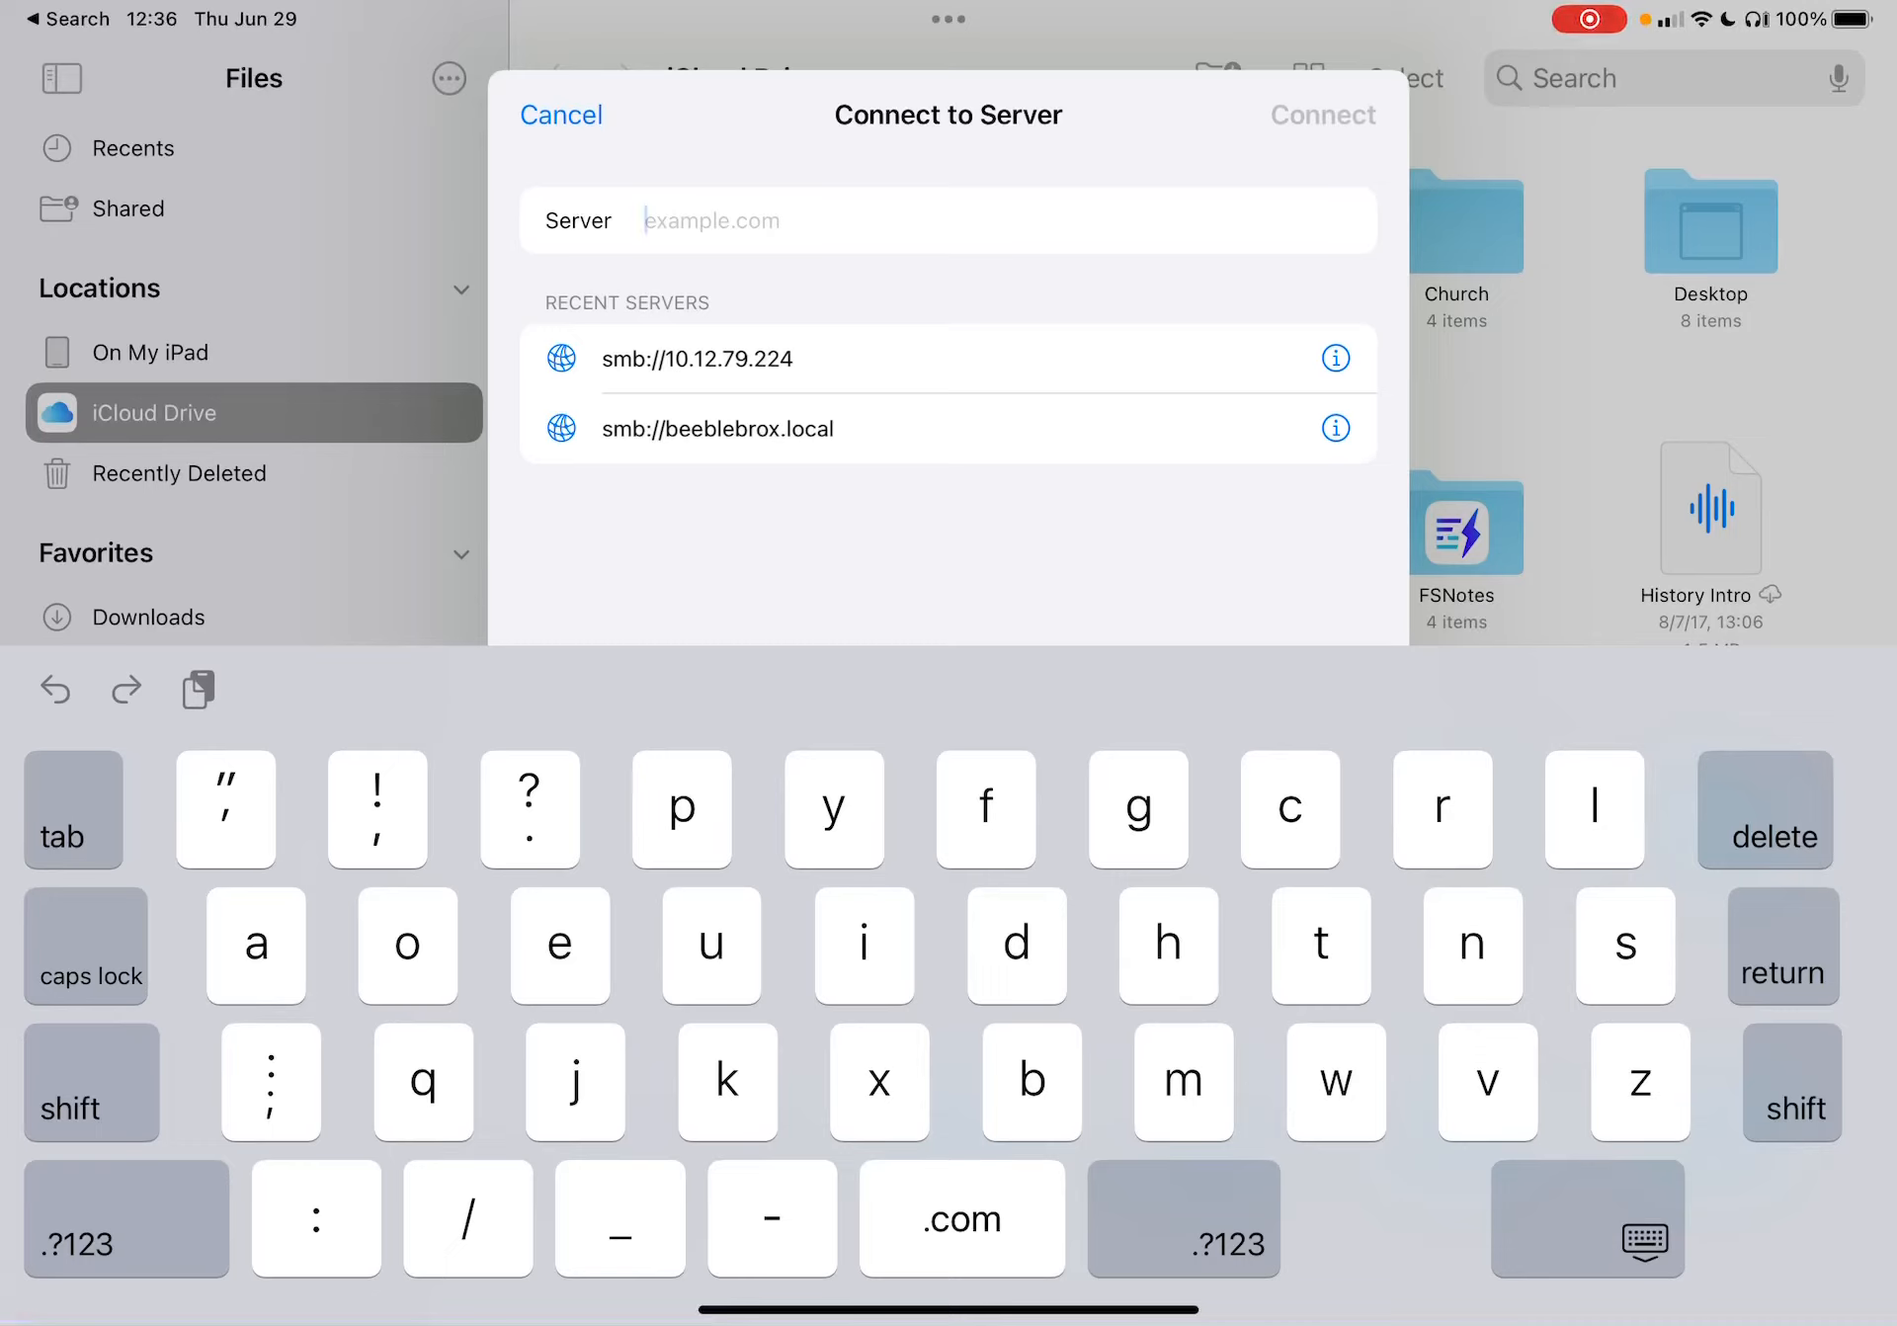
- Connect to slartibartfast.local as a registered user, correcting the address along the way
text(o)
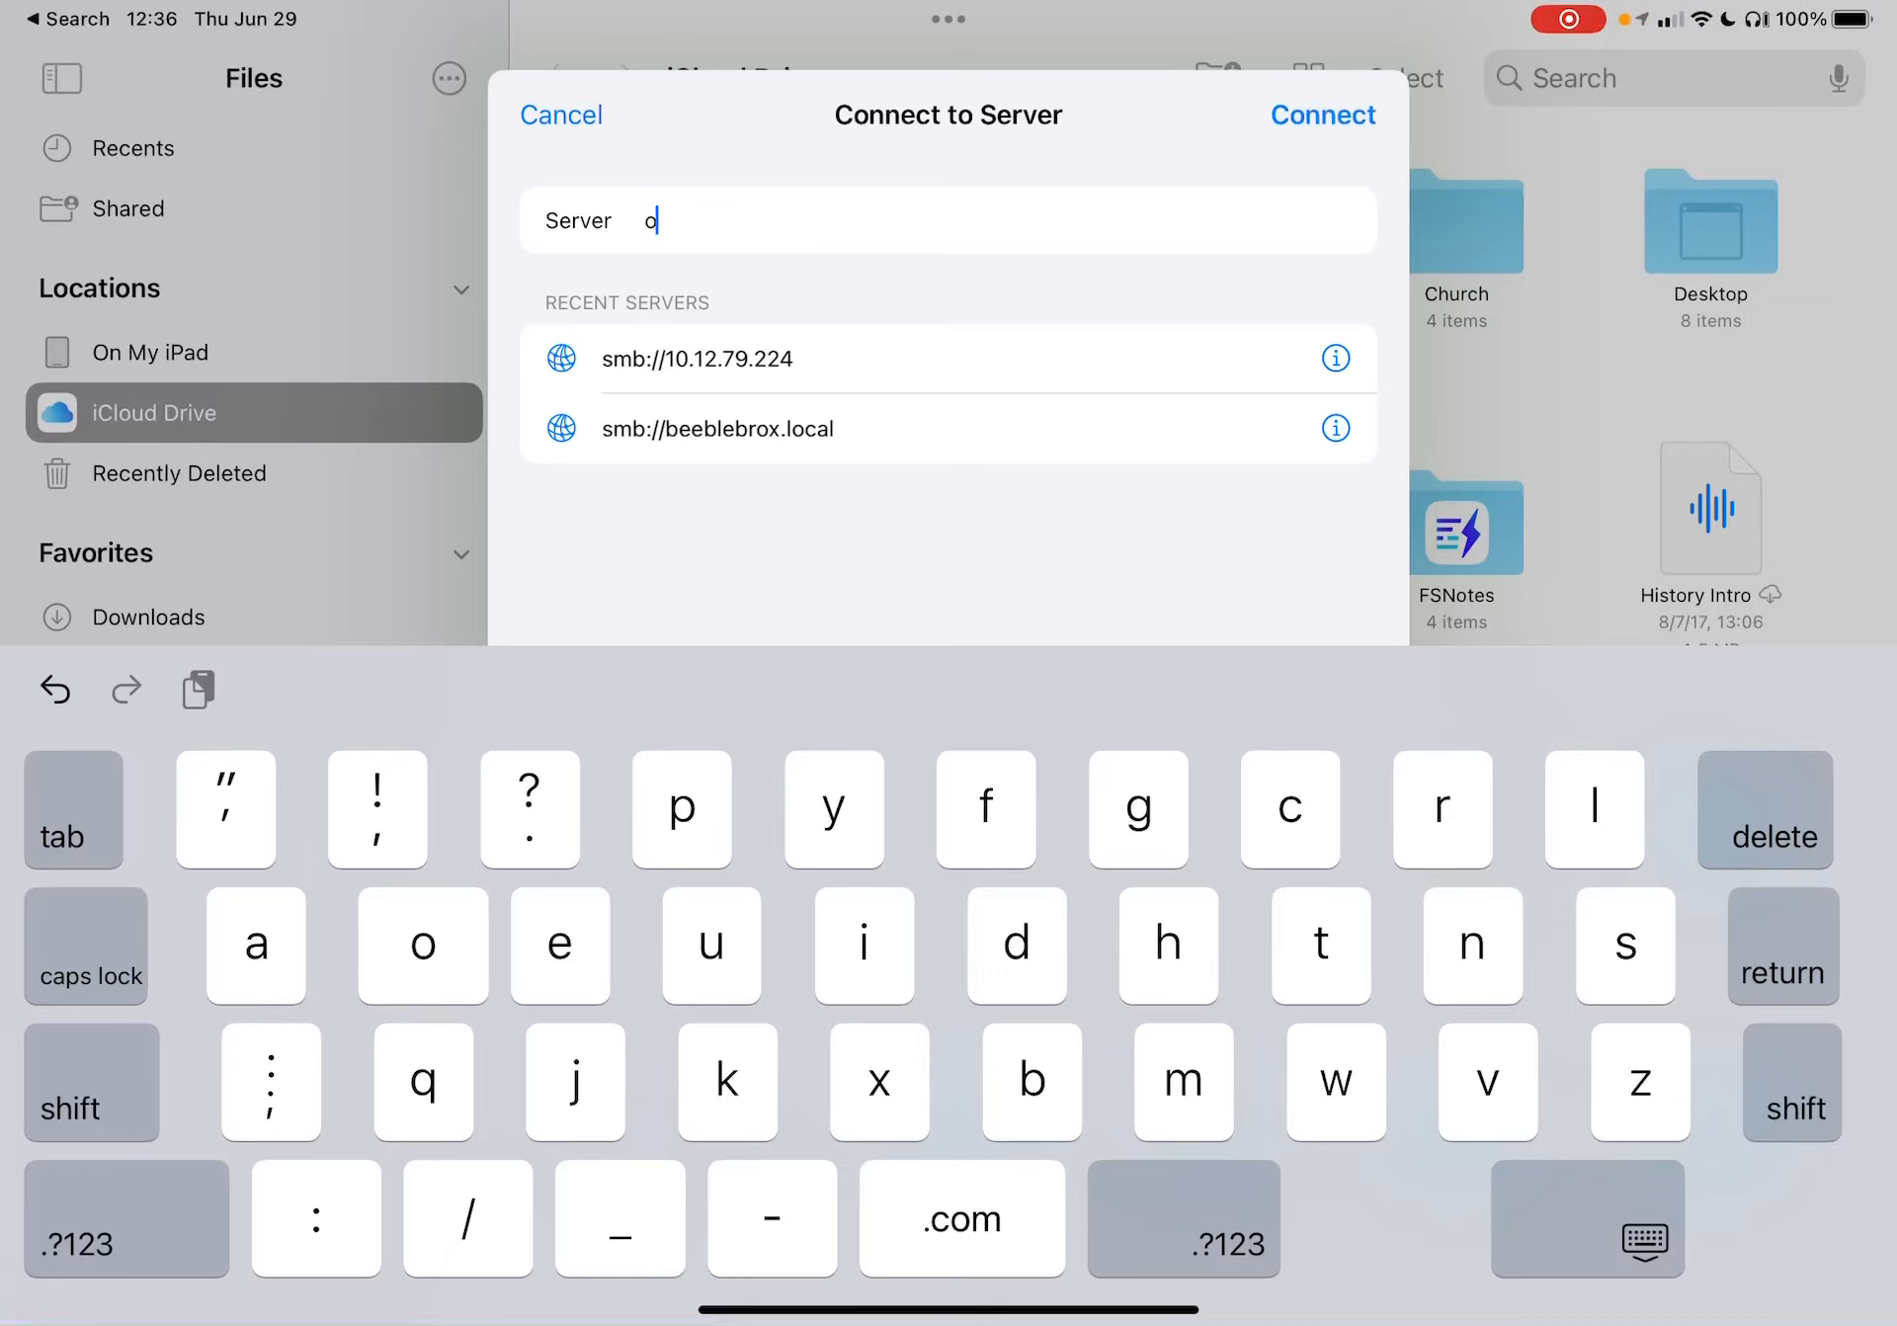
text(shw)
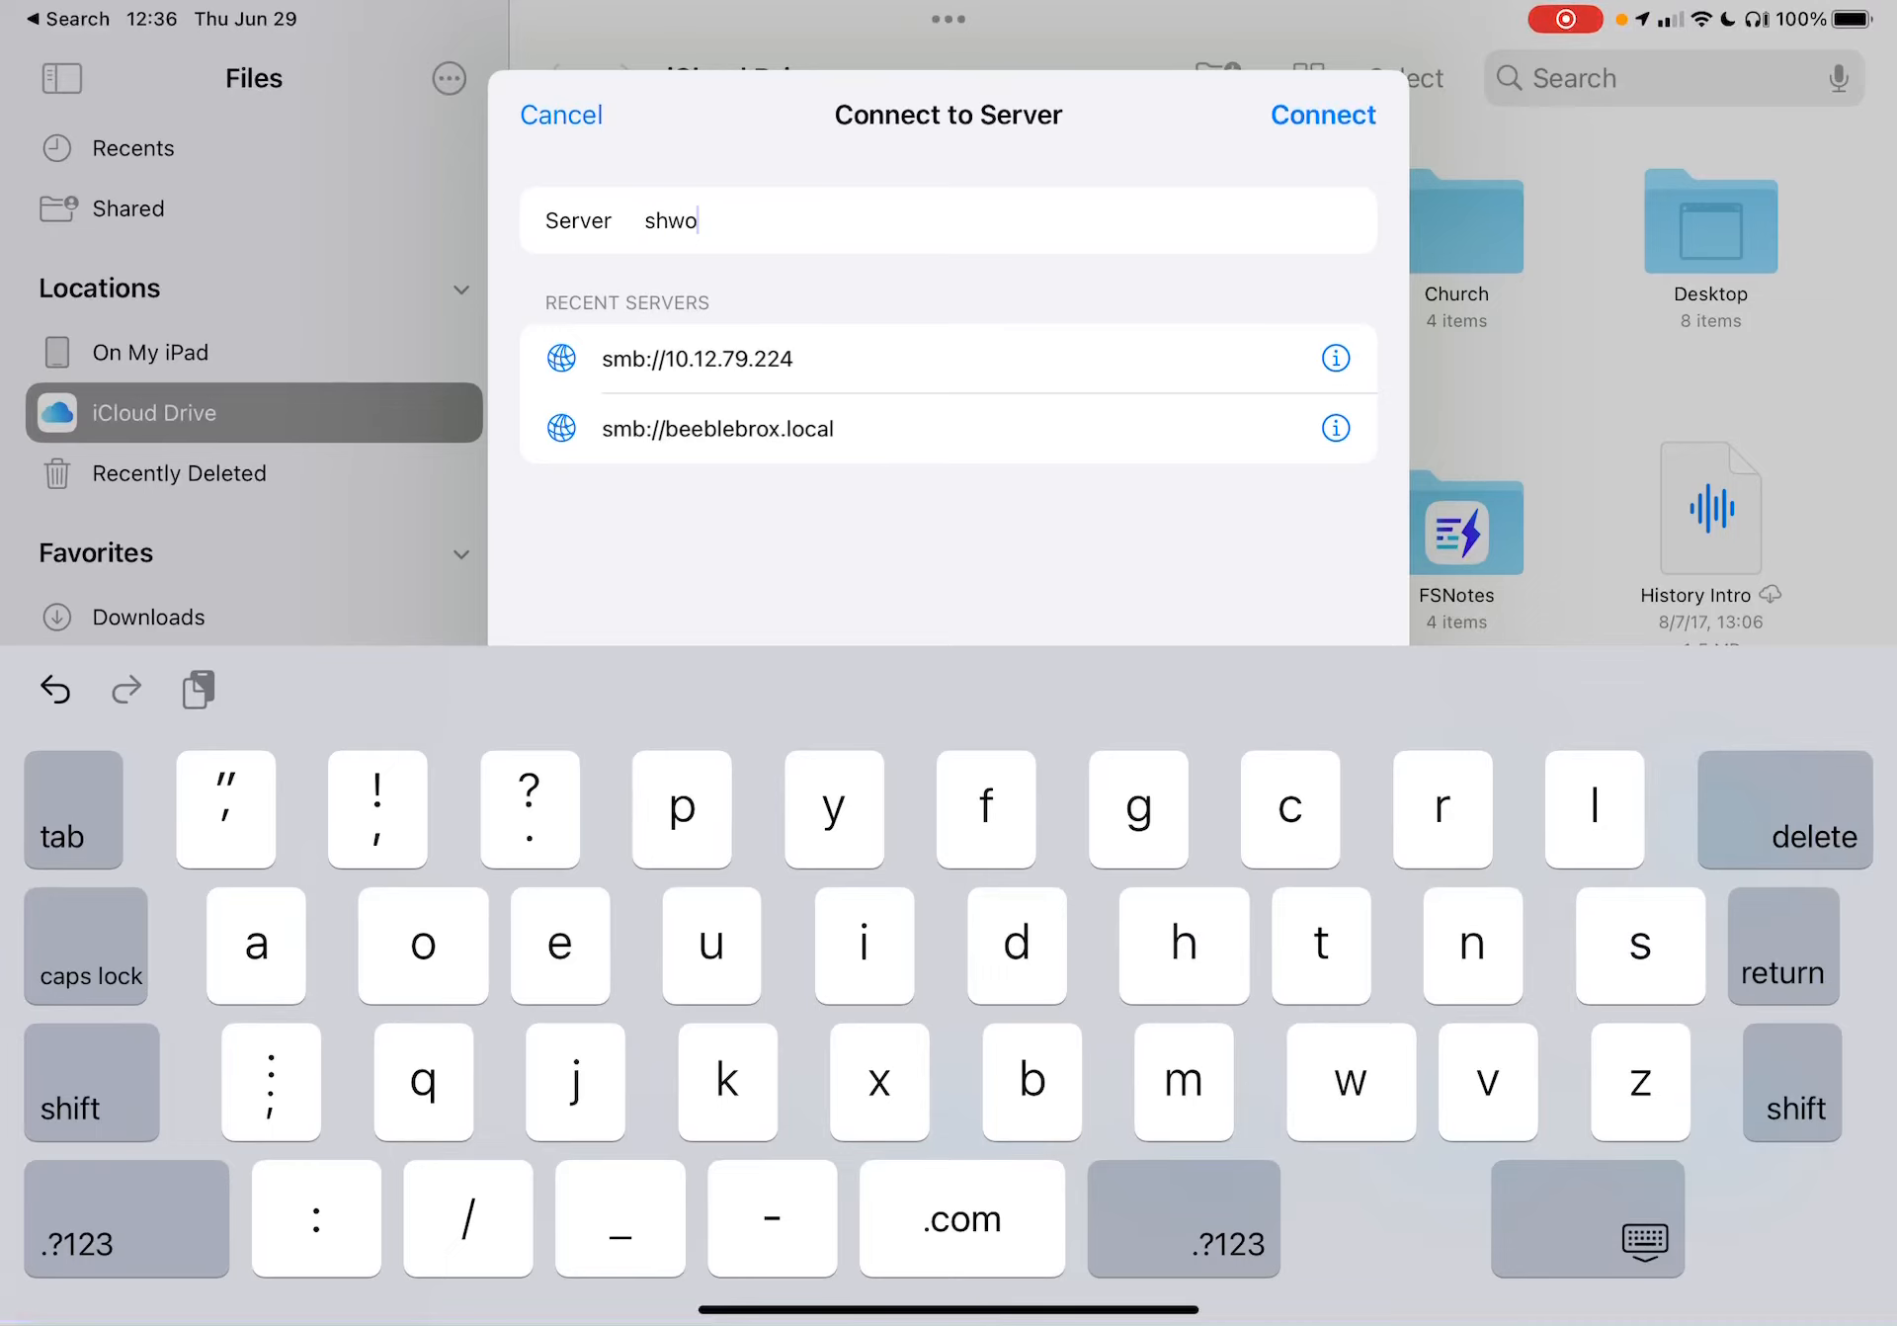
click(1322, 114)
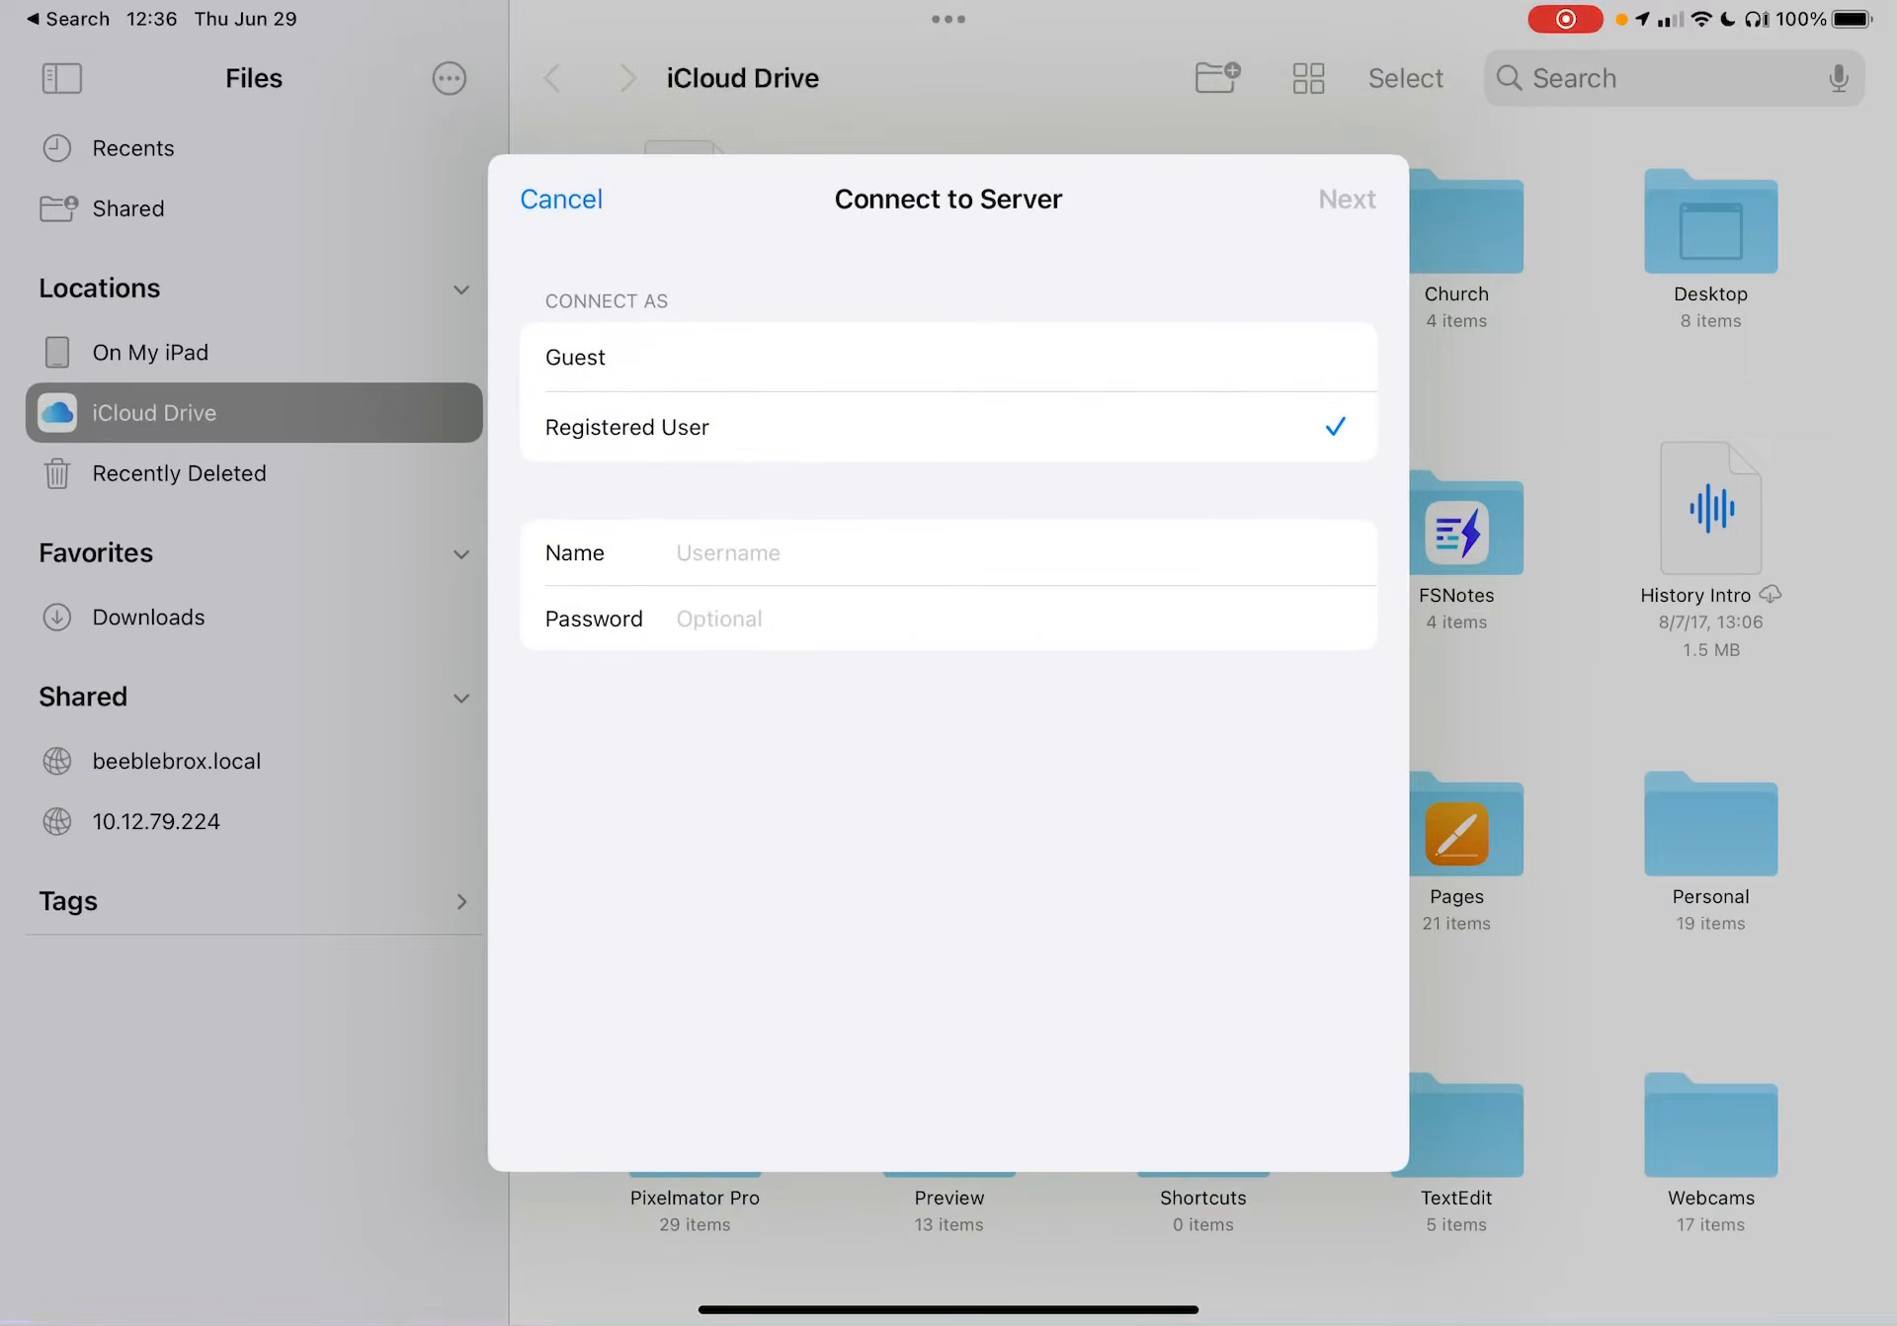
click(560, 198)
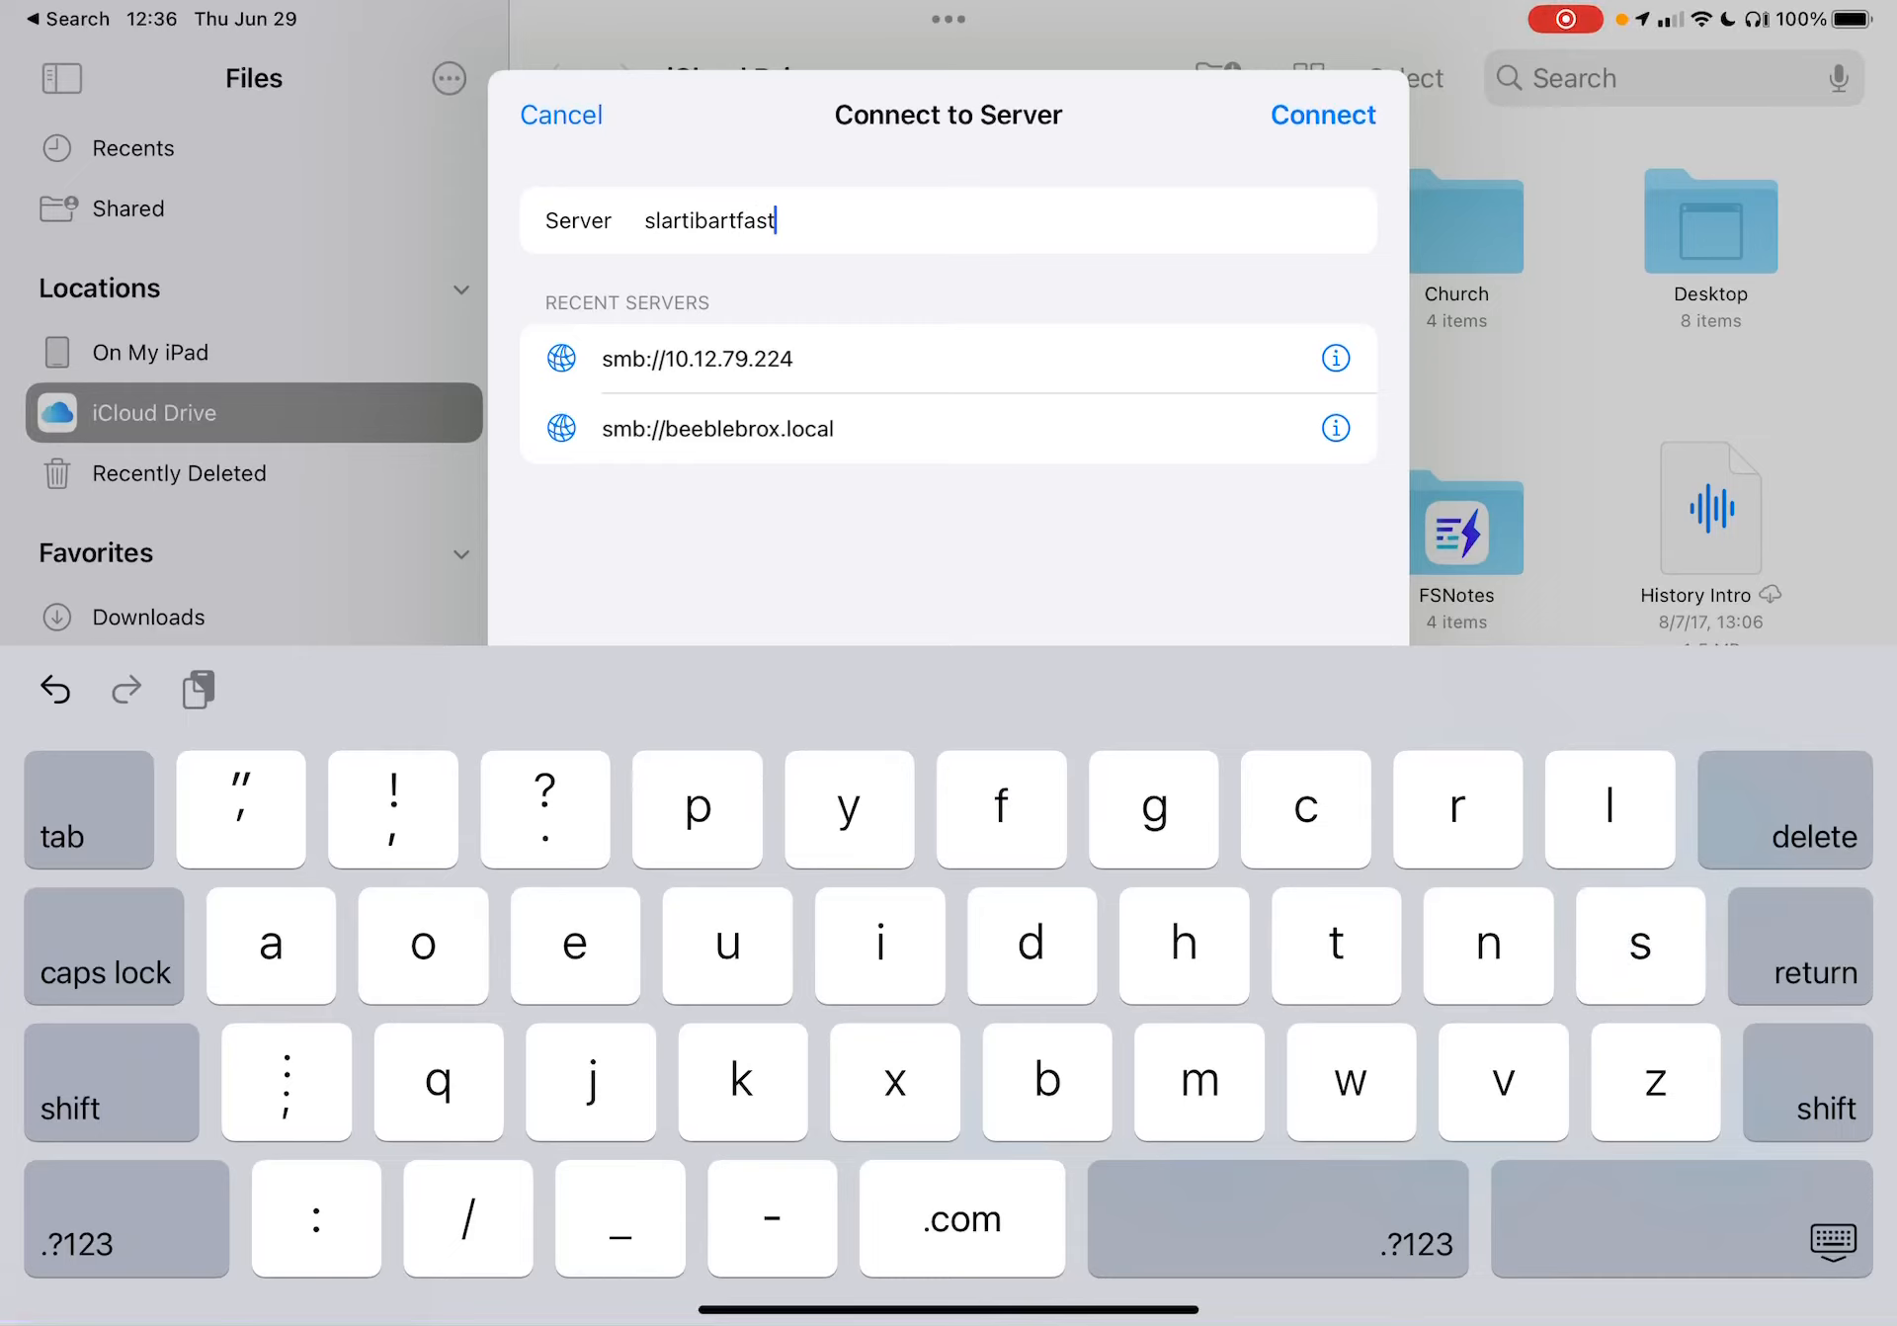
text(.)
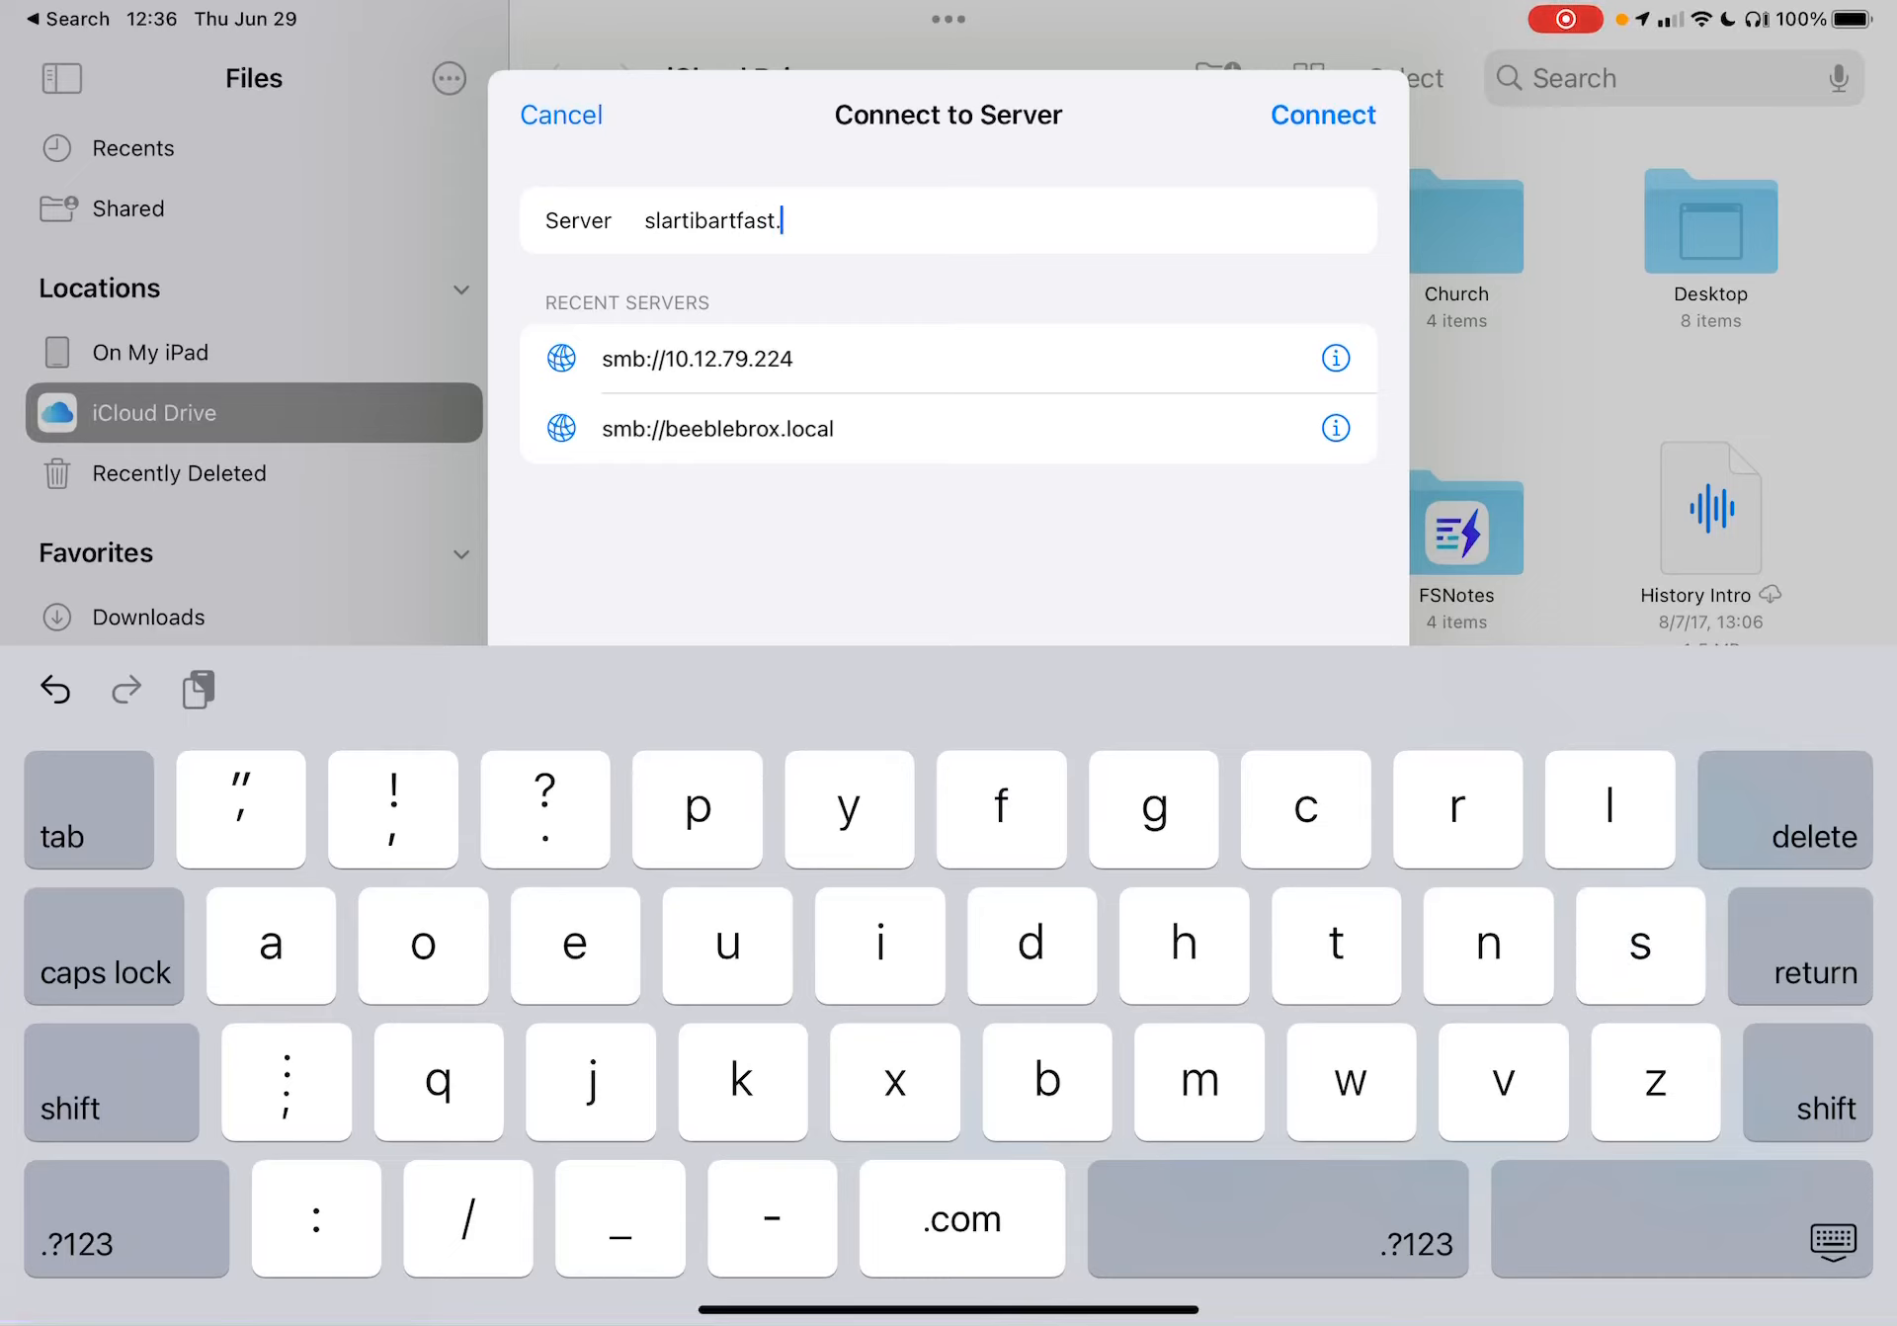
text(local)
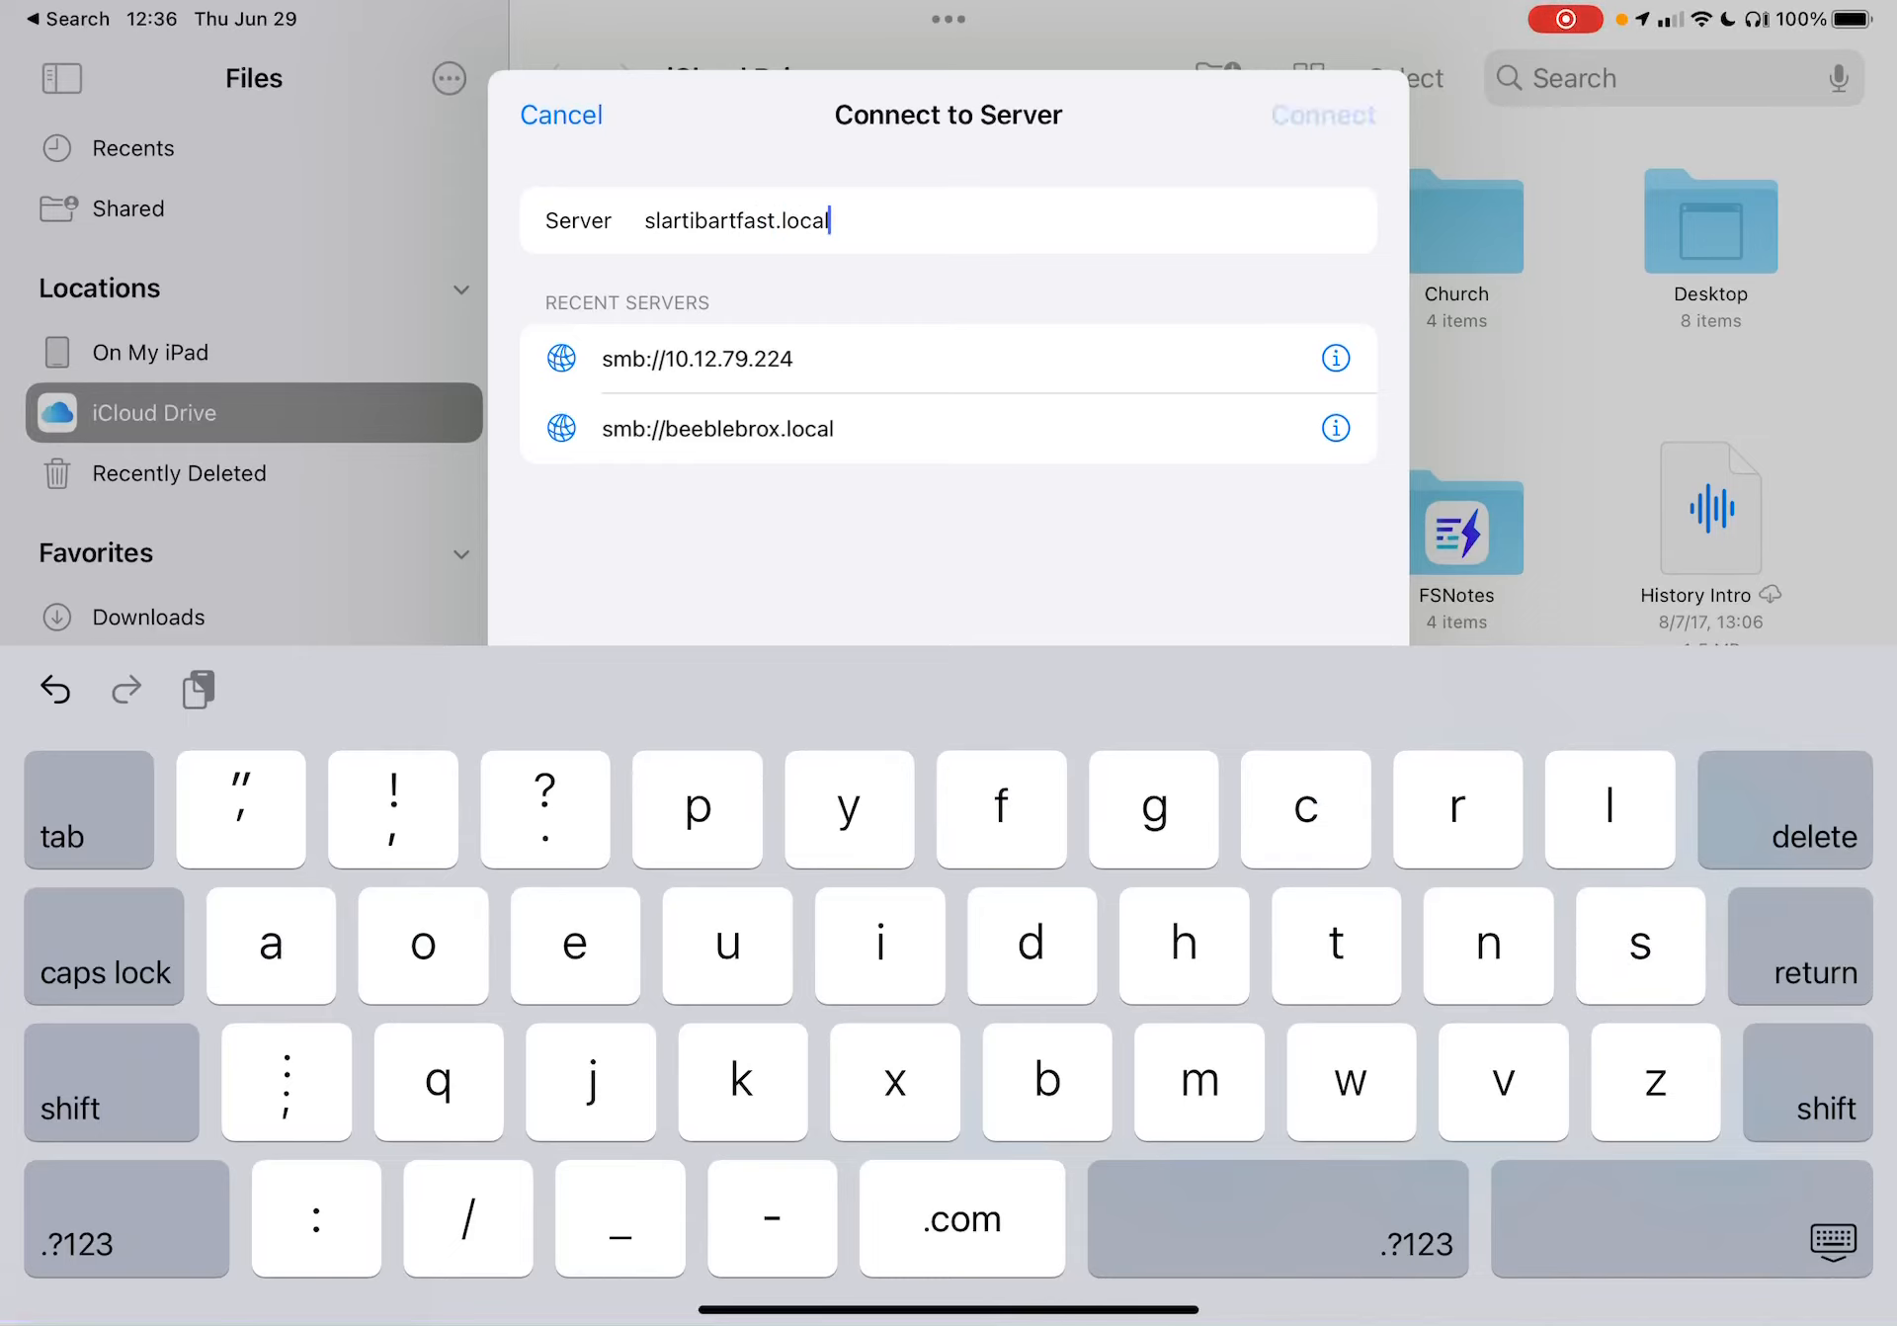
click(1321, 114)
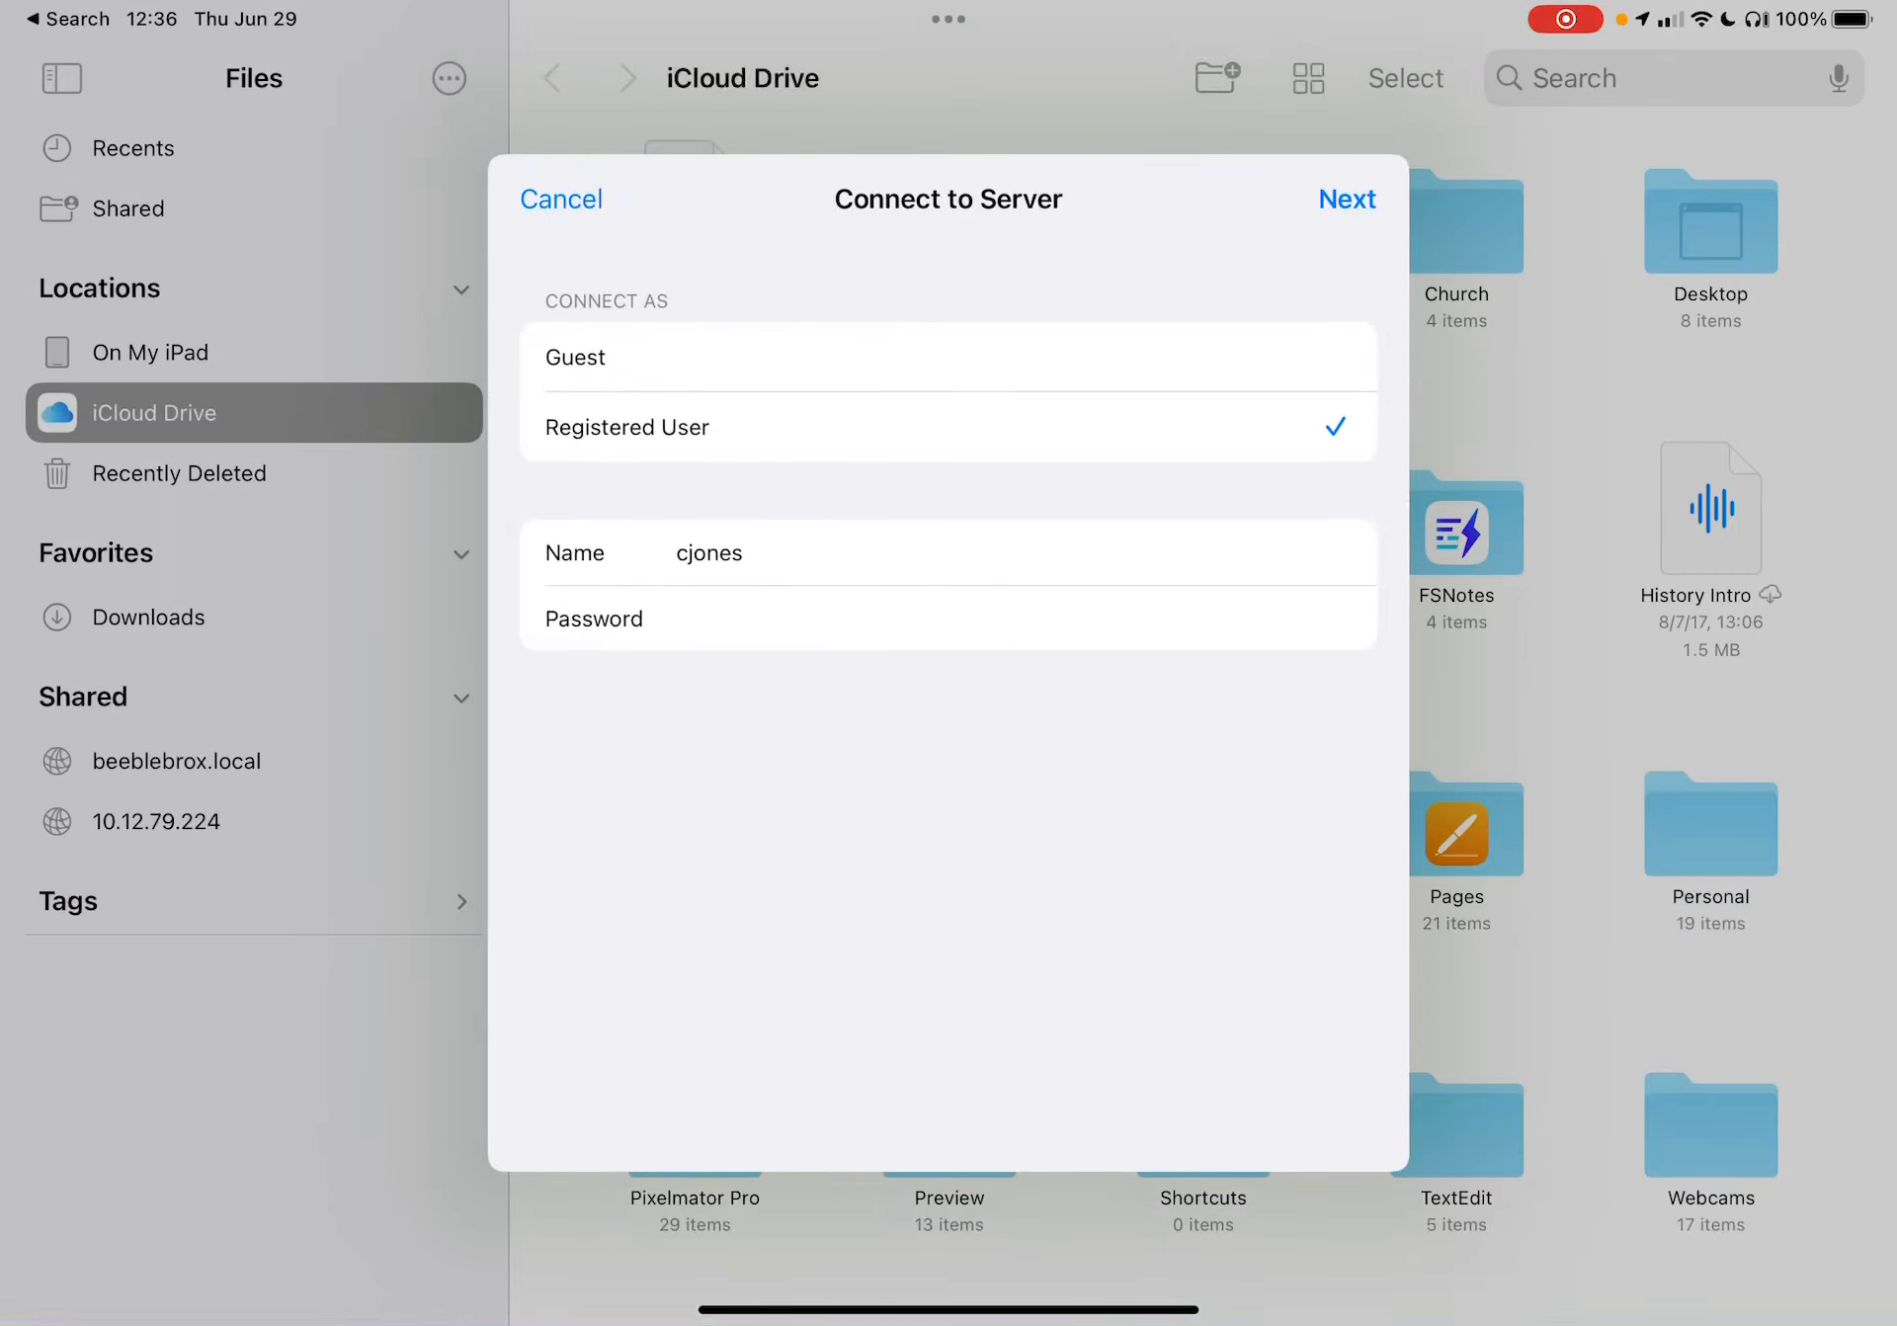
click(1346, 199)
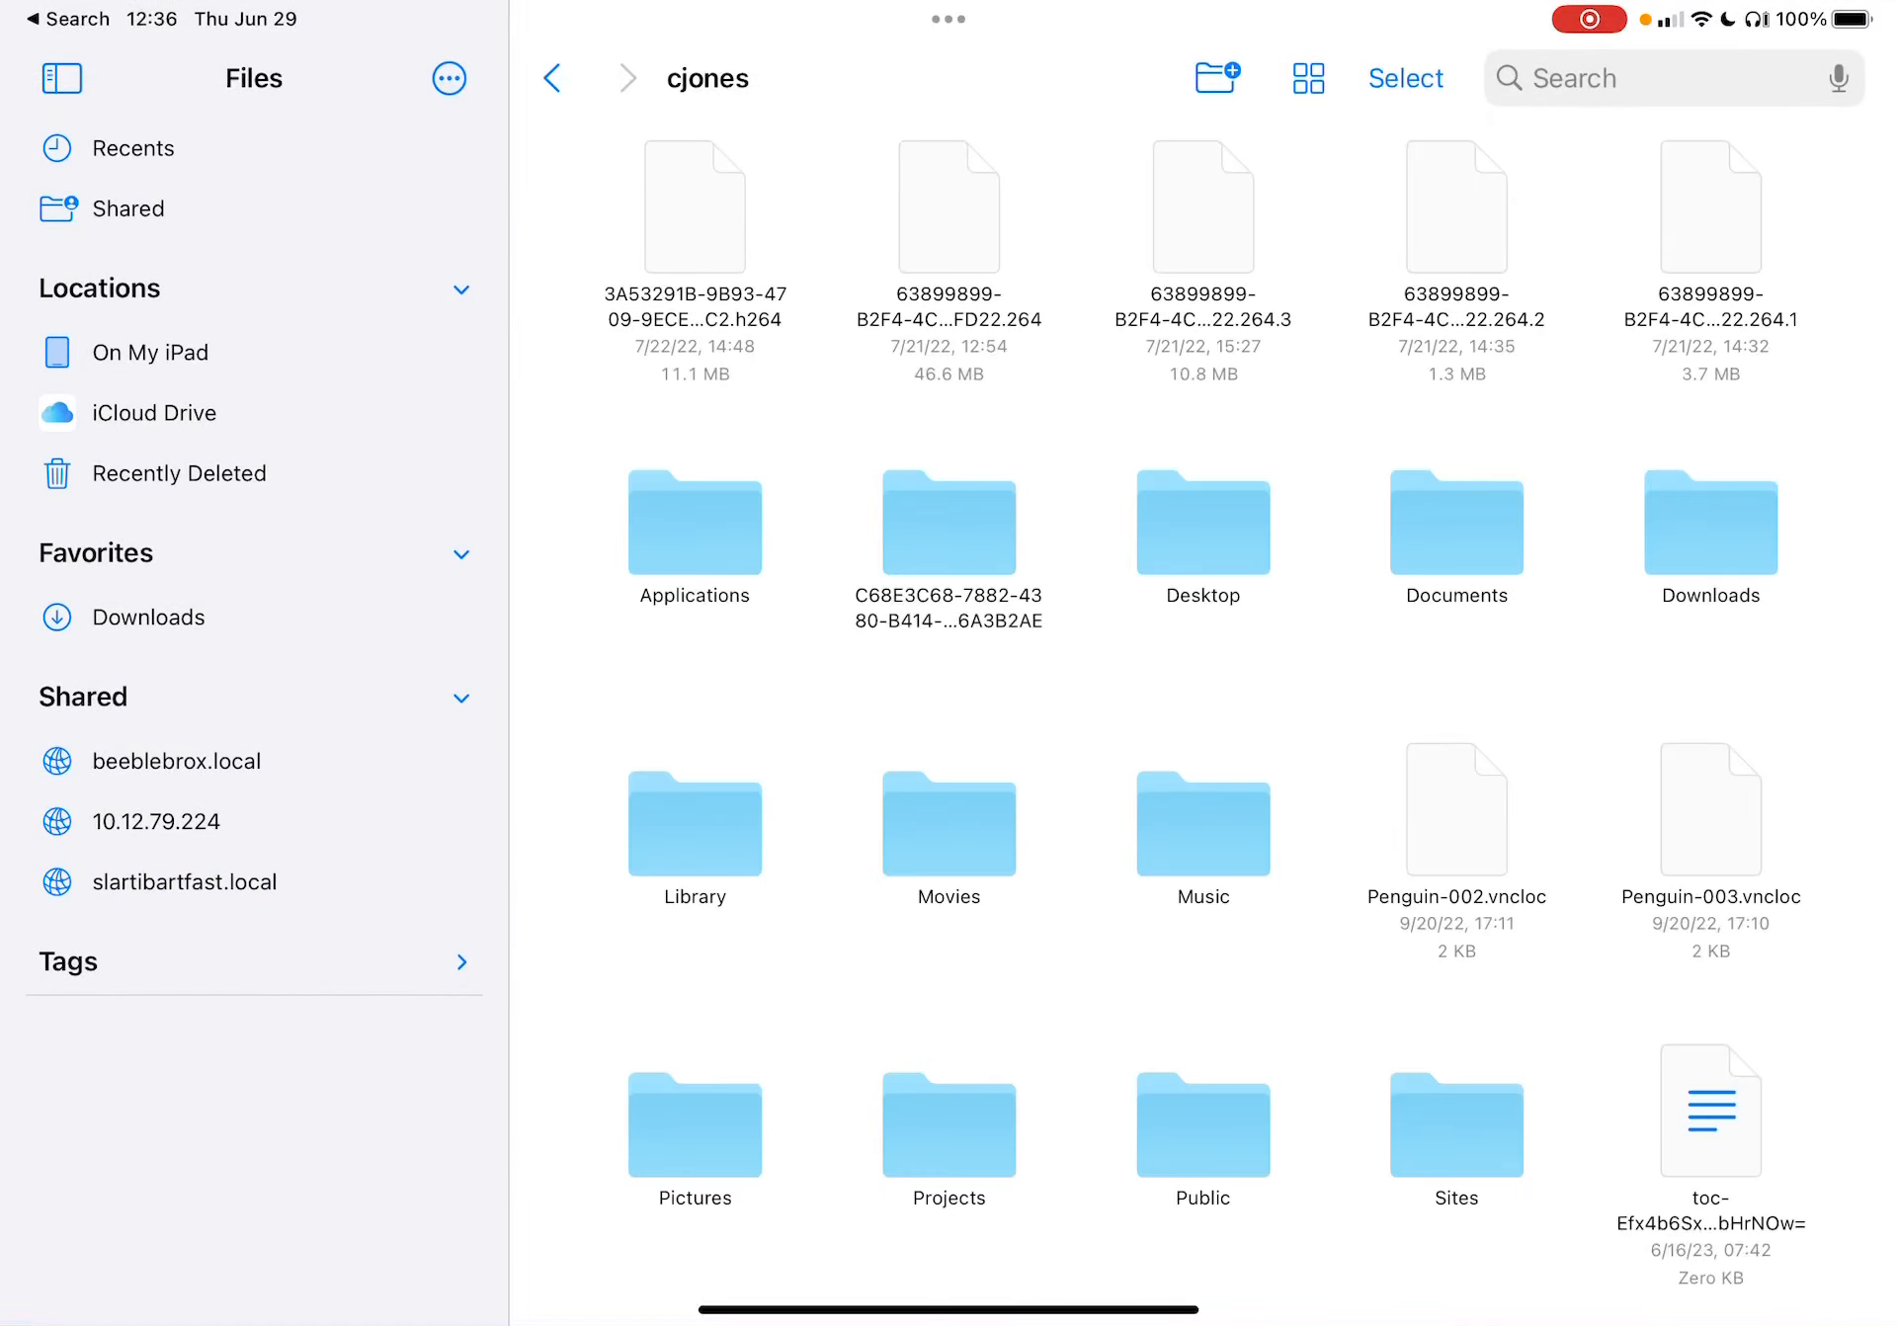
- Browse Movies > Recordings into the E994065E camera folder, then step back to Recordings
double_click(948, 823)
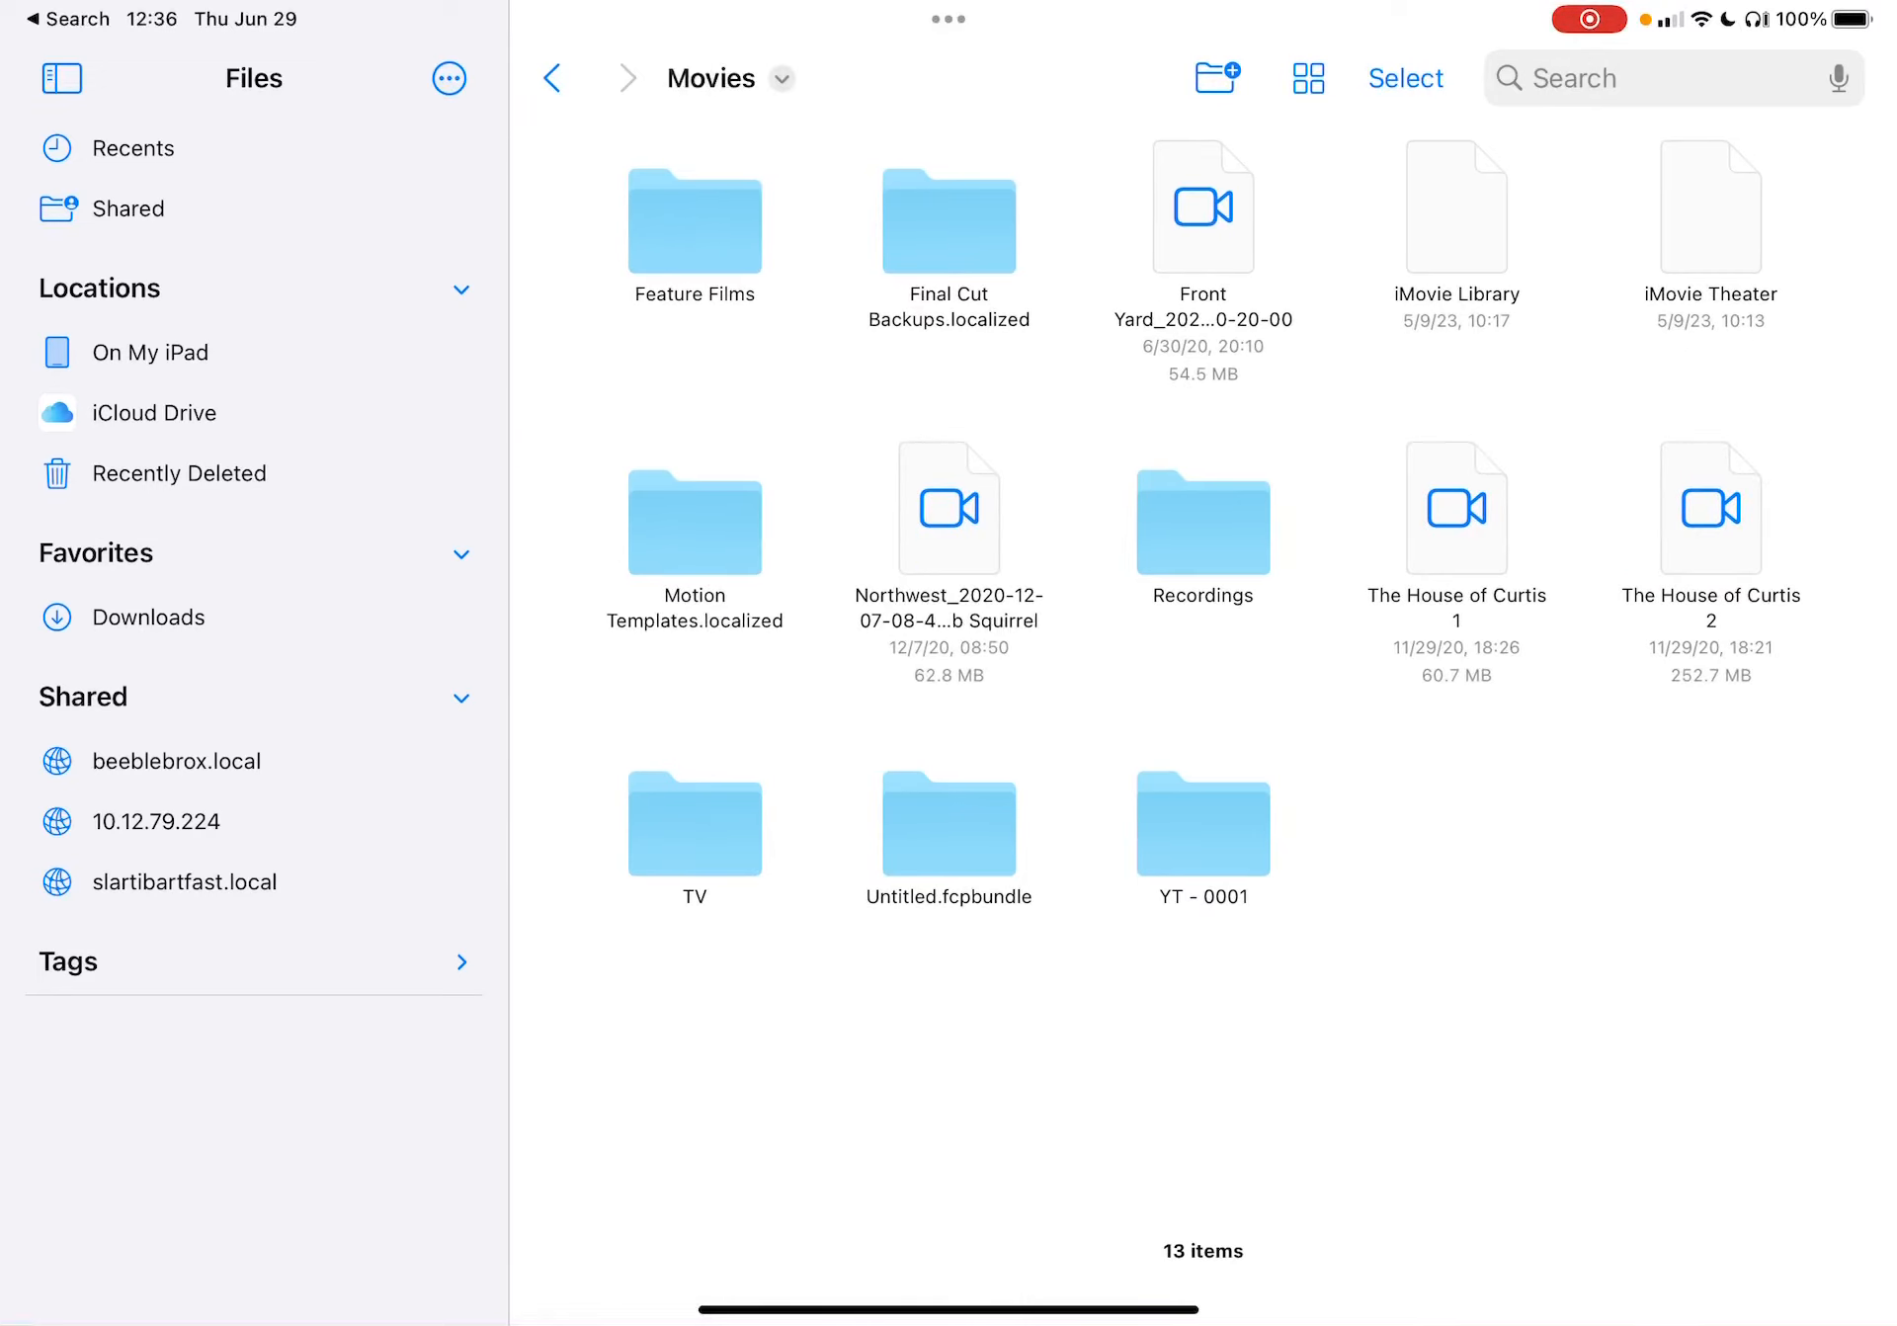
double_click(1201, 523)
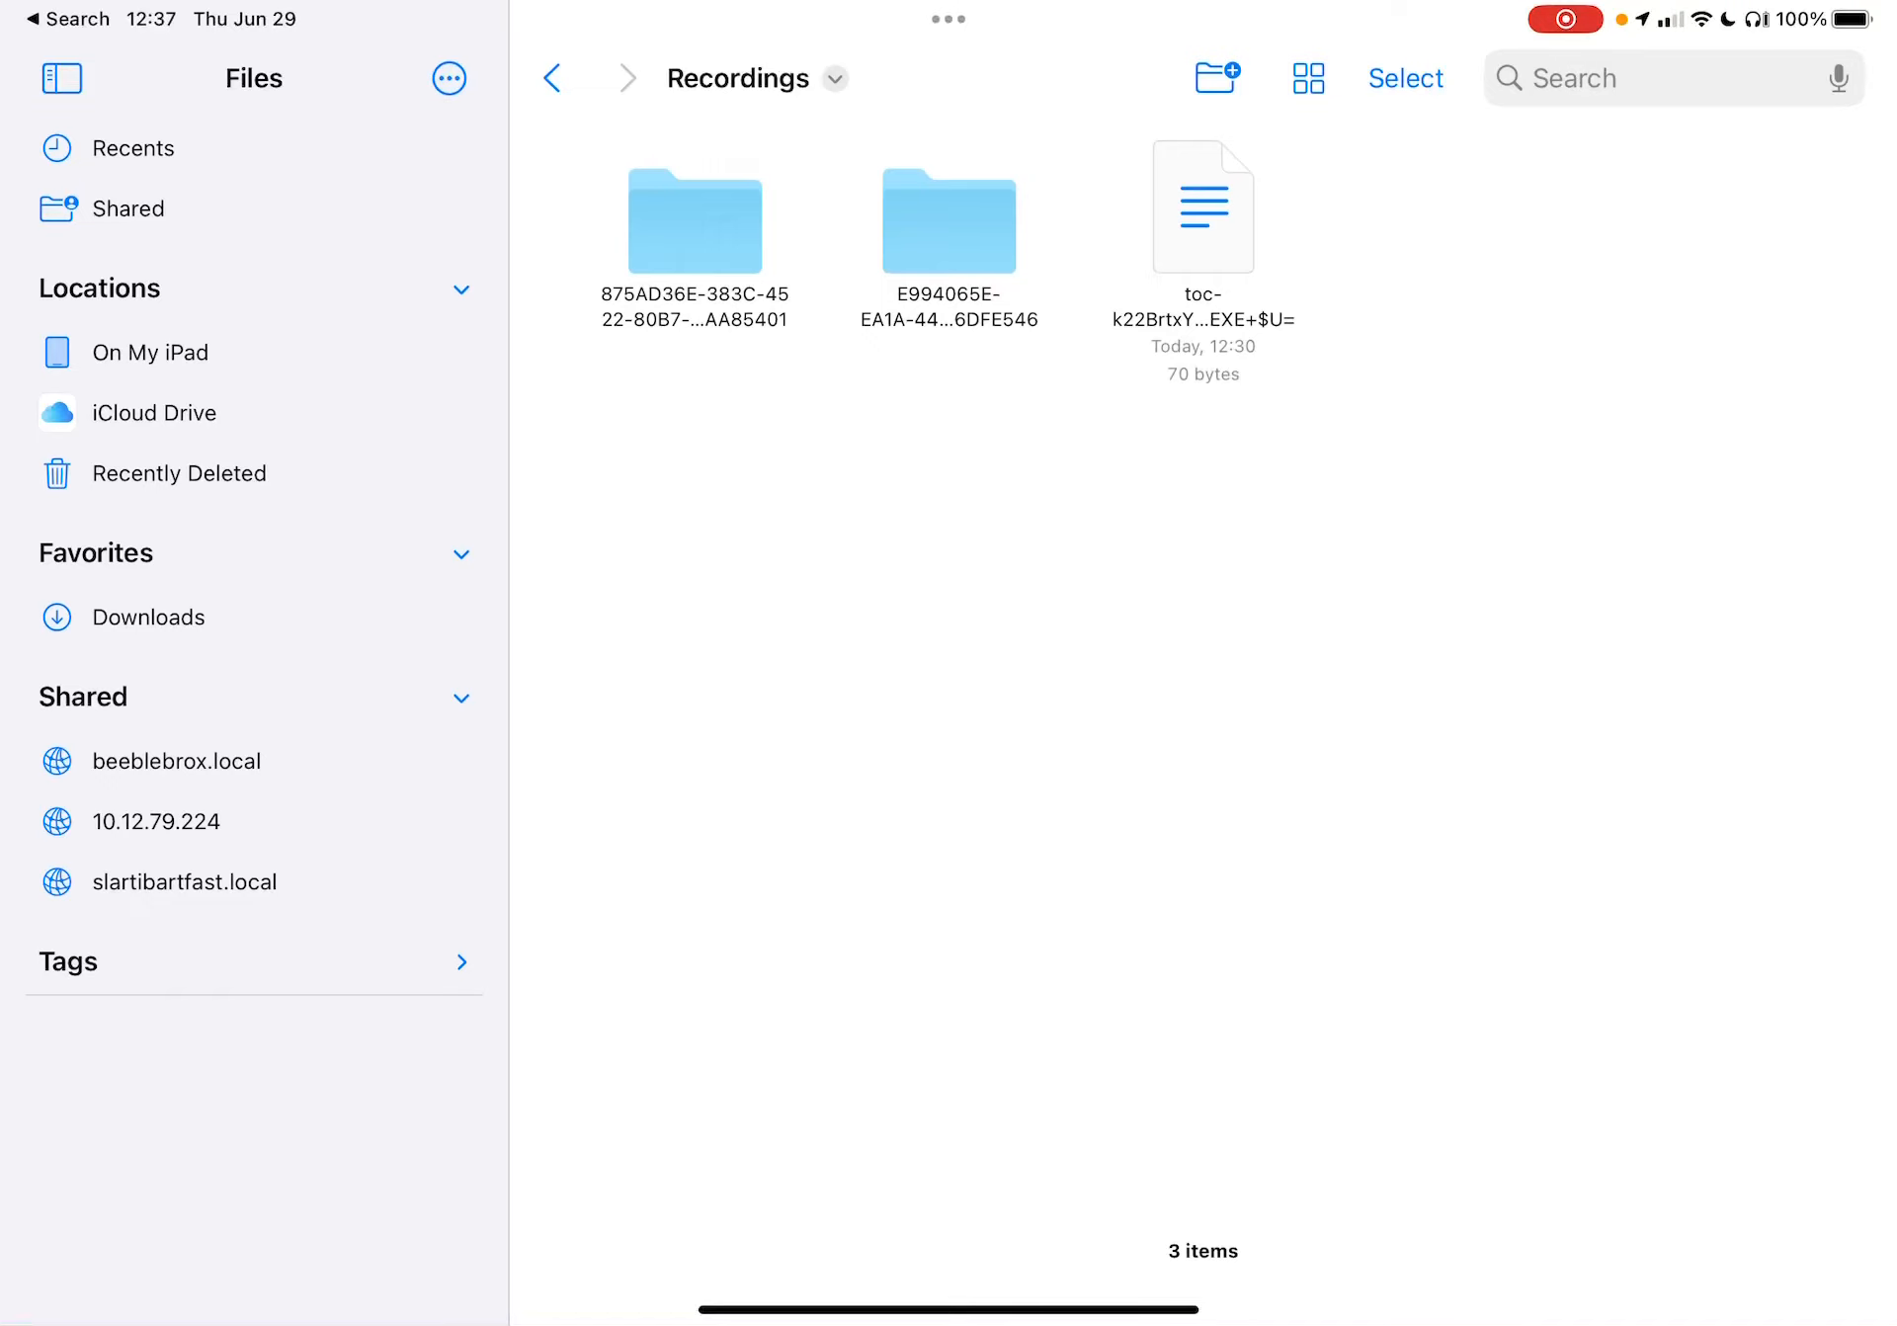
double_click(948, 221)
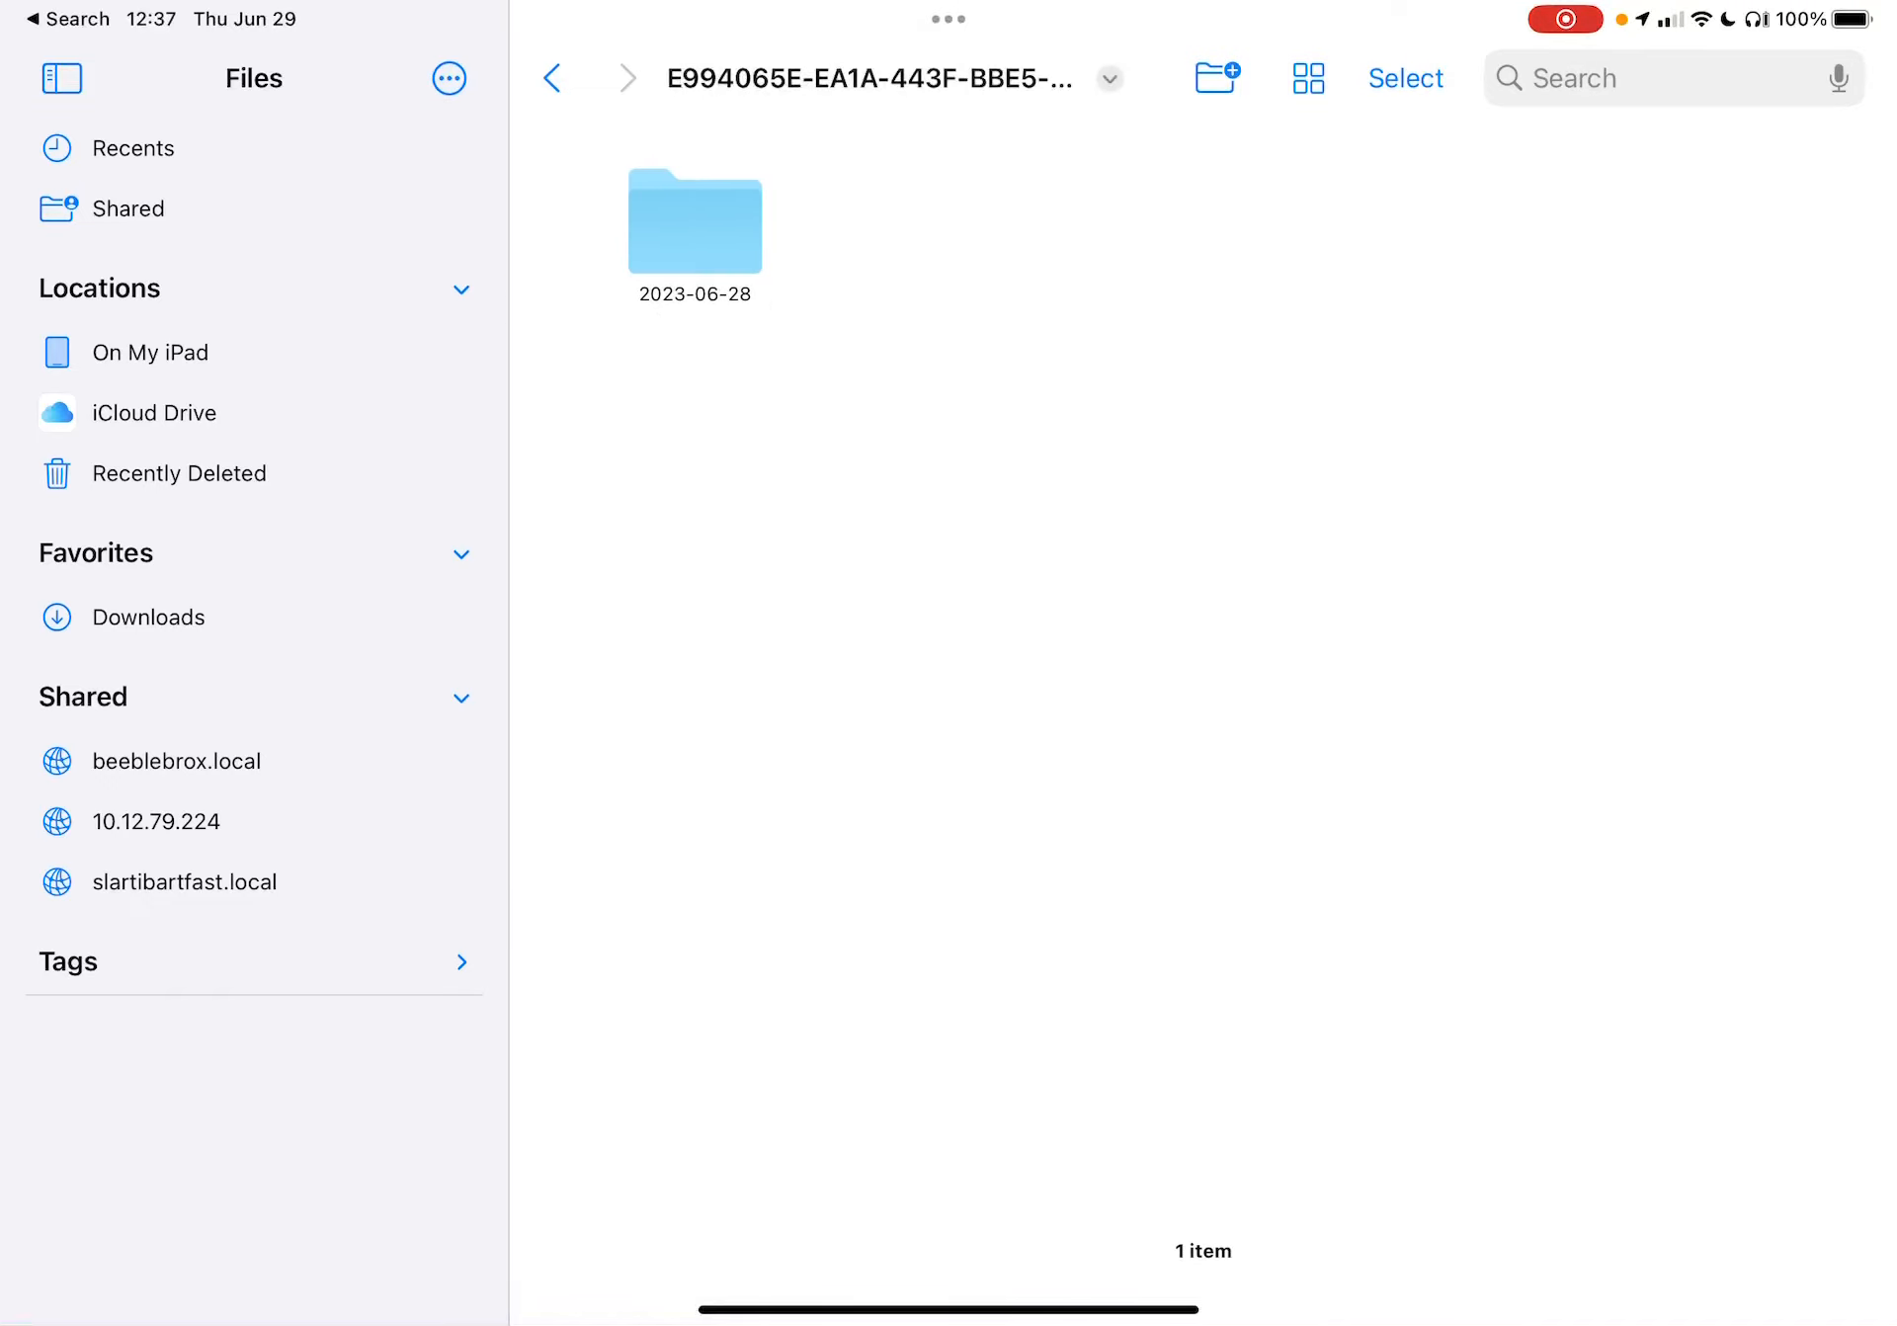
click(553, 77)
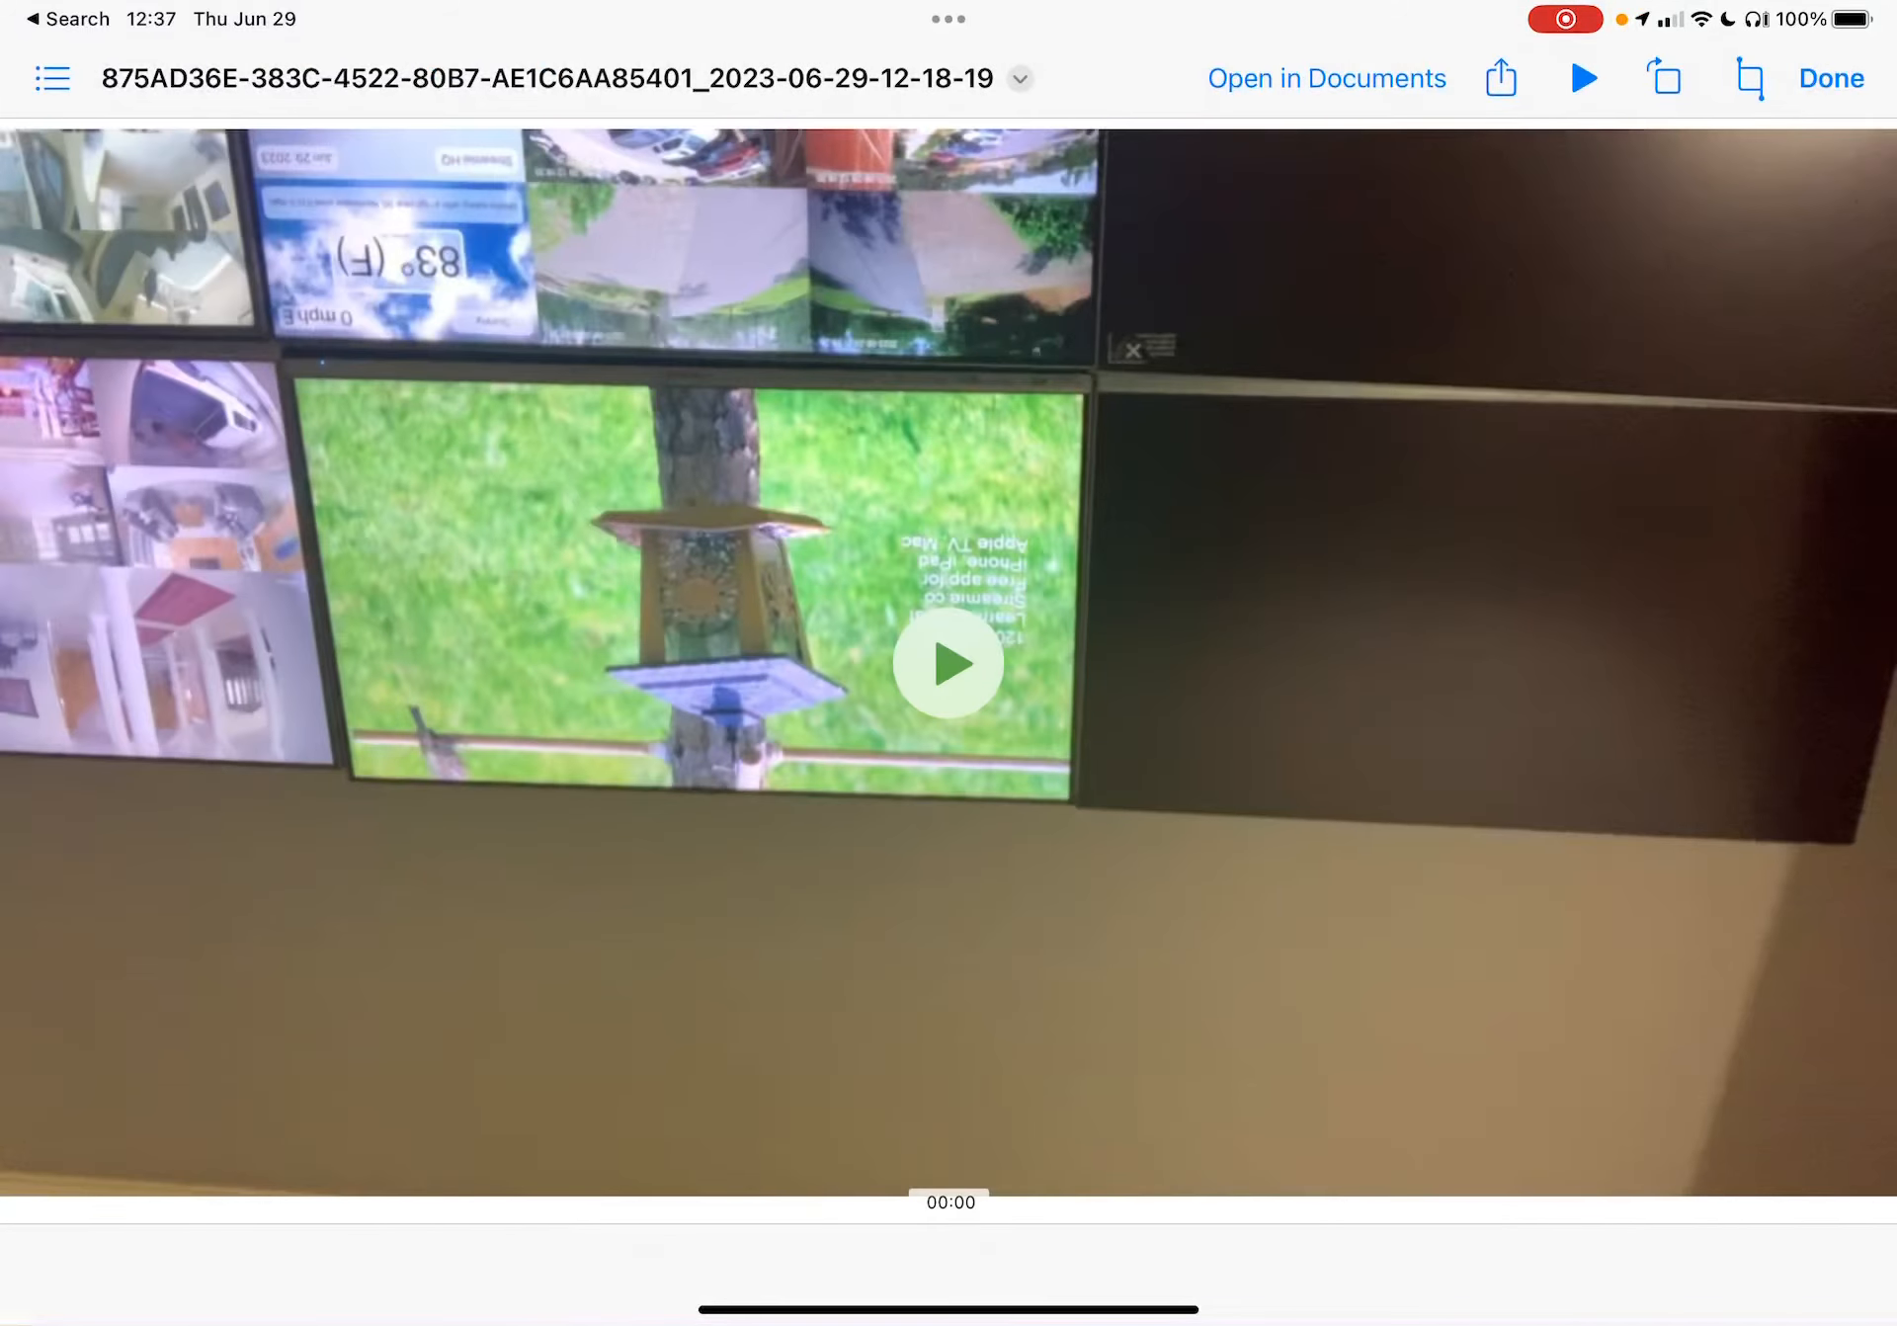
- Play the 12-18-19 and 12-16-19 recordings, then return to the 2023-06-29 folder listing
click(948, 664)
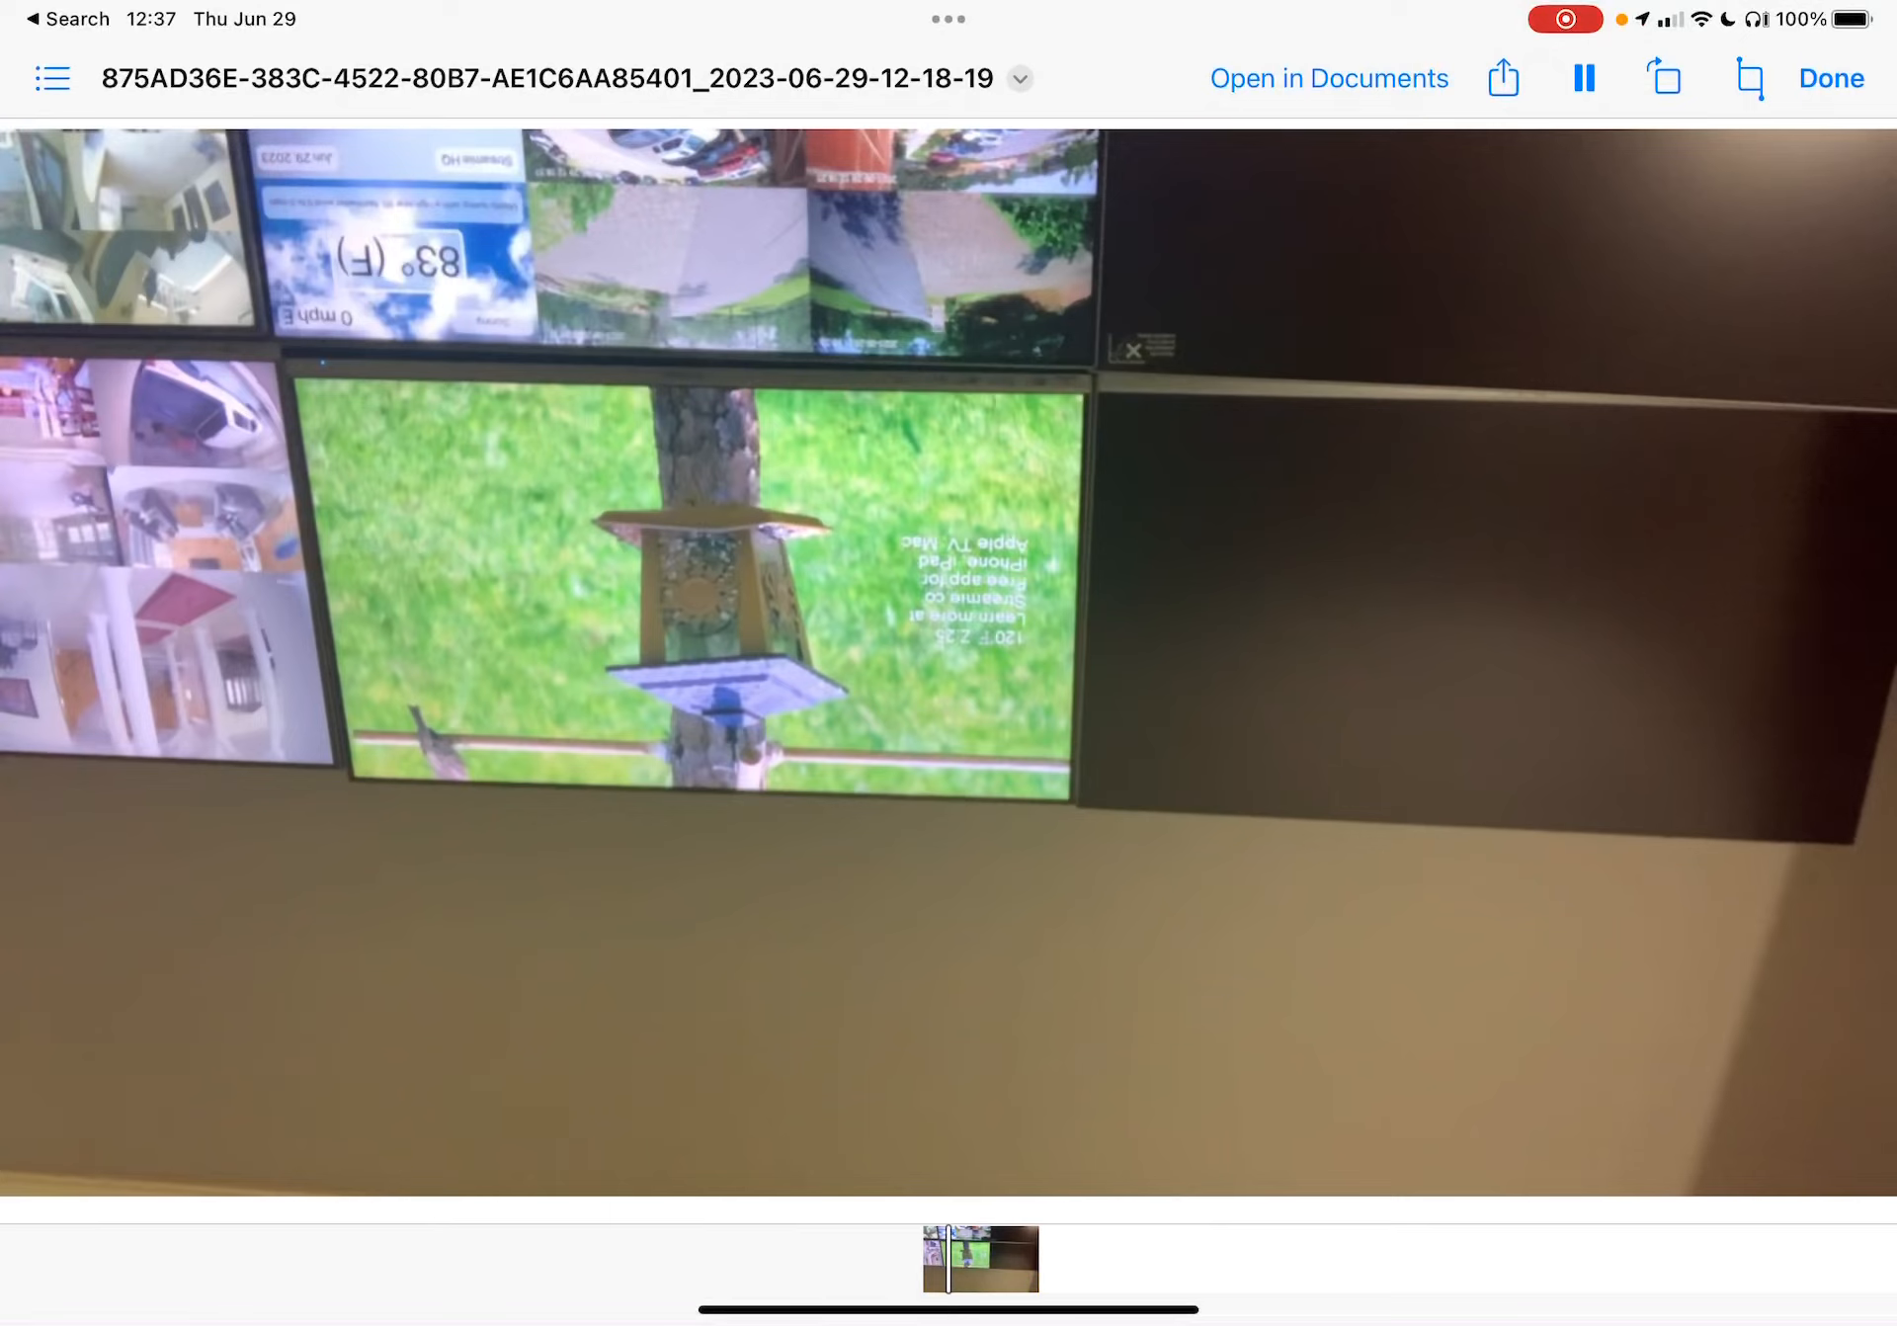
click(977, 1258)
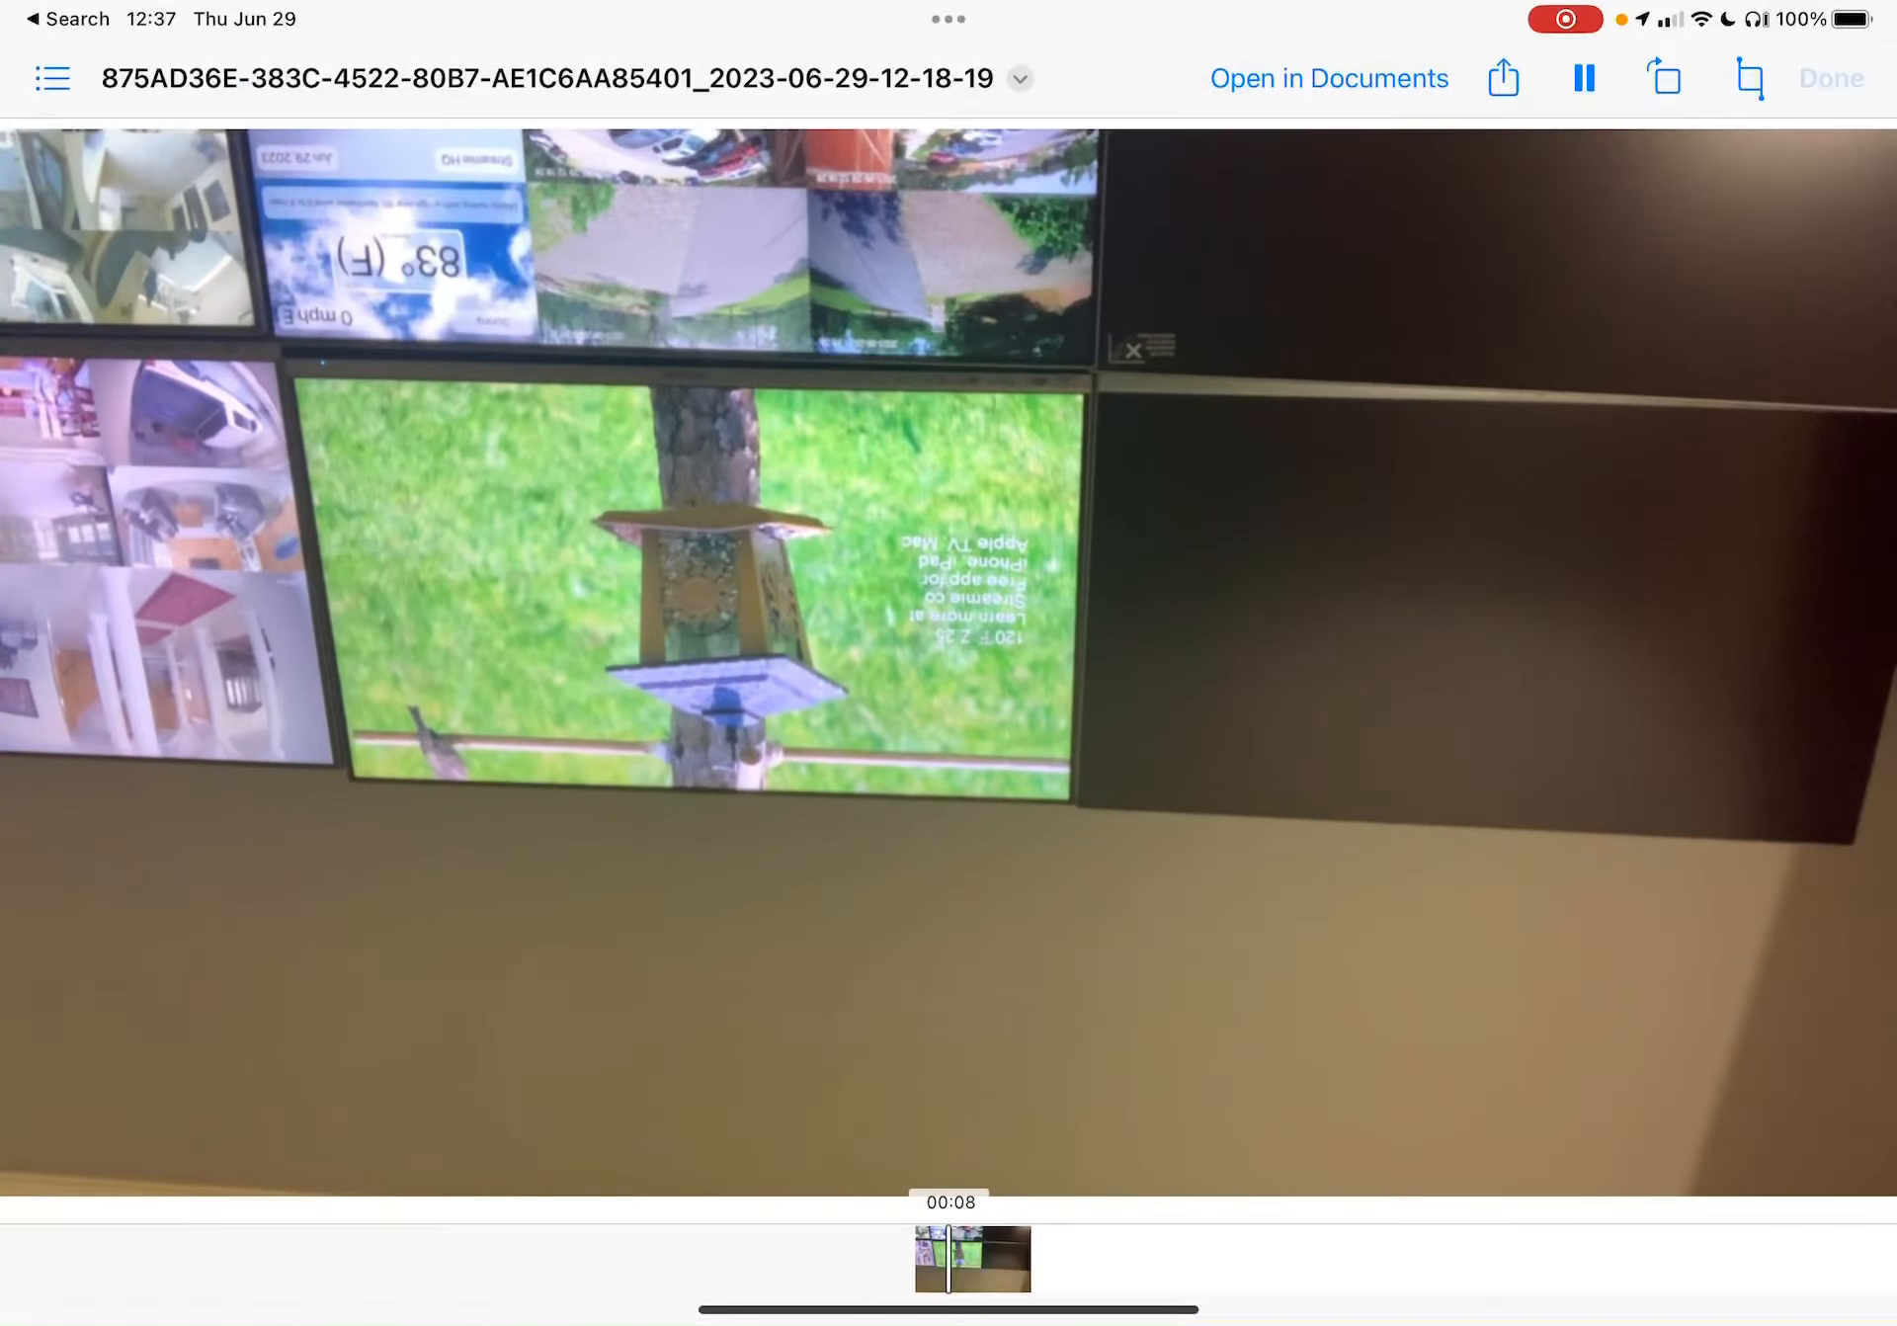
click(1583, 77)
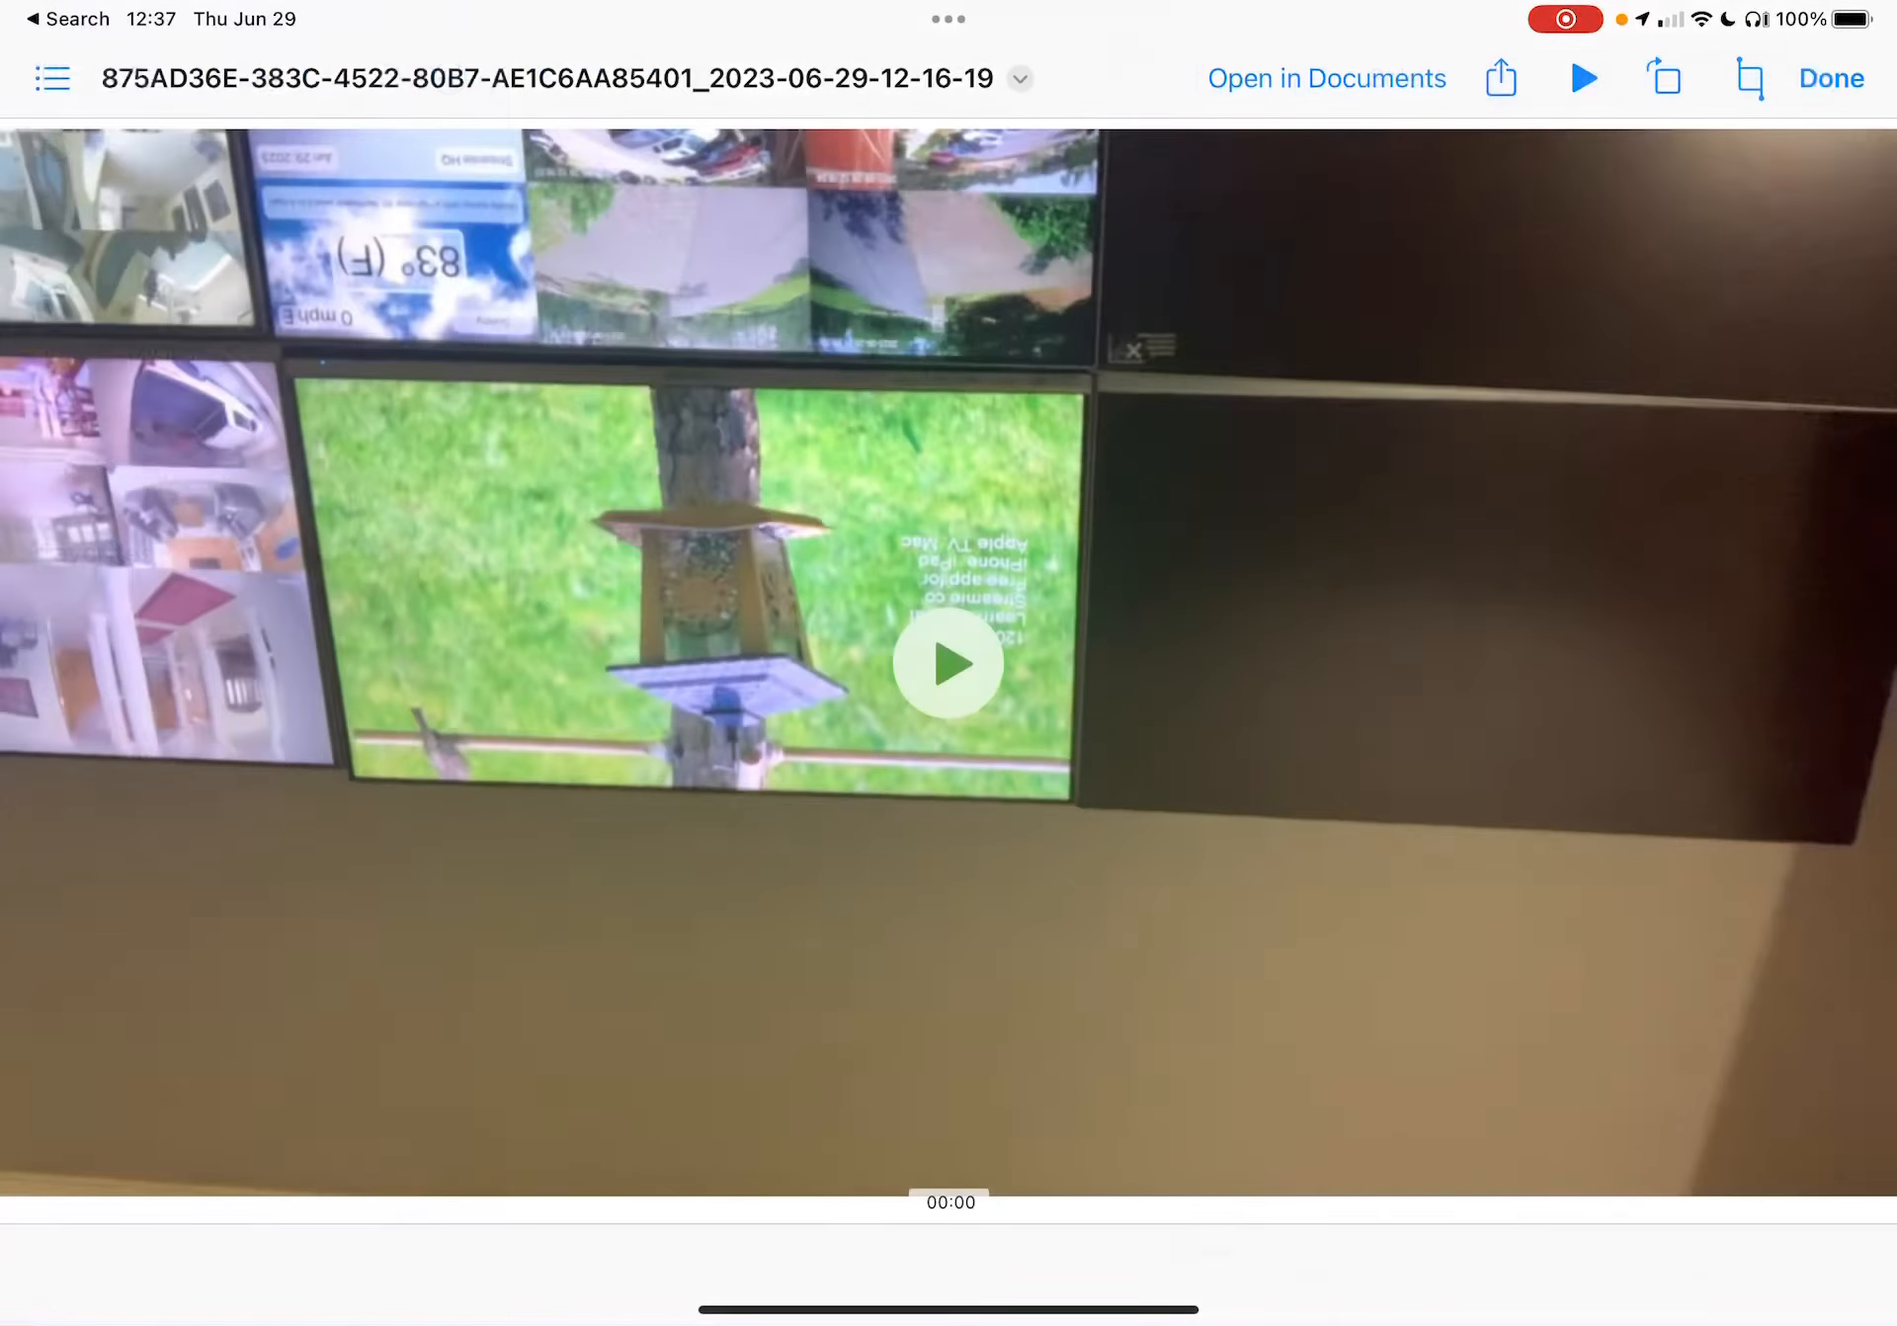
click(947, 661)
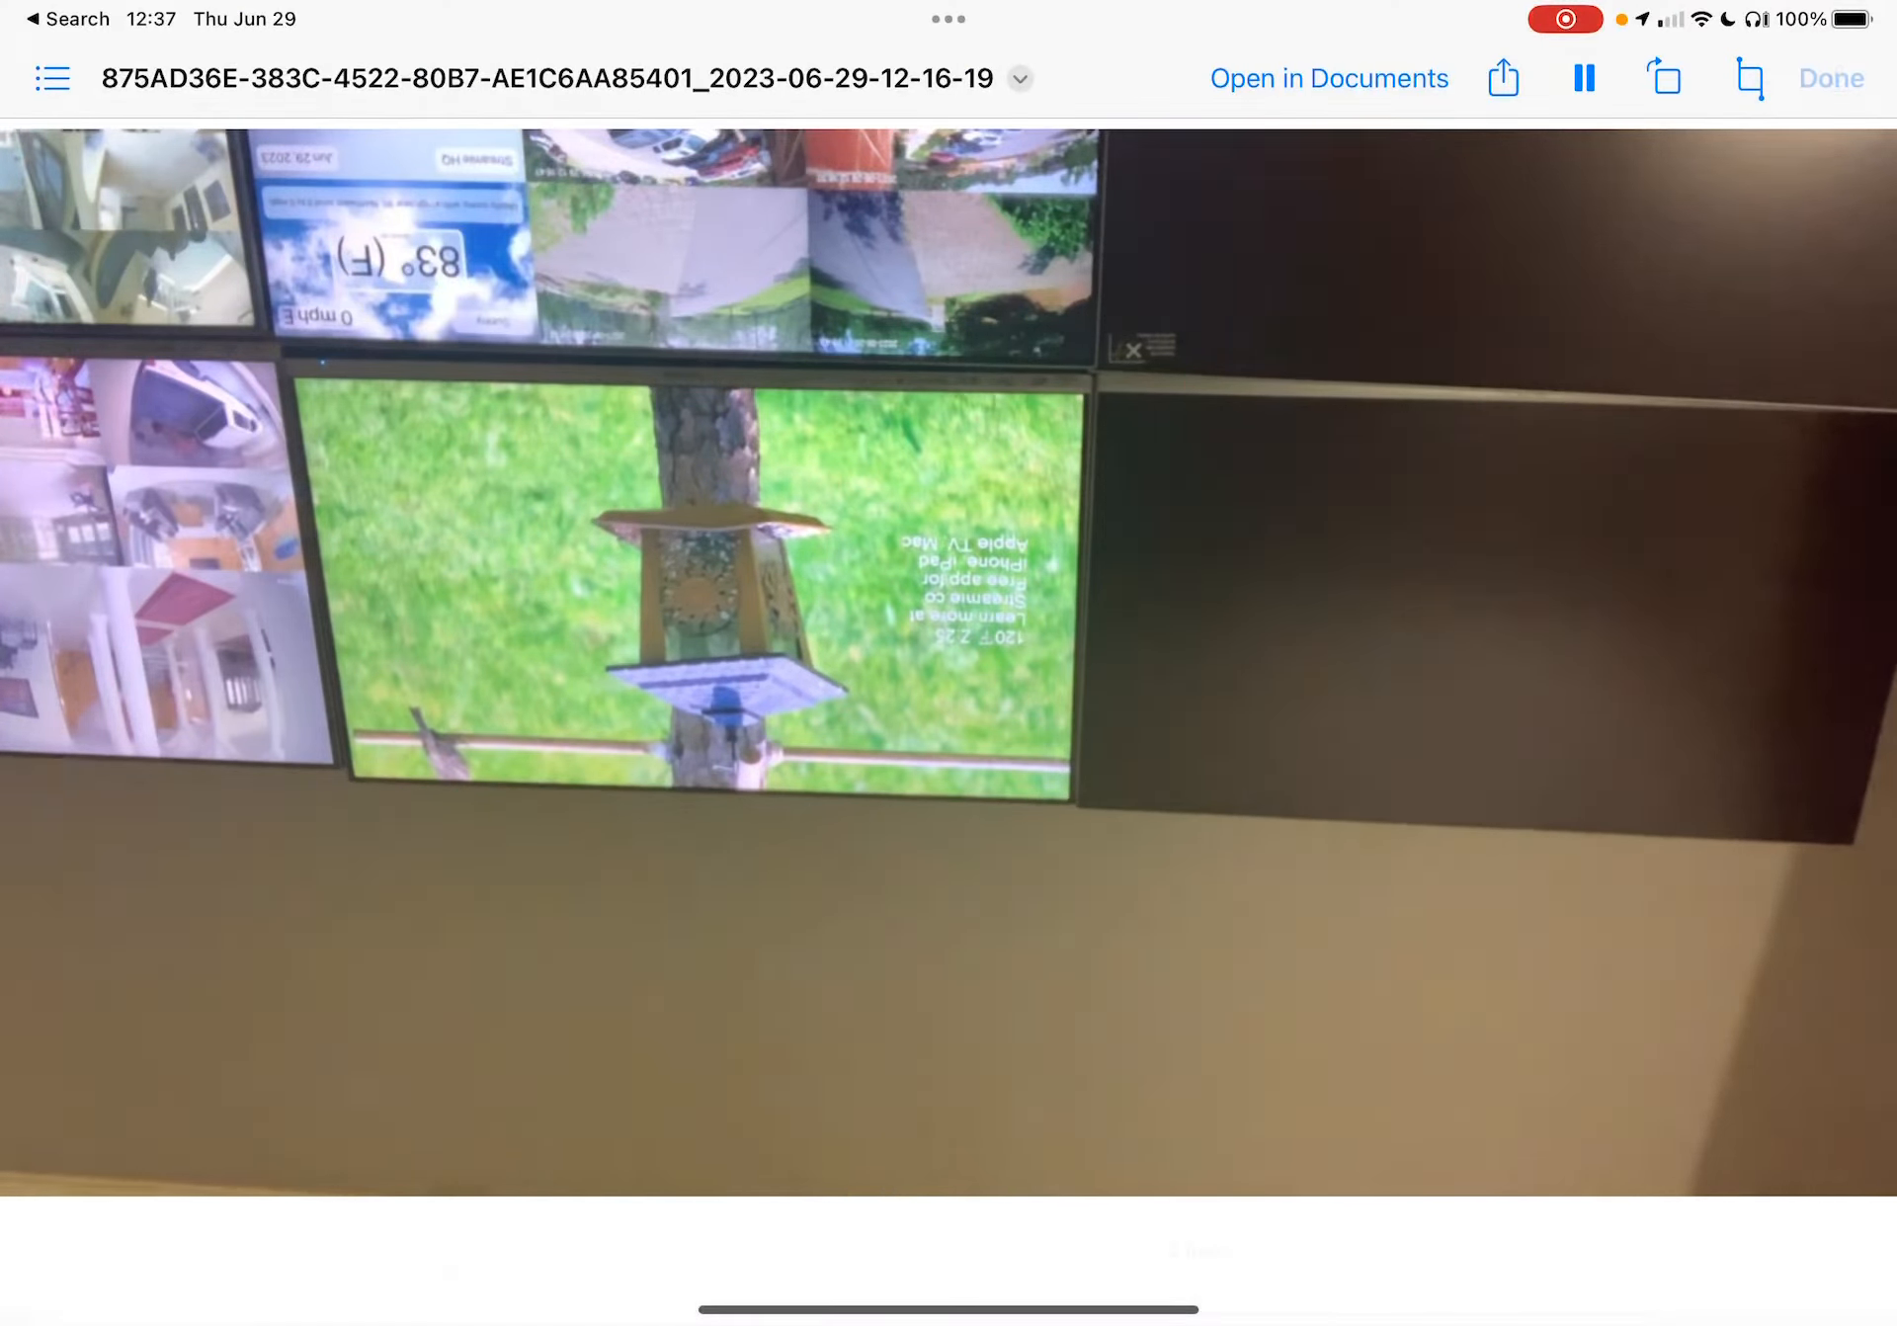
click(1831, 77)
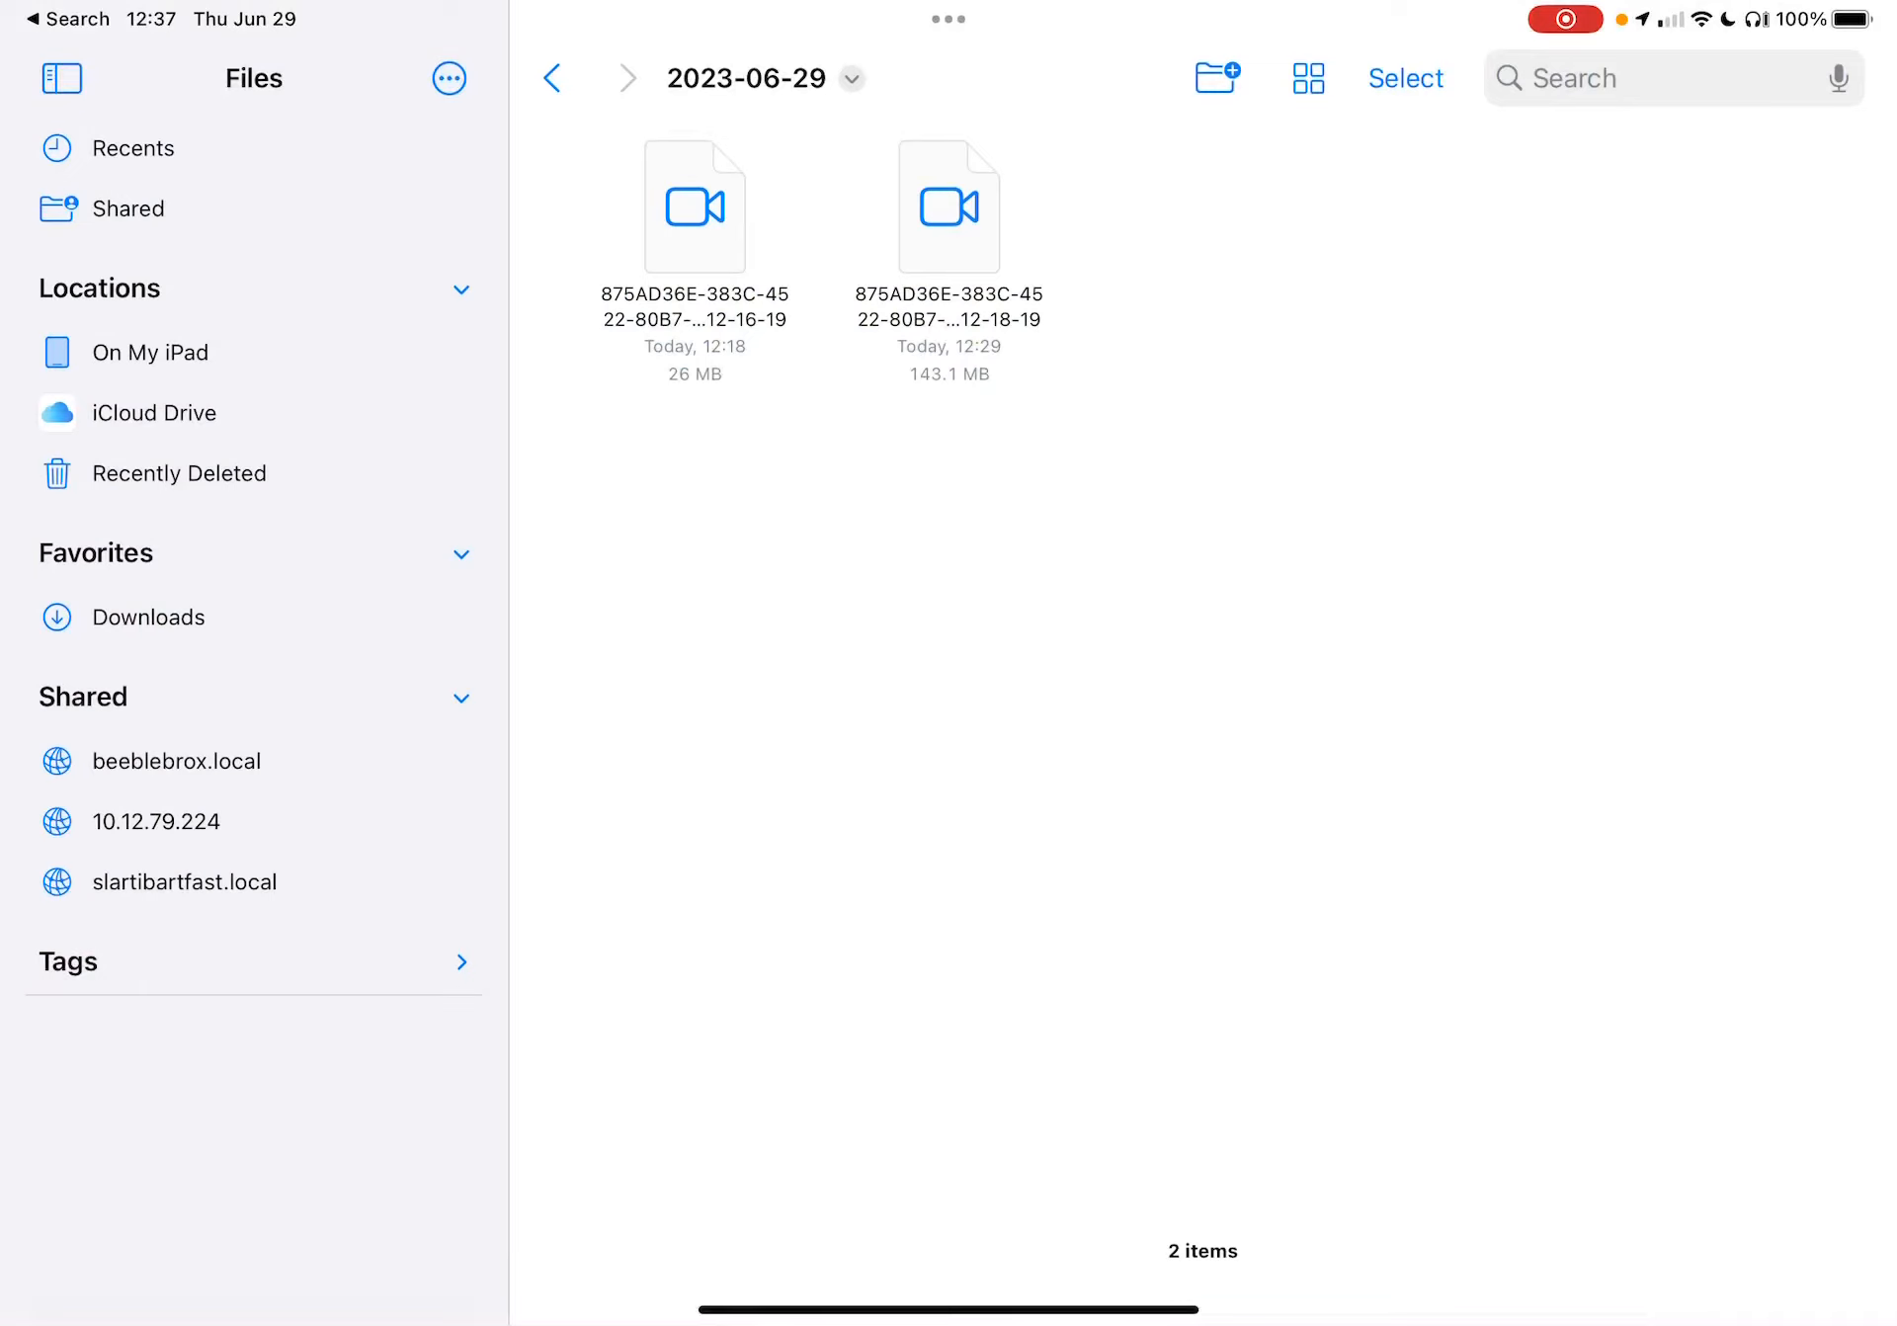